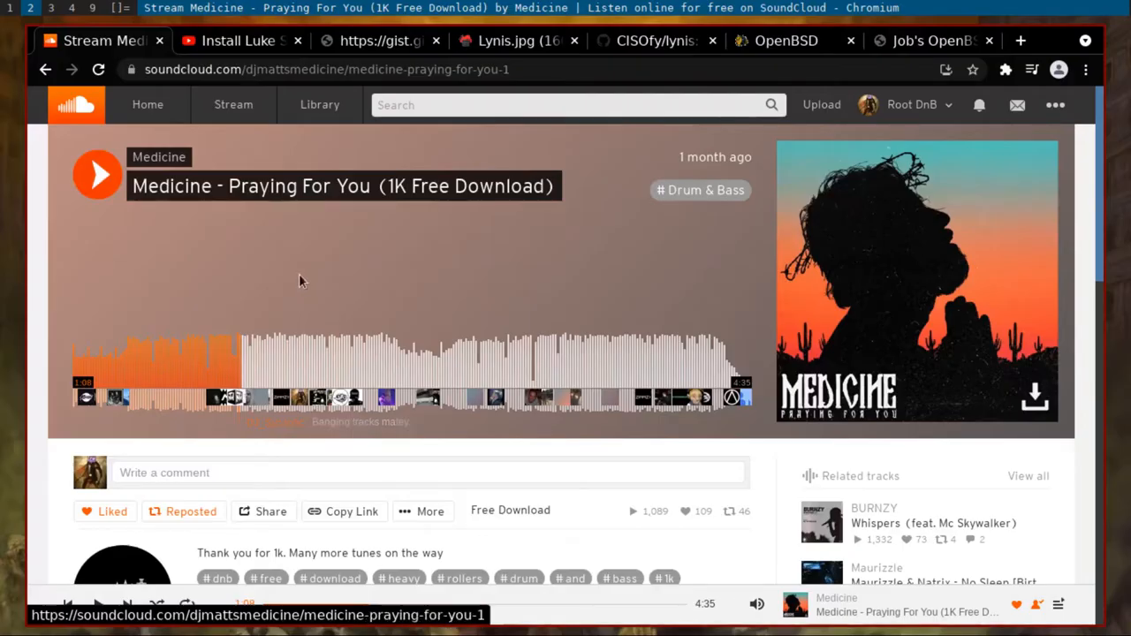
mouse_move(352, 318)
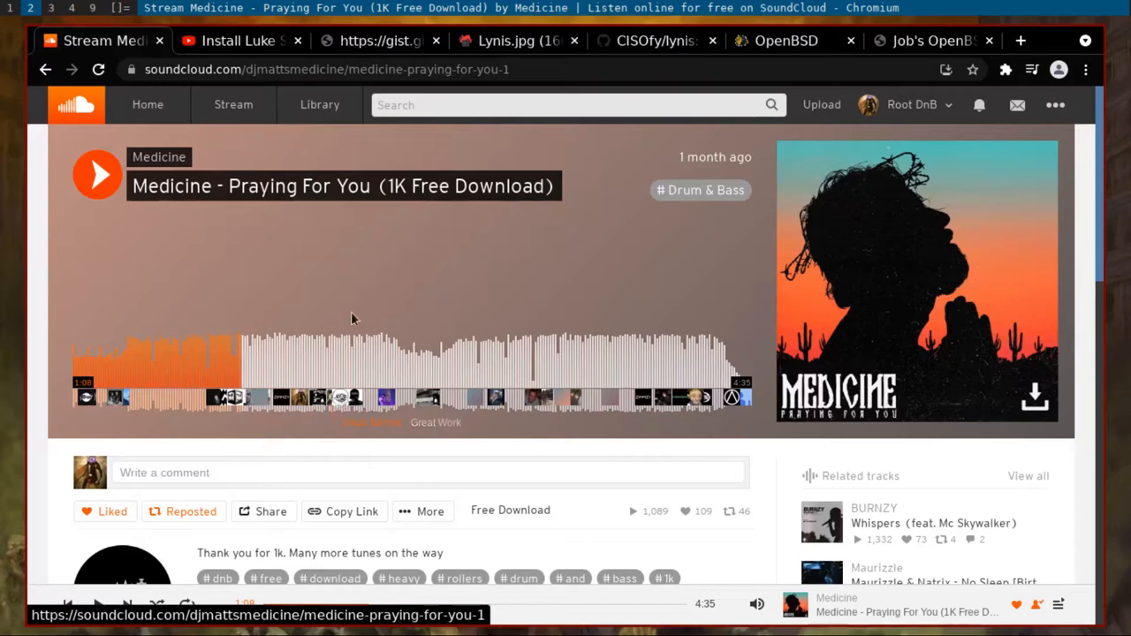
mouse_move(435, 251)
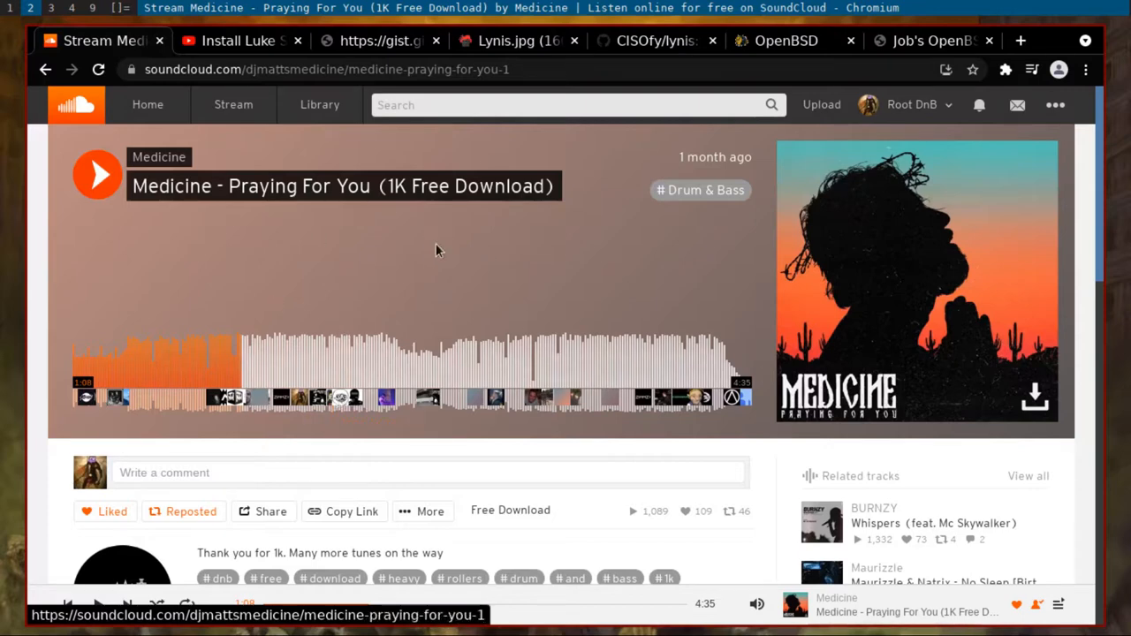
mouse_move(385, 239)
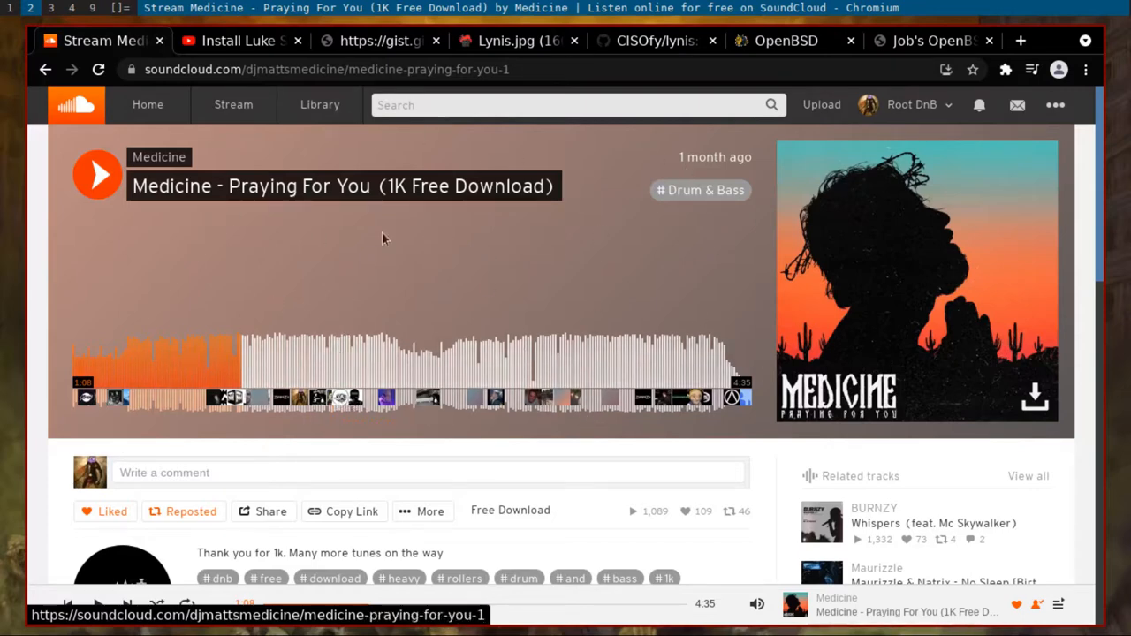
mouse_move(446, 162)
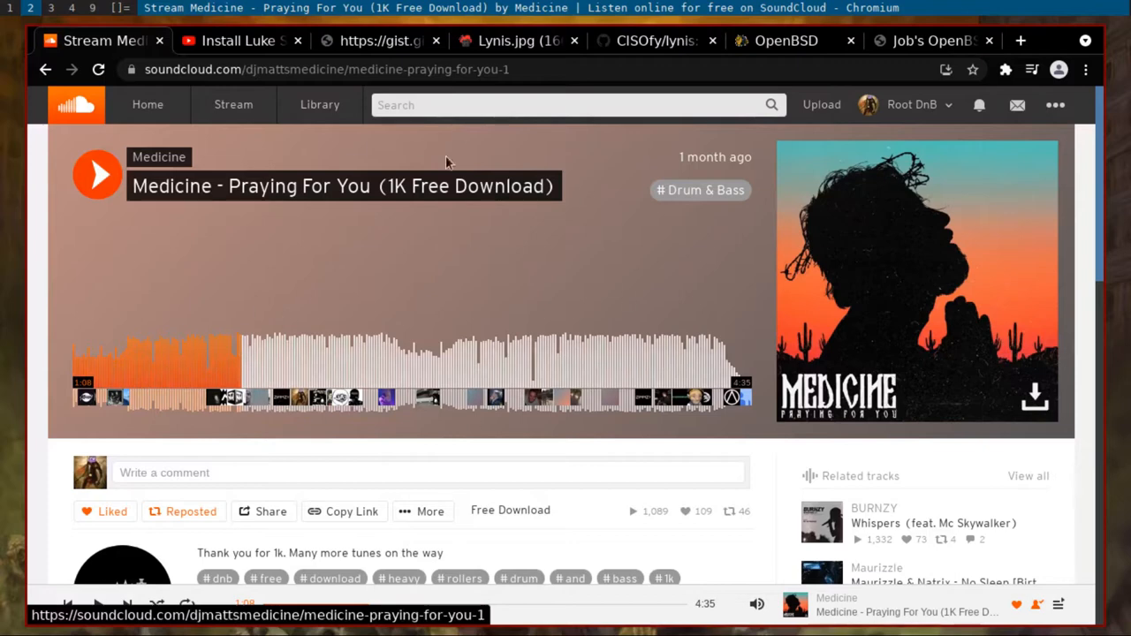
mouse_move(591, 189)
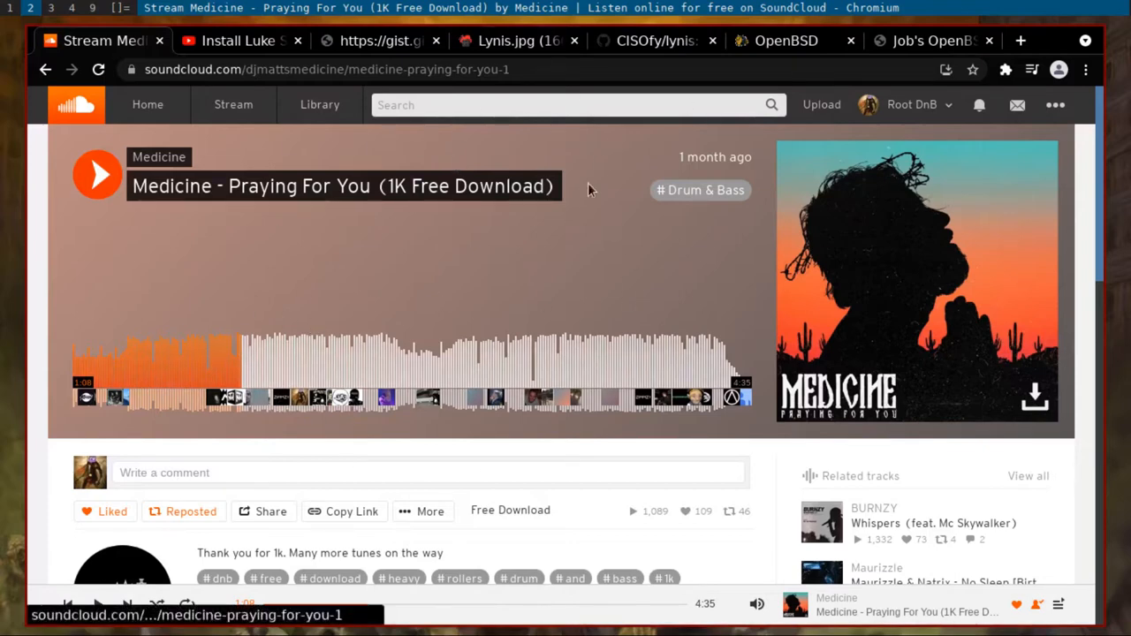
mouse_move(163, 212)
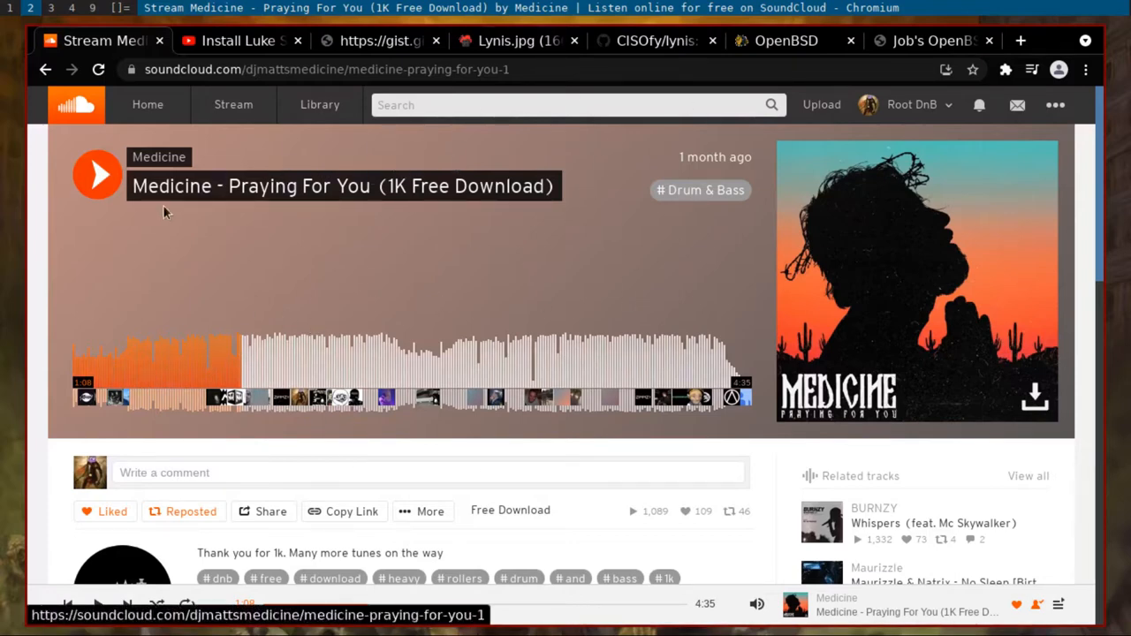
mouse_move(322, 300)
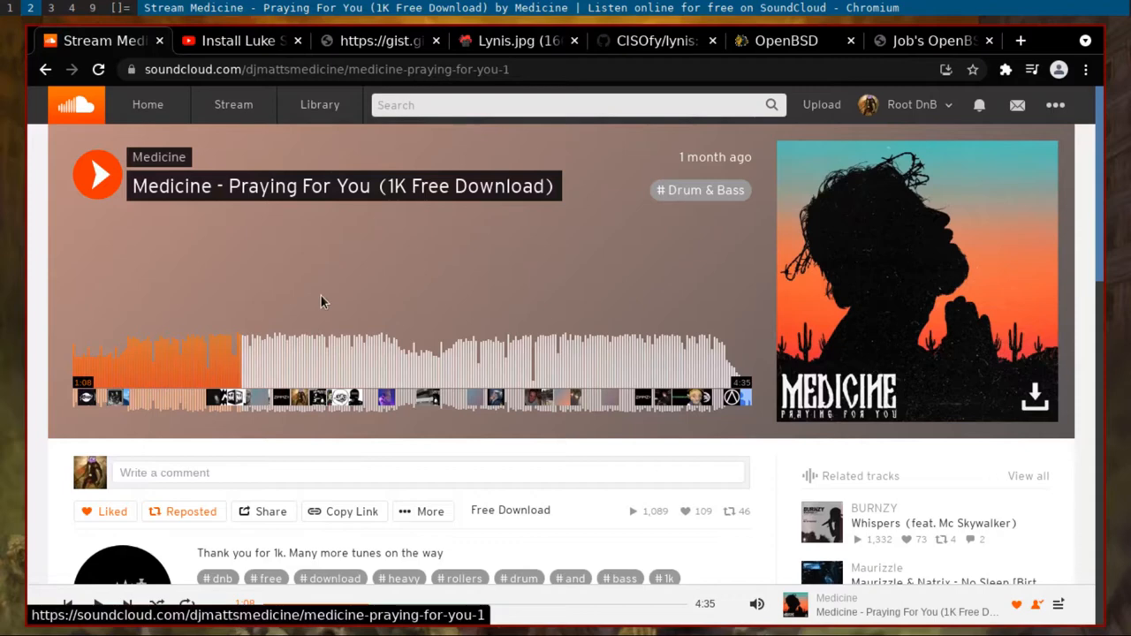
mouse_move(181, 244)
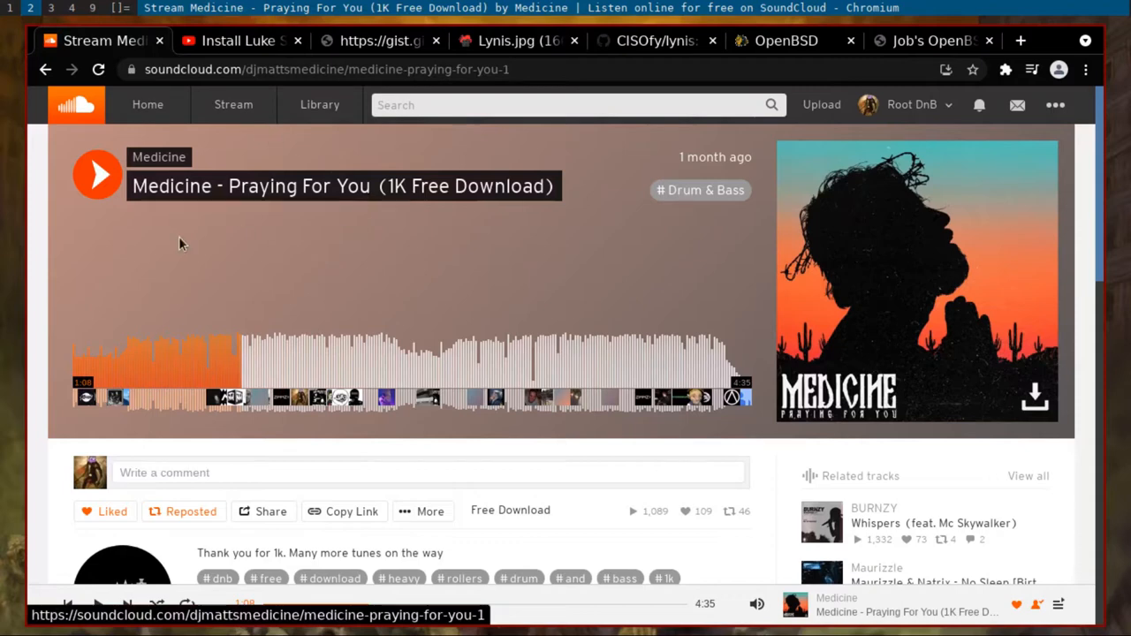
mouse_move(297, 280)
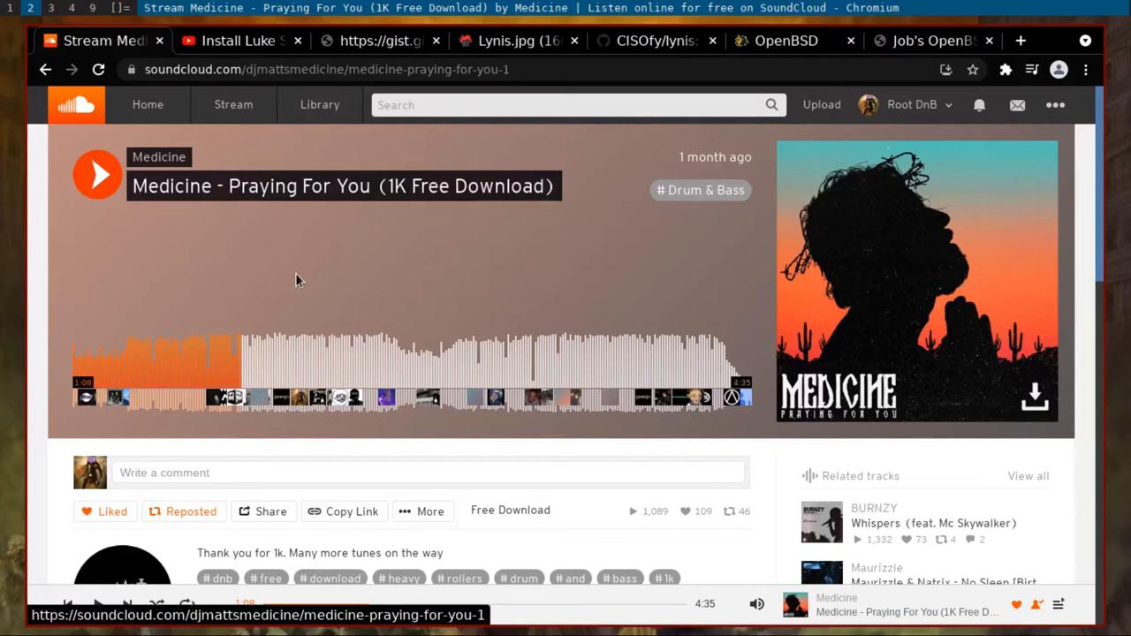
mouse_move(276, 293)
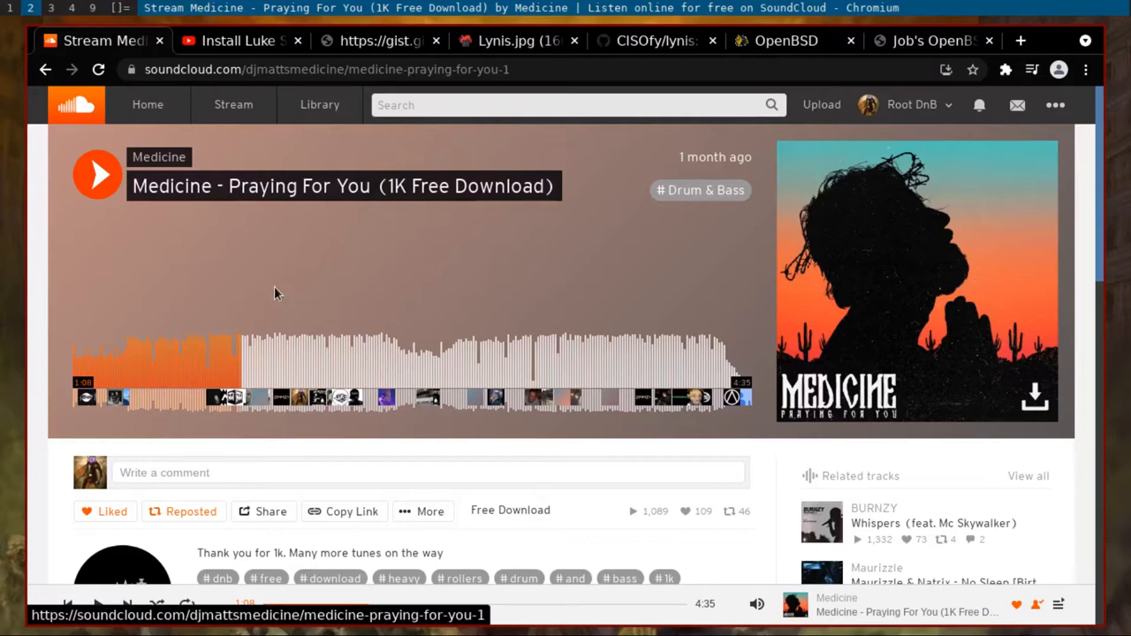
mouse_move(255, 55)
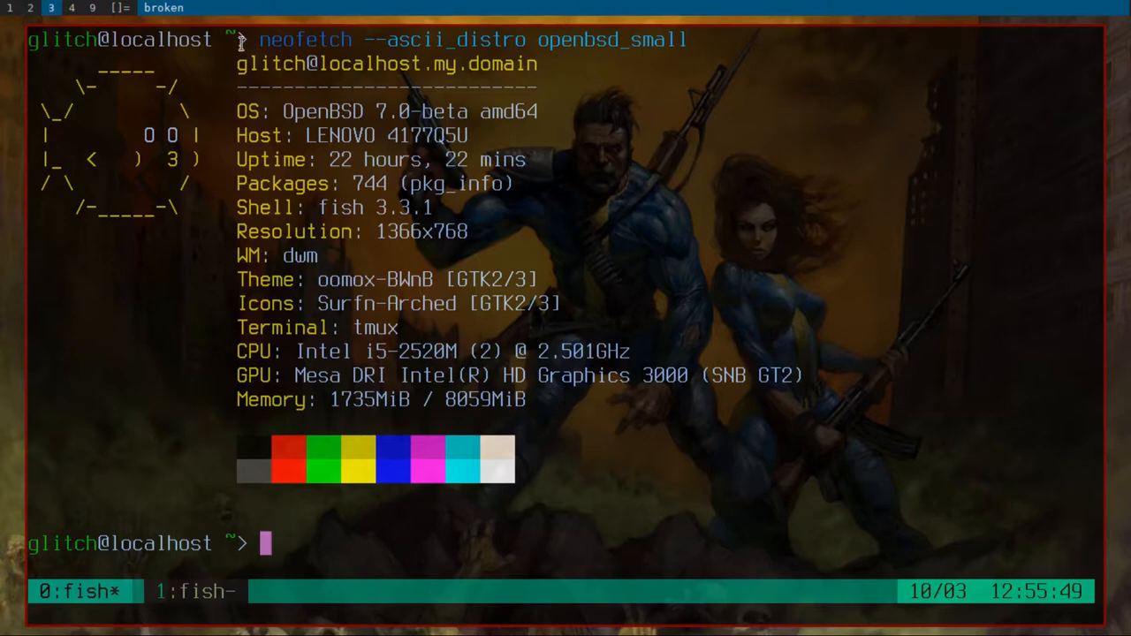
mouse_move(934, 81)
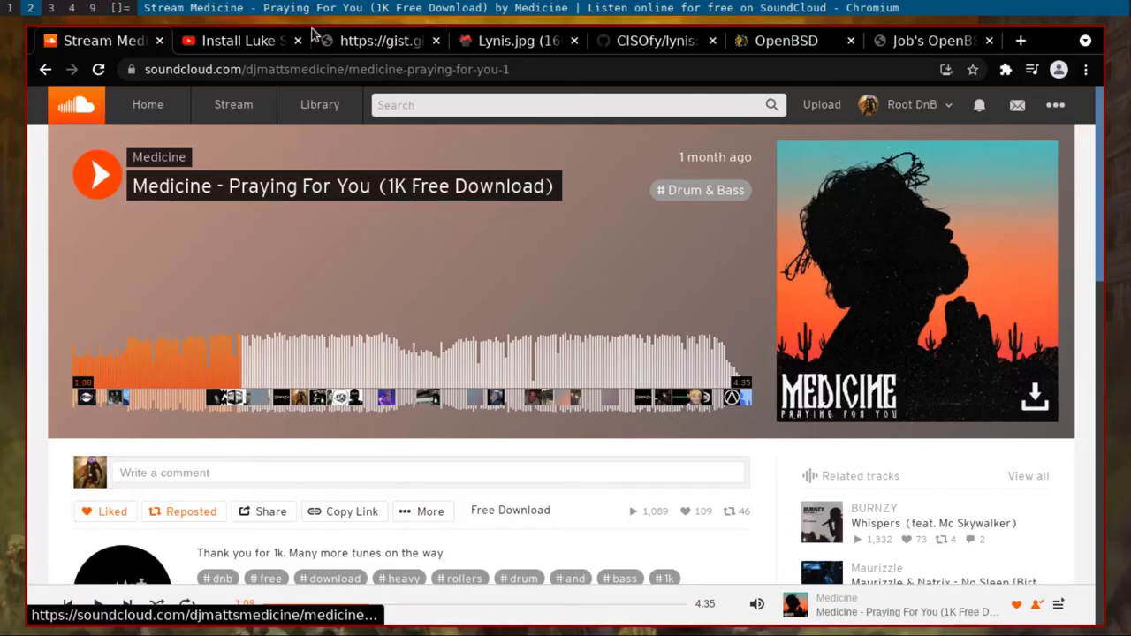
mouse_move(186, 26)
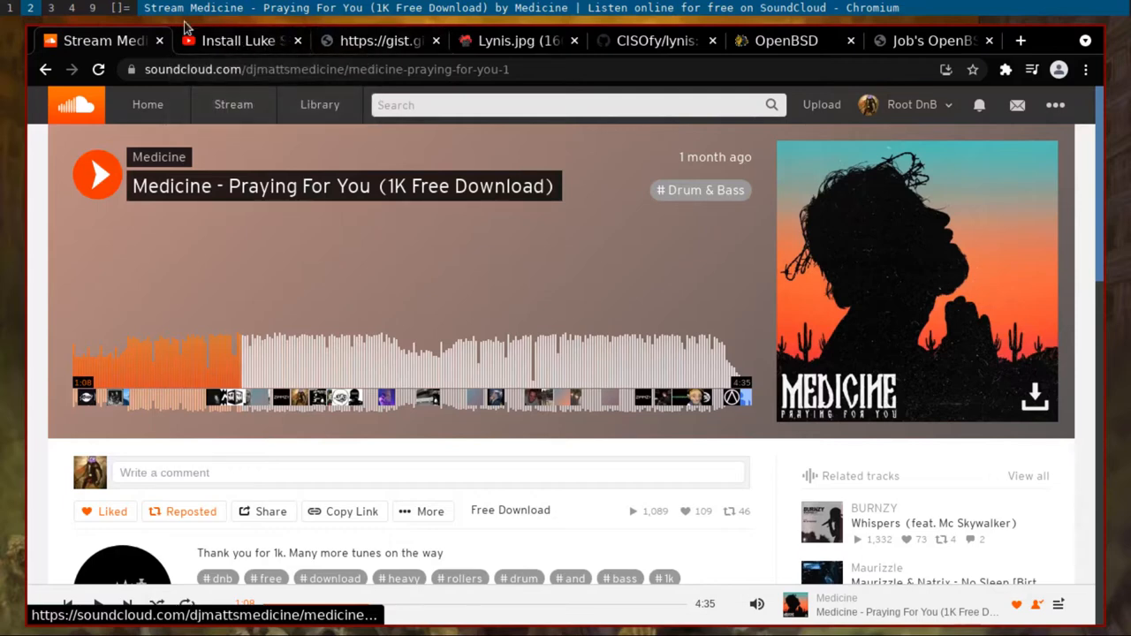
Switch to the OpenBSD st/dwm install video and visit The OpenBSD guy's channel page
left_click(238, 41)
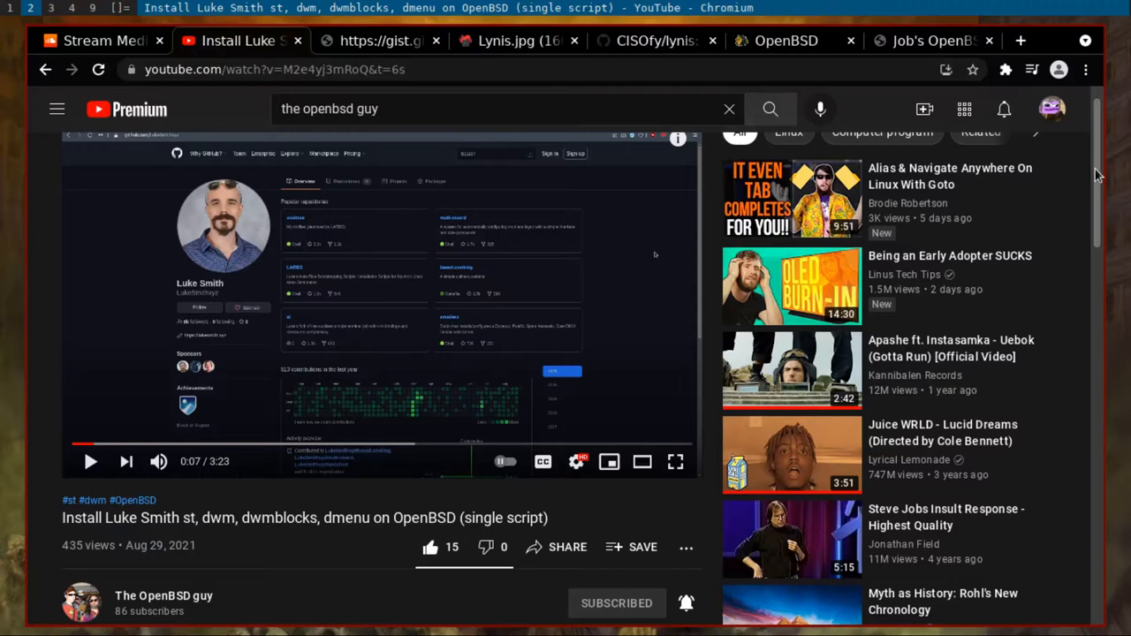
scroll("down", 3)
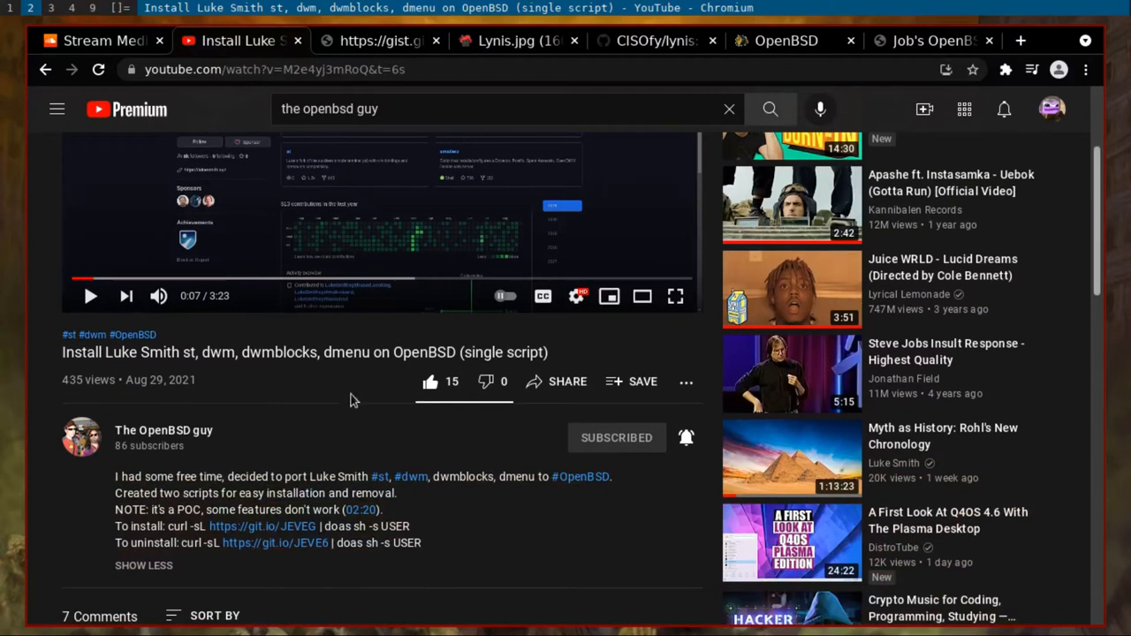
mouse_move(131, 329)
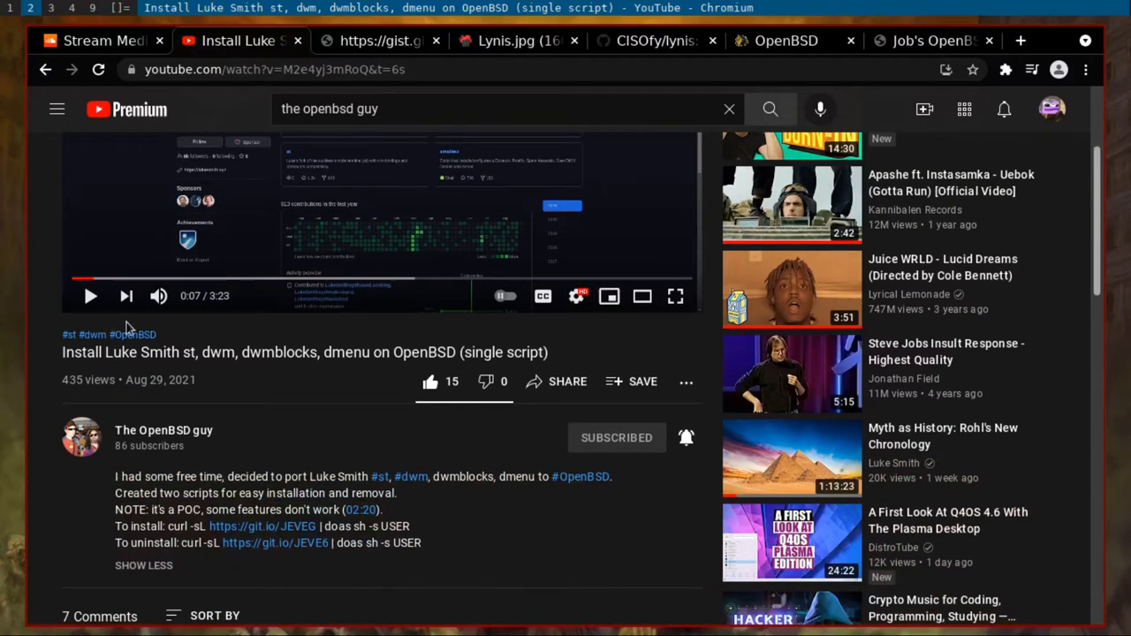
left_click(162, 431)
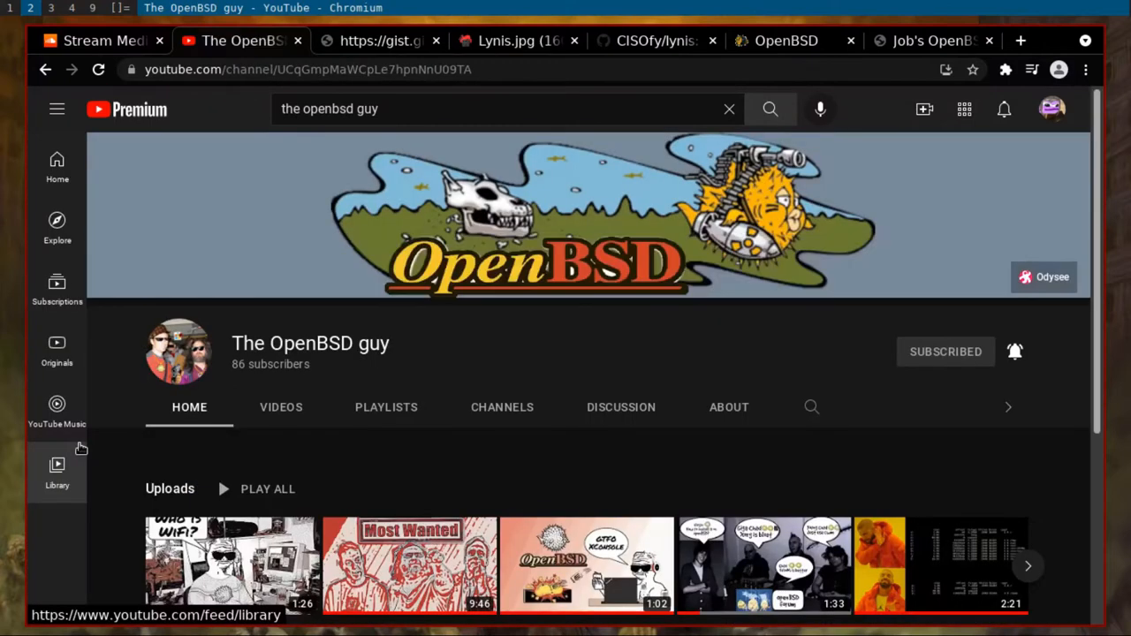
mouse_move(163, 357)
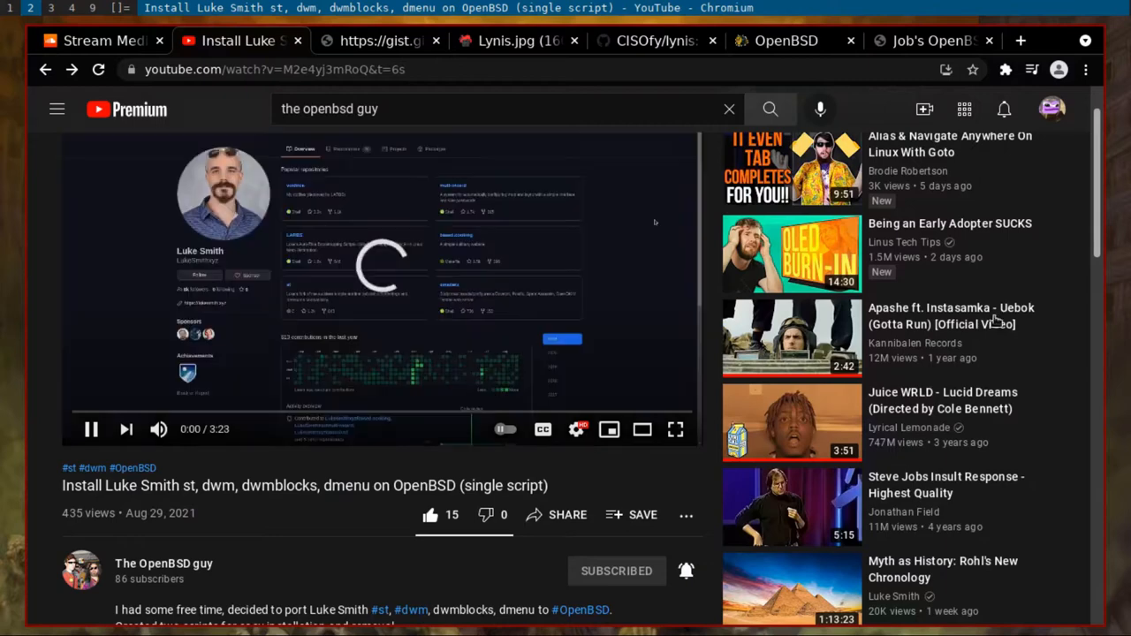
Play and immediately pause the install video at 0:01, then reveal its description with install commands
left_click(90, 429)
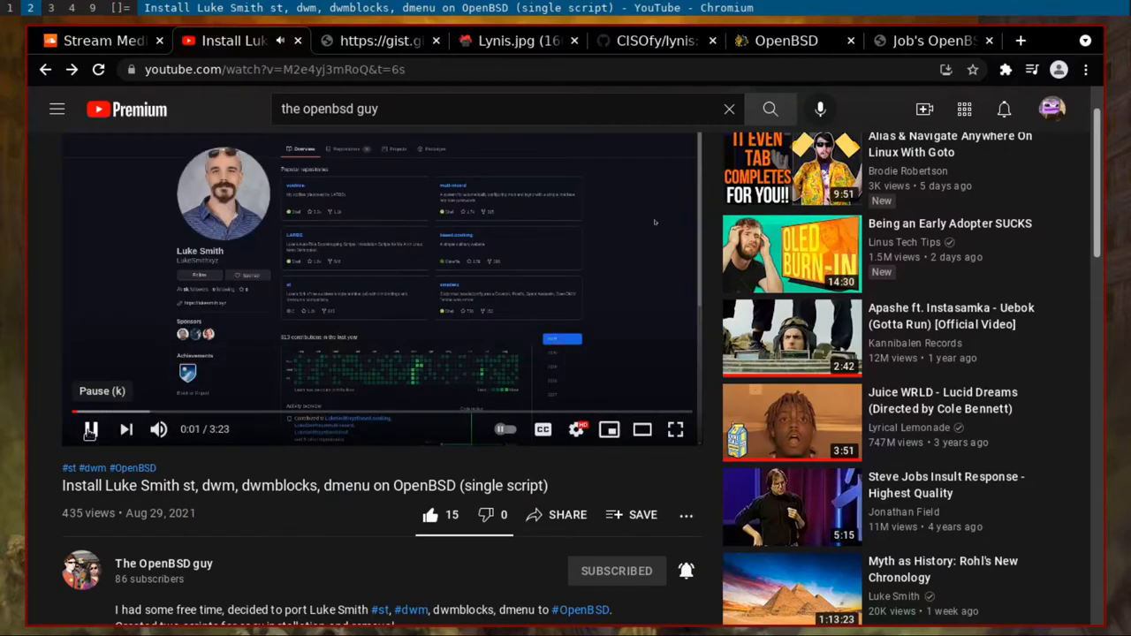
left_click(90, 429)
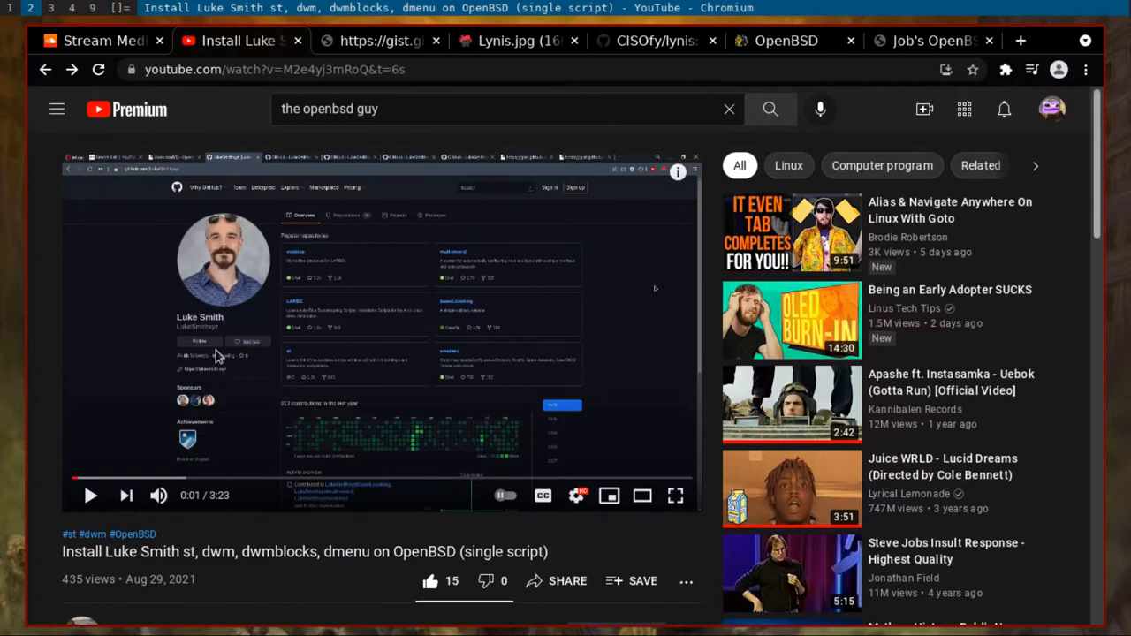
mouse_move(1075, 161)
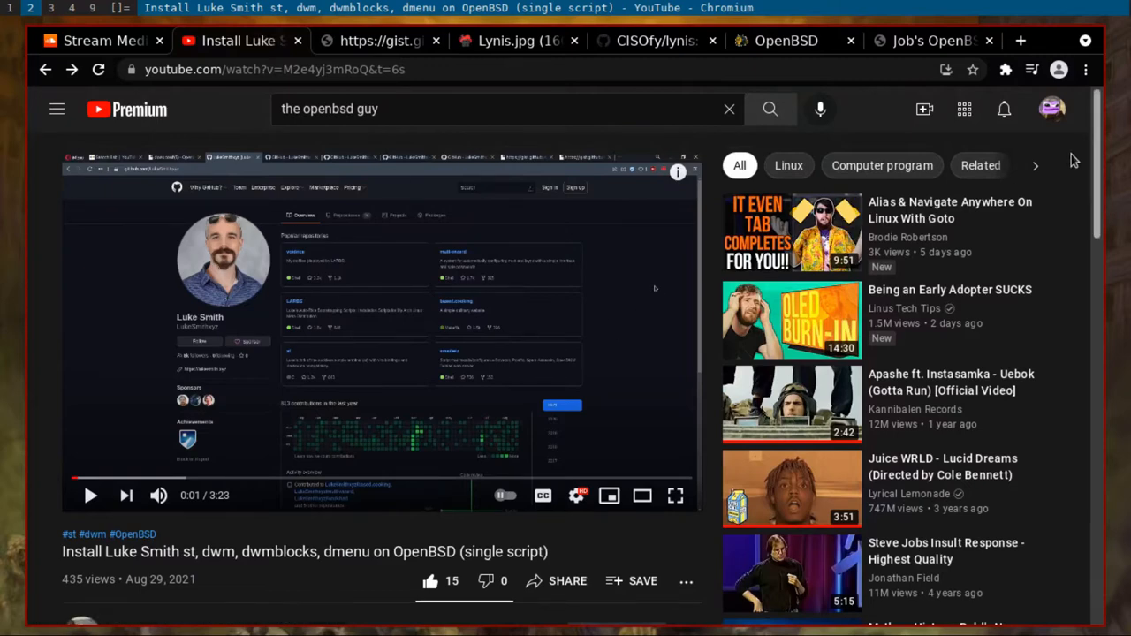
scroll("down", 3)
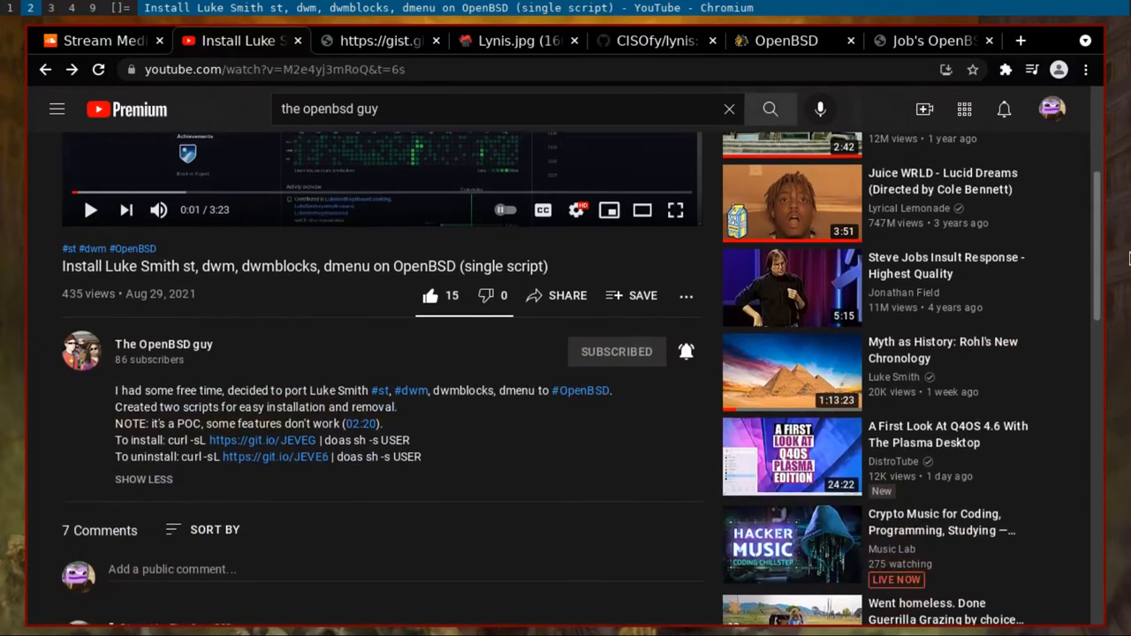
scroll("down", 3)
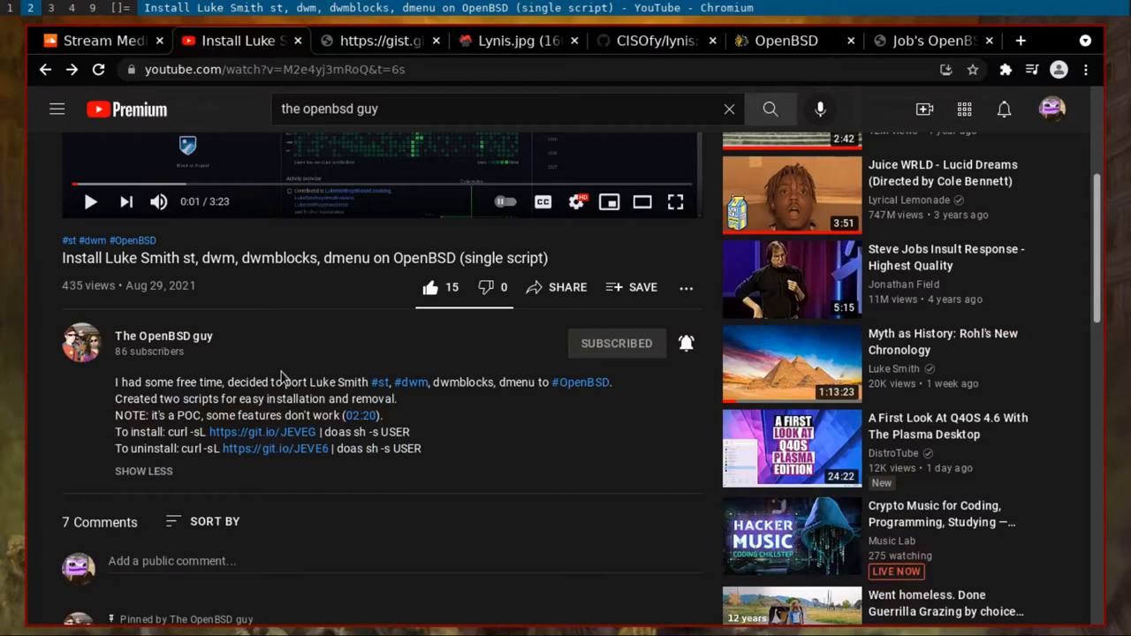
mouse_move(212, 435)
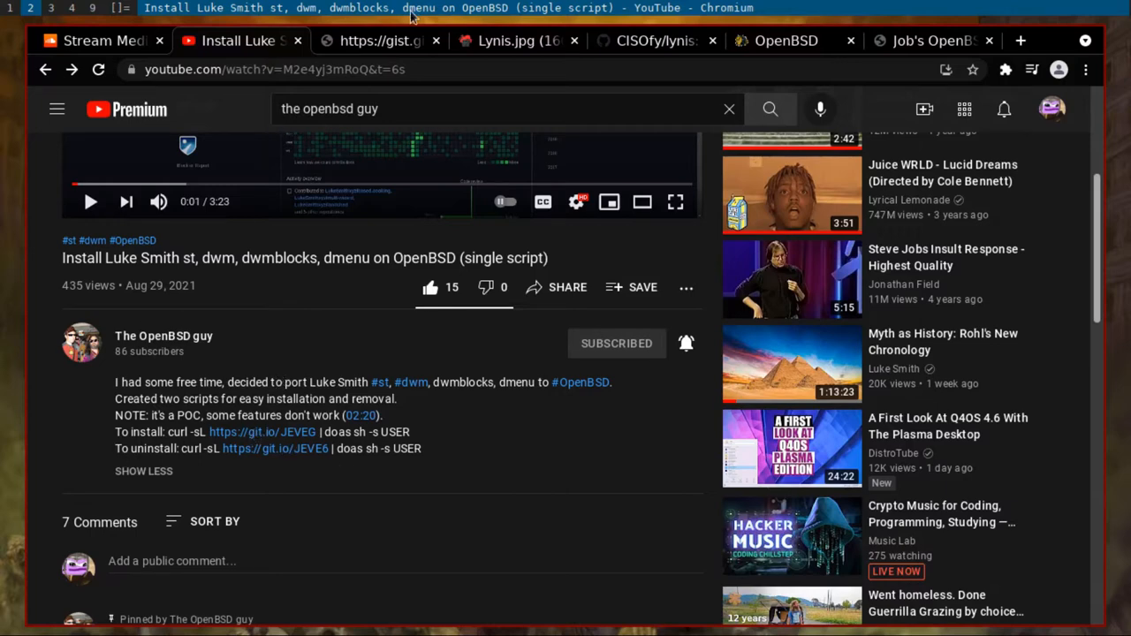
Read the raw install.sh gist down to its compile_install function and install chain
left_click(380, 41)
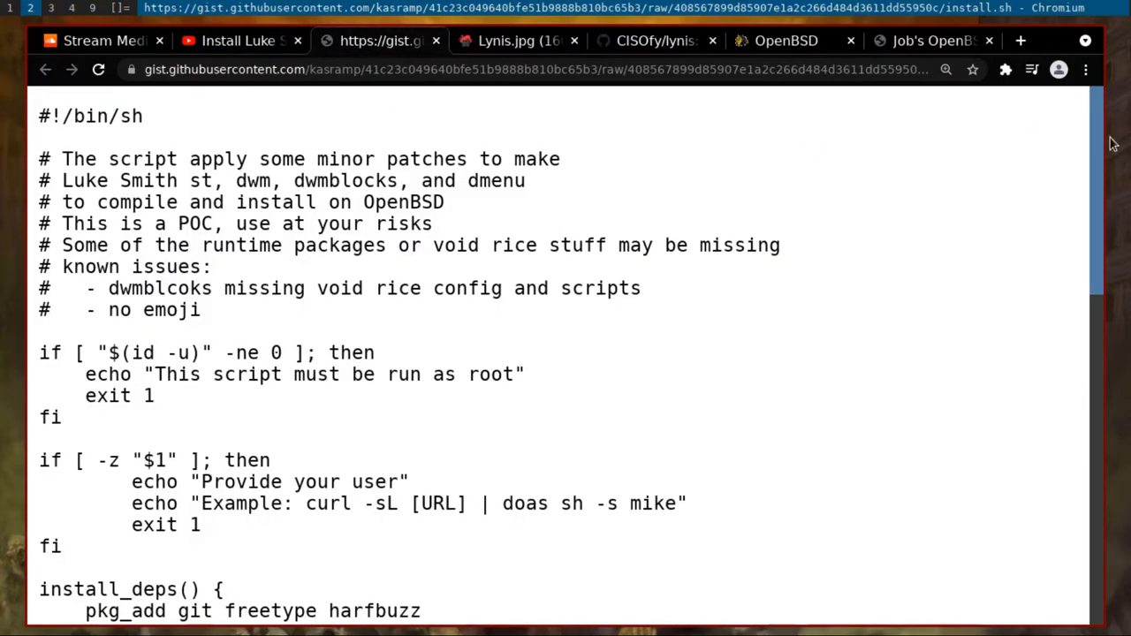
scroll("down", 3)
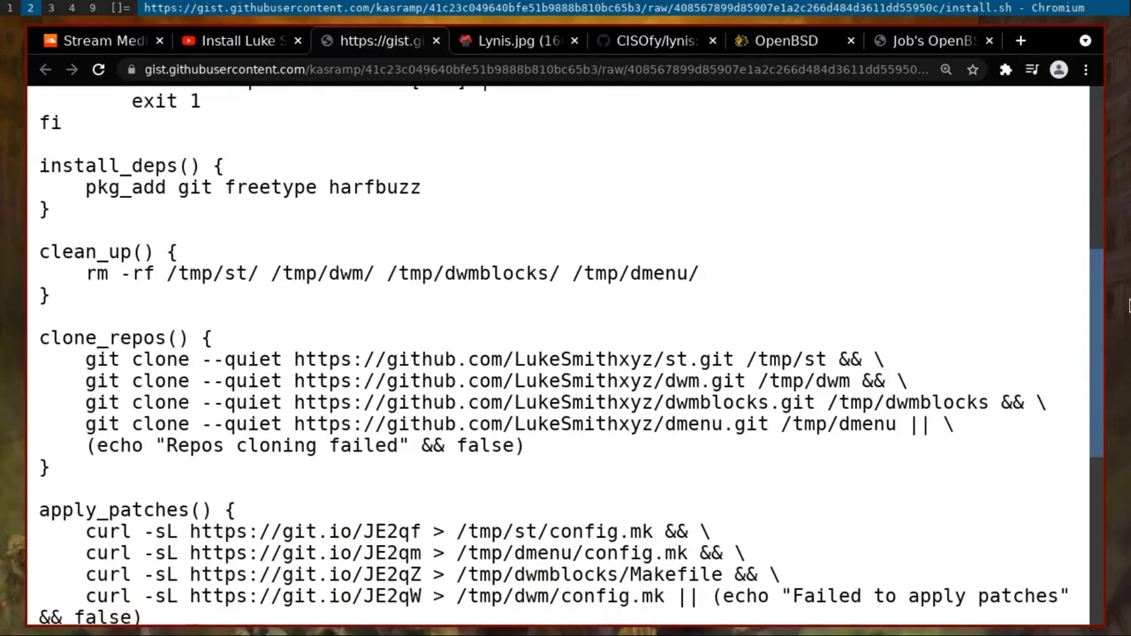
scroll("down", 3)
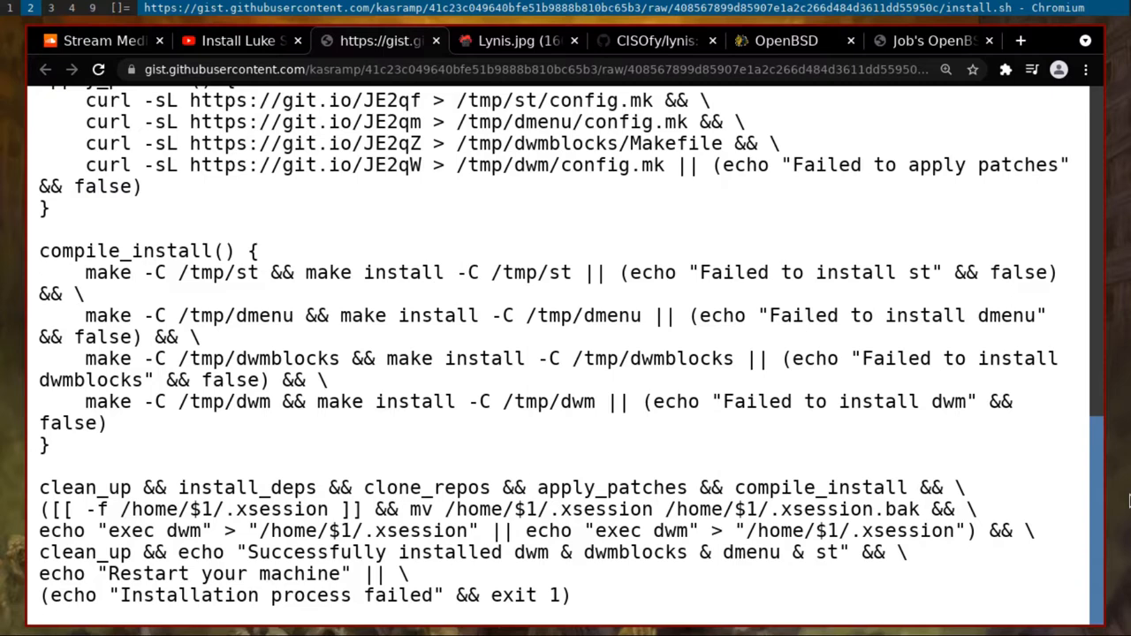
mouse_move(719, 262)
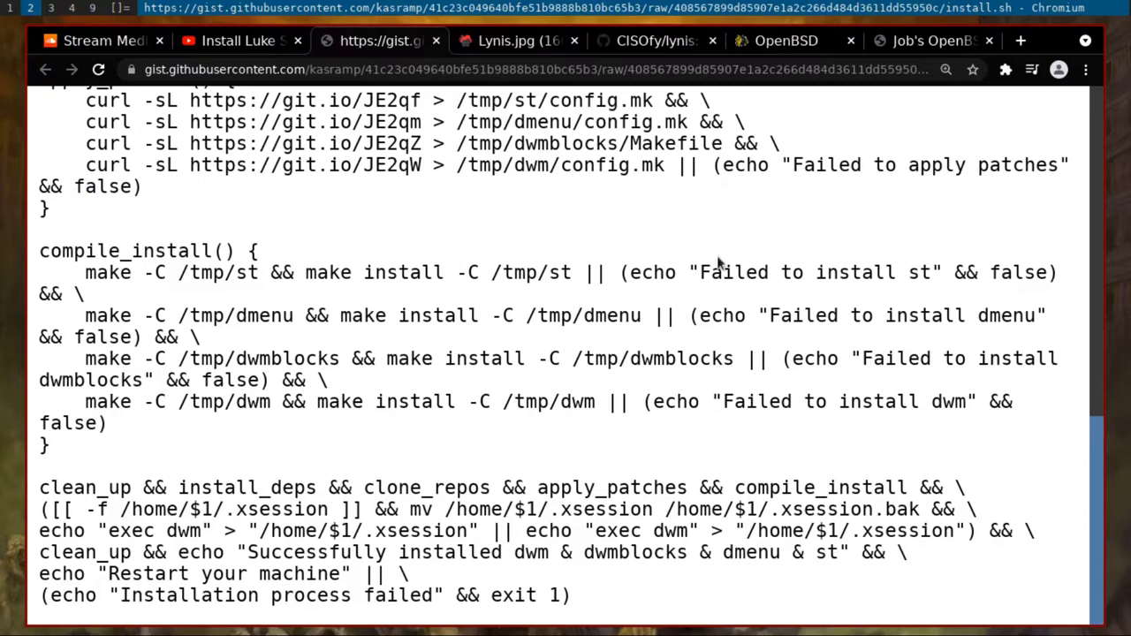
Glance back at the install video, then return through the gist tabs
left_click(237, 41)
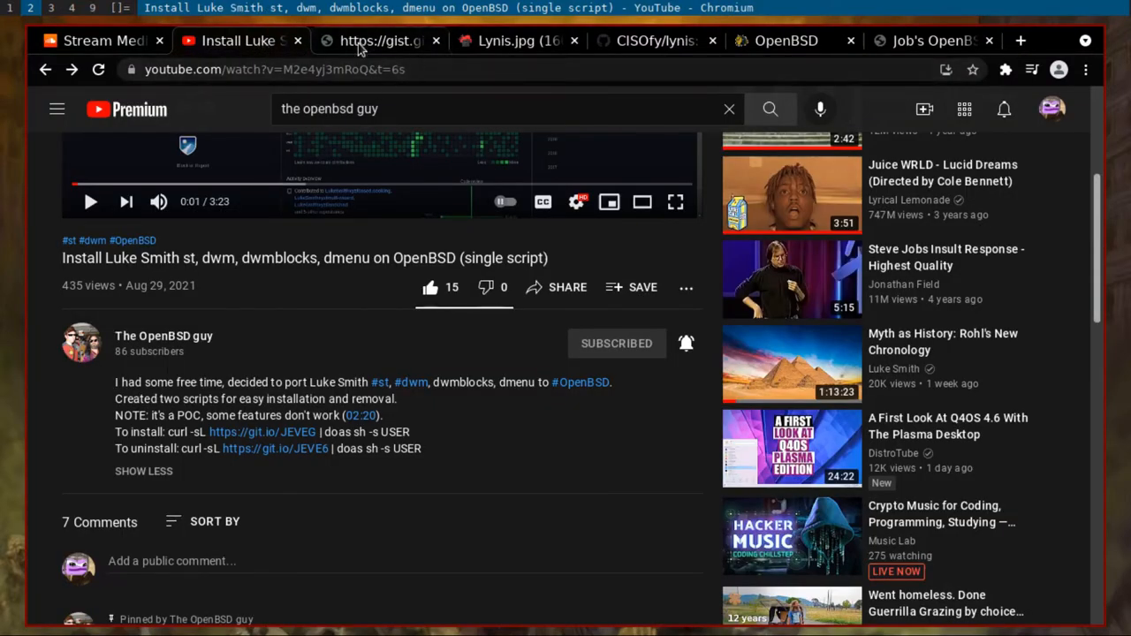
left_click(380, 41)
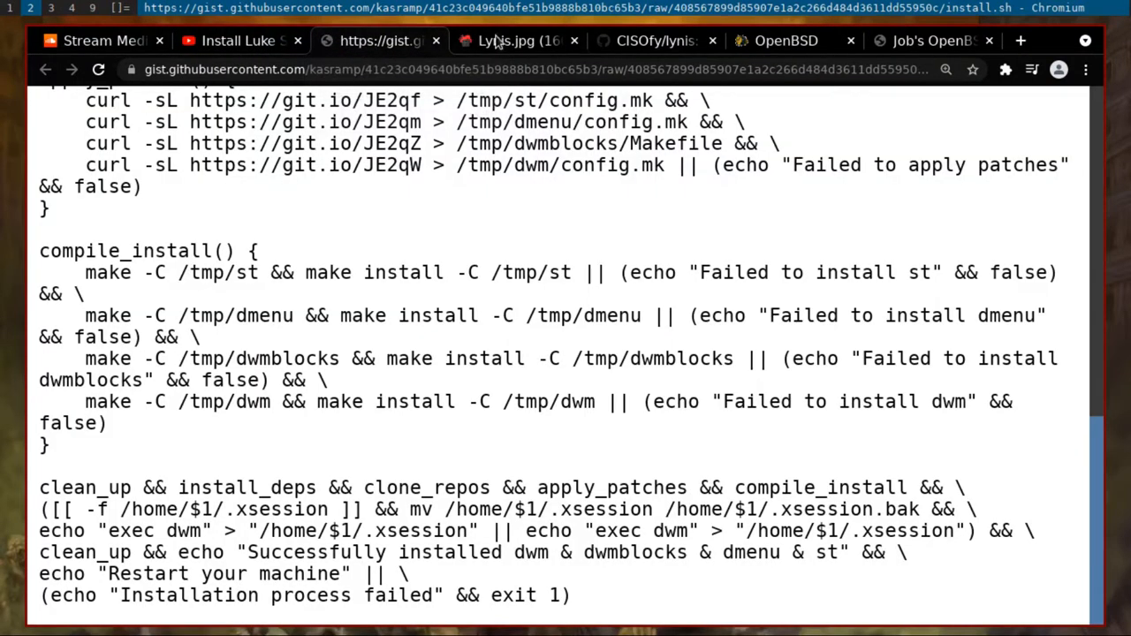
left_click(517, 40)
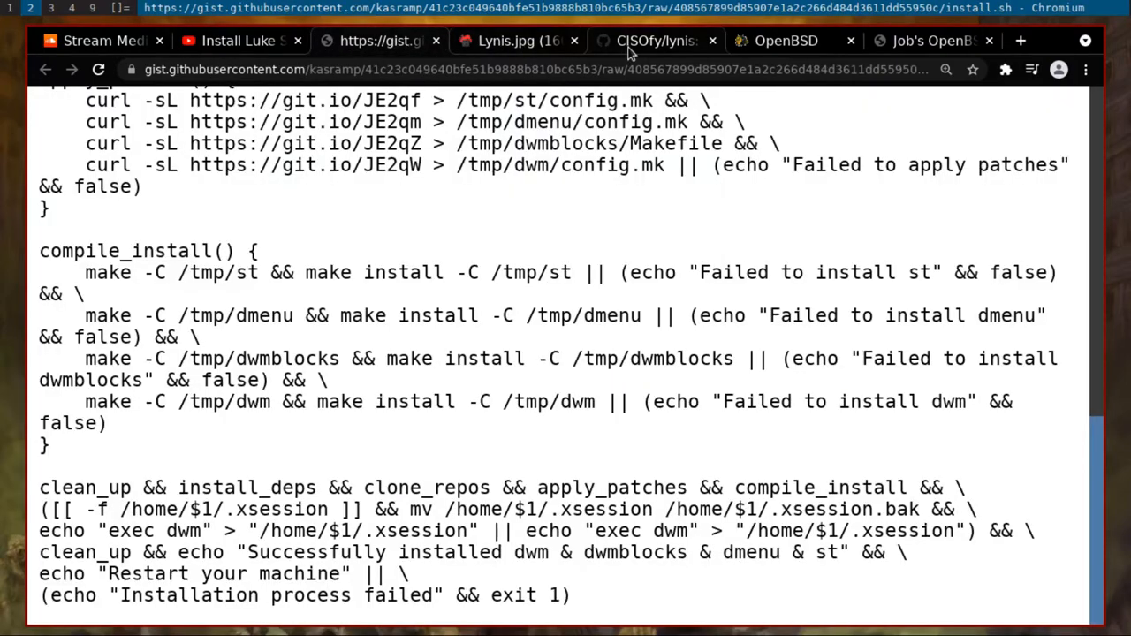
Read the CISOfy/lynis README, selecting the word macOS, and return to the file listing
left_click(656, 41)
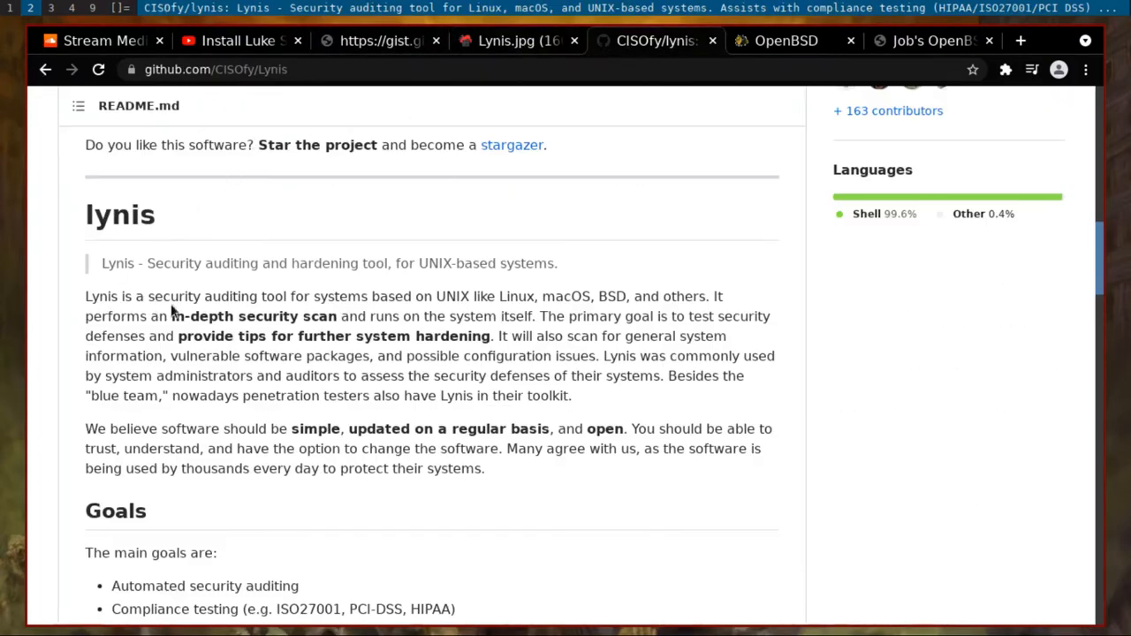
mouse_move(433, 311)
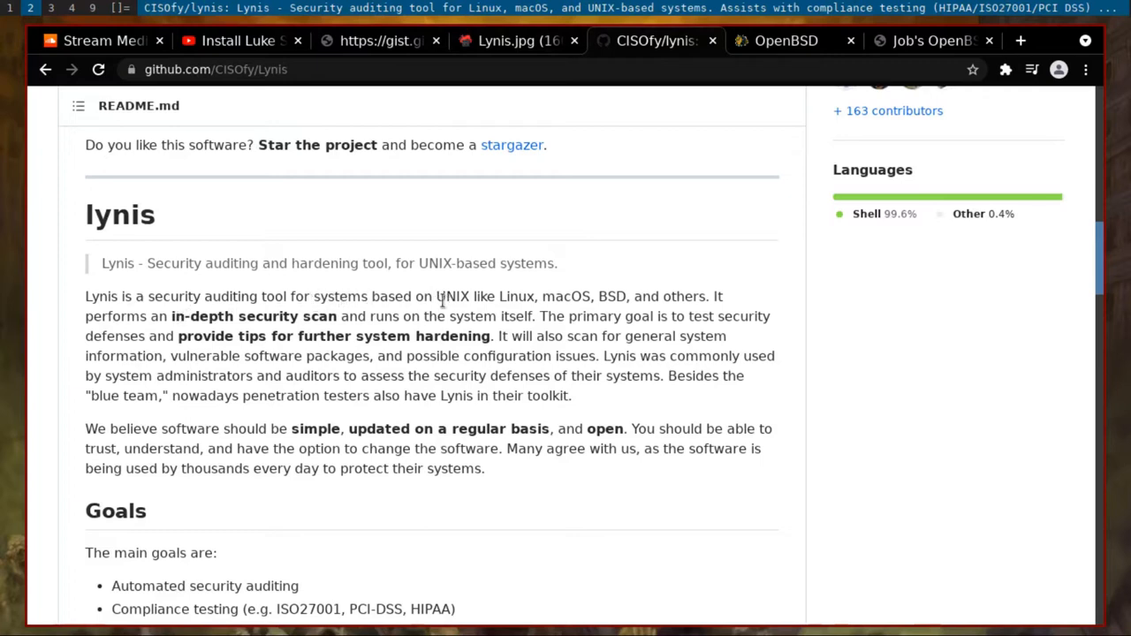
mouse_move(504, 304)
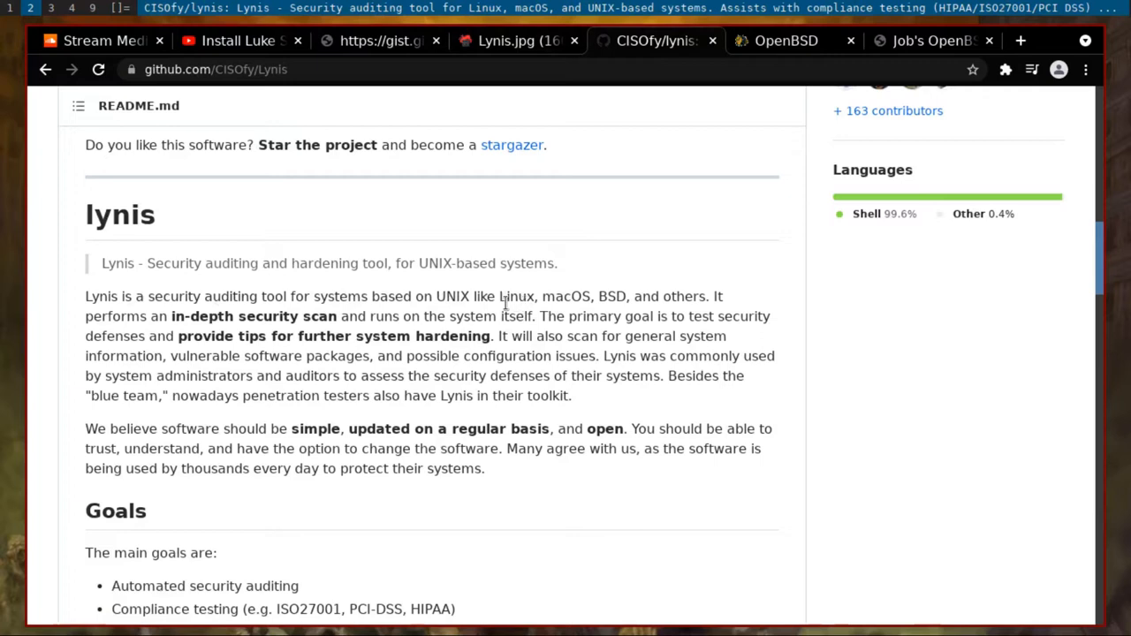
mouse_move(638, 293)
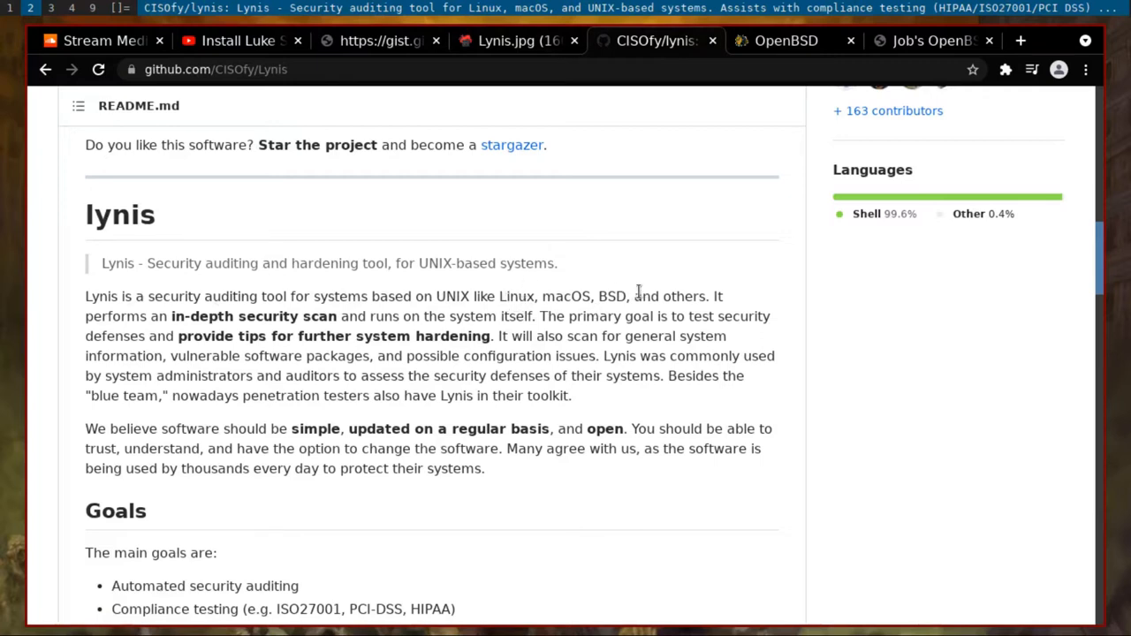
mouse_move(698, 301)
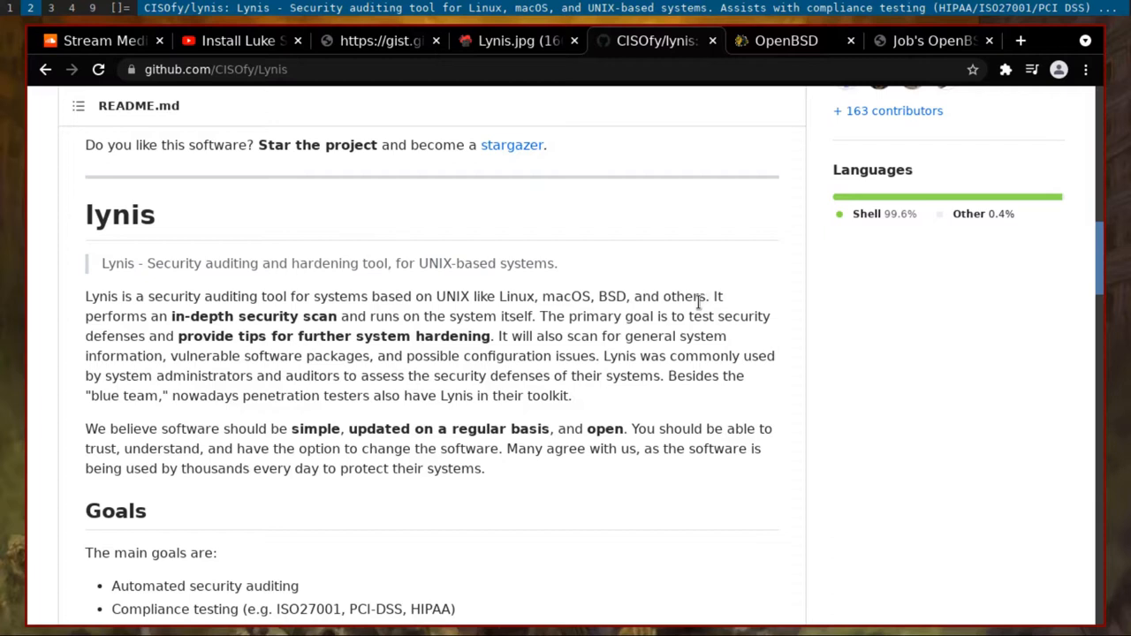
mouse_move(544, 297)
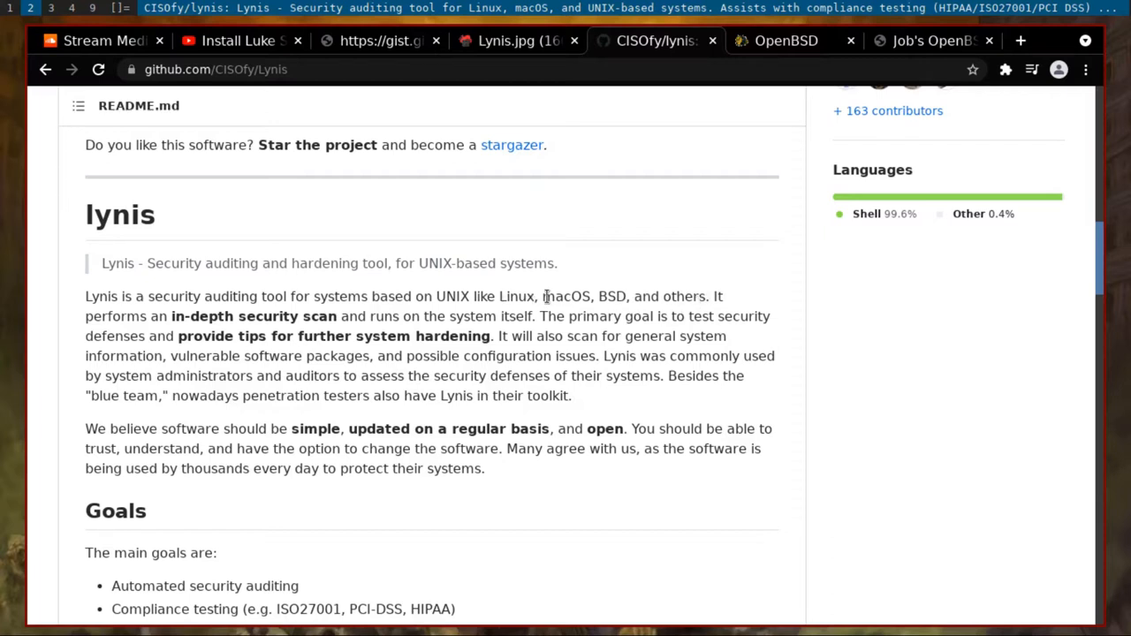
double_click(565, 297)
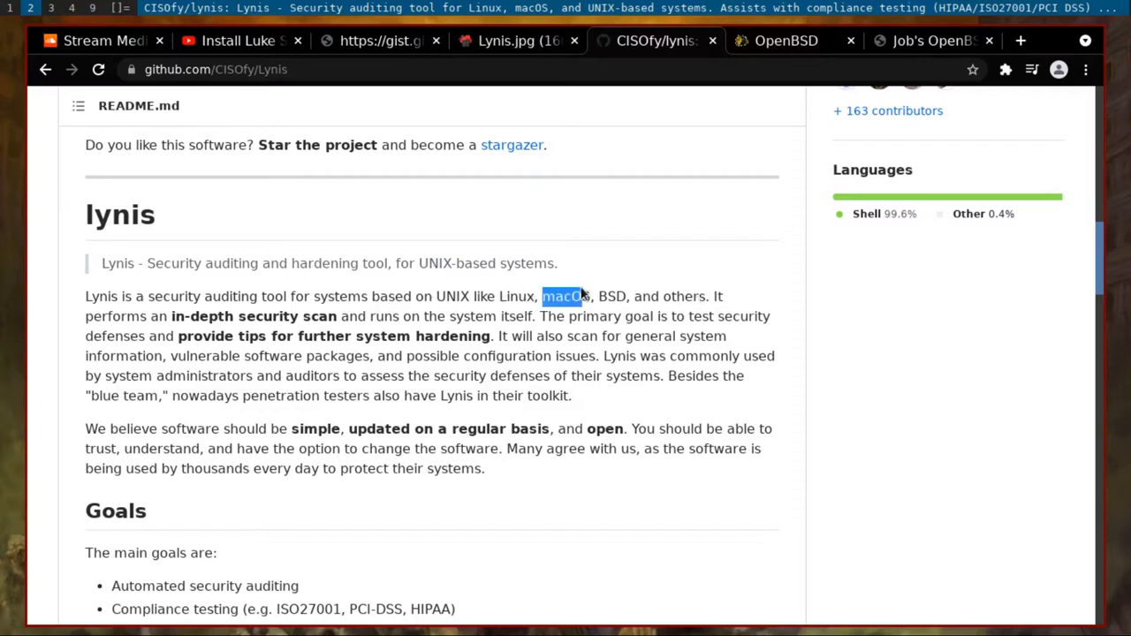
mouse_move(728, 336)
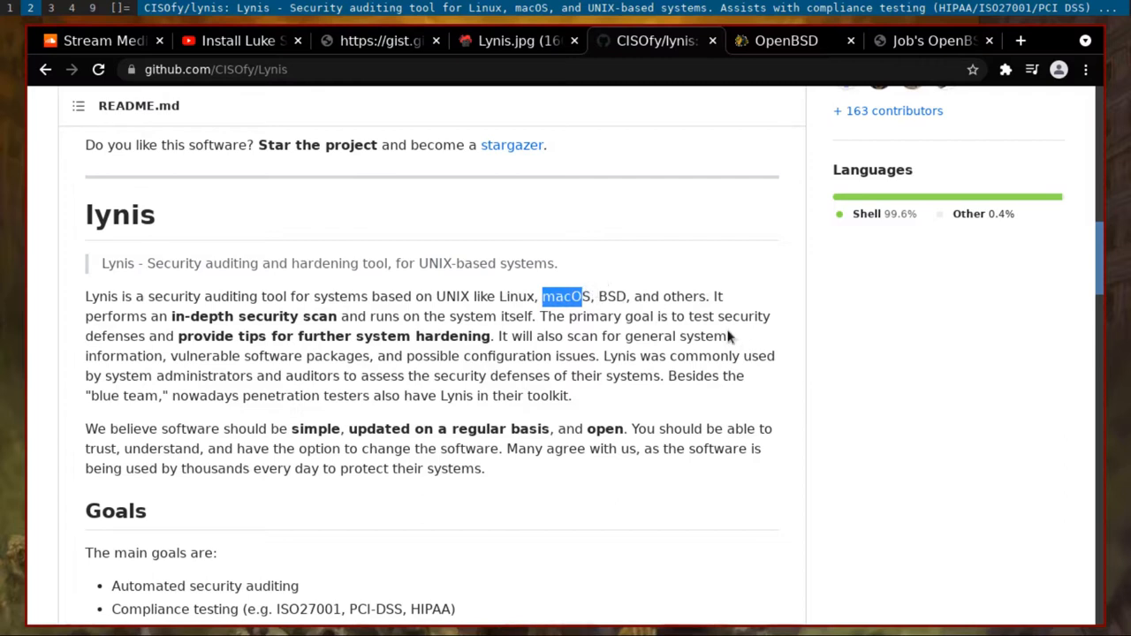
mouse_move(269, 382)
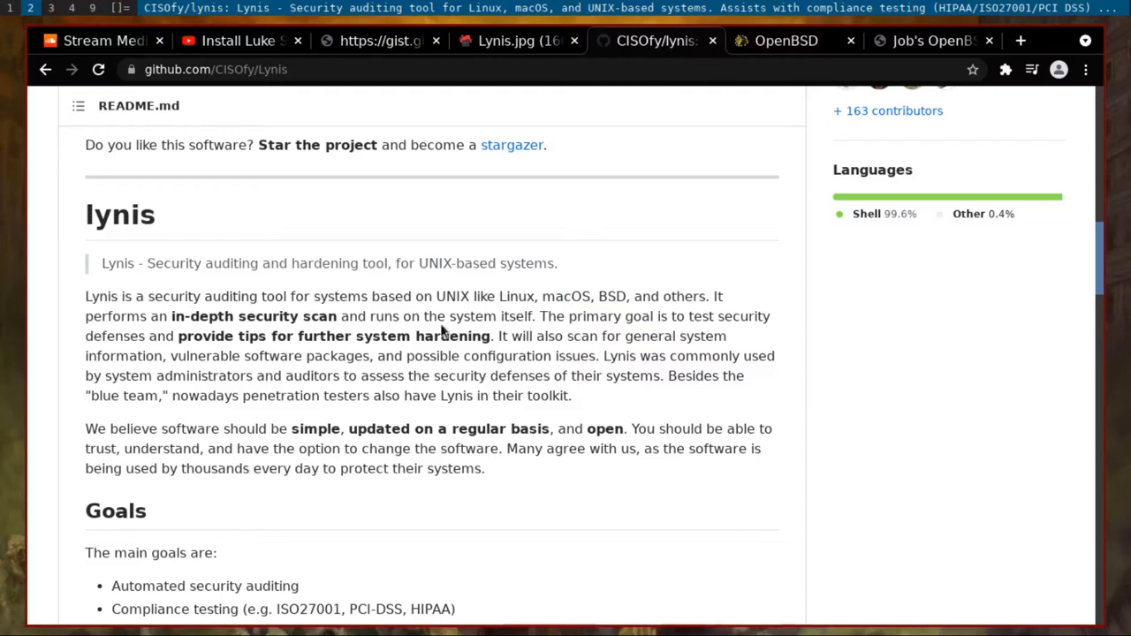
mouse_move(580, 369)
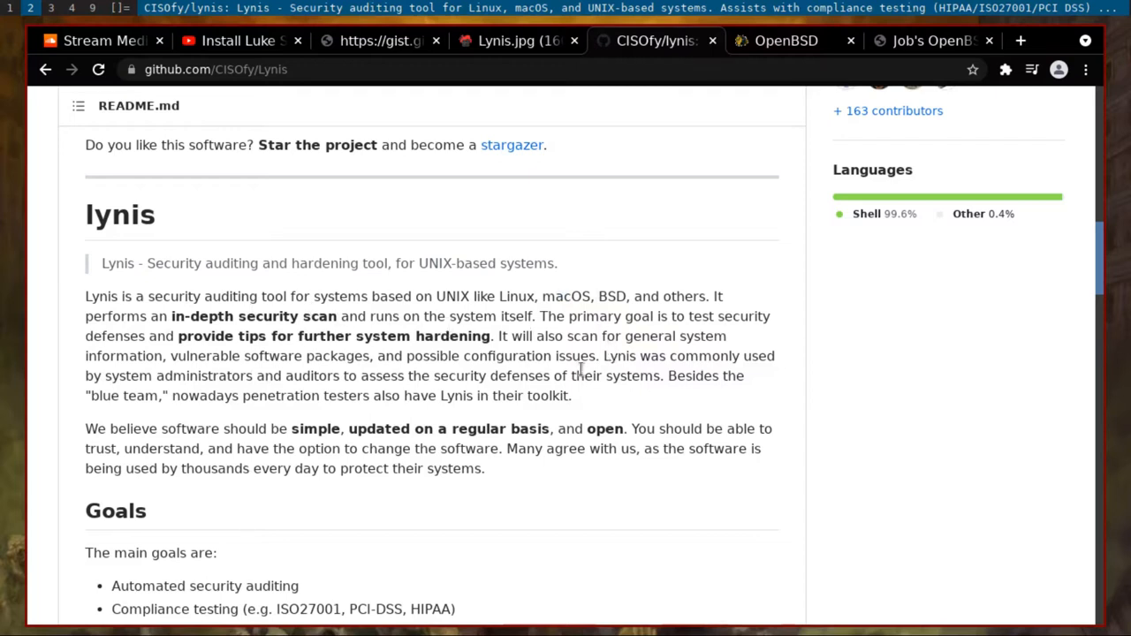
mouse_move(463, 336)
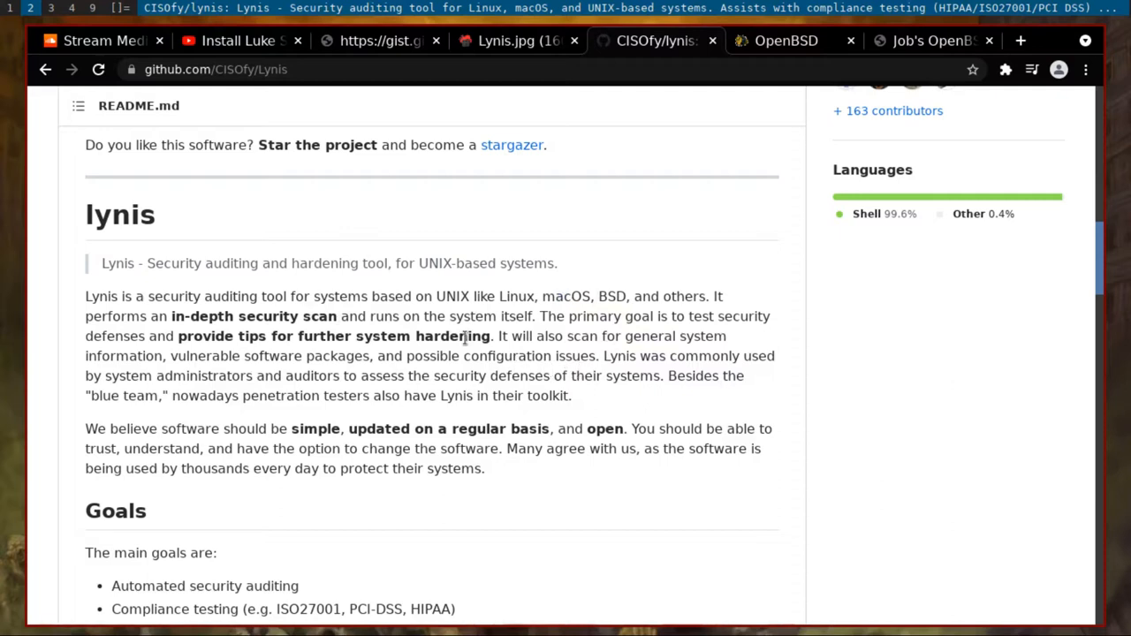
mouse_move(304, 357)
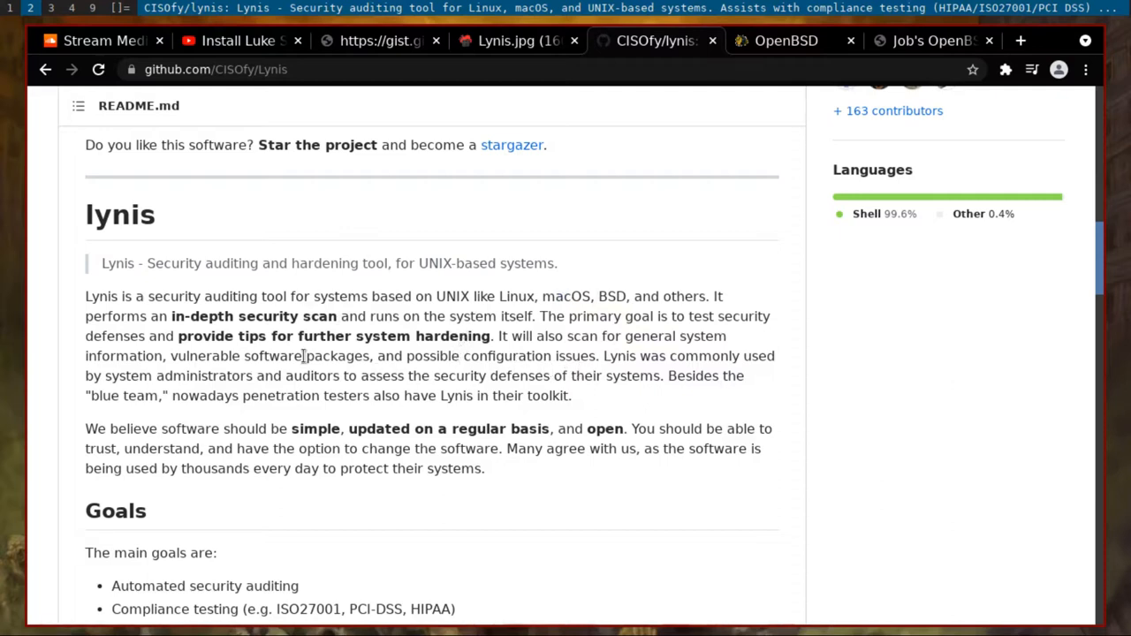
mouse_move(232, 282)
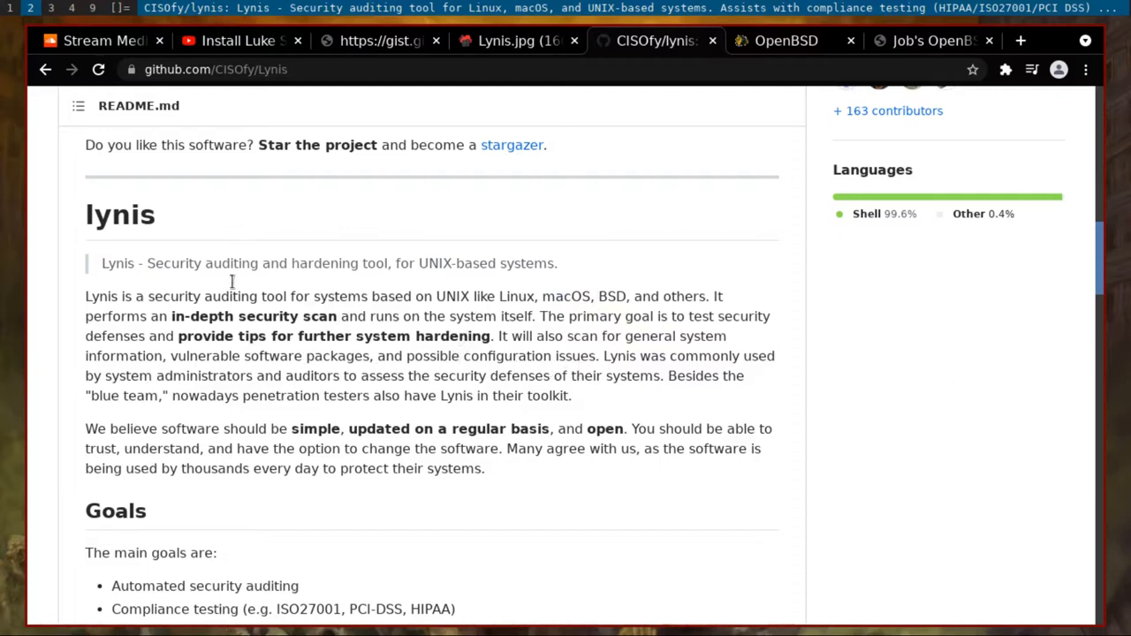
mouse_move(159, 87)
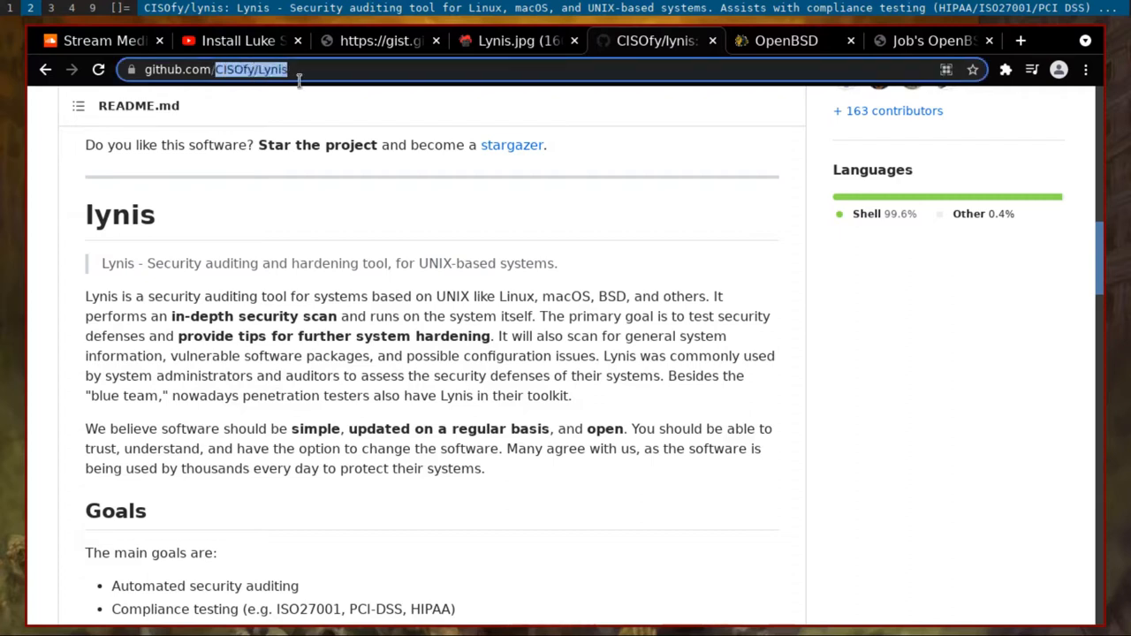
mouse_move(981, 164)
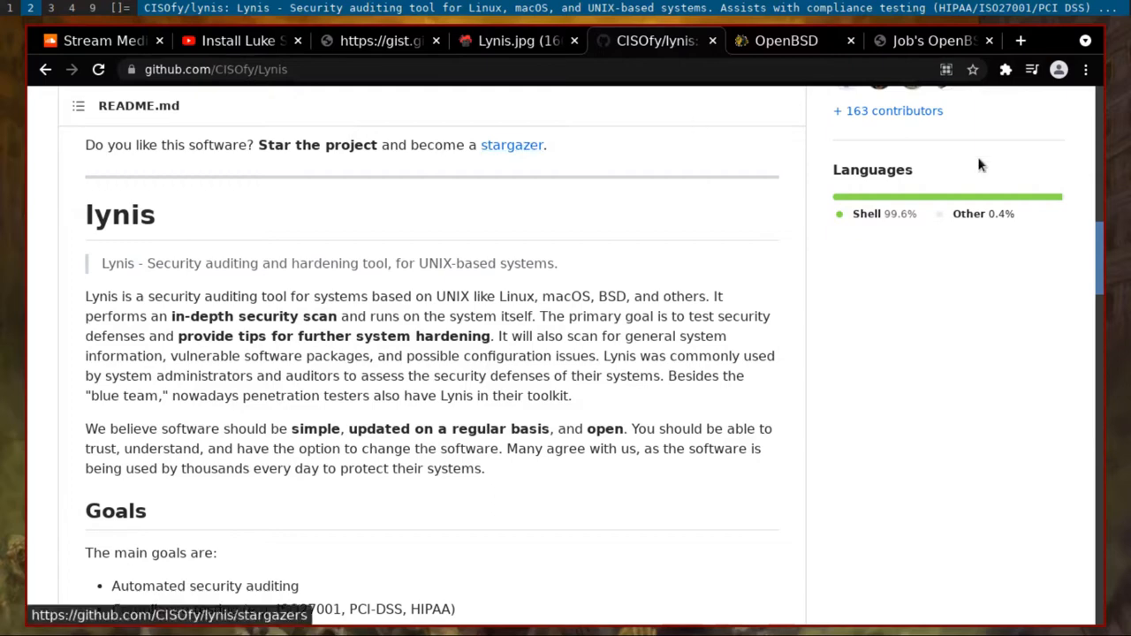
scroll("up", 3)
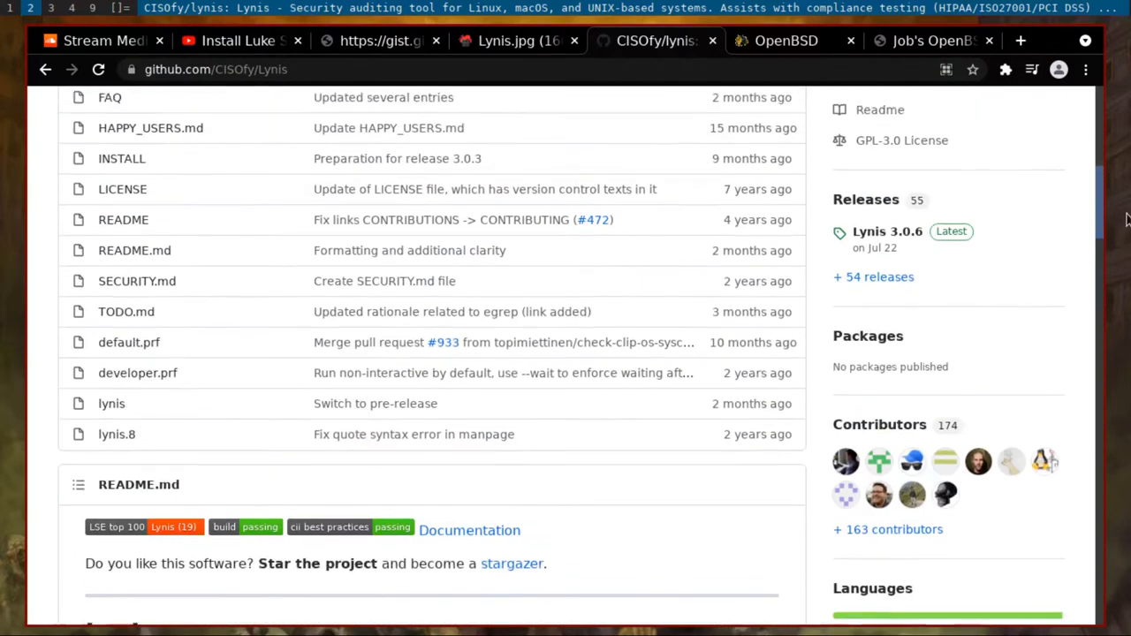
scroll("up", 3)
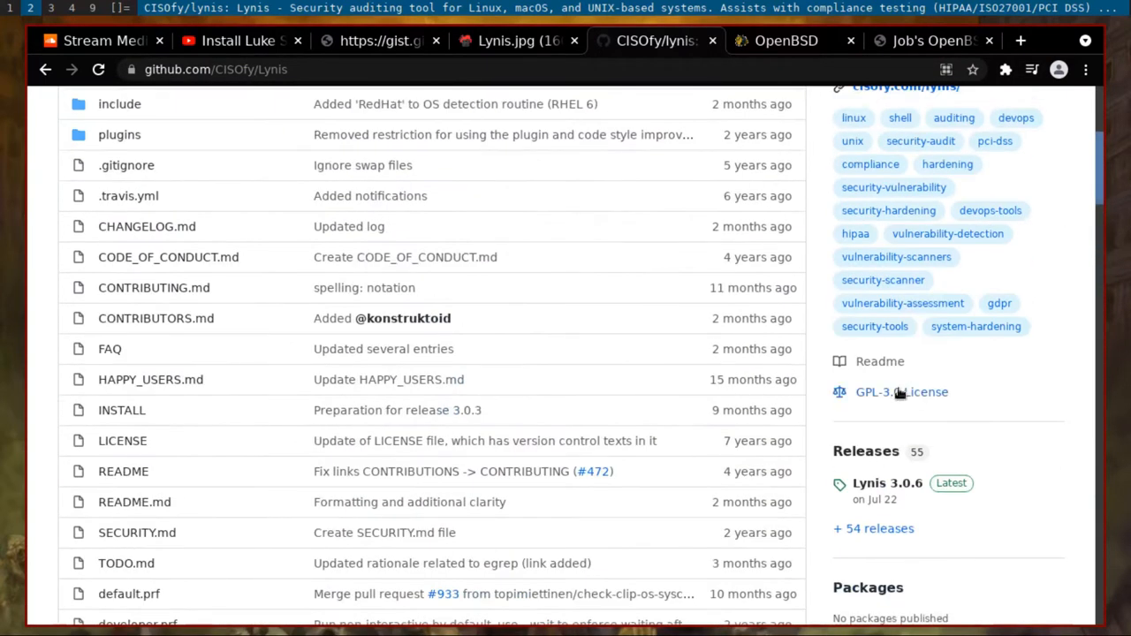
Open the repository's GPL-3.0 LICENSE file from the sidebar
left_click(902, 393)
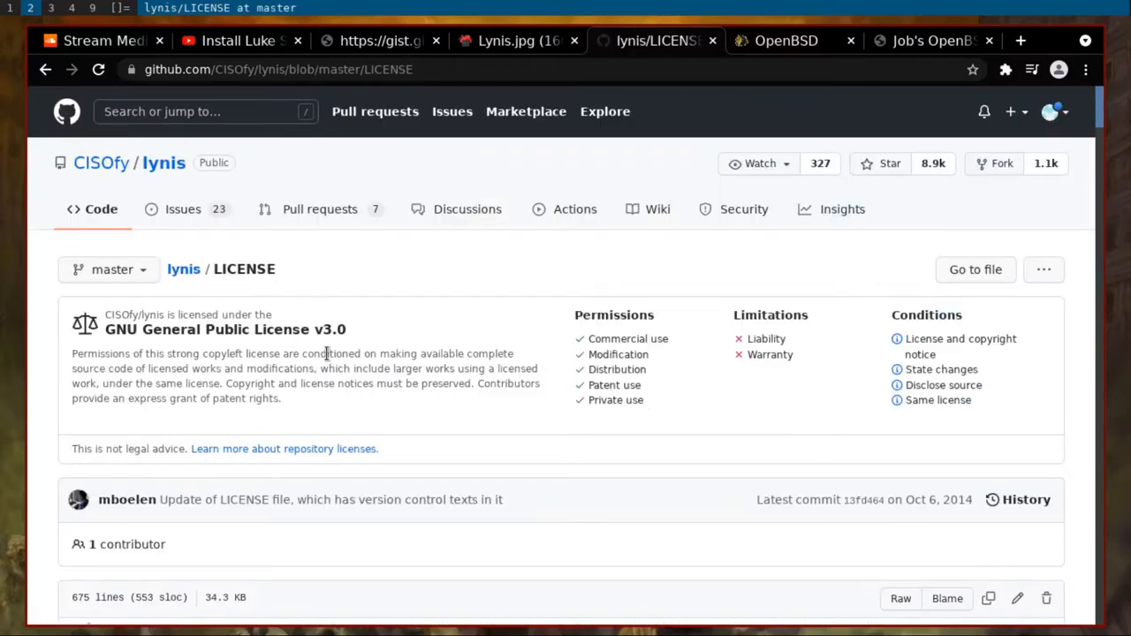
mouse_move(334, 322)
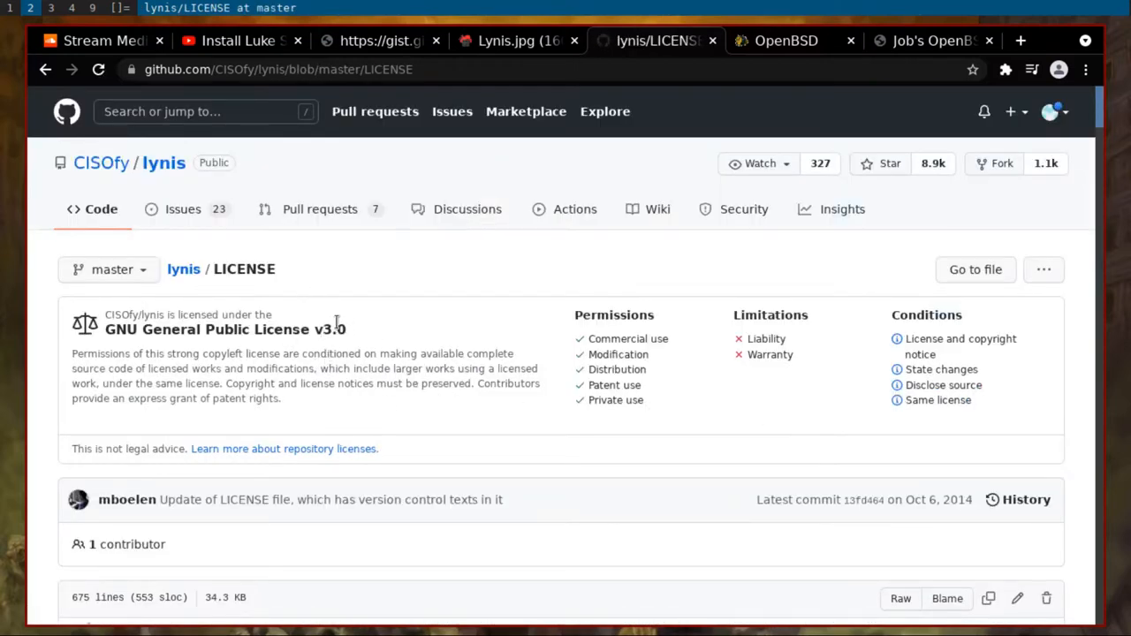
mouse_move(665, 62)
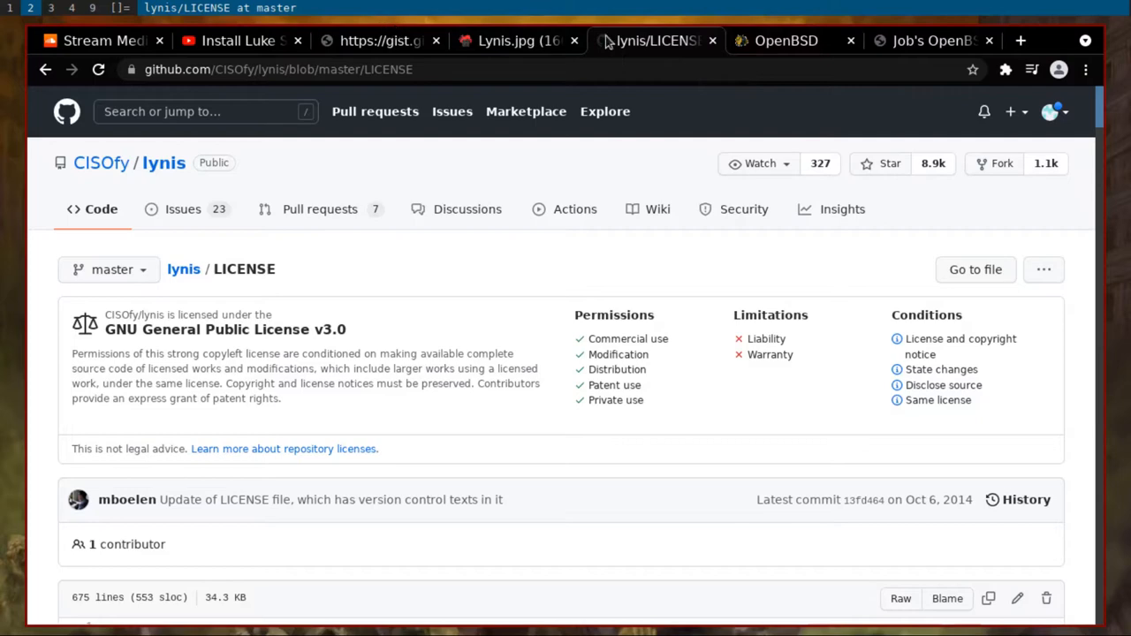
Bring up the OpenBSD 6.9 errata patches list and read fixes through September 2021
left_click(785, 40)
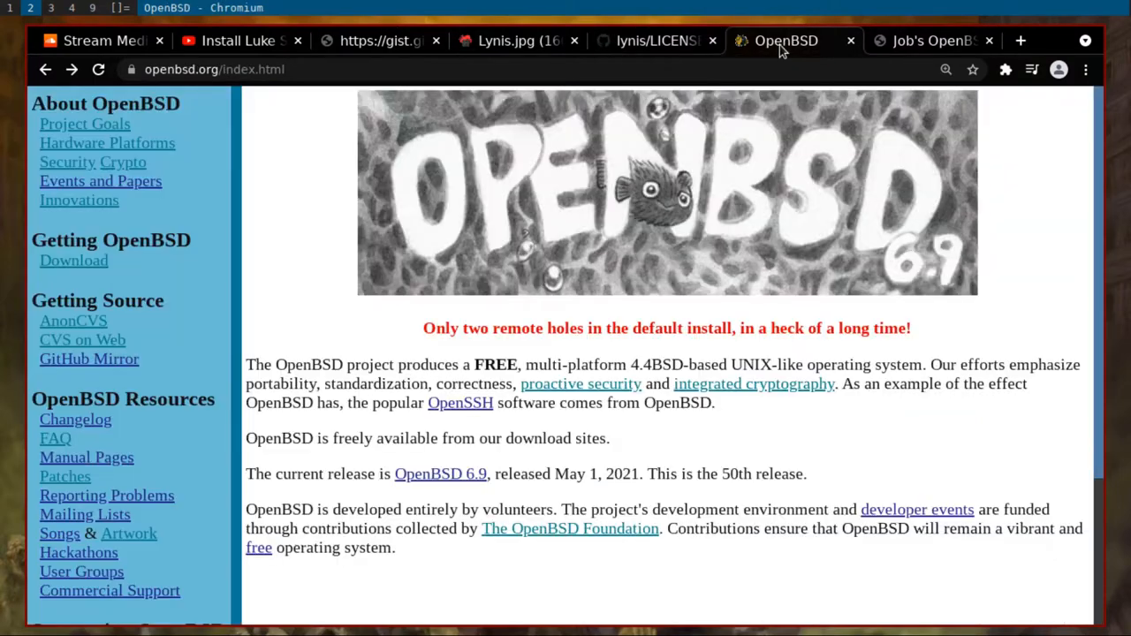
mouse_move(64, 478)
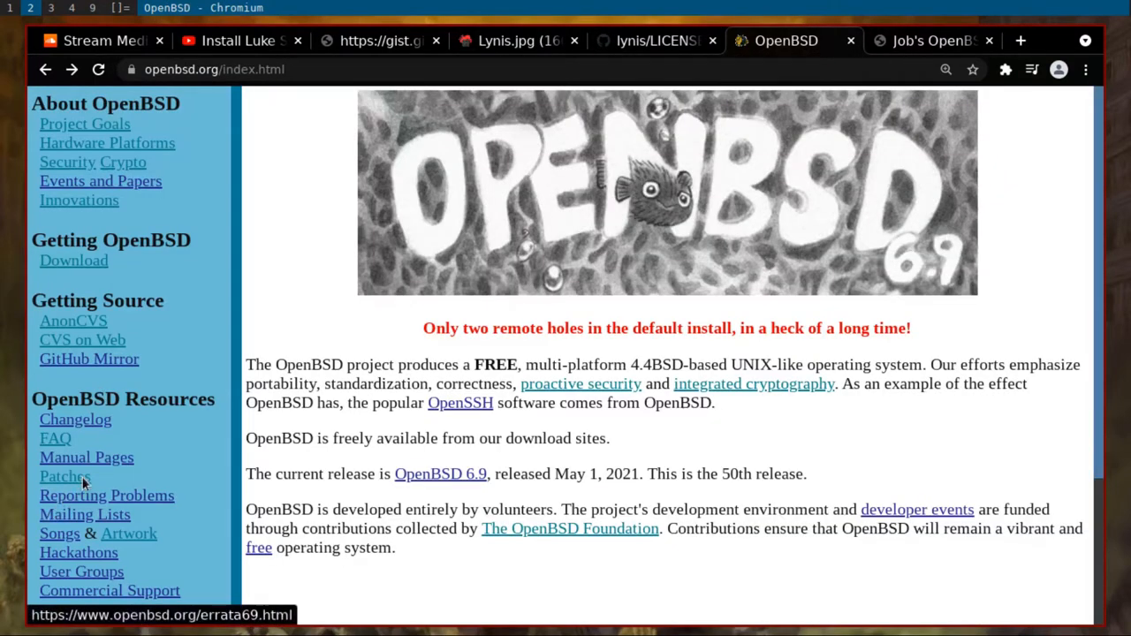
left_click(64, 475)
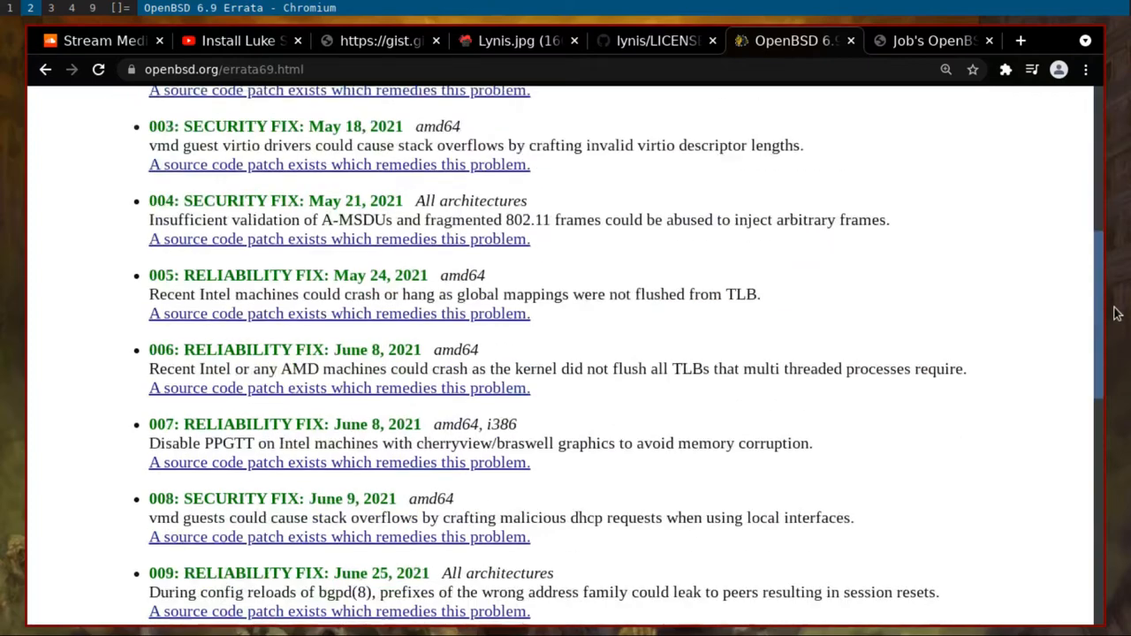
scroll("down", 3)
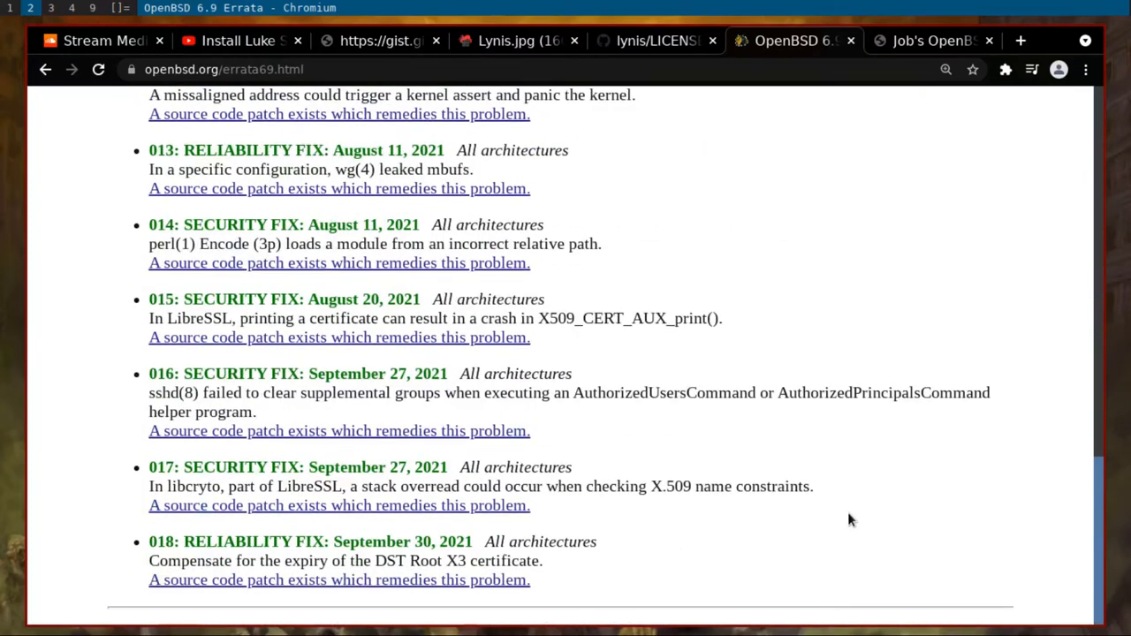
mouse_move(838, 530)
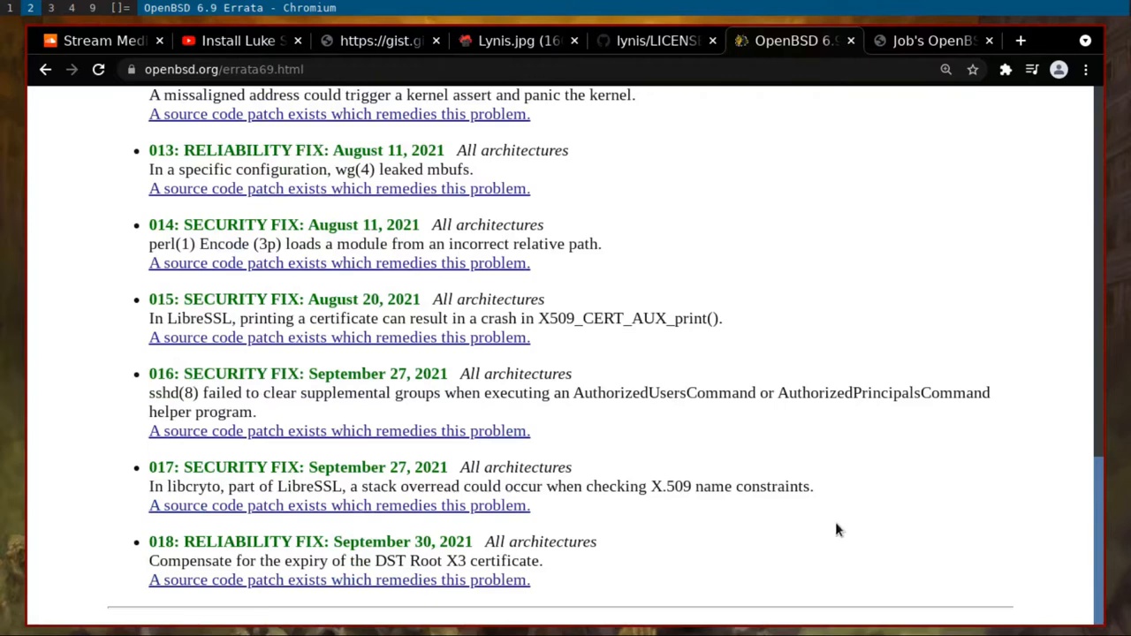
mouse_move(239, 467)
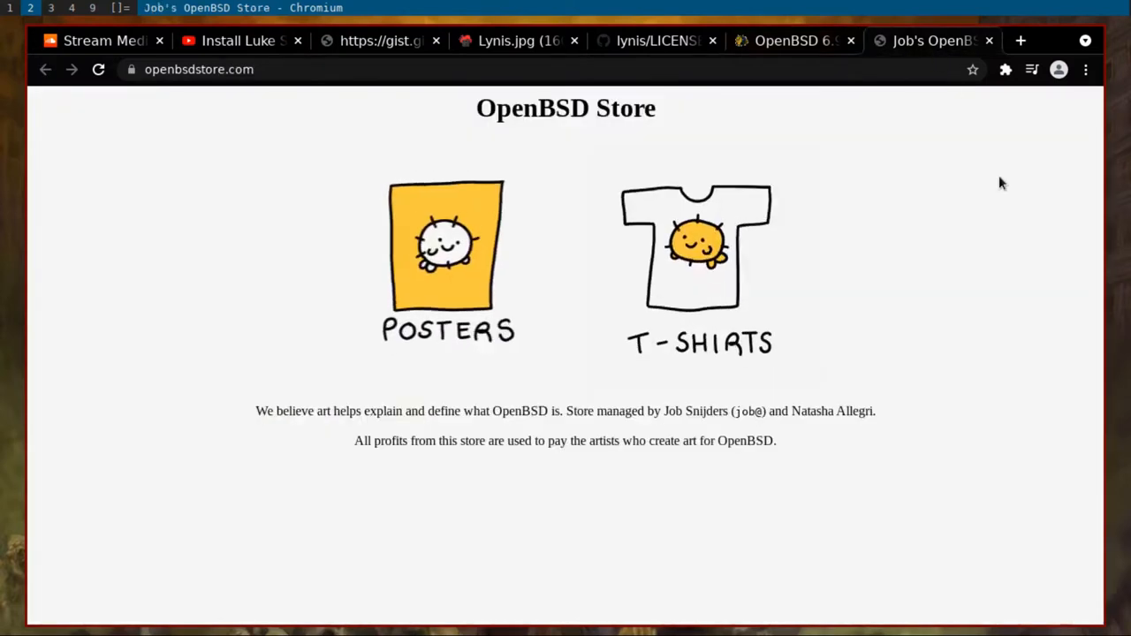
mouse_move(329, 194)
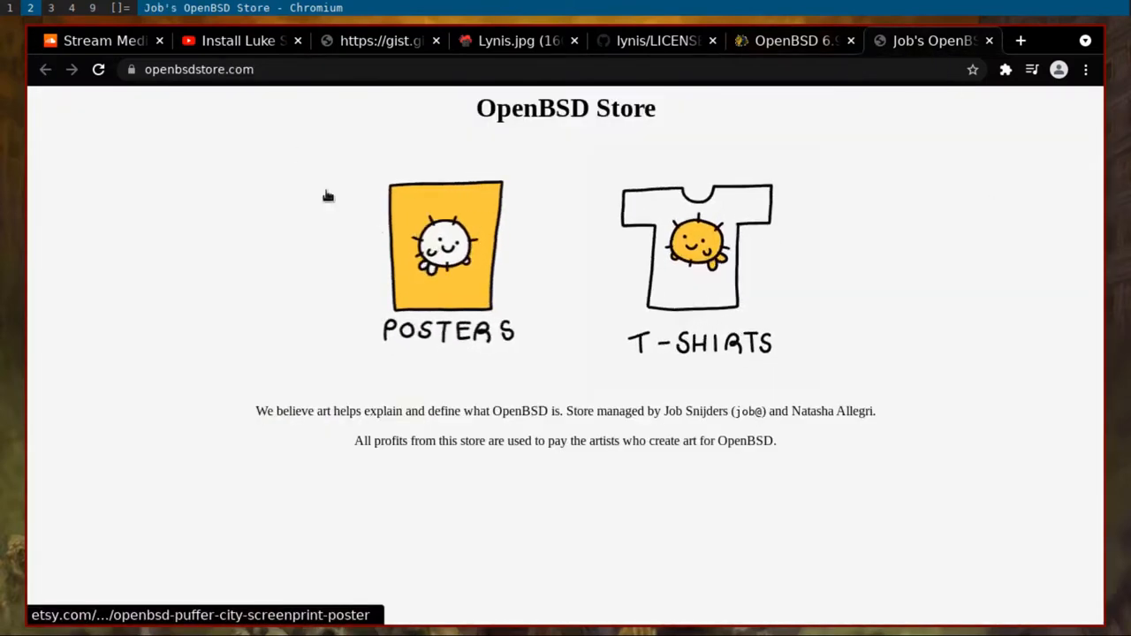
mouse_move(525, 166)
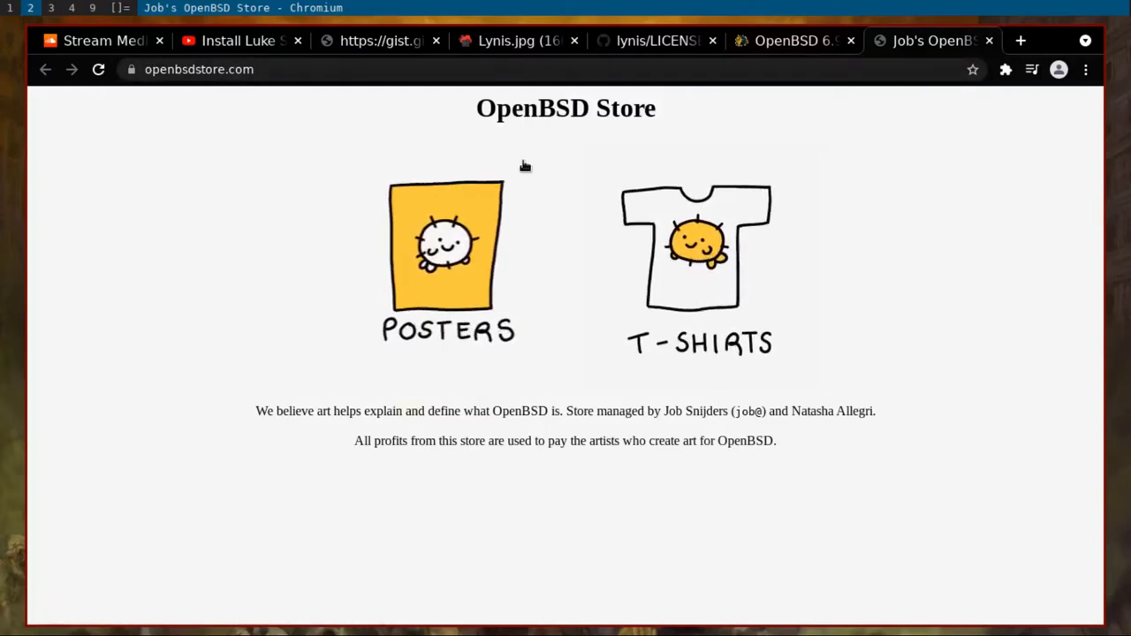
mouse_move(928, 41)
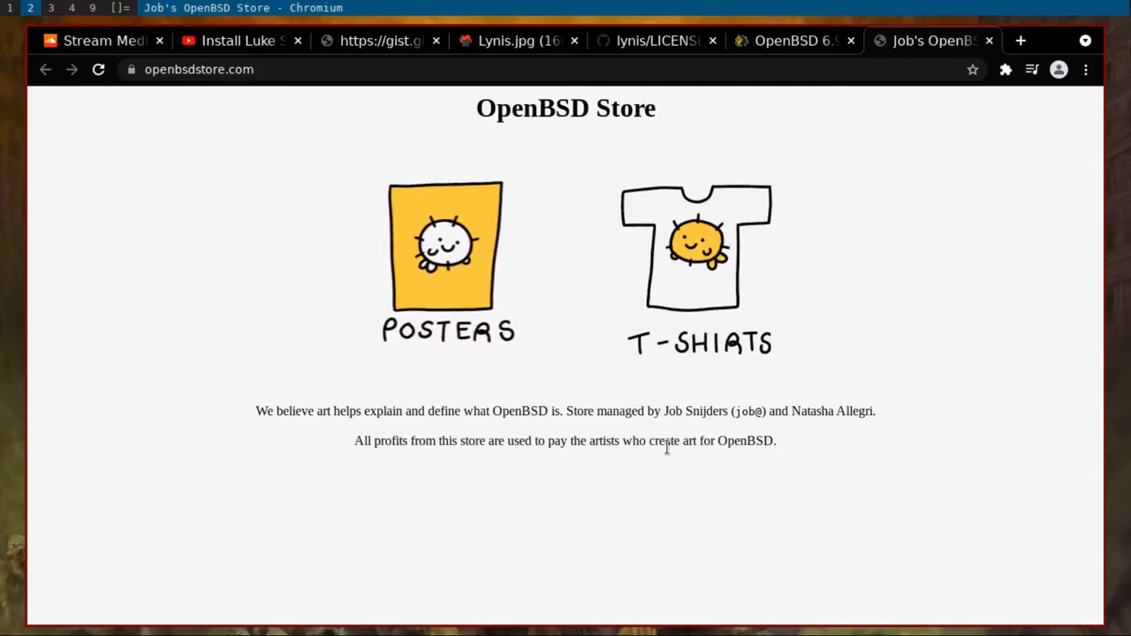
mouse_move(566, 283)
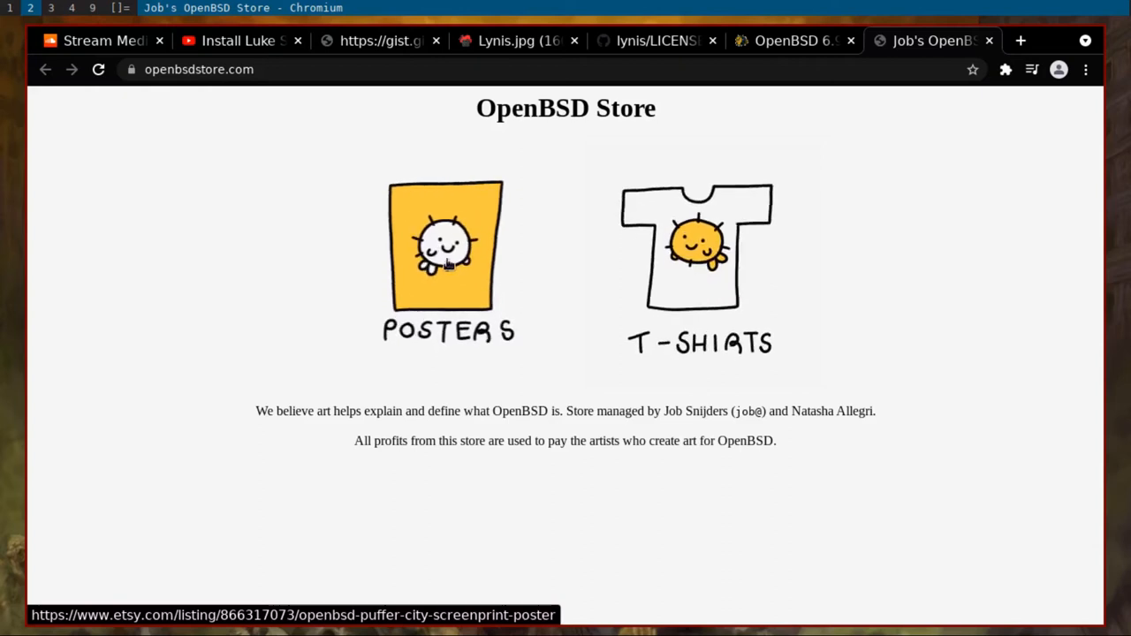
View the sold-out Puffer City poster listing on Etsy and its similar screenprint items
left_click(446, 256)
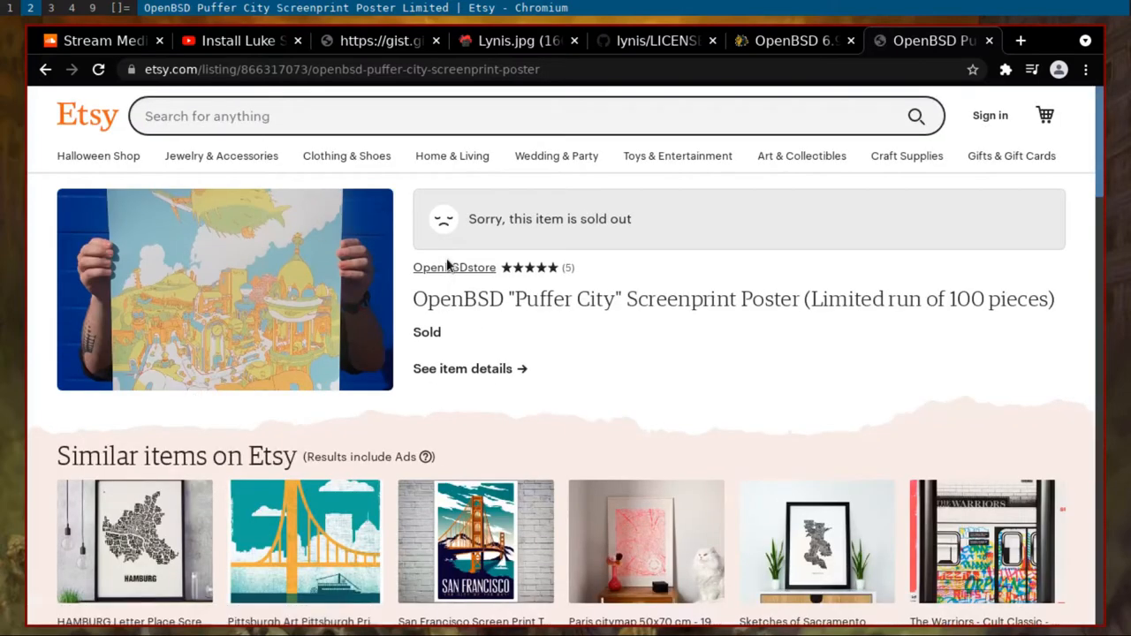
mouse_move(1047, 117)
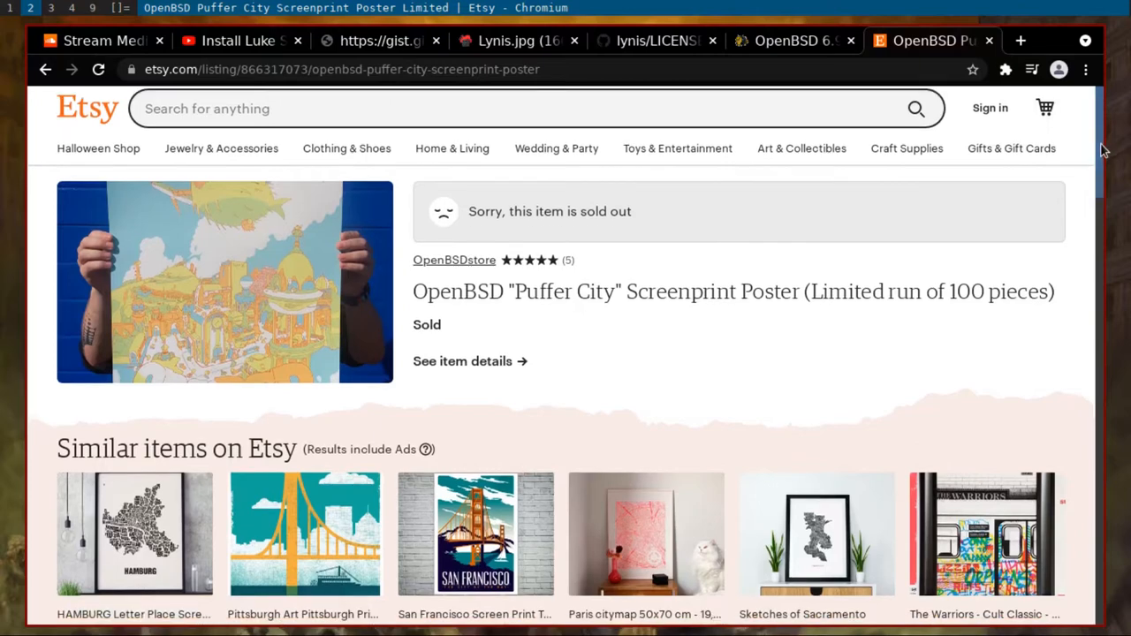
scroll("down", 3)
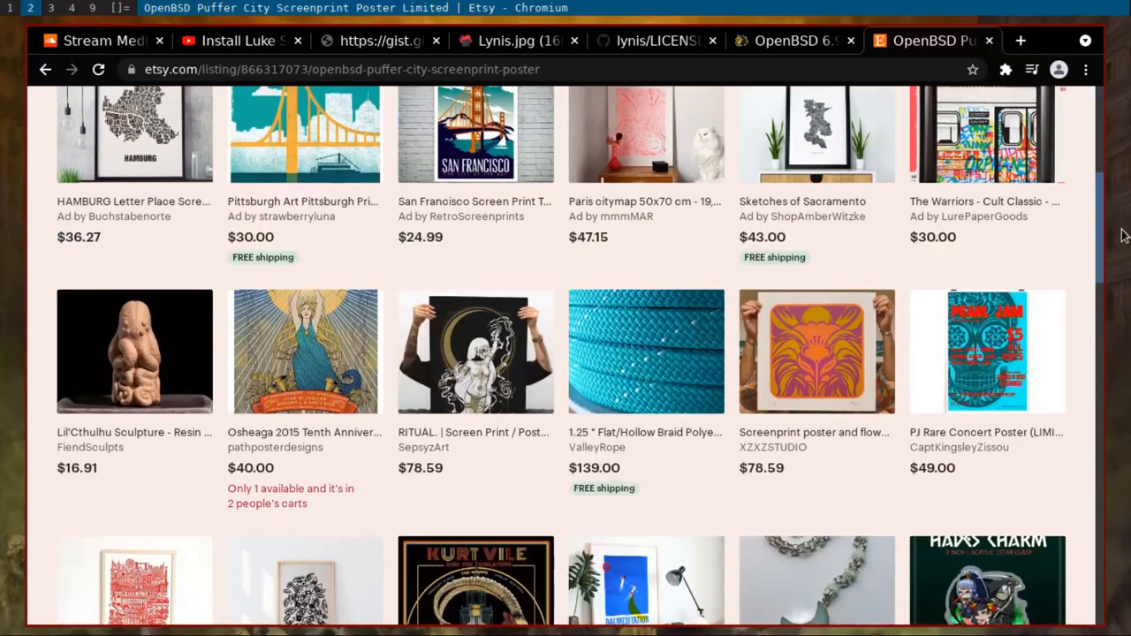
scroll("down", 3)
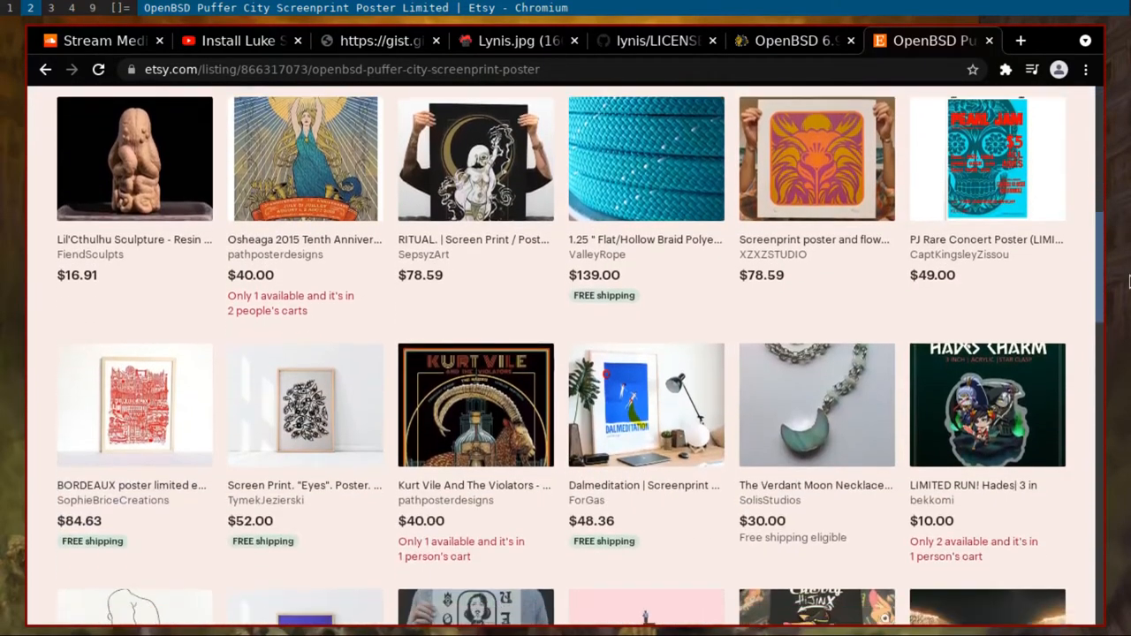
scroll("up", 3)
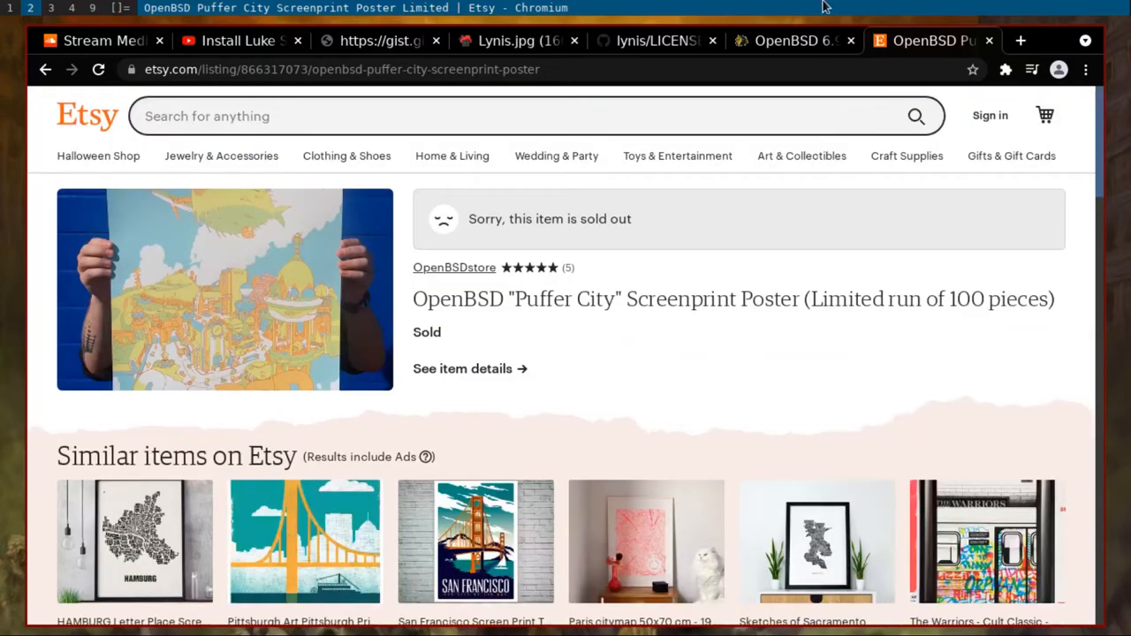
mouse_move(211, 270)
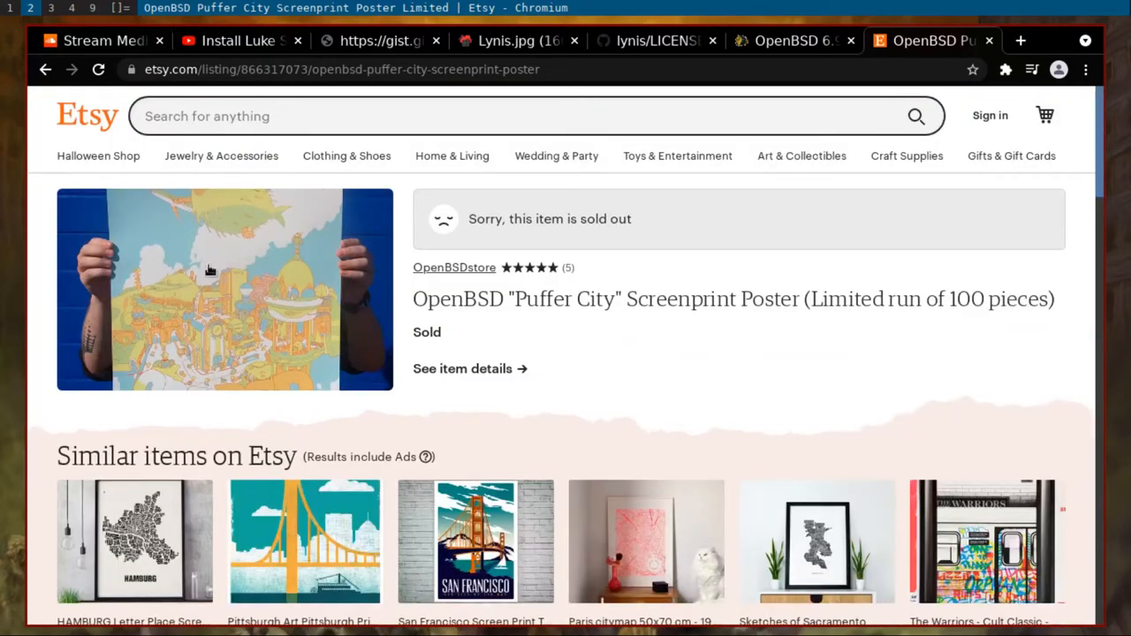
mouse_move(539, 219)
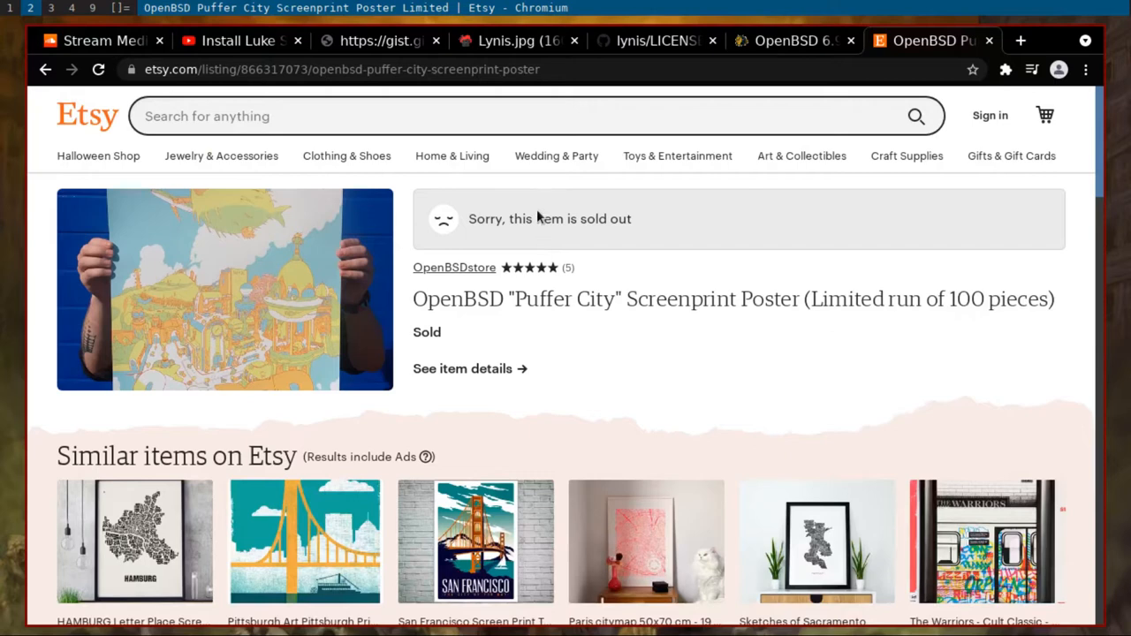
mouse_move(152, 197)
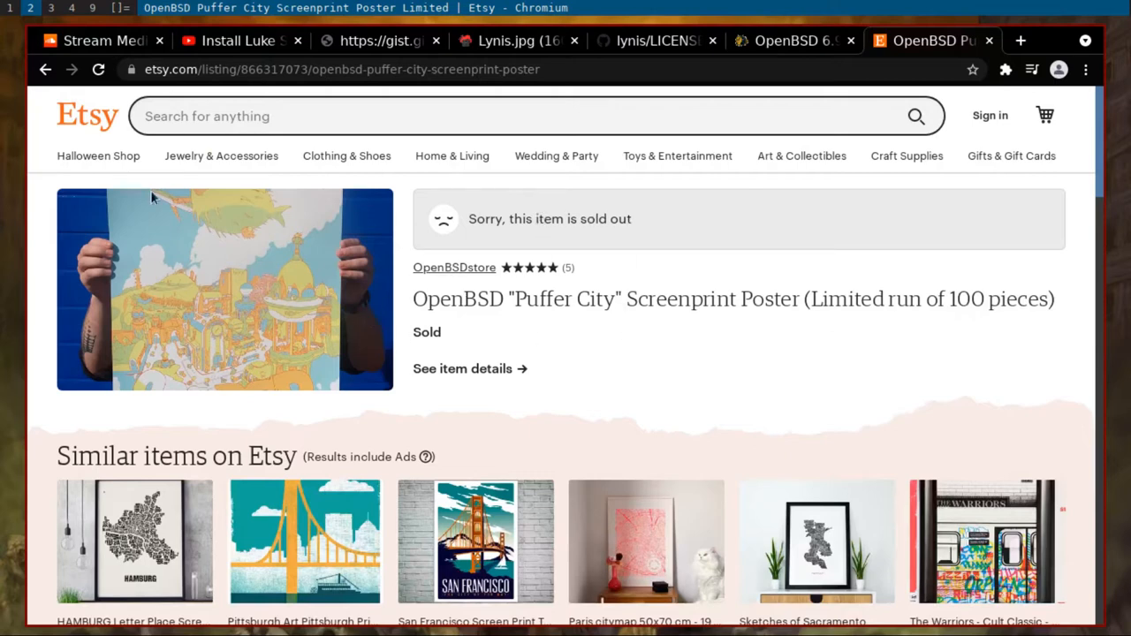
Go back to openbsdstore.com, enter the Creator-Spring T-shirt shop and browse its shirts and hoodies
left_click(454, 267)
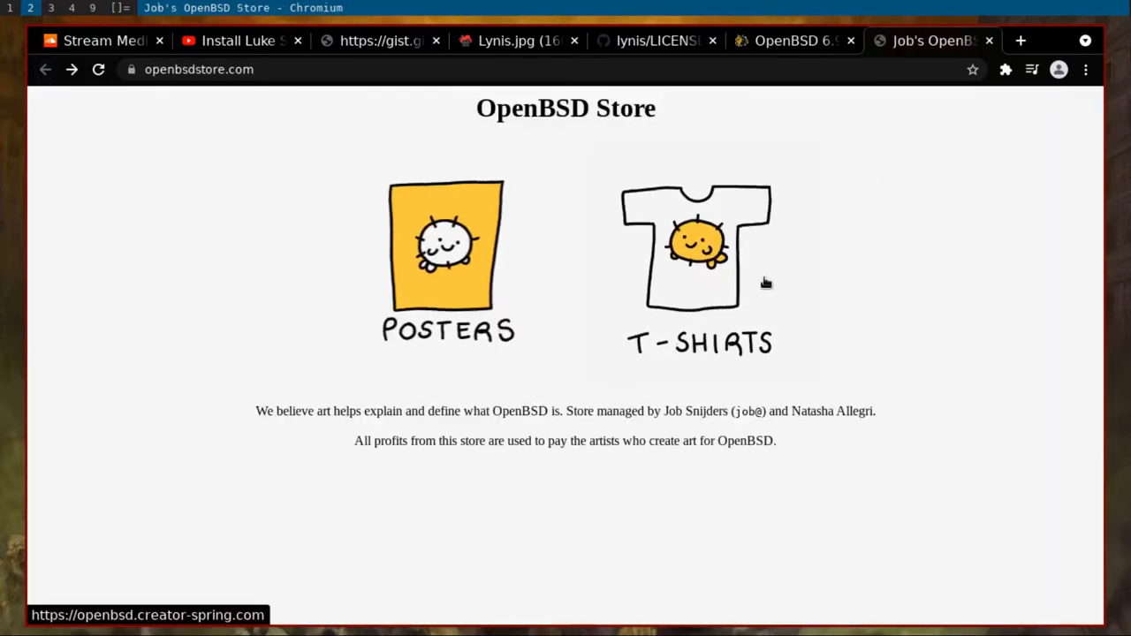
left_click(696, 257)
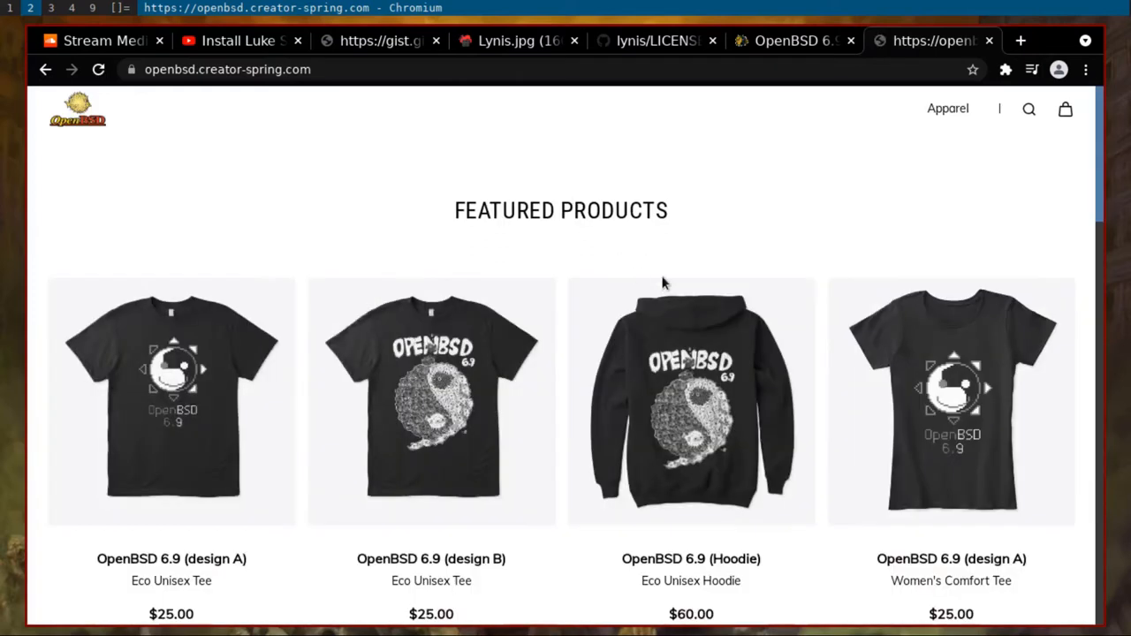
scroll("down", 3)
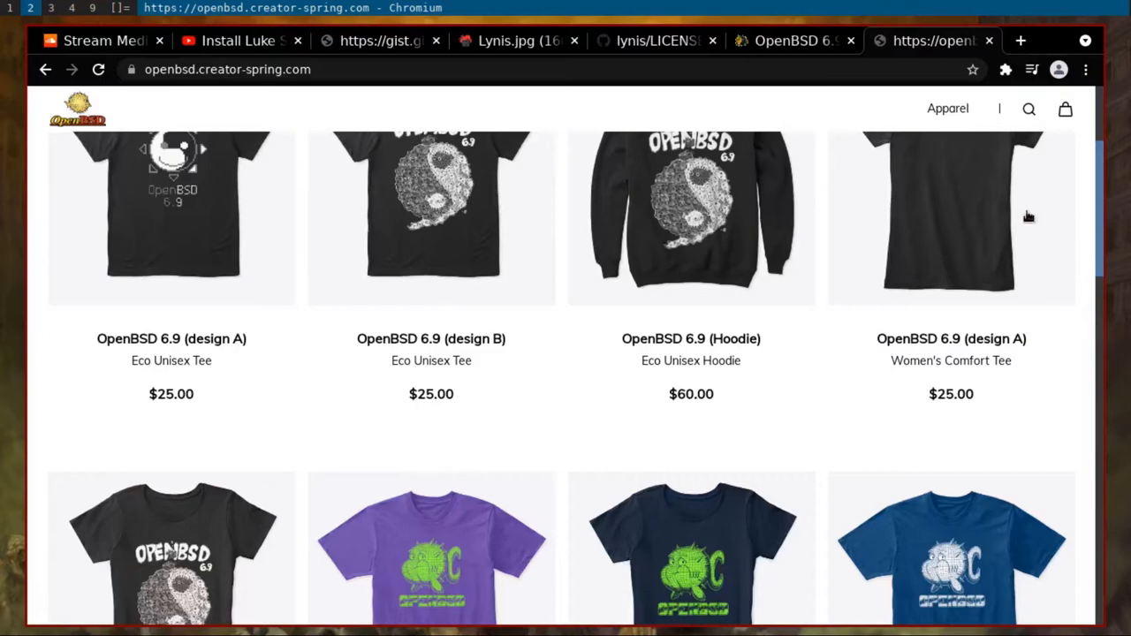
scroll("down", 3)
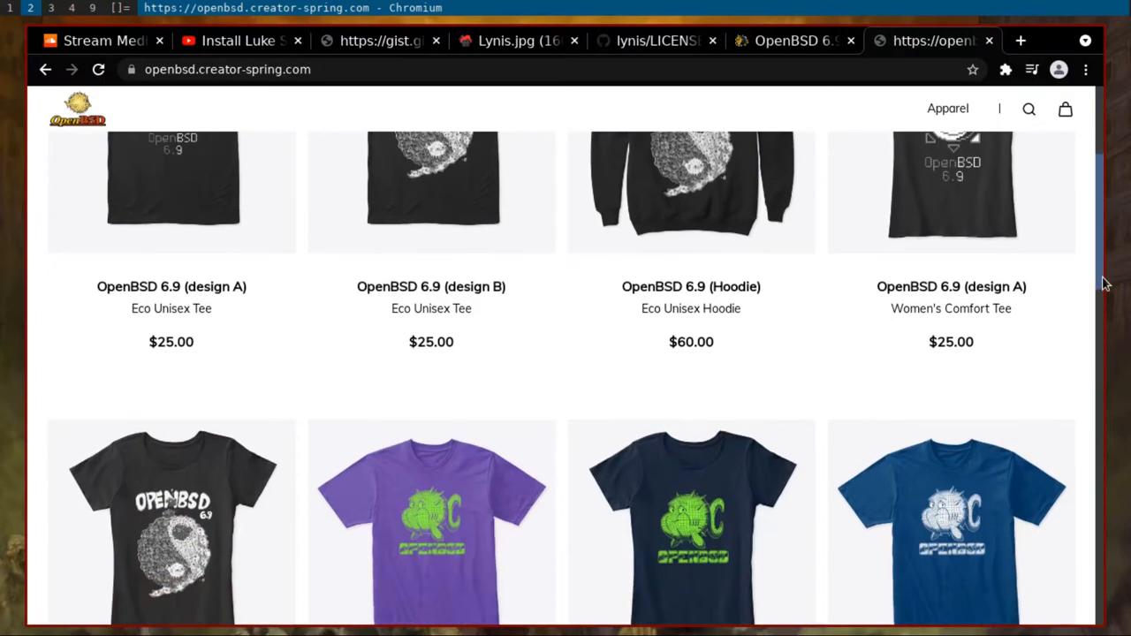
scroll("down", 3)
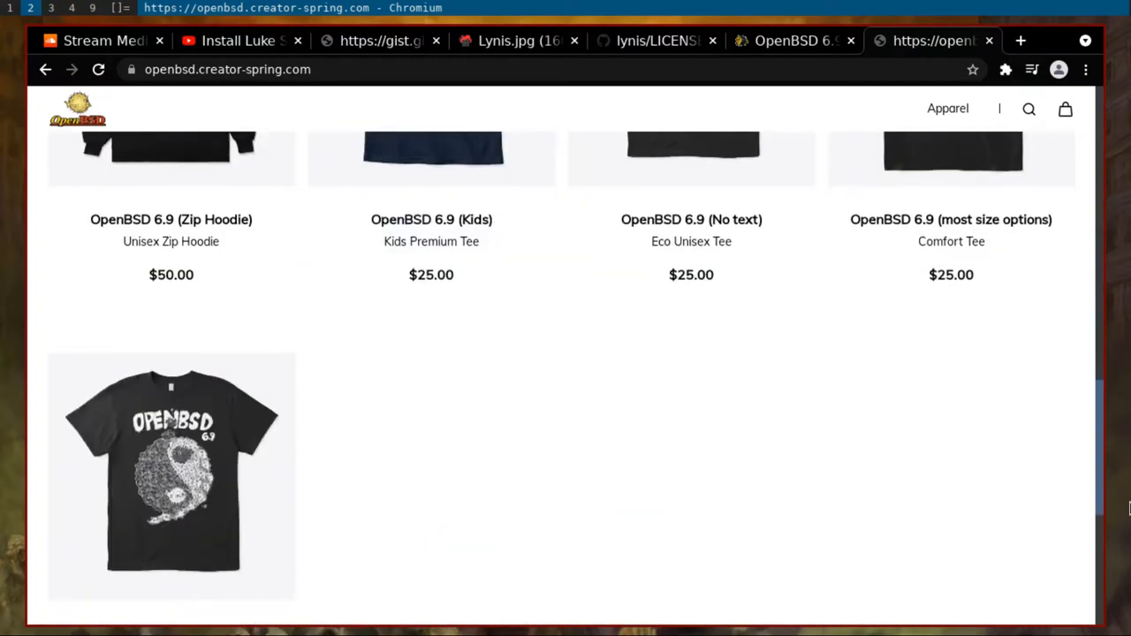
scroll("up", 3)
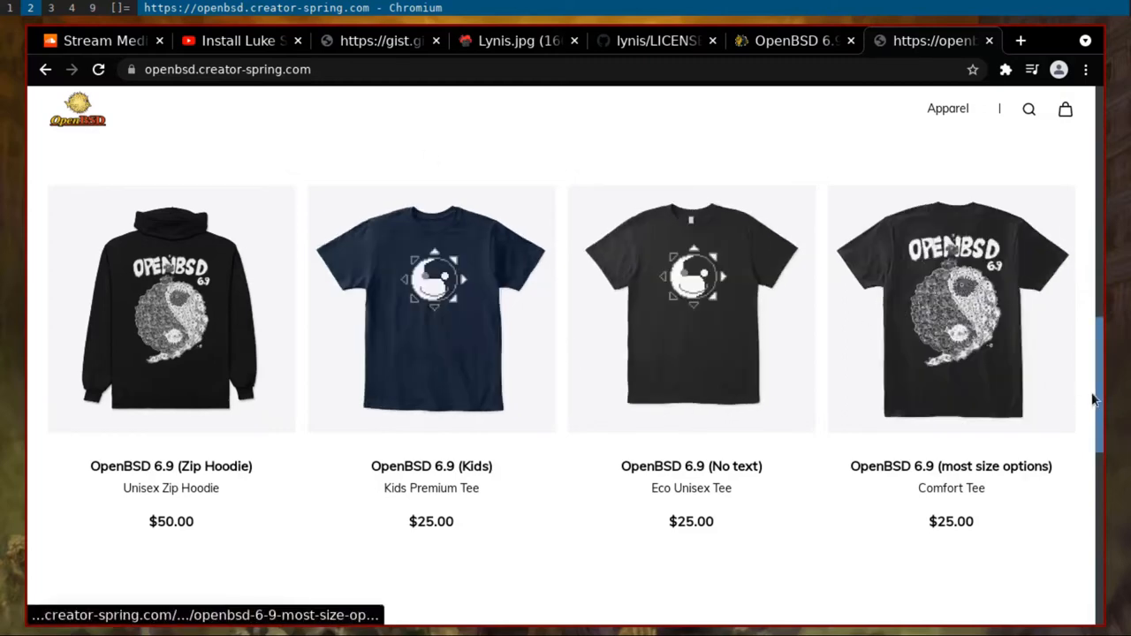
scroll("down", 3)
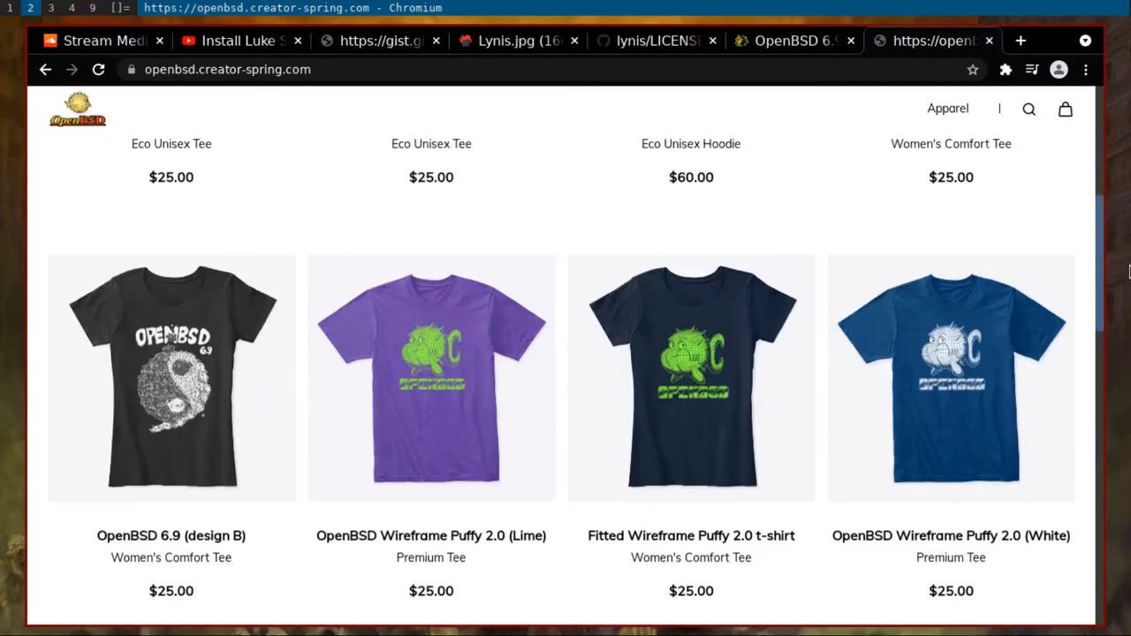
scroll("up", 3)
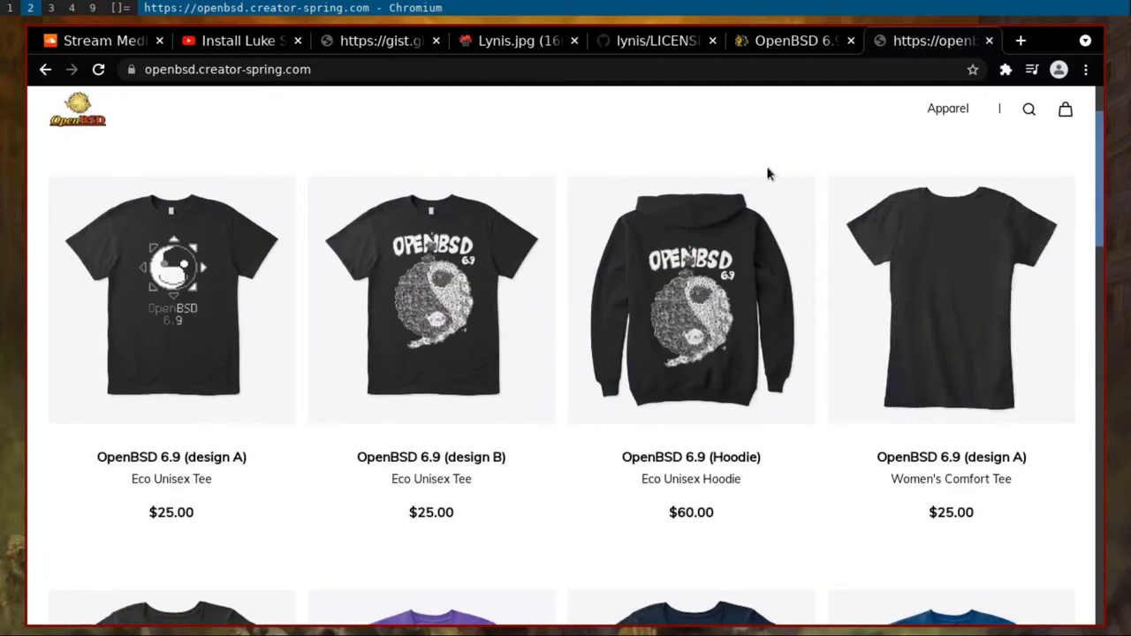
mouse_move(692, 332)
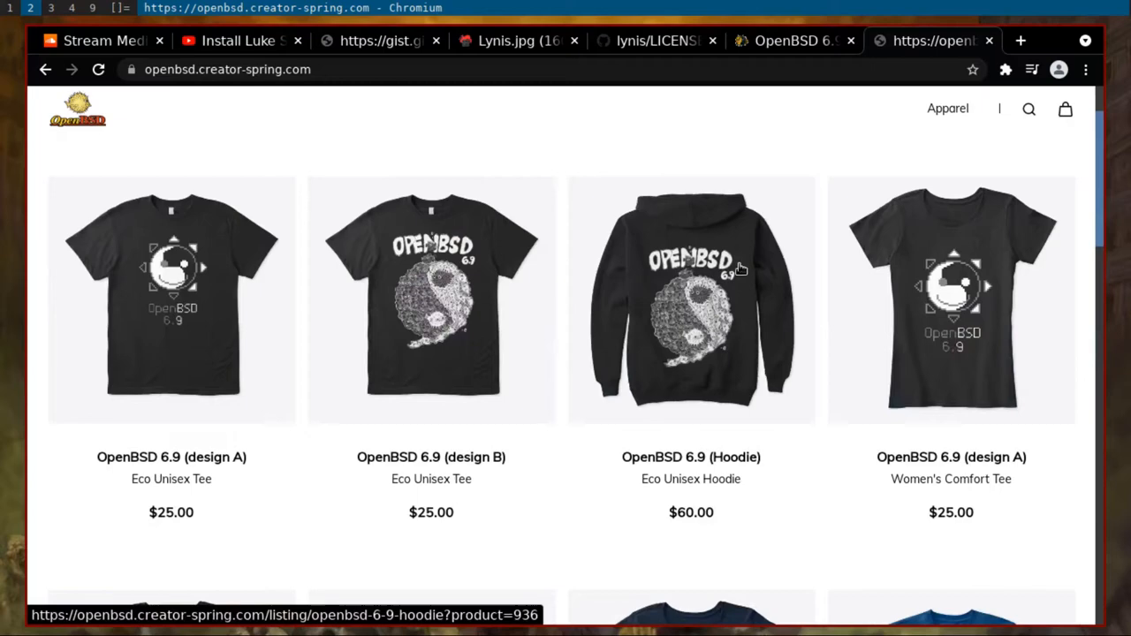
mouse_move(740, 290)
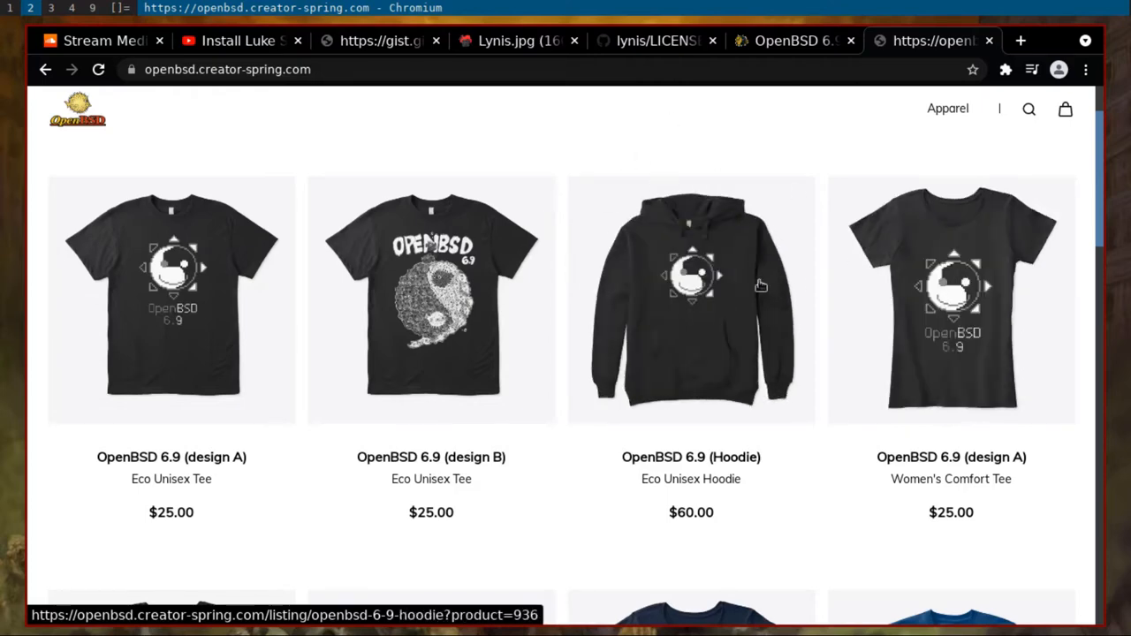
mouse_move(708, 314)
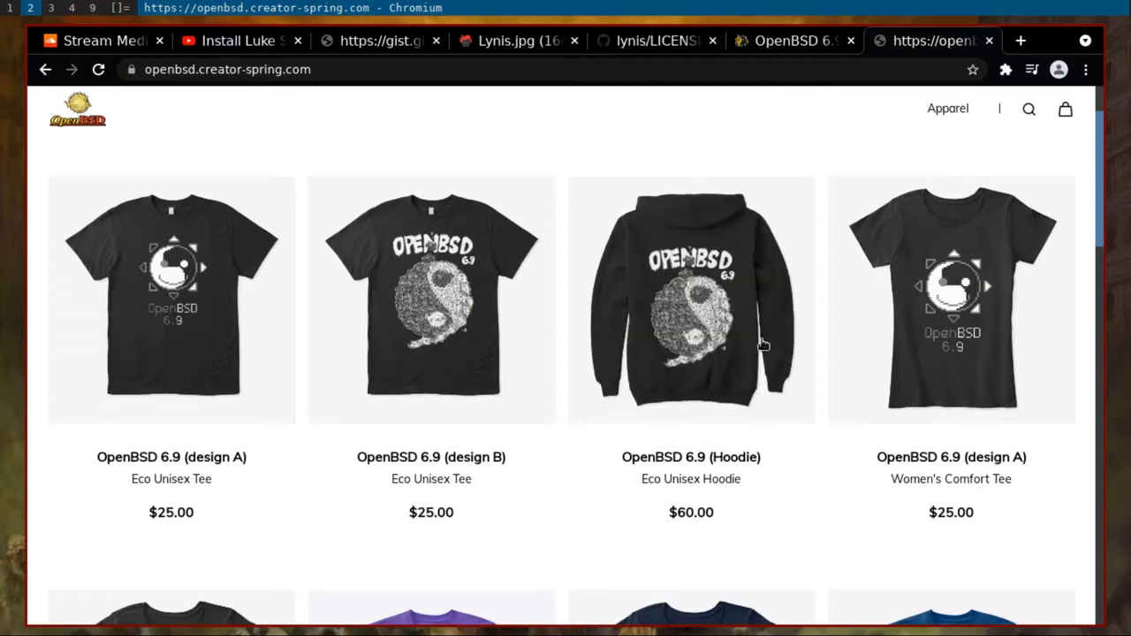
mouse_move(999, 132)
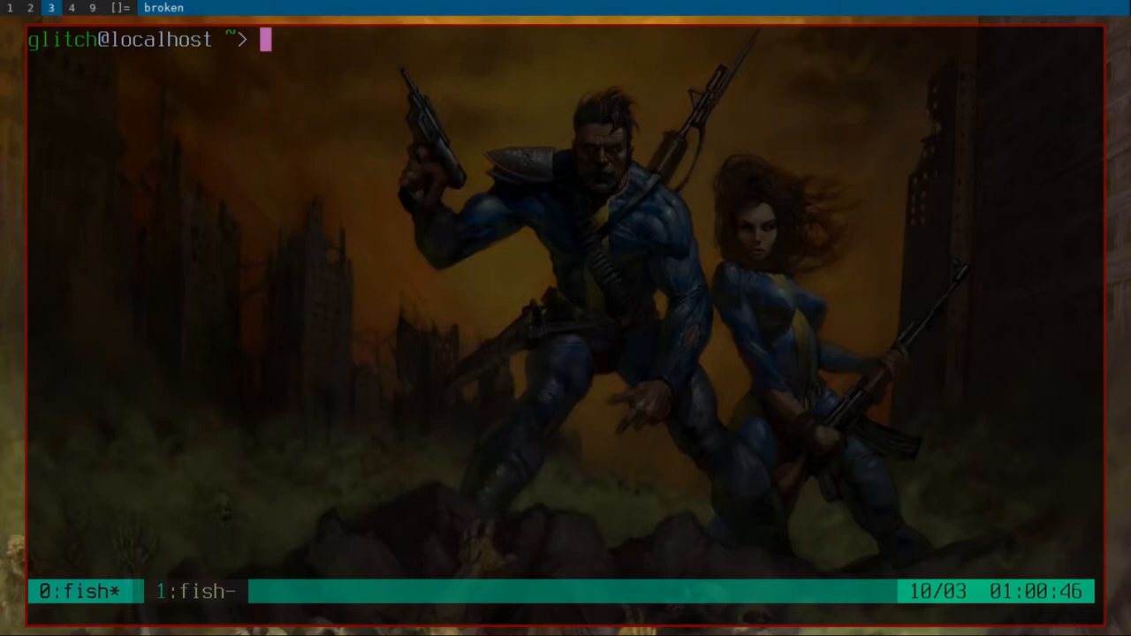
Install the lynis-3.0.6 package with 'doas pkg_add lynis', authorizing with the password
type("doas pkg add lynis")
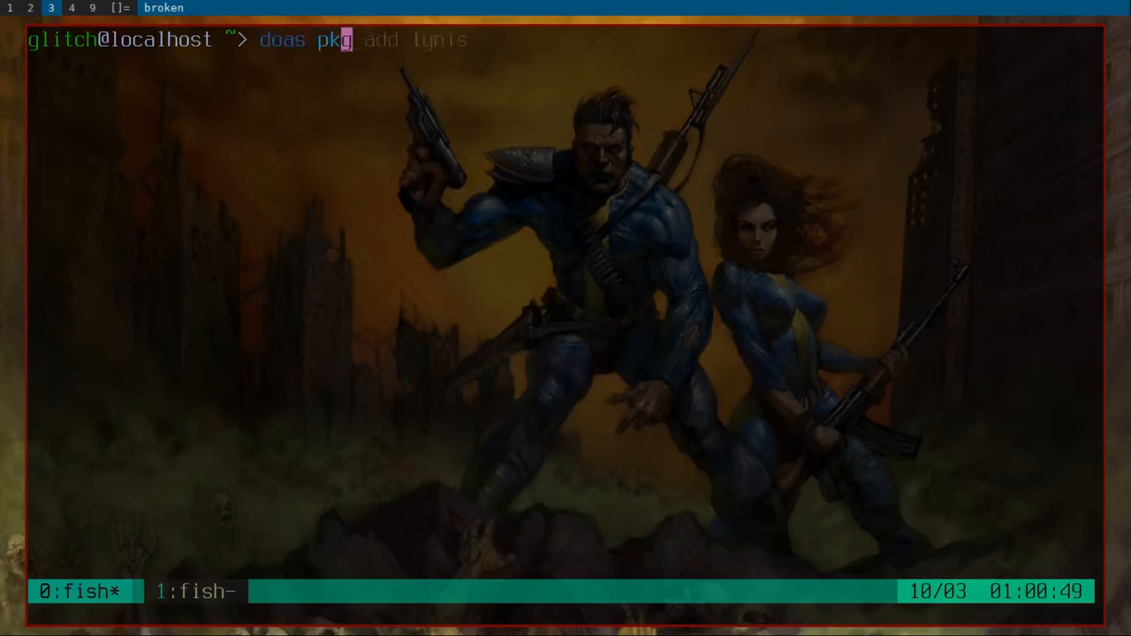
key("Return")
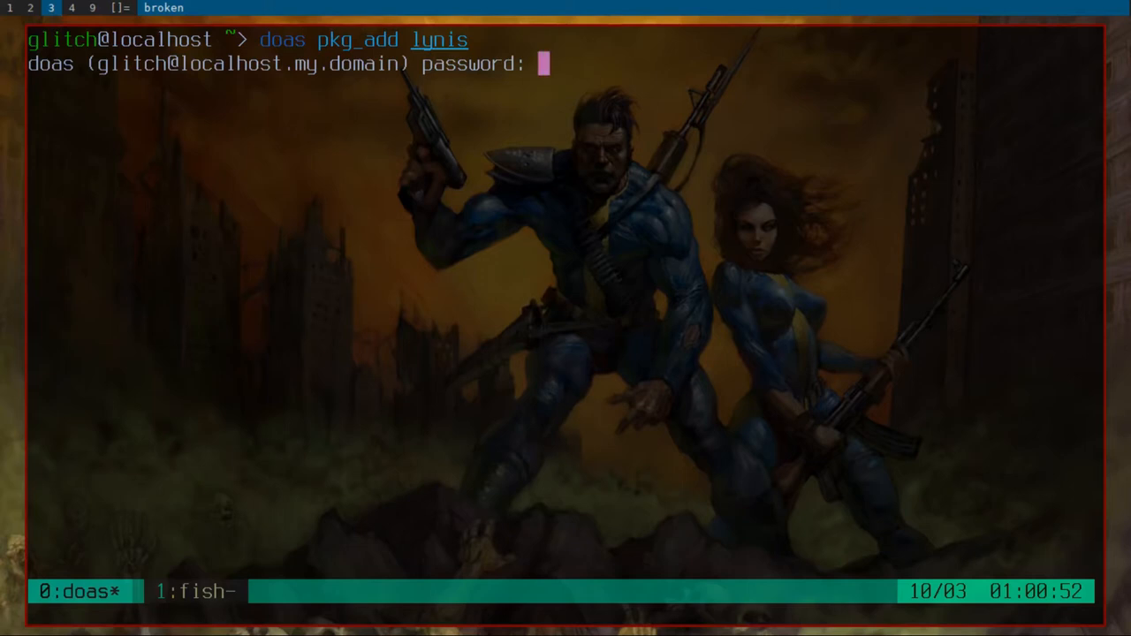
key("Return")
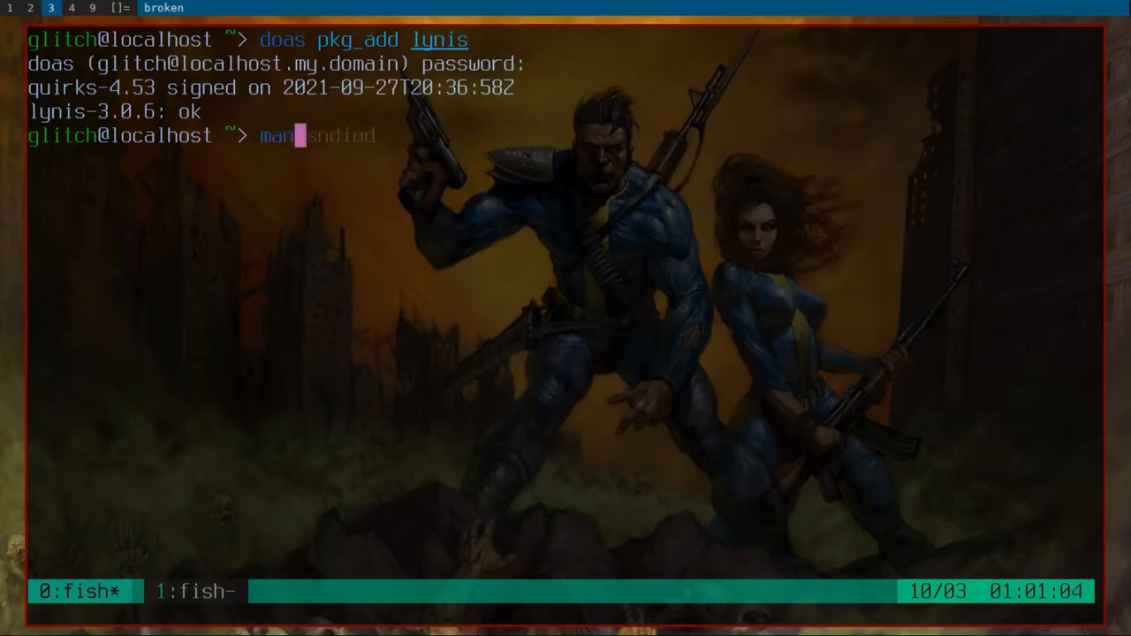
key("Return")
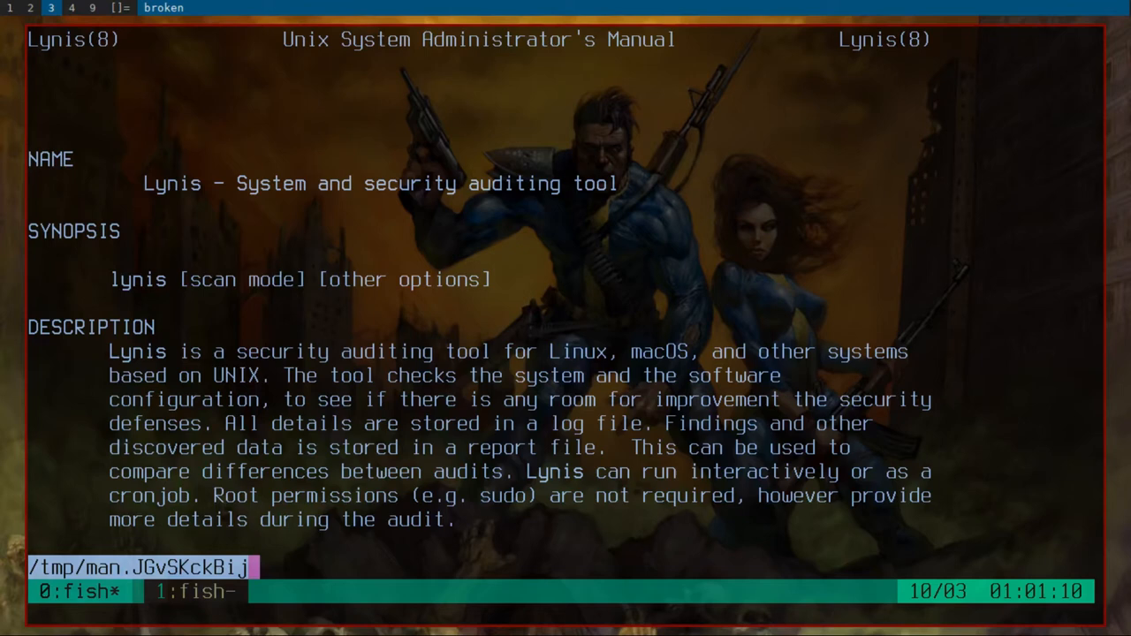
scroll("down", 3)
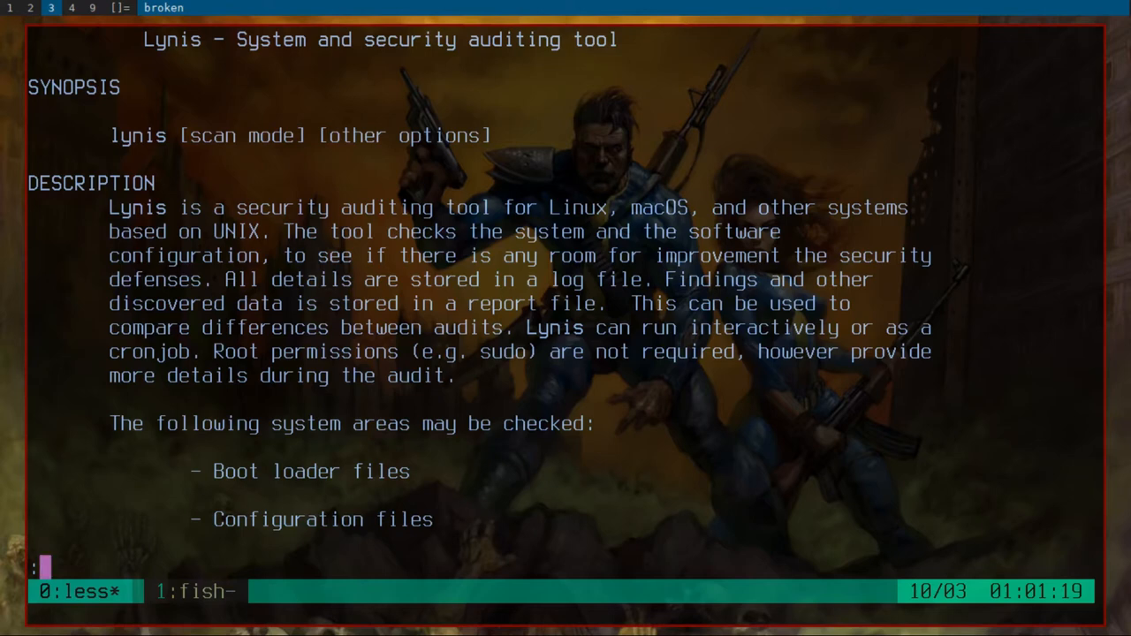
scroll("down", 3)
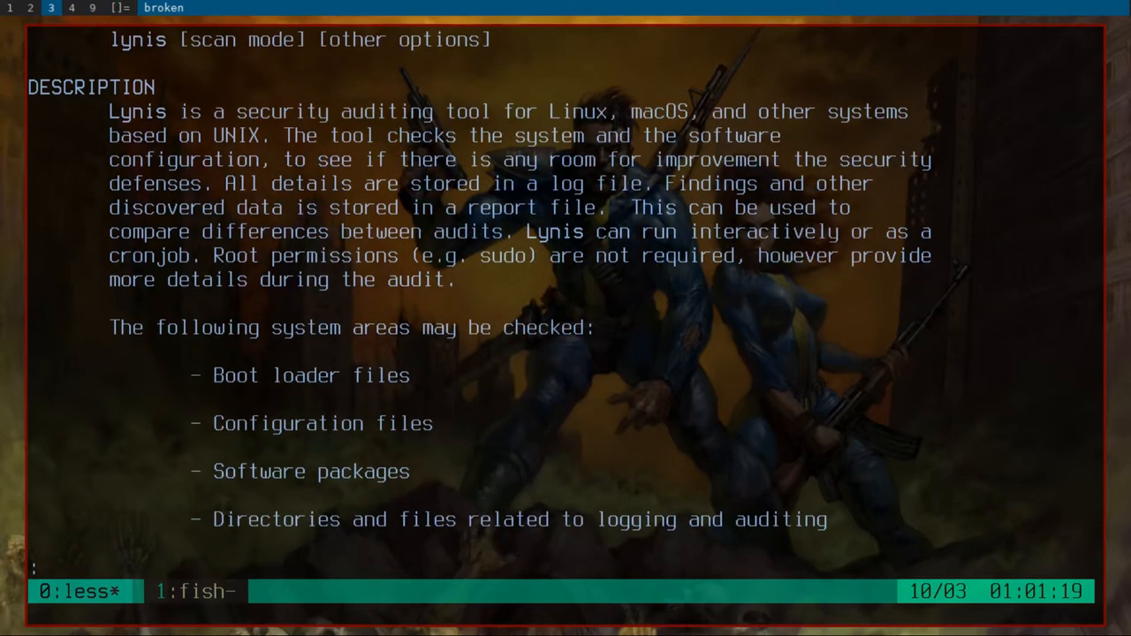
scroll("down", 3)
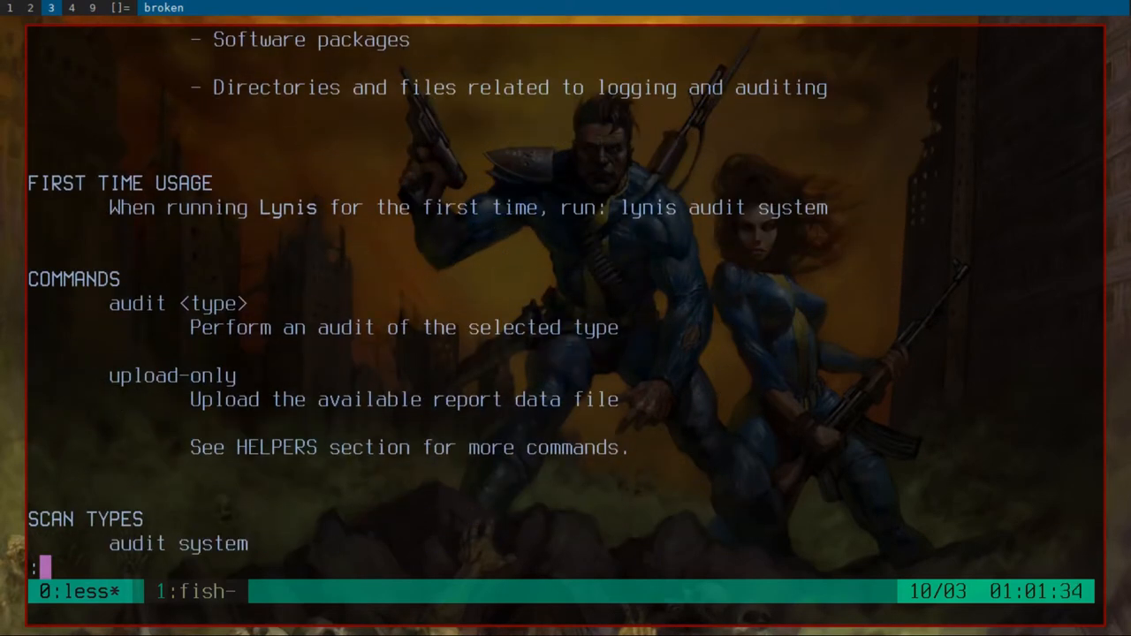
key("q")
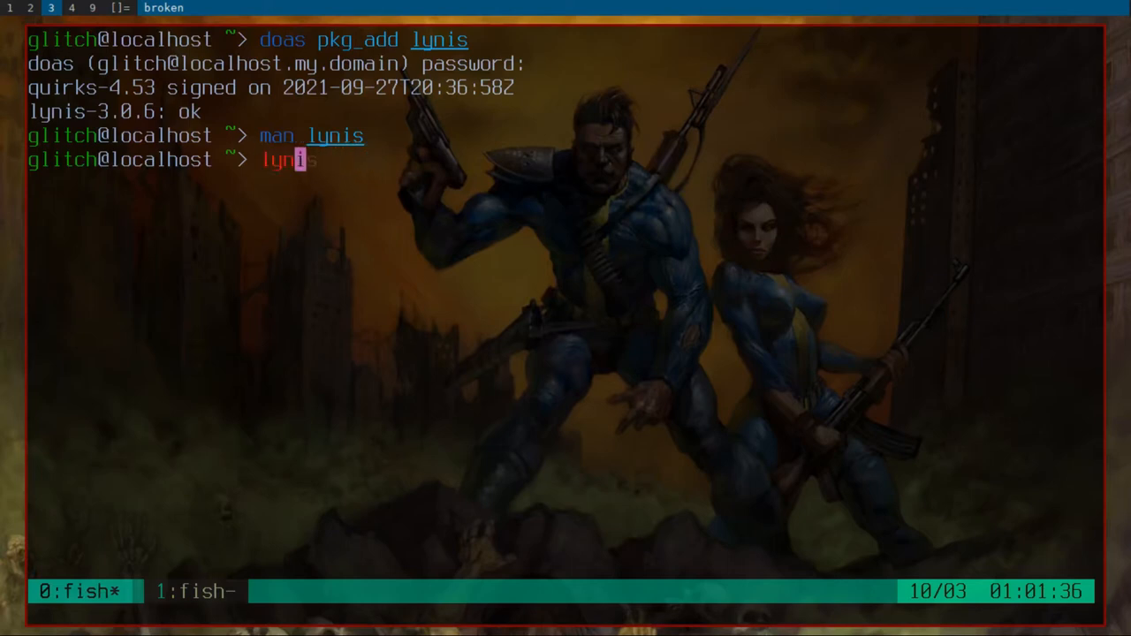
Run 'doas lynis --help' after the unprivileged attempt is denied, and read its commands list
key("Return")
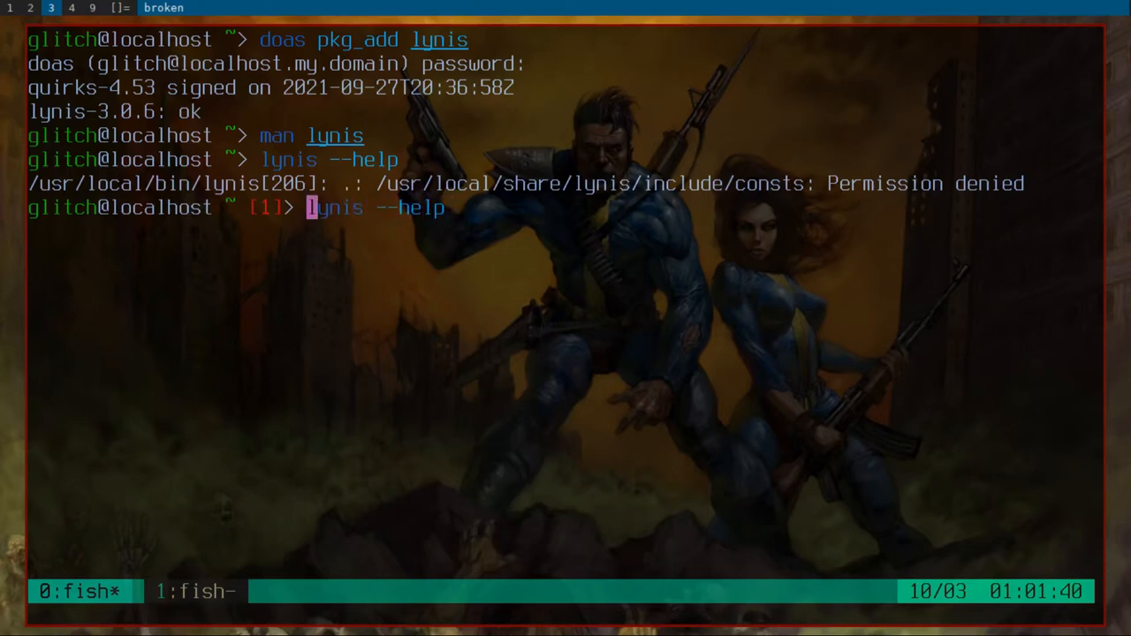
key("Return")
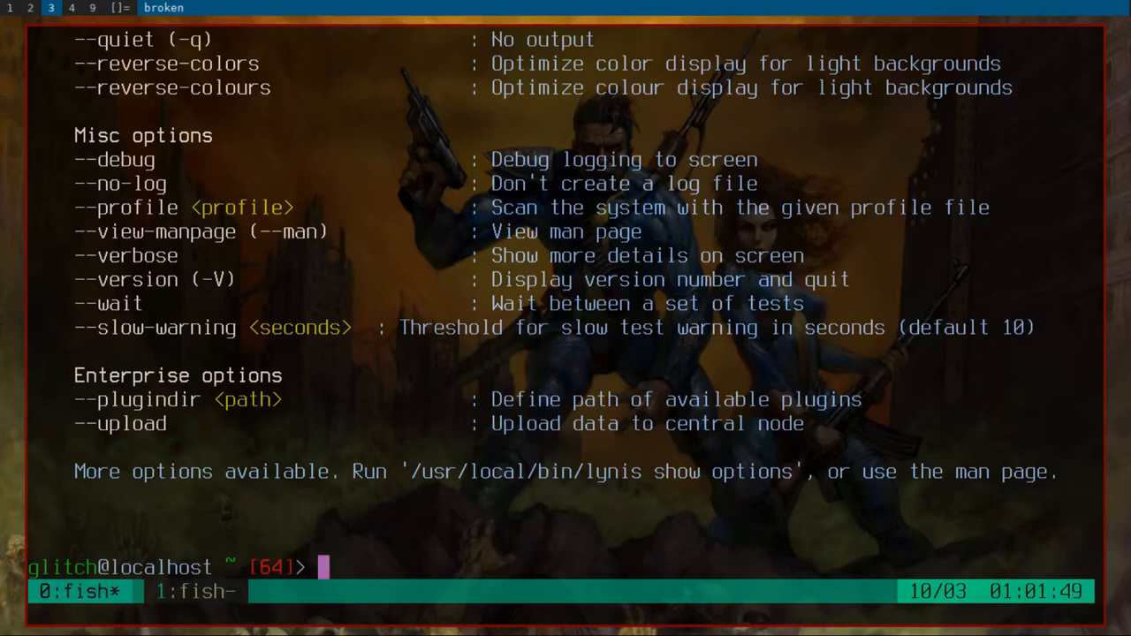
scroll("up", 3)
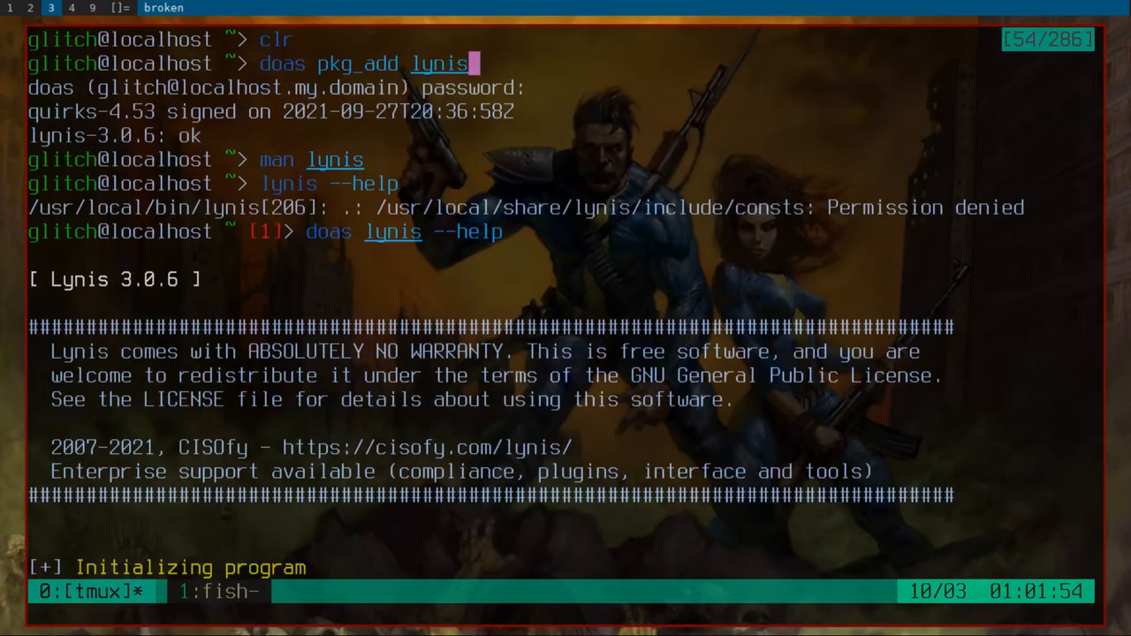
scroll("down", 3)
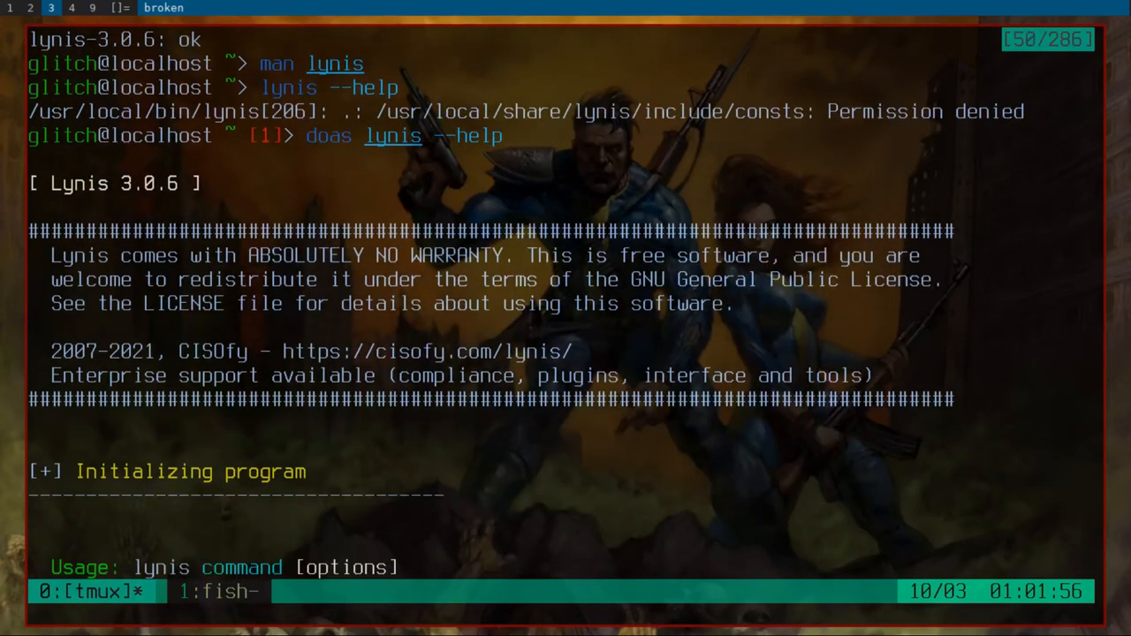
scroll("down", 3)
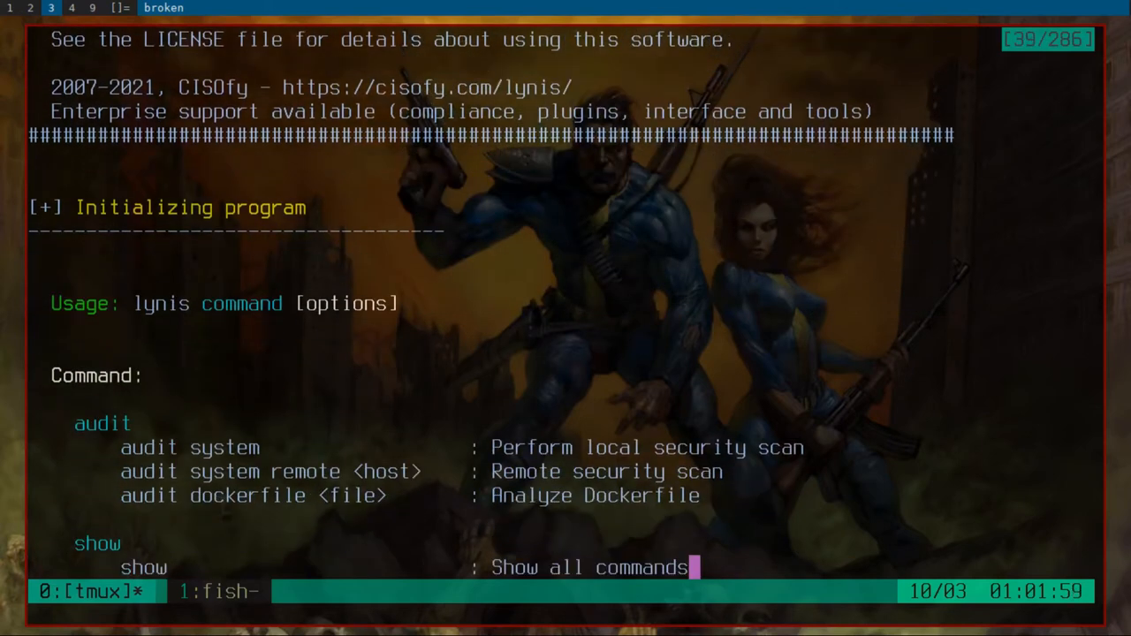
scroll("down", 3)
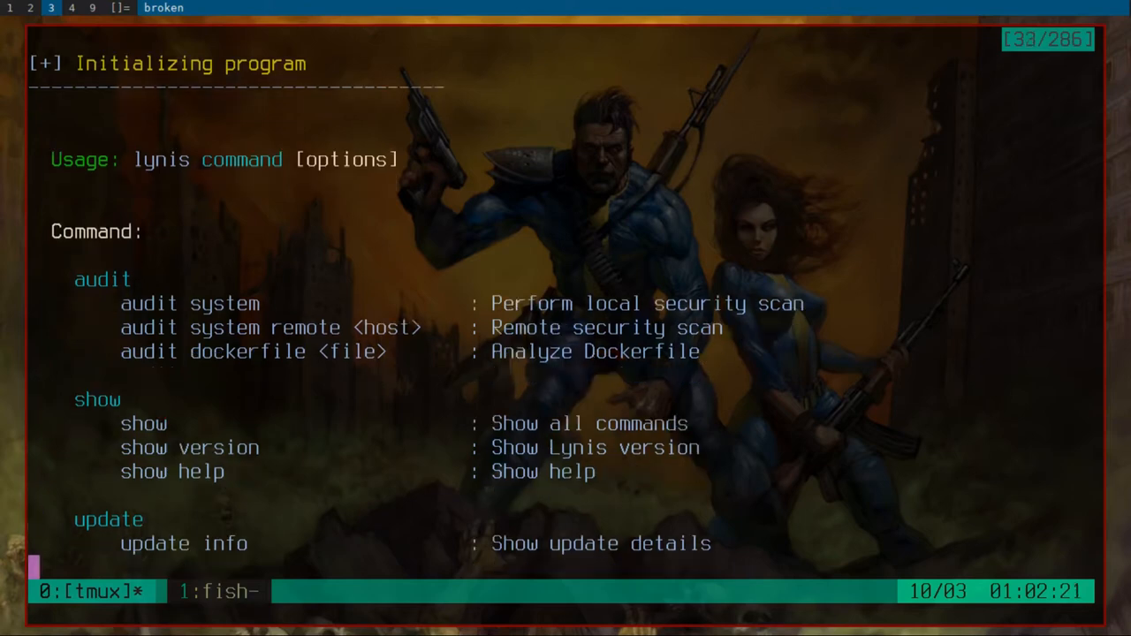
Read on through the Lynis help output to the end of its options list
scroll("down", 3)
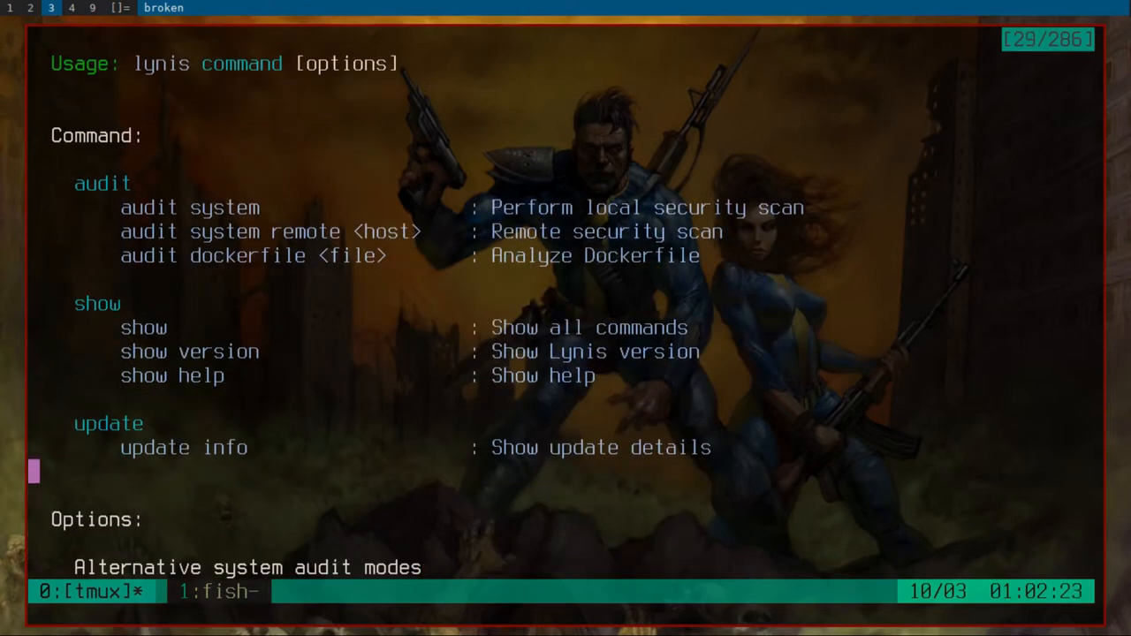
scroll("down", 3)
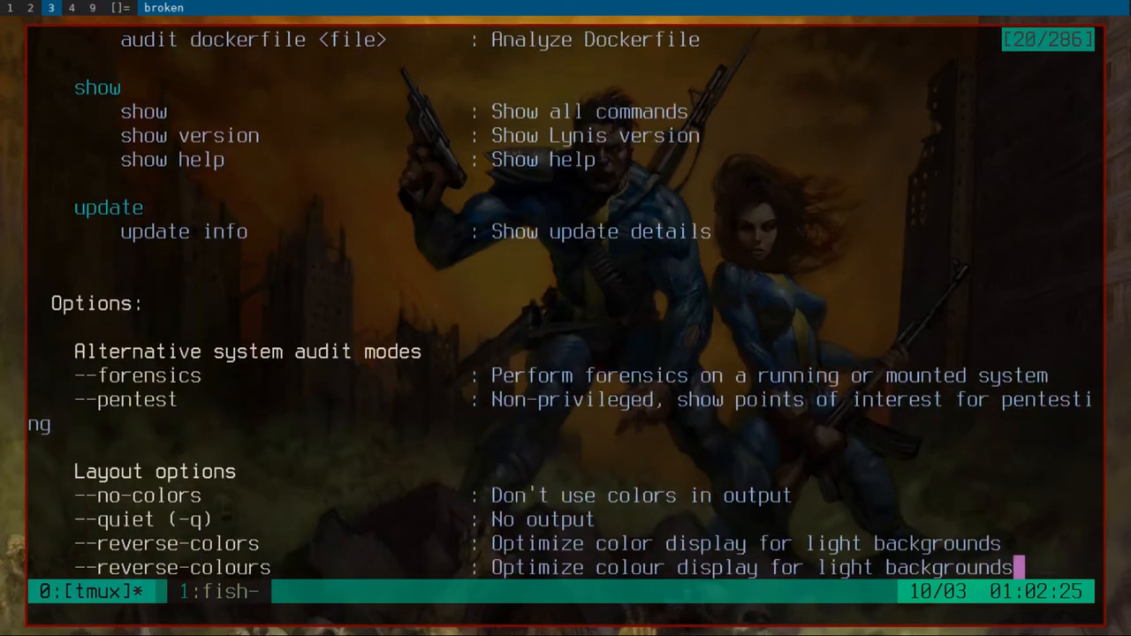
scroll("down", 3)
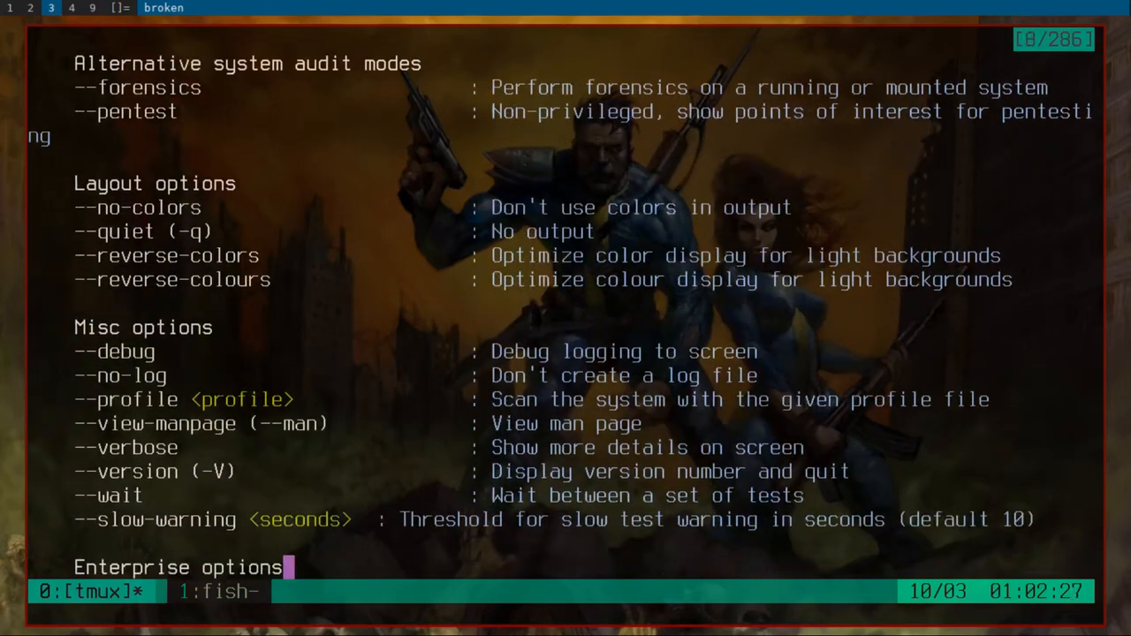
scroll("down", 3)
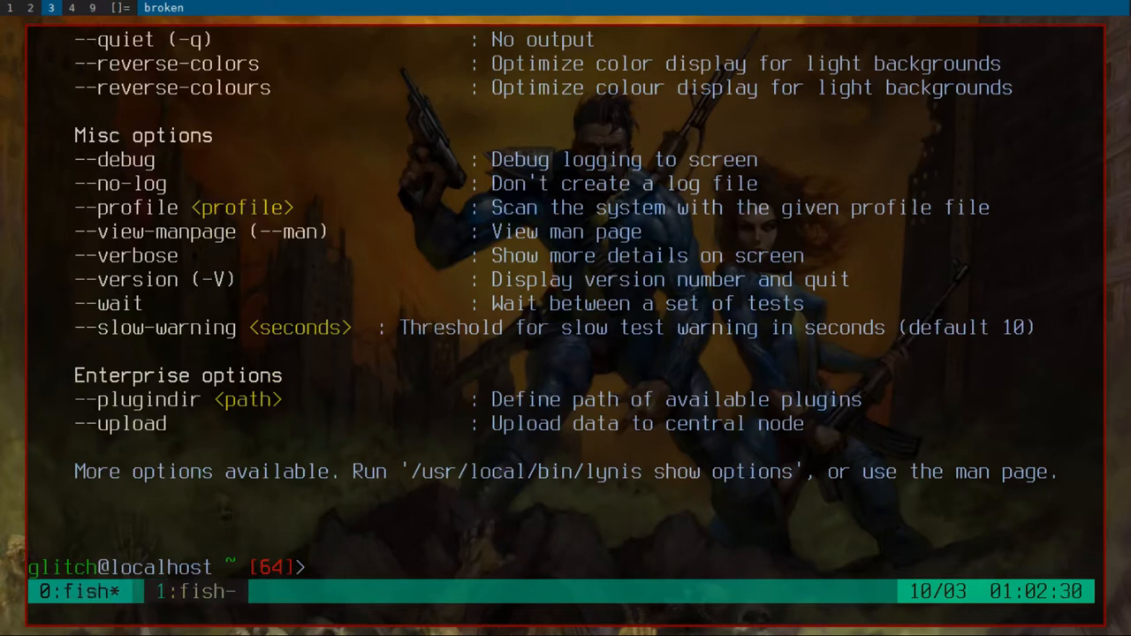
Launch the full audit with 'doas lynis audit system'
type("doas lynis --help")
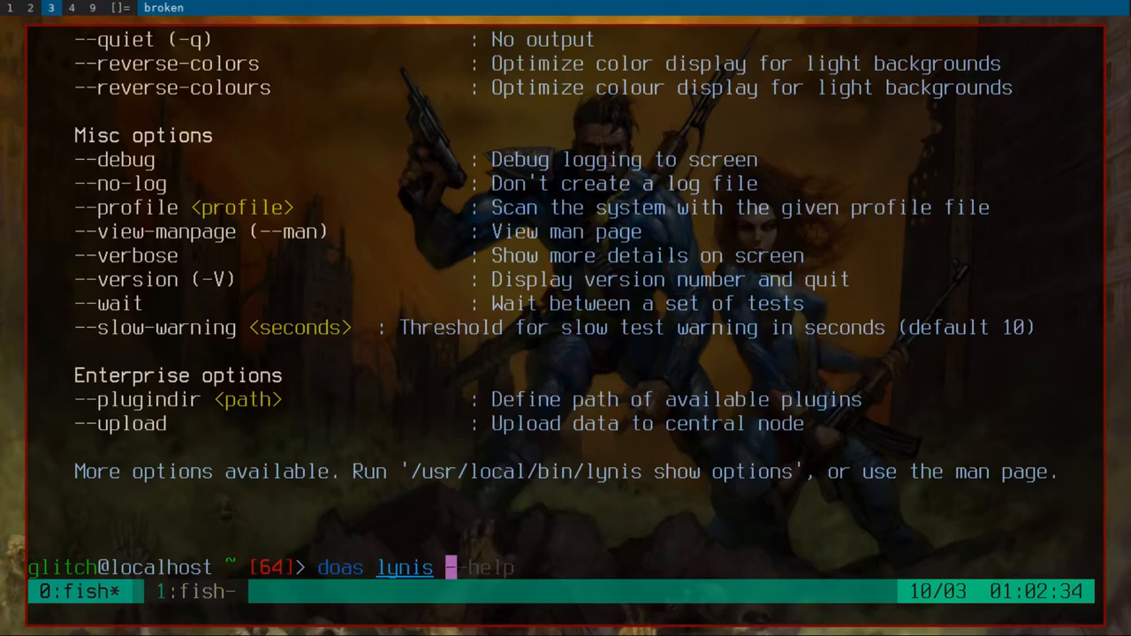
type("audit sy")
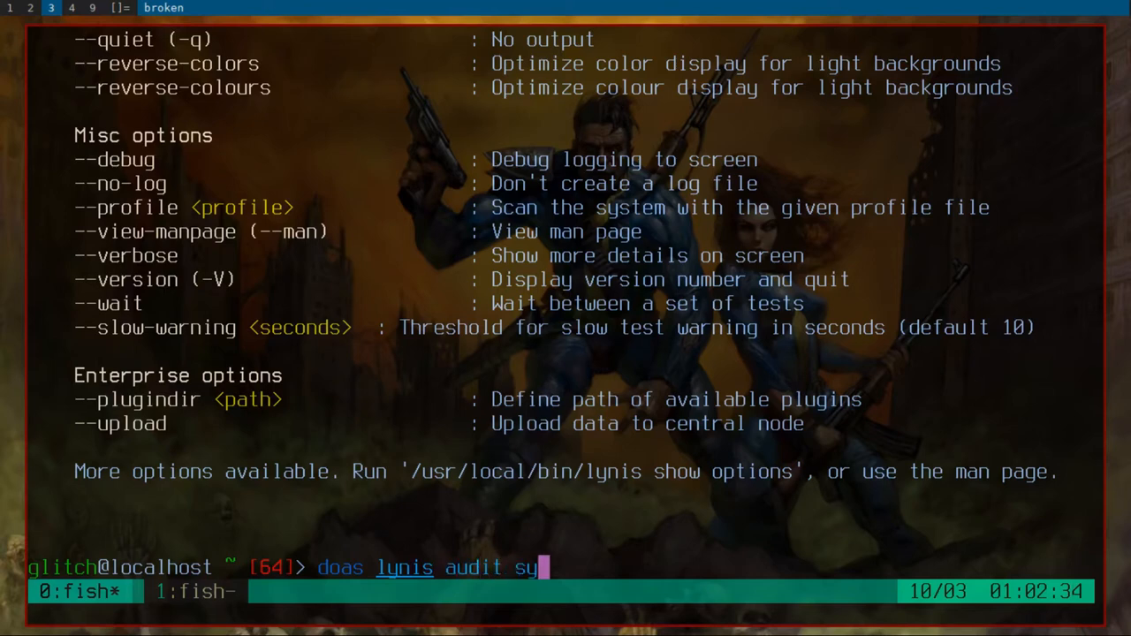
type("stem")
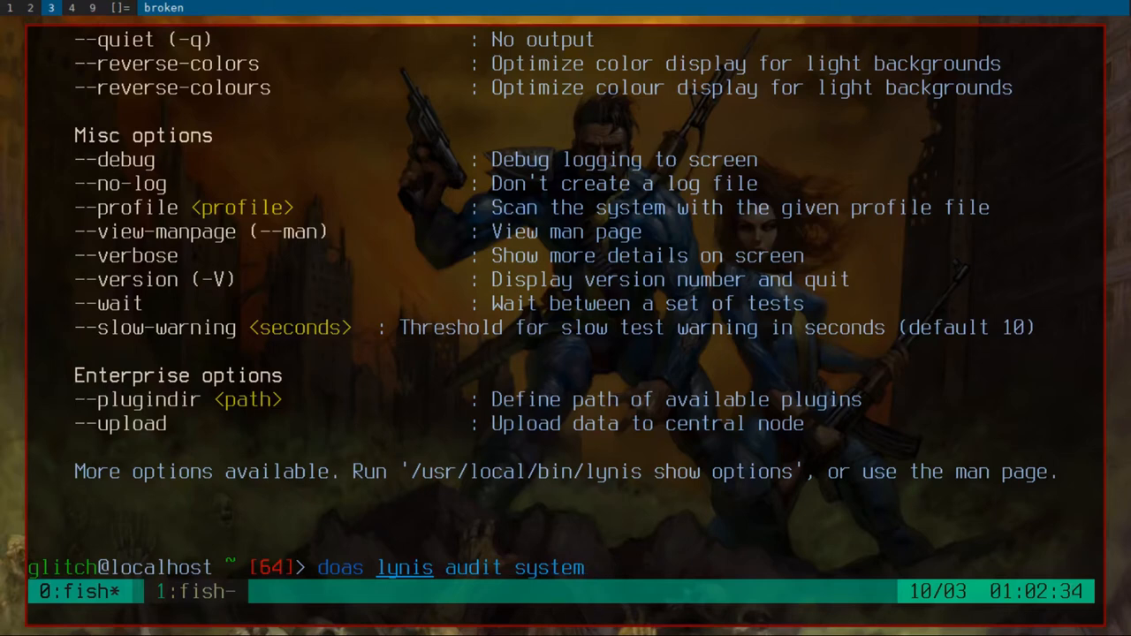
key("Return")
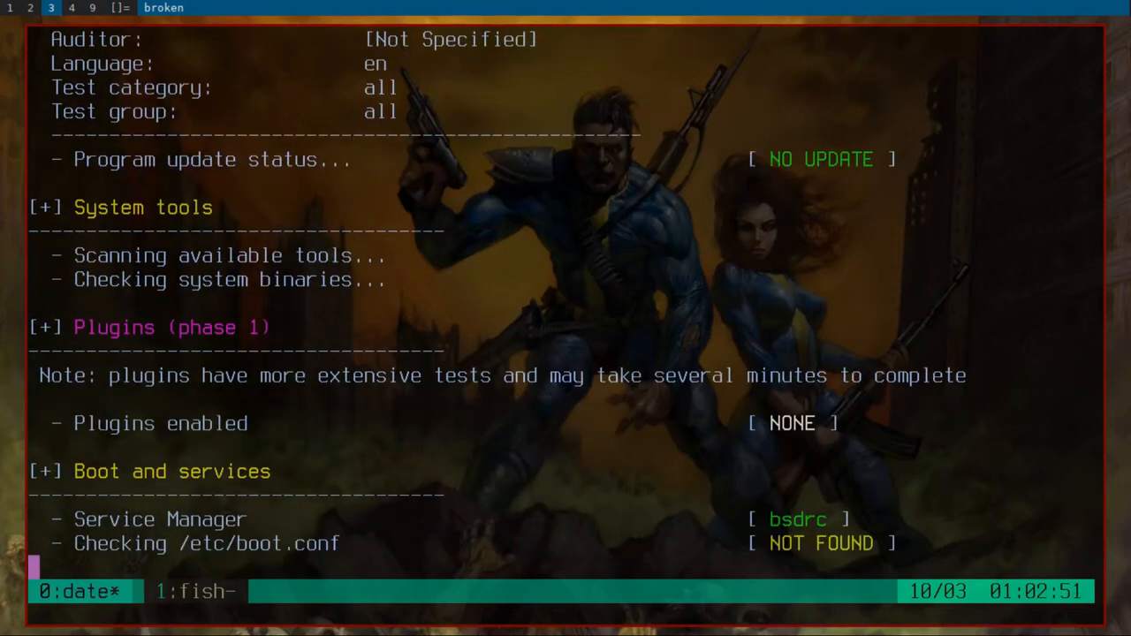
Scroll through the audit output as the networking, SSH, logging and file permission checks complete
scroll("down", 3)
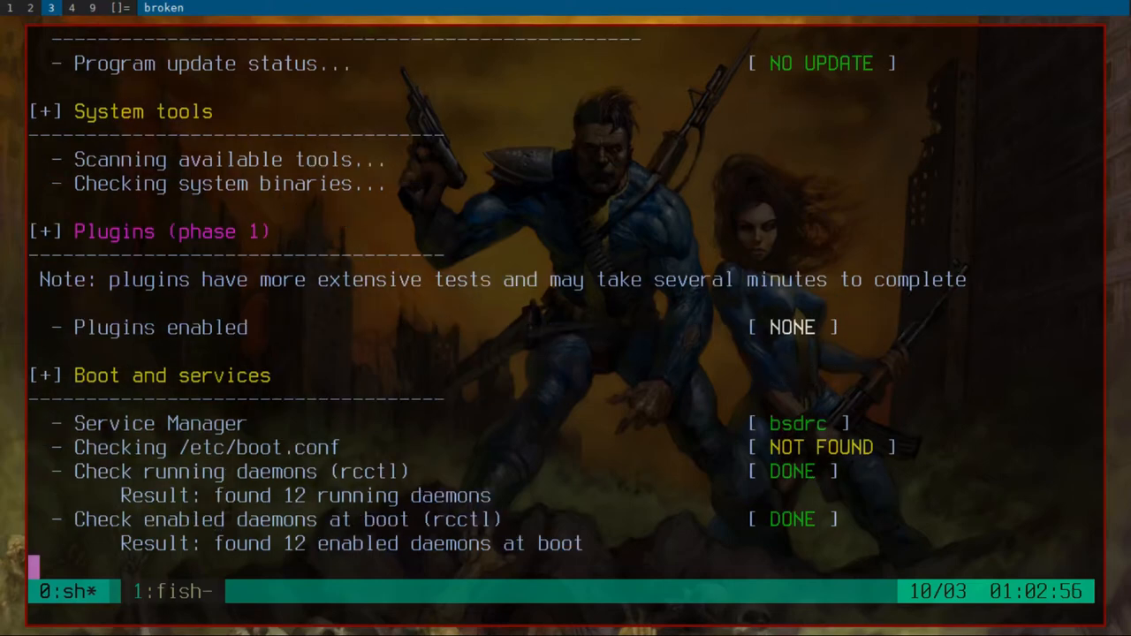
scroll("down", 3)
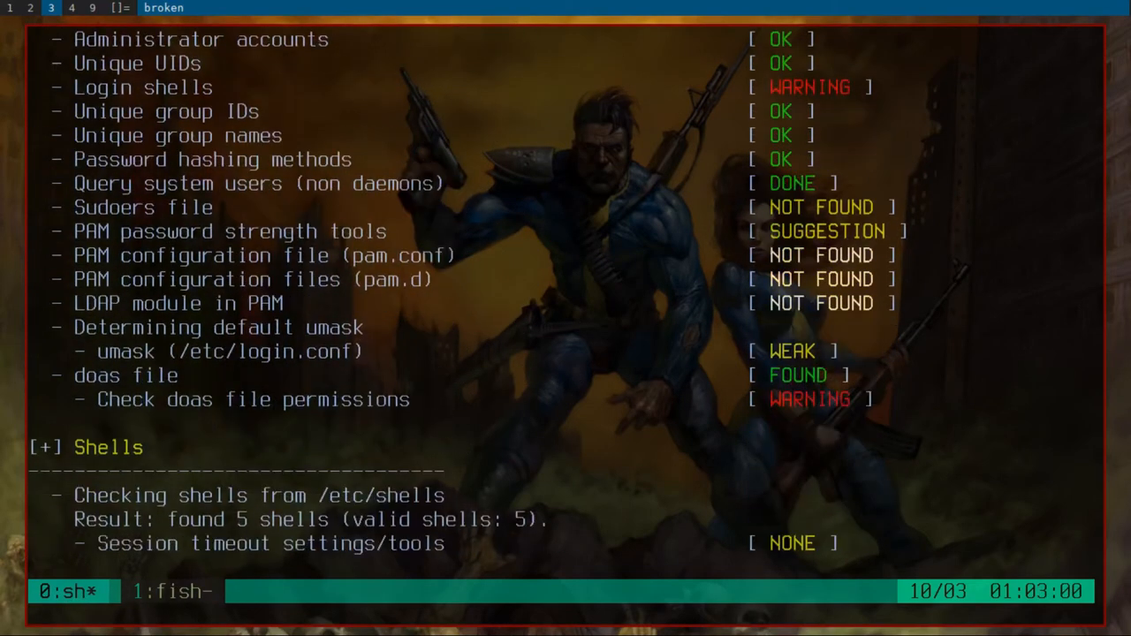
scroll("down", 3)
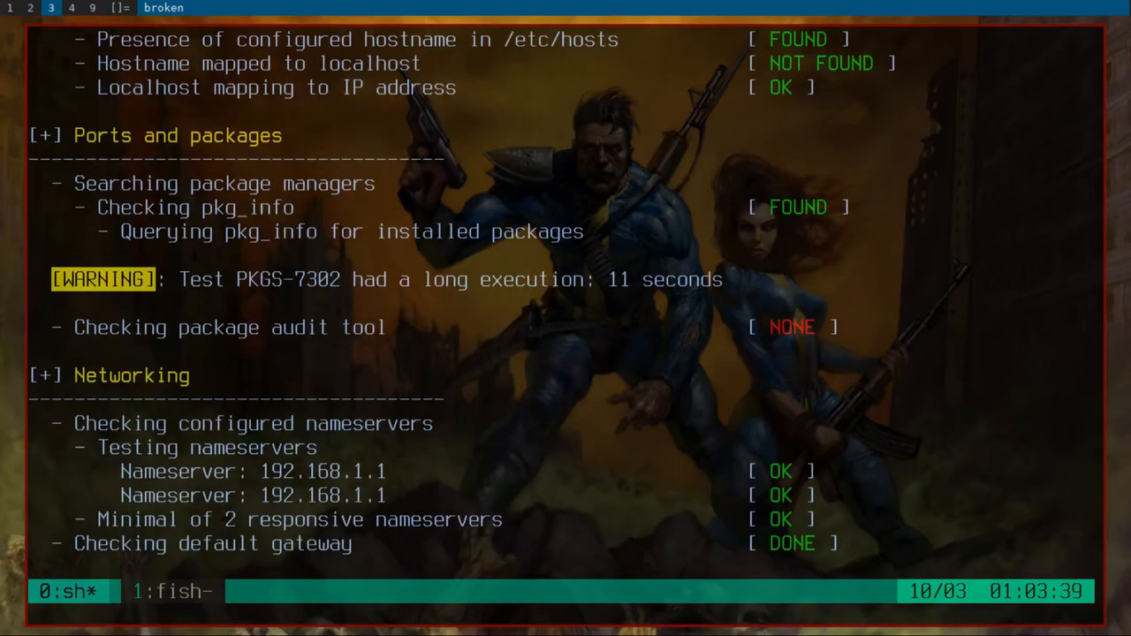
scroll("down", 3)
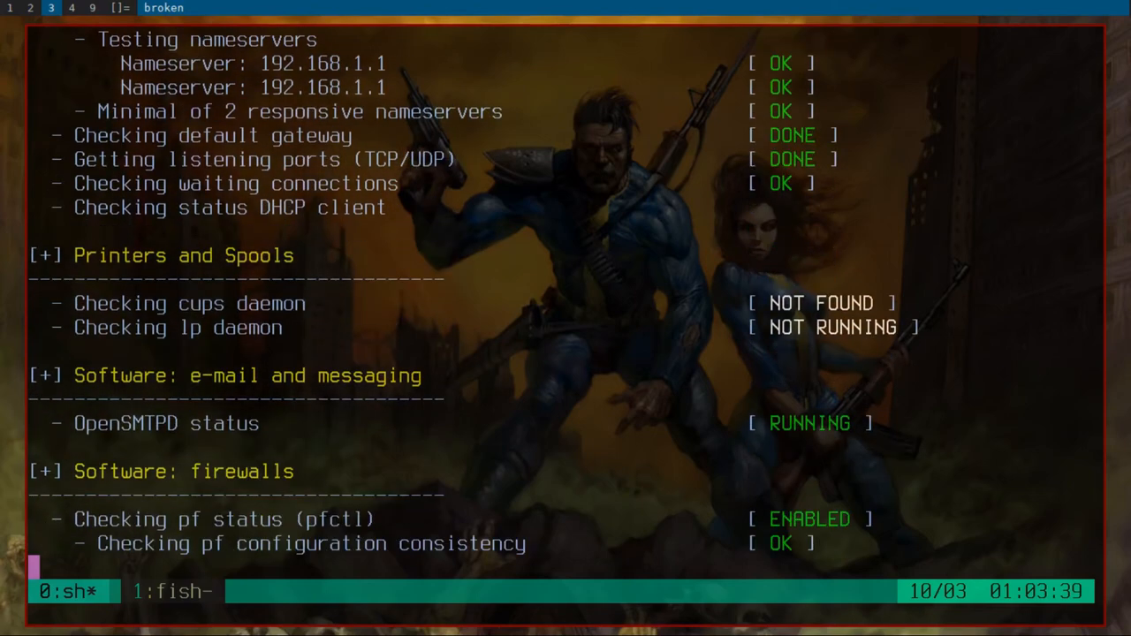
scroll("down", 3)
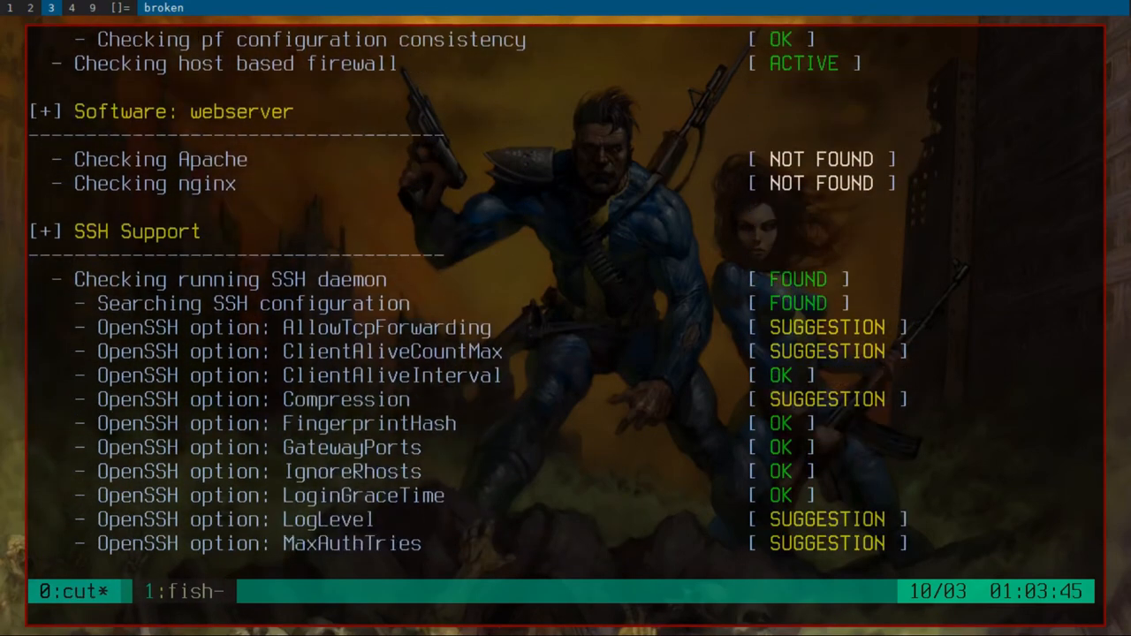
scroll("down", 3)
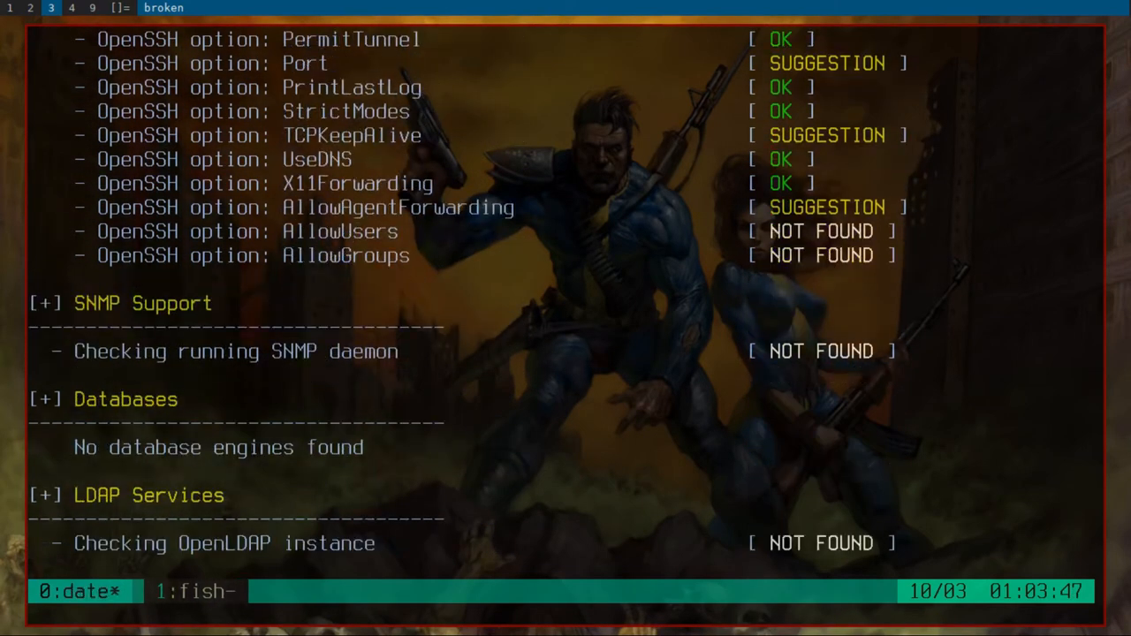
scroll("down", 3)
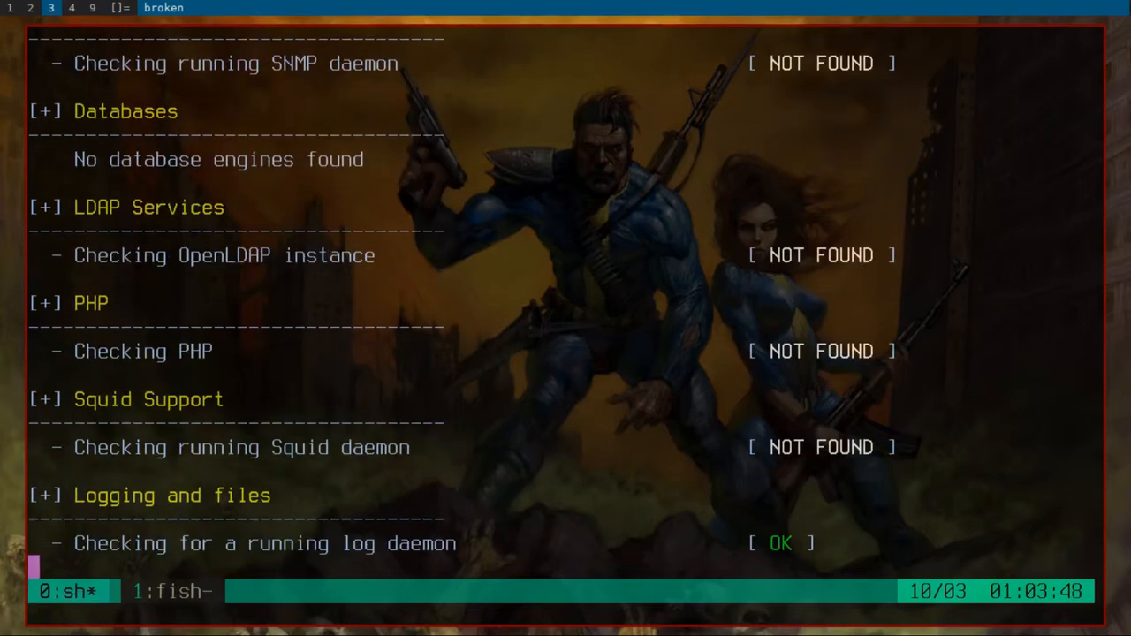
scroll("down", 3)
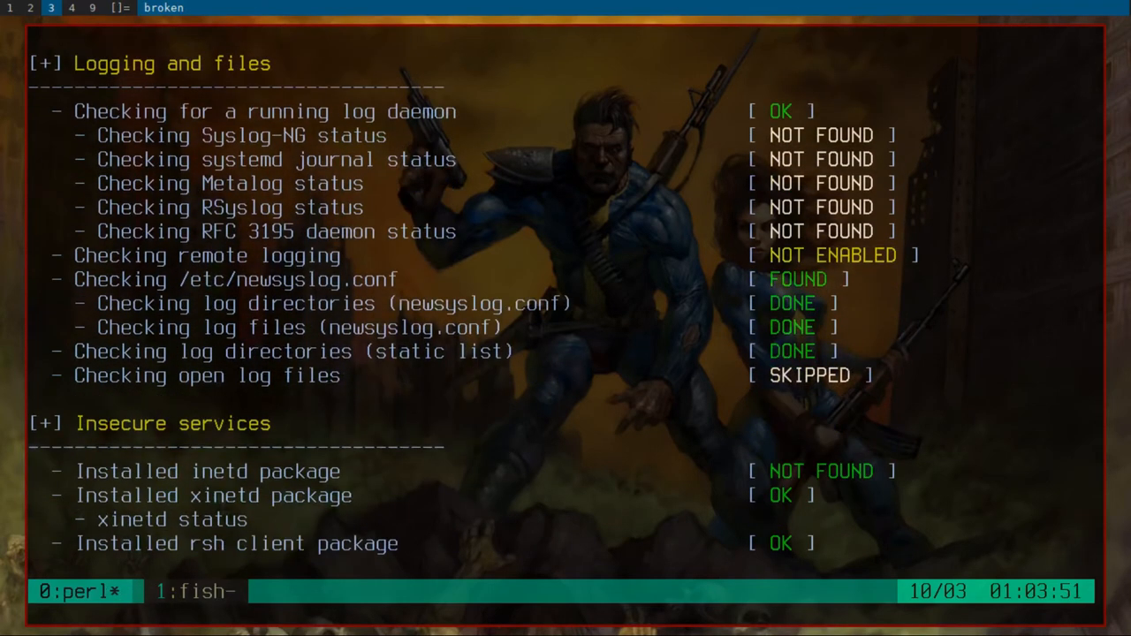
scroll("down", 3)
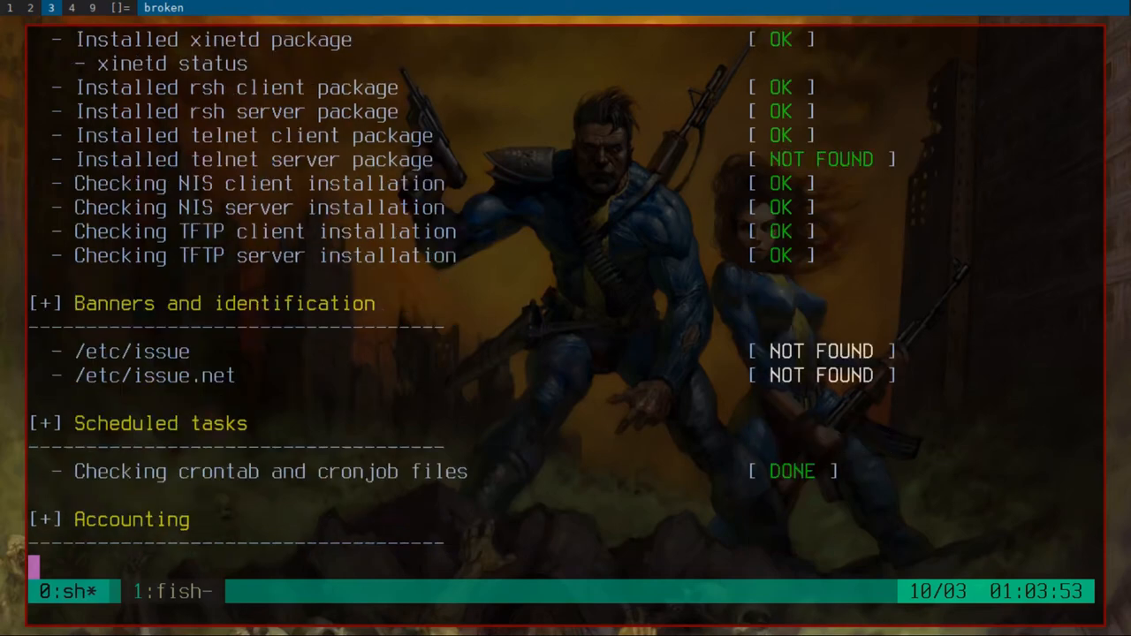
scroll("down", 3)
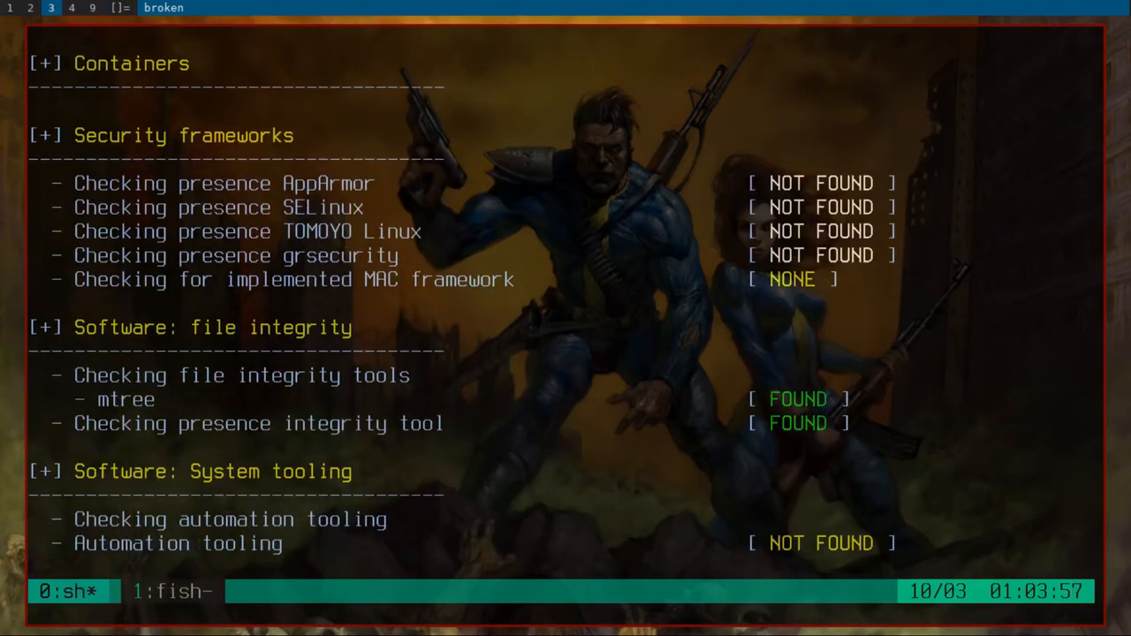
scroll("down", 3)
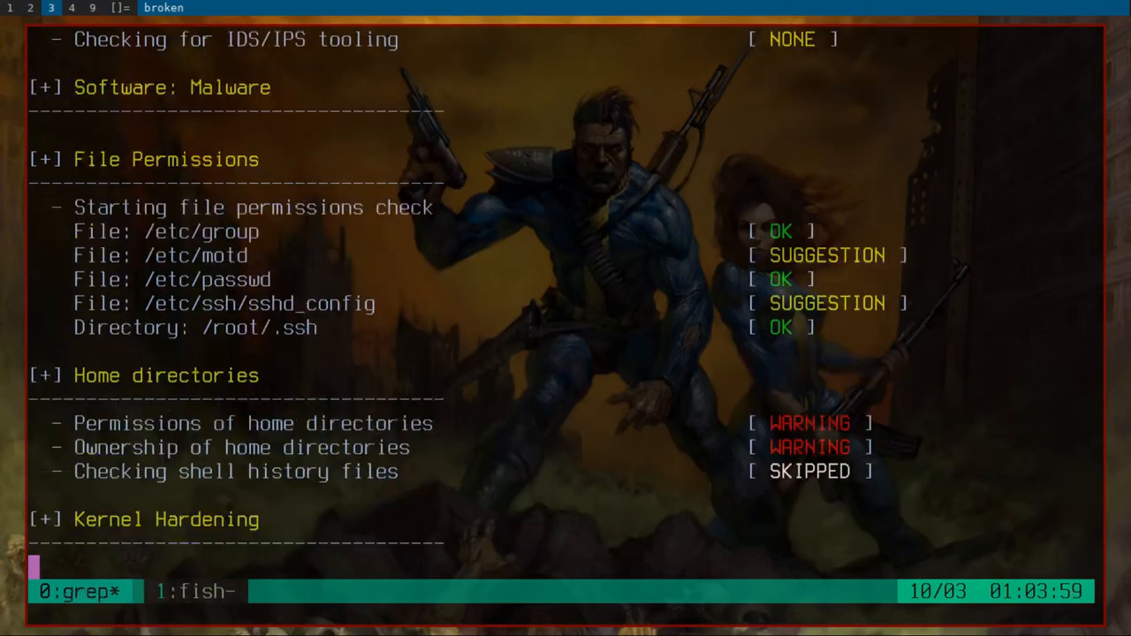
scroll("down", 3)
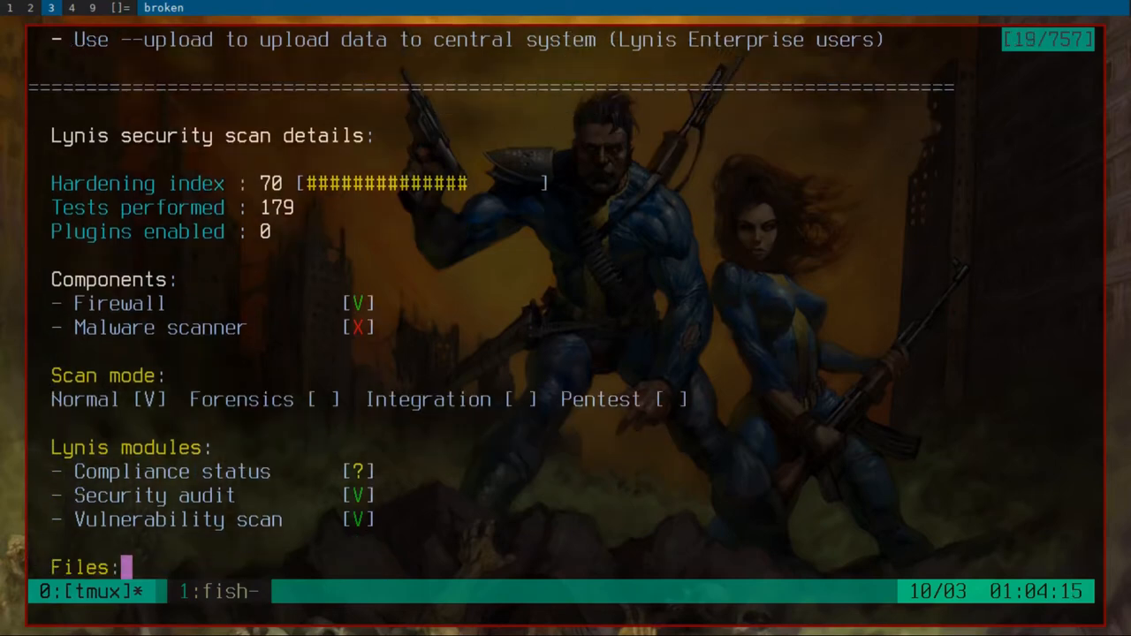
Scroll to the scan details block showing hardening index 70 and the /var/log/lynis.log file
scroll("down", 3)
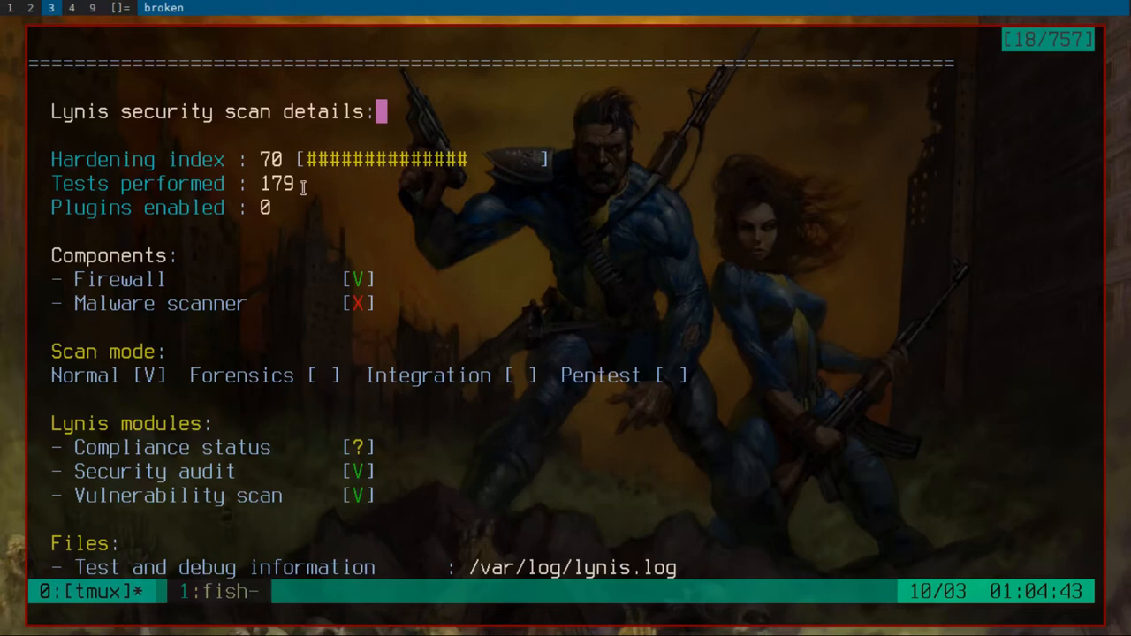
mouse_move(435, 131)
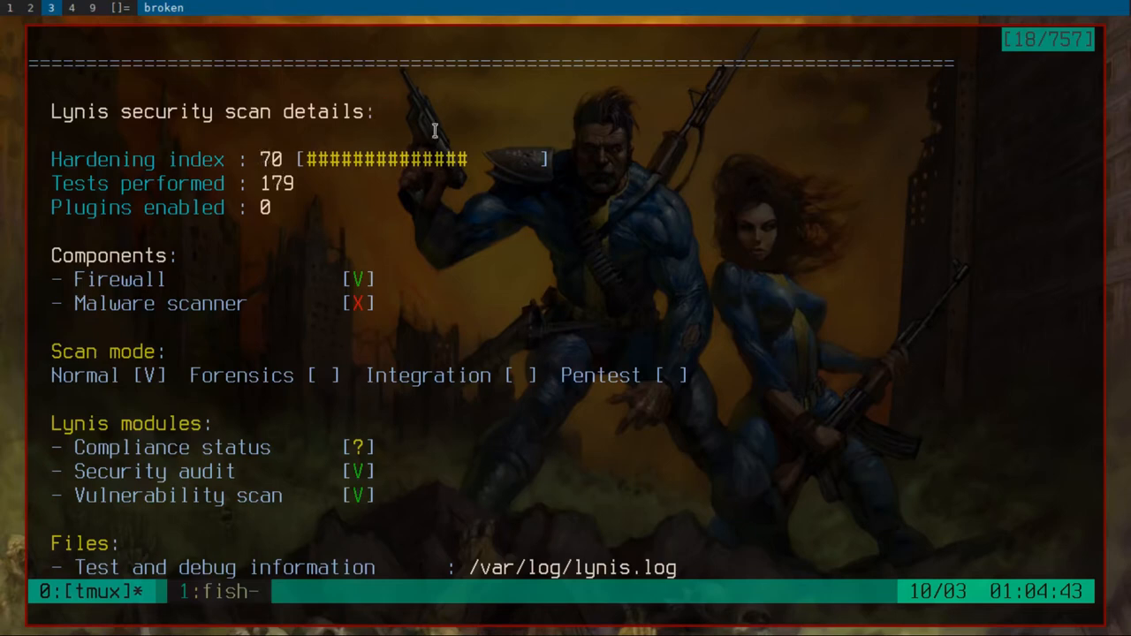
mouse_move(473, 159)
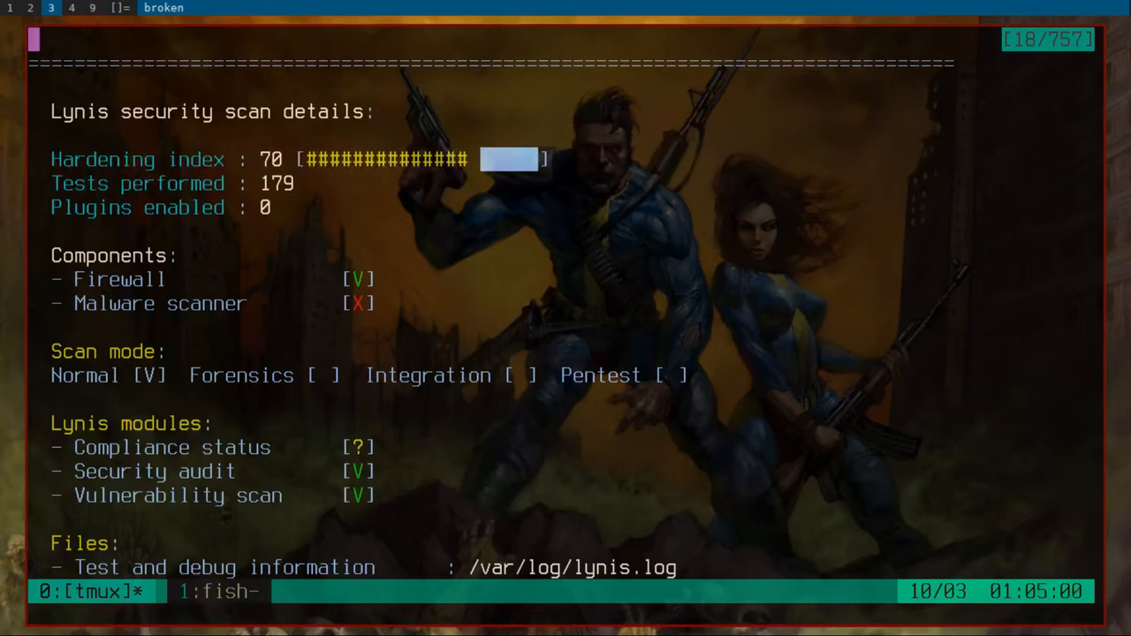
Scroll to the Suggestions section with the home directory and malware scanner recommendations
scroll("down", 3)
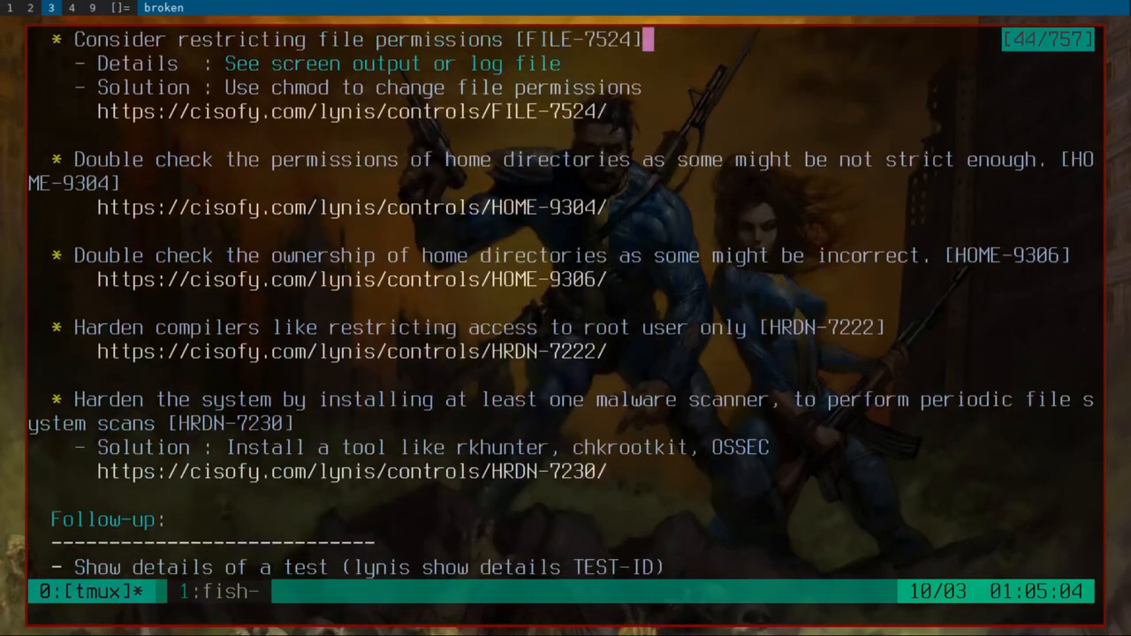
scroll("down", 3)
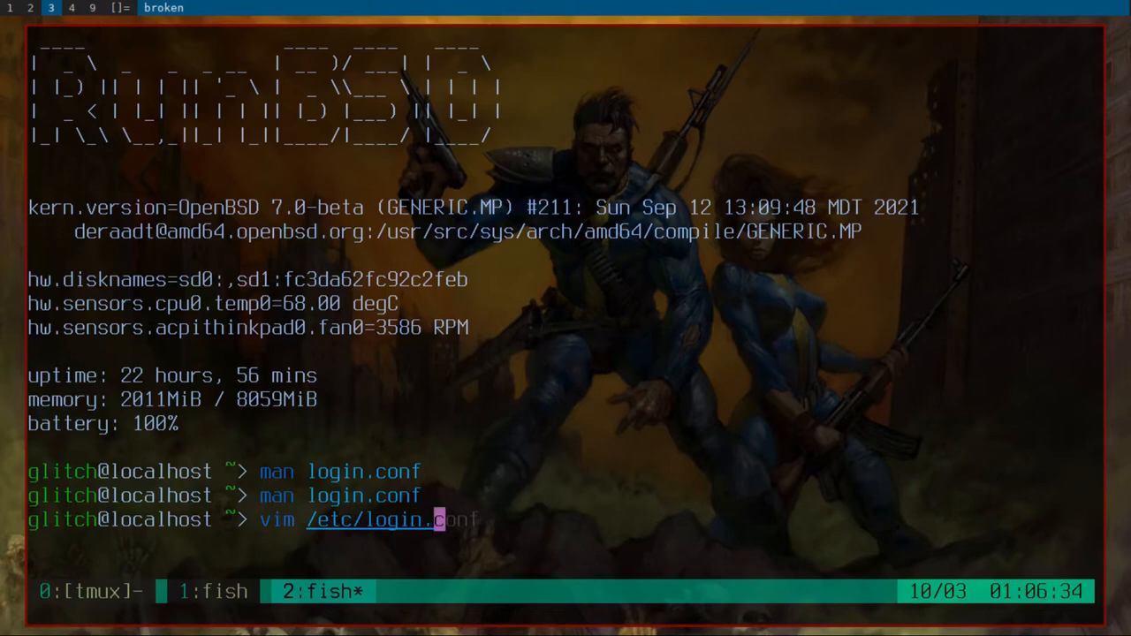
Open /etc/login.conf in vim and read down past the default and daemon classes to staff
key("Return")
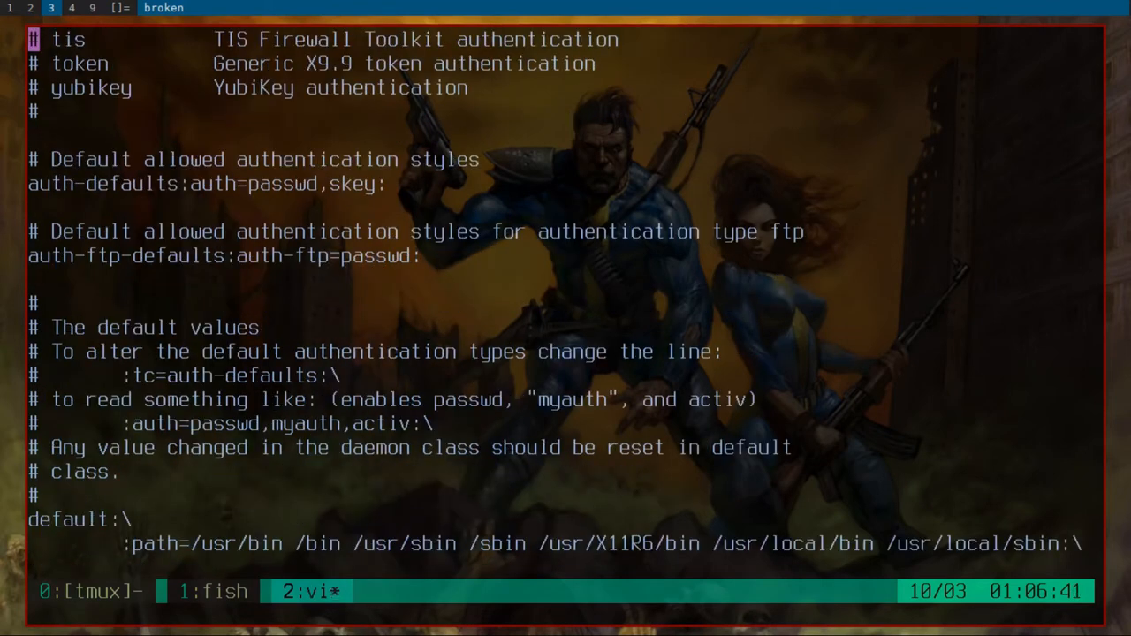
scroll("down", 3)
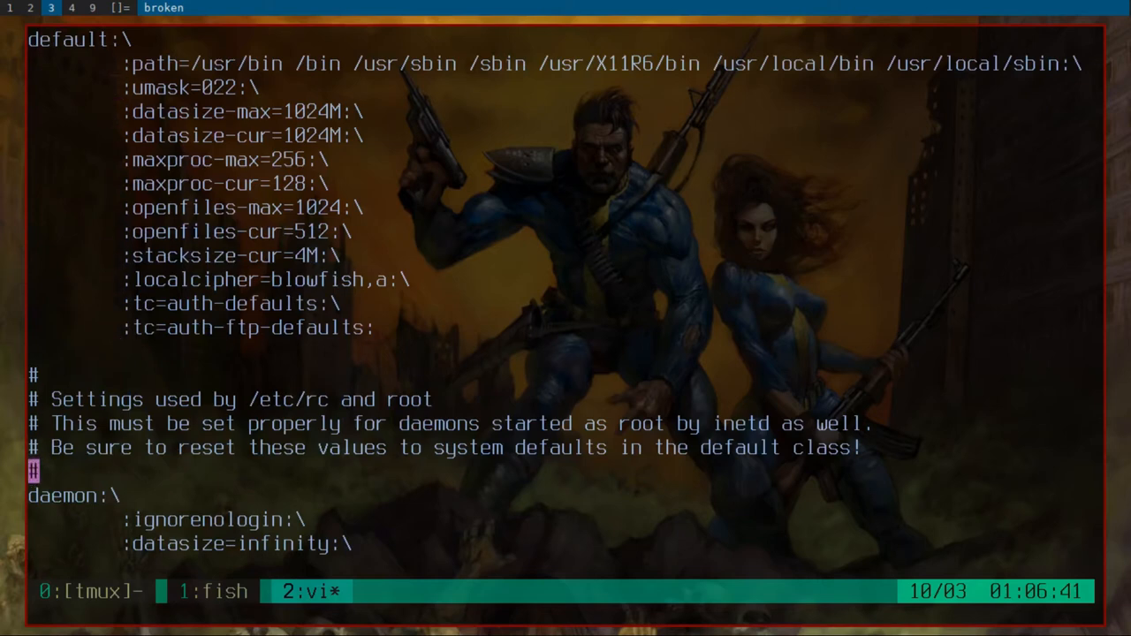
scroll("down", 3)
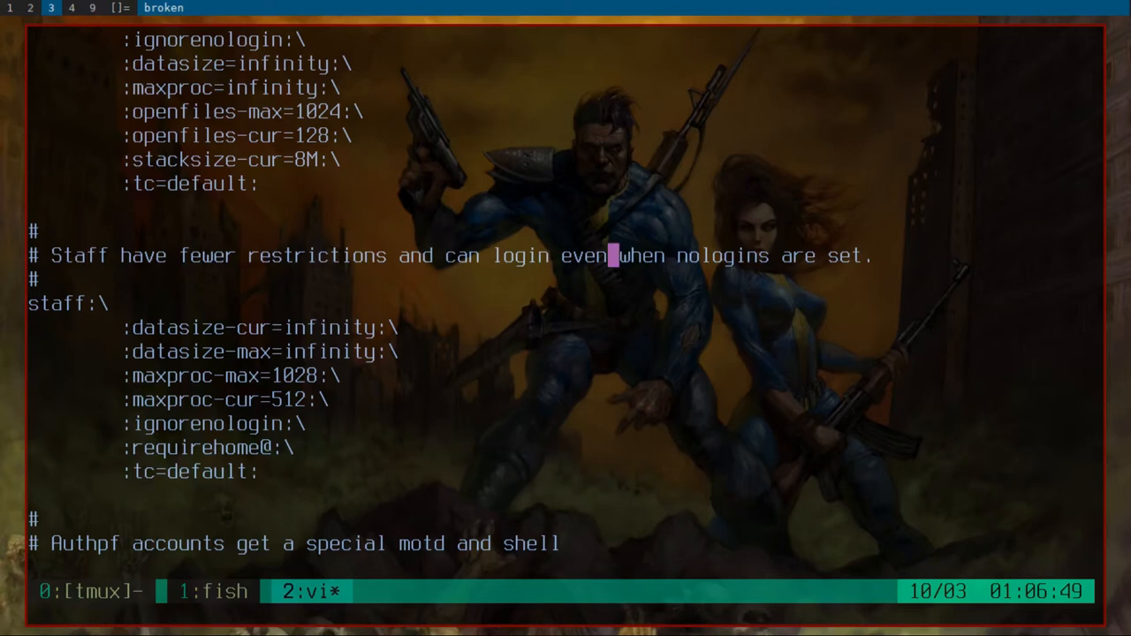
mouse_move(135, 371)
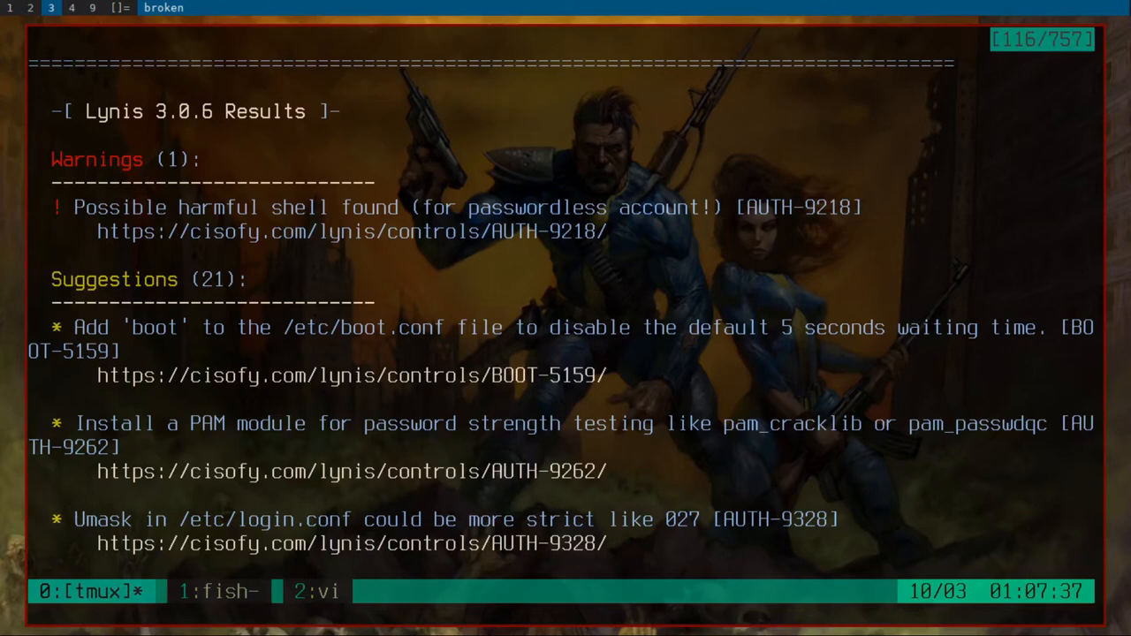
Scroll the audit results to the umask, package audit and SSH-7408 hardening suggestions
scroll("down", 3)
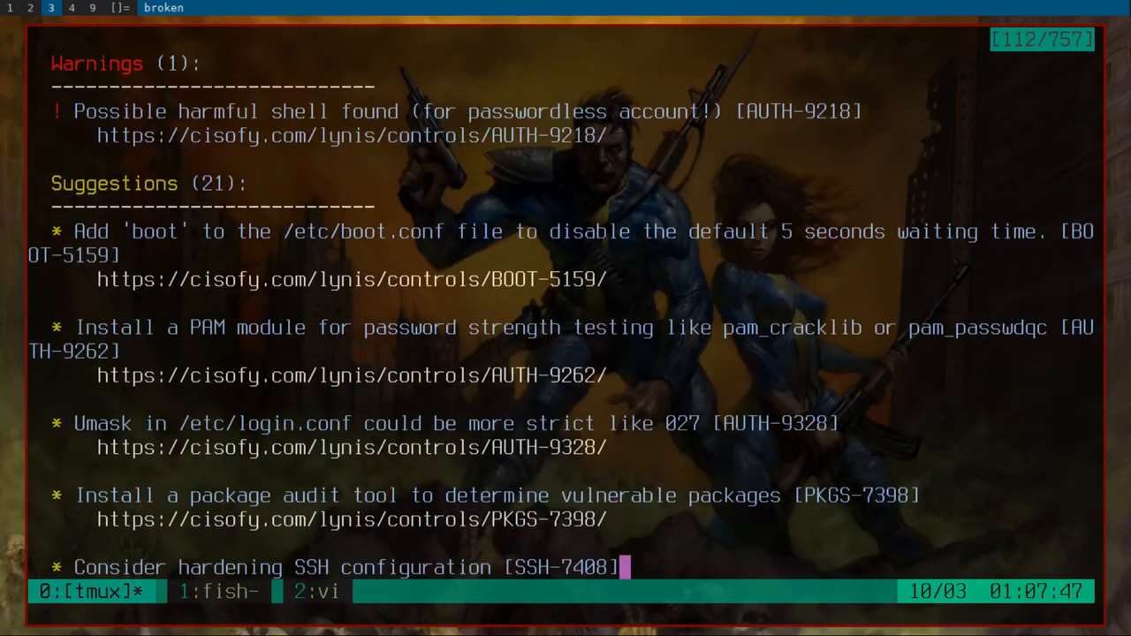
scroll("down", 3)
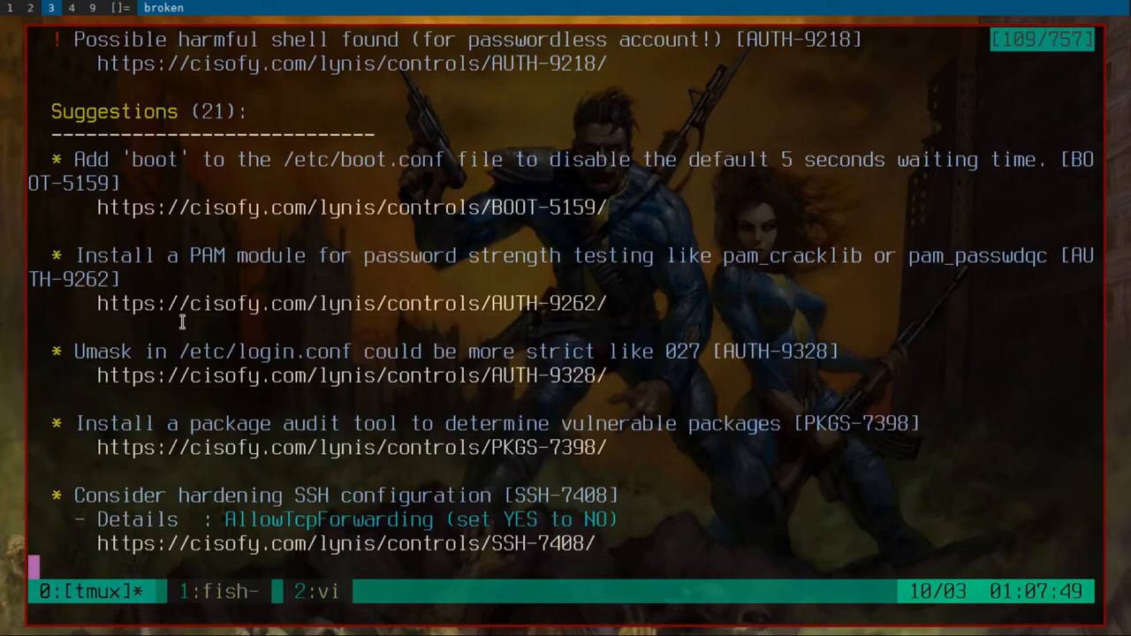
mouse_move(249, 366)
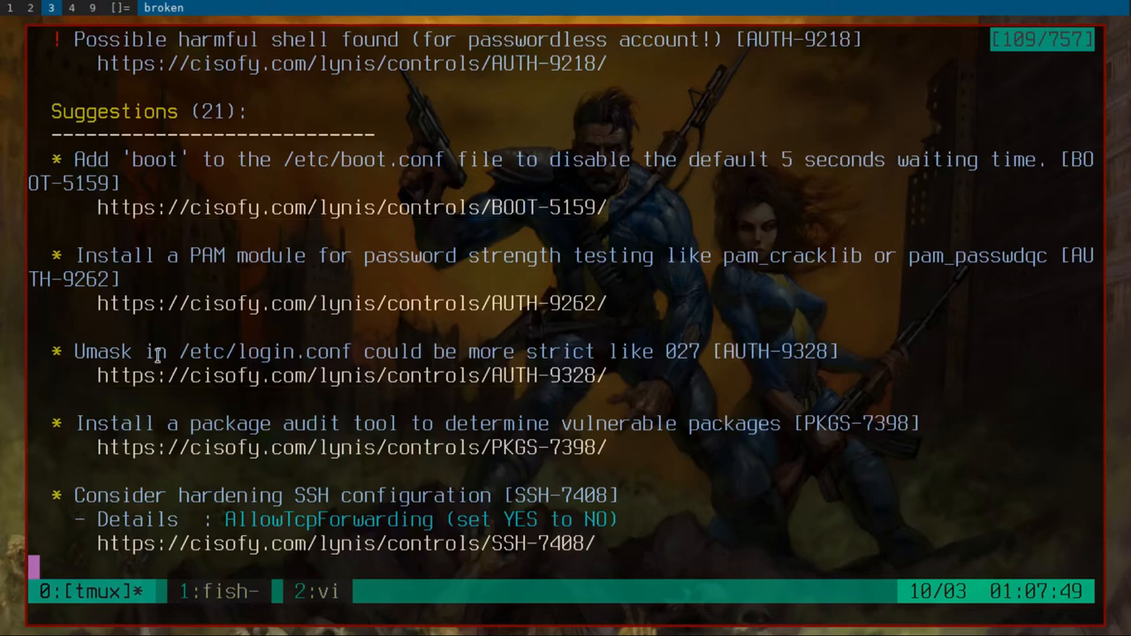
mouse_move(201, 142)
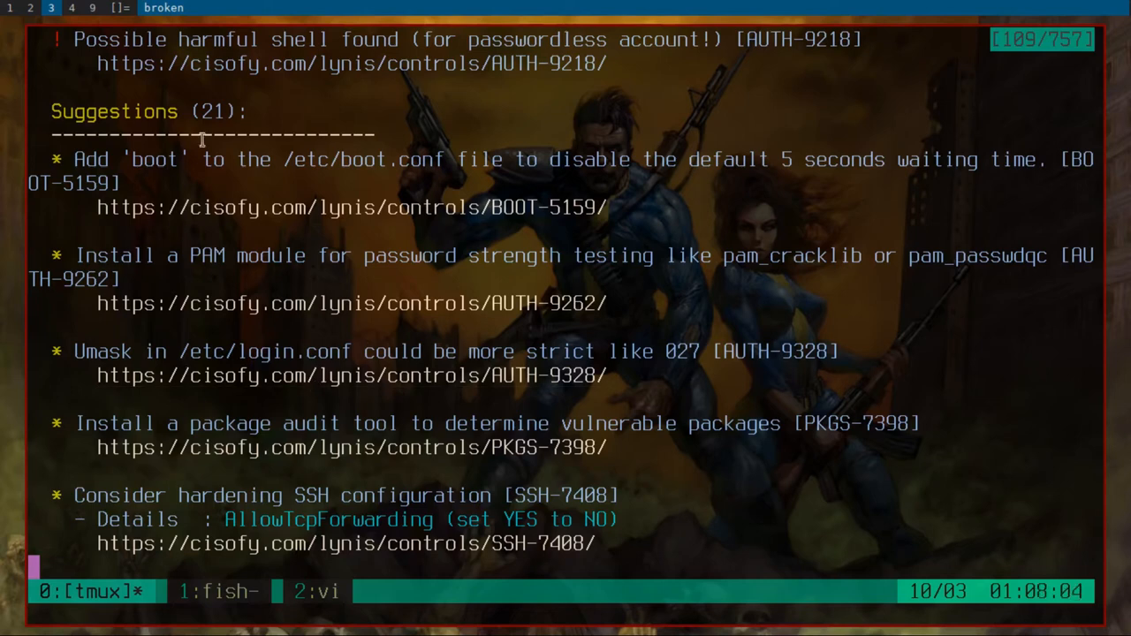
mouse_move(186, 237)
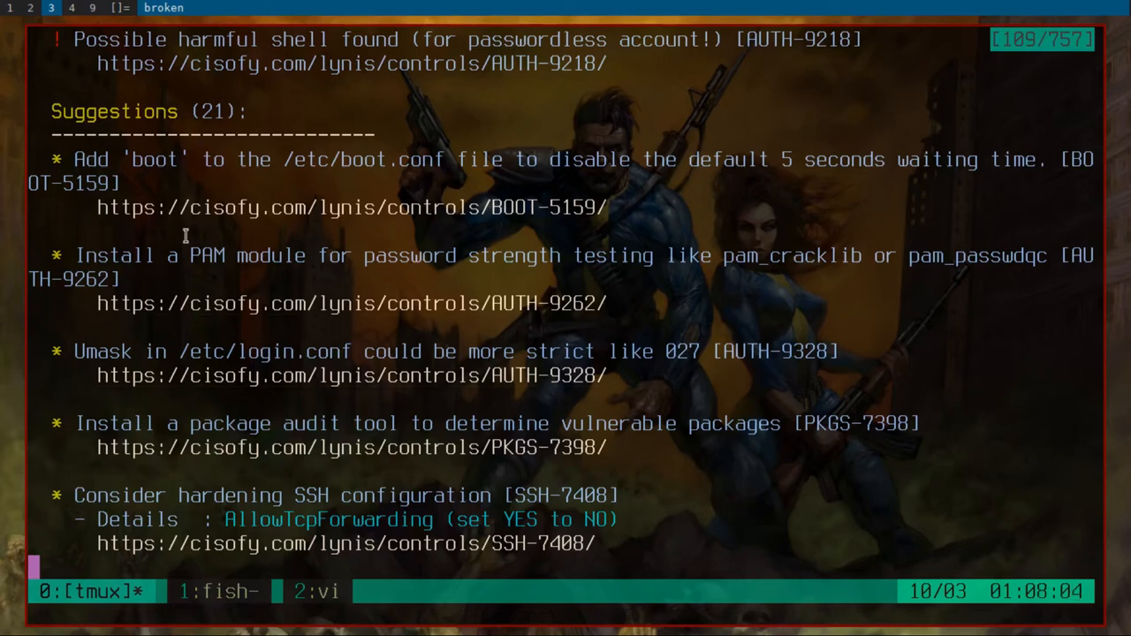
mouse_move(380, 198)
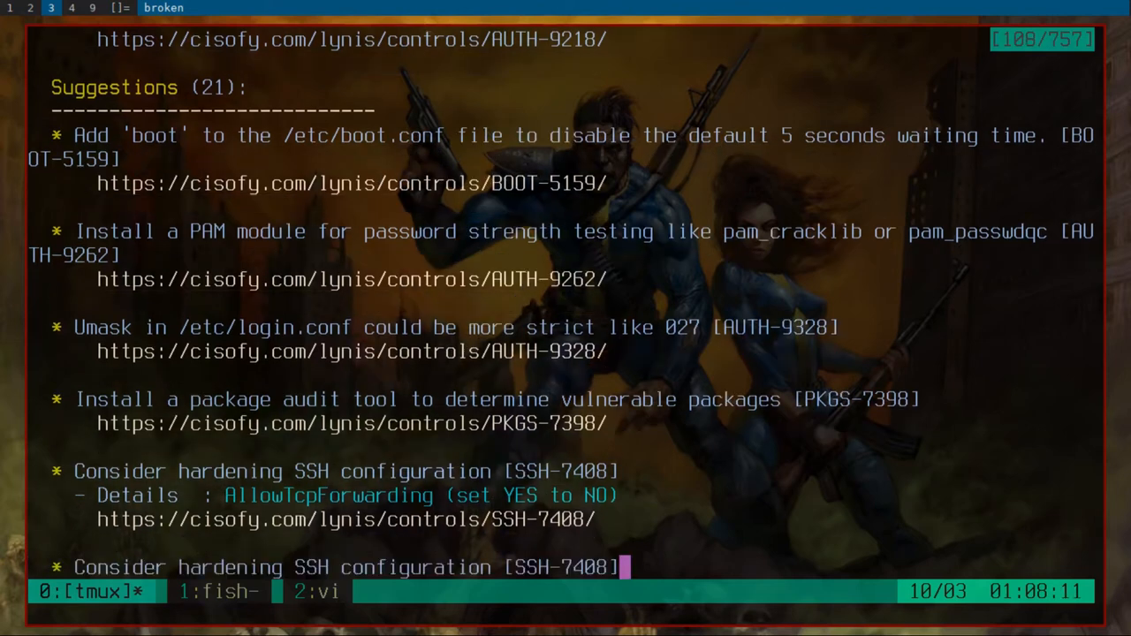
scroll("down", 3)
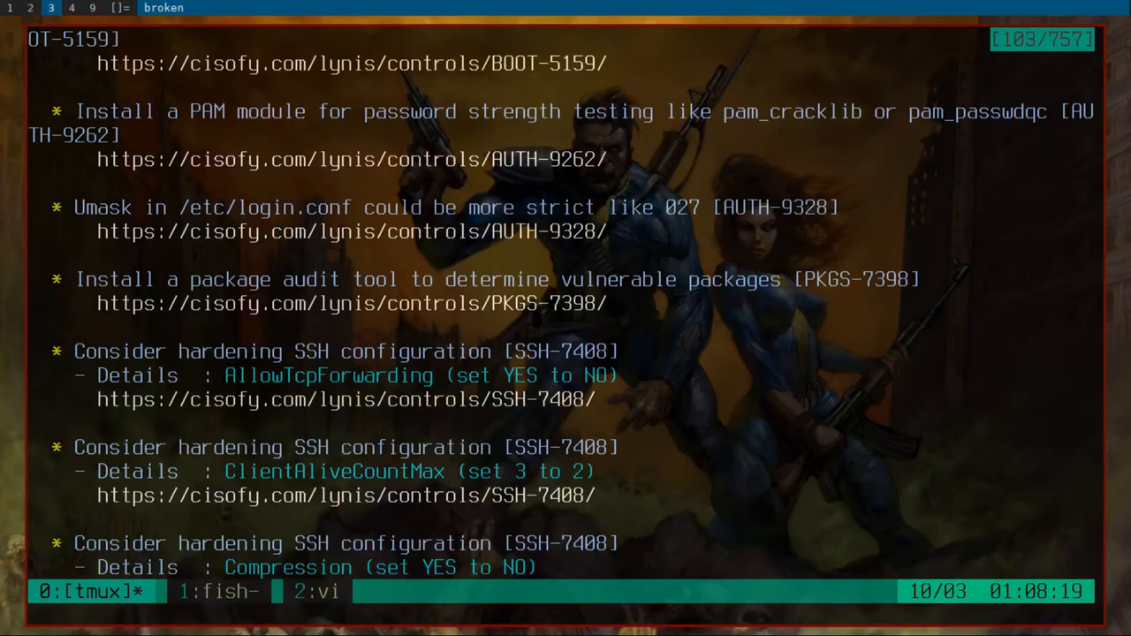
scroll("up", 3)
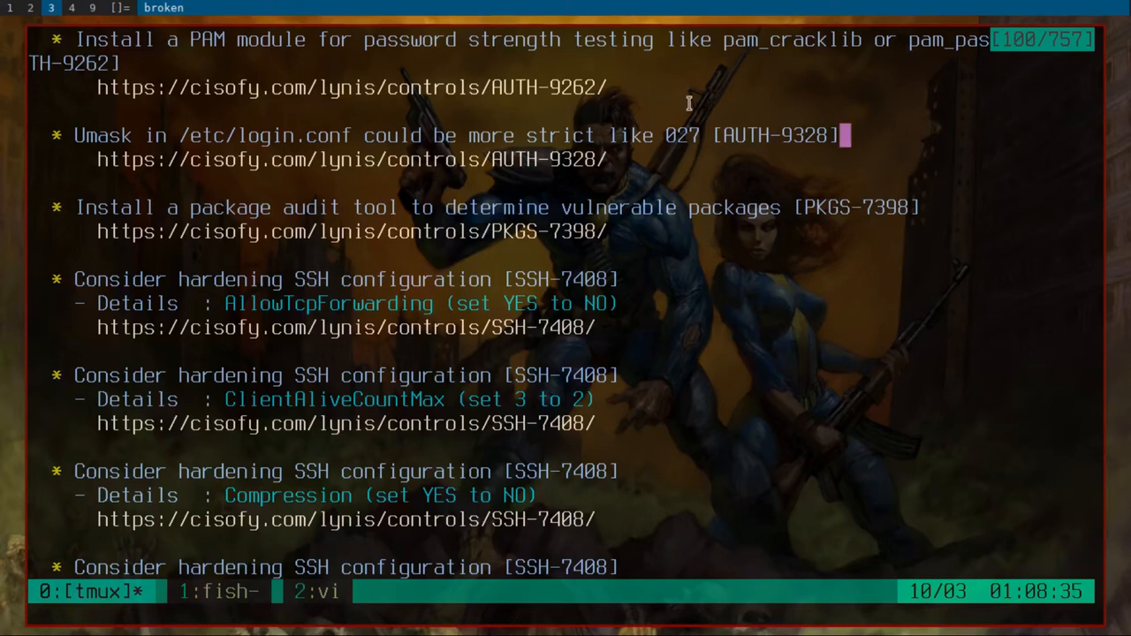
mouse_move(704, 180)
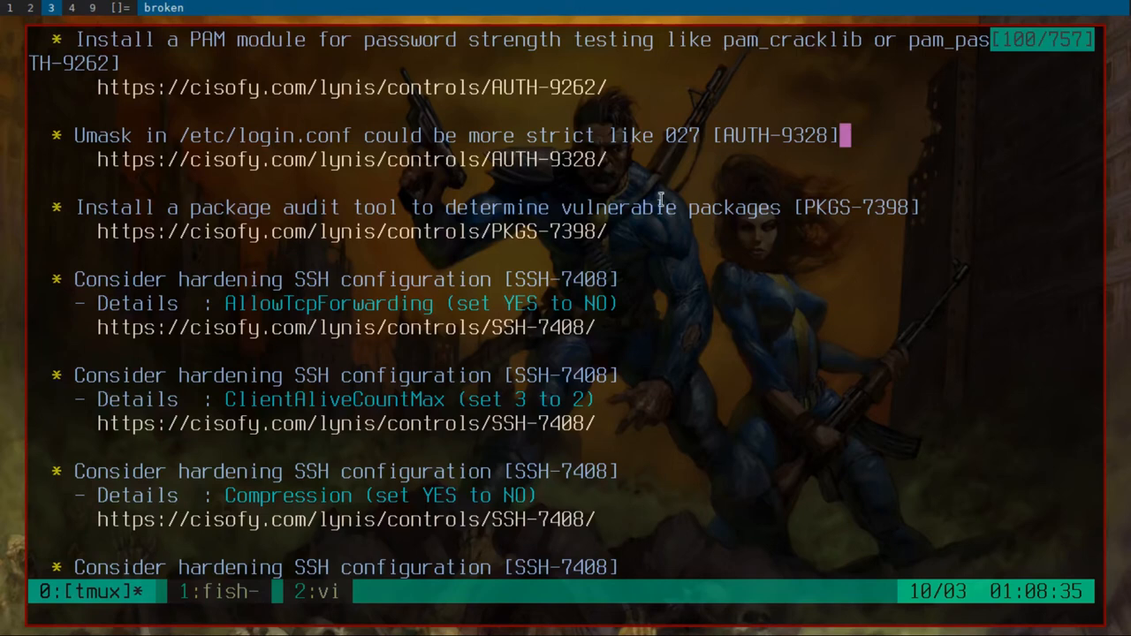
mouse_move(676, 116)
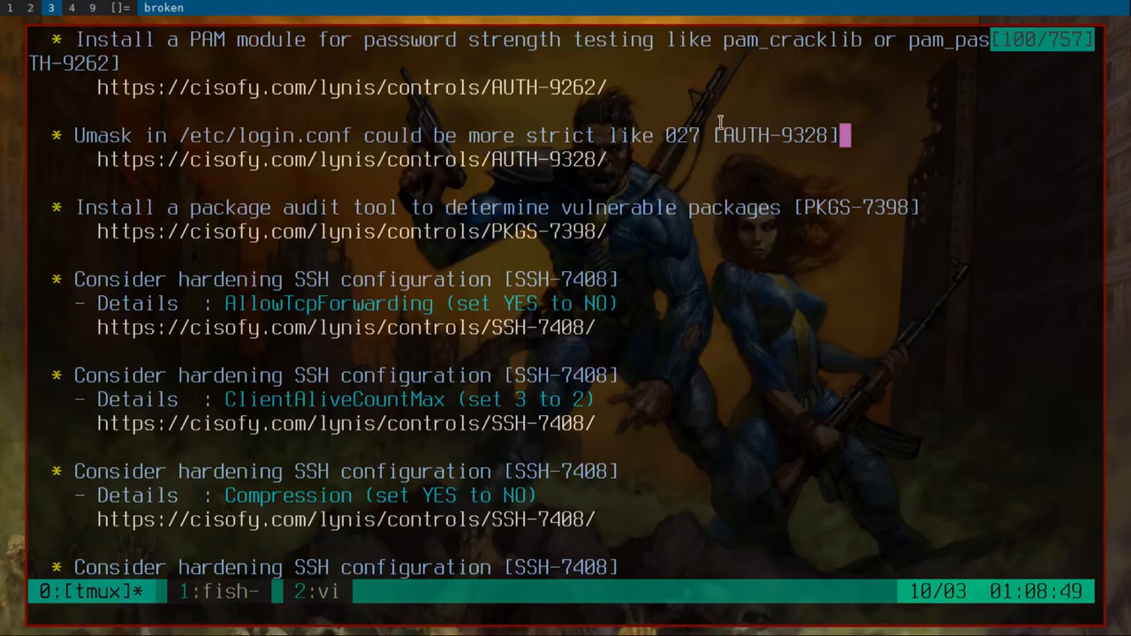
mouse_move(669, 187)
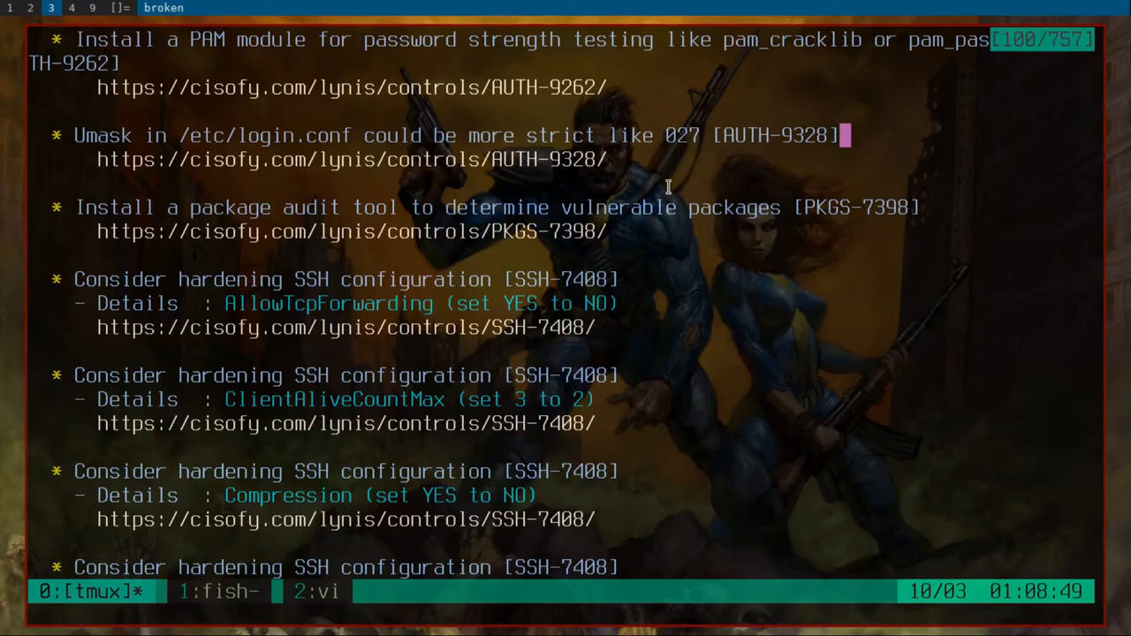
mouse_move(718, 192)
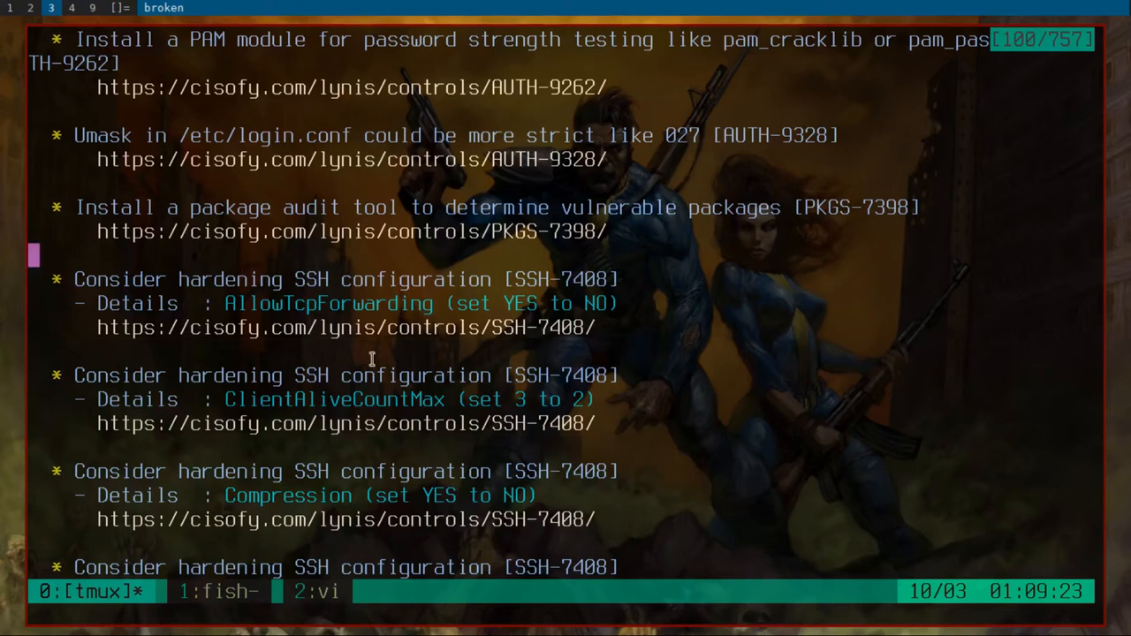
mouse_move(633, 276)
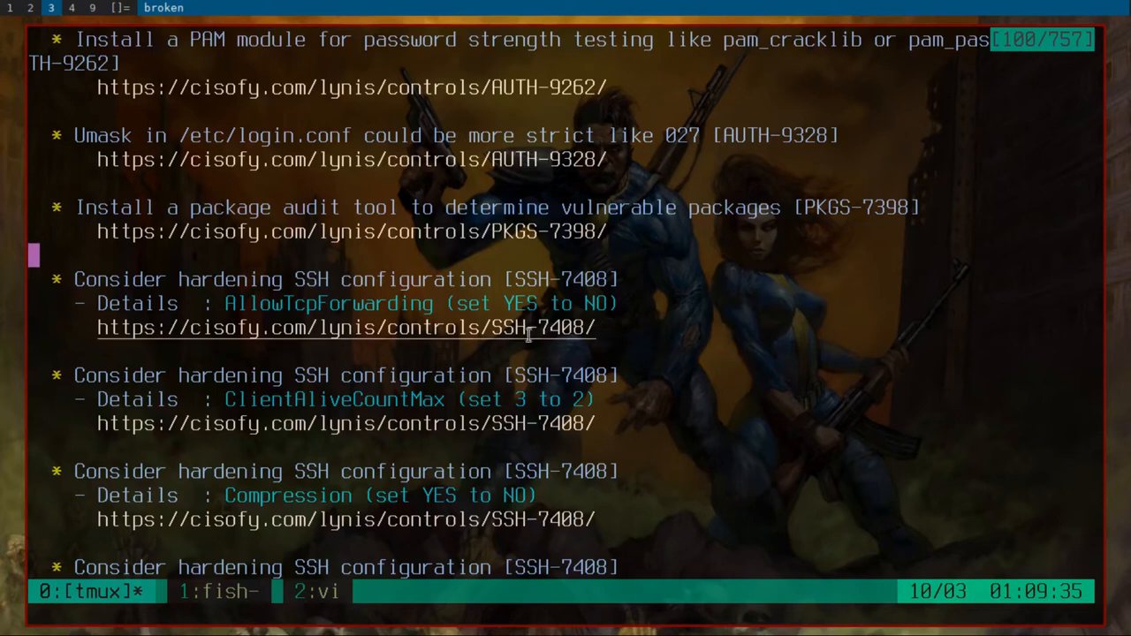
mouse_move(410, 176)
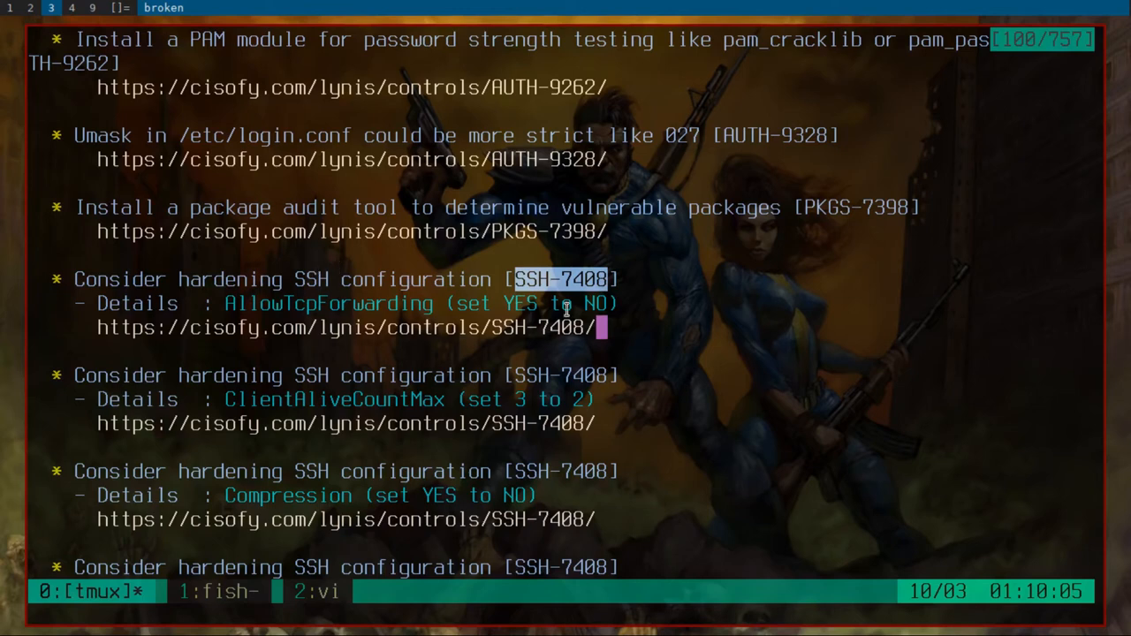
Search DuckDuckGo for 'lynis security audit SSH-7408' in a new browser tab
right_click(566, 310)
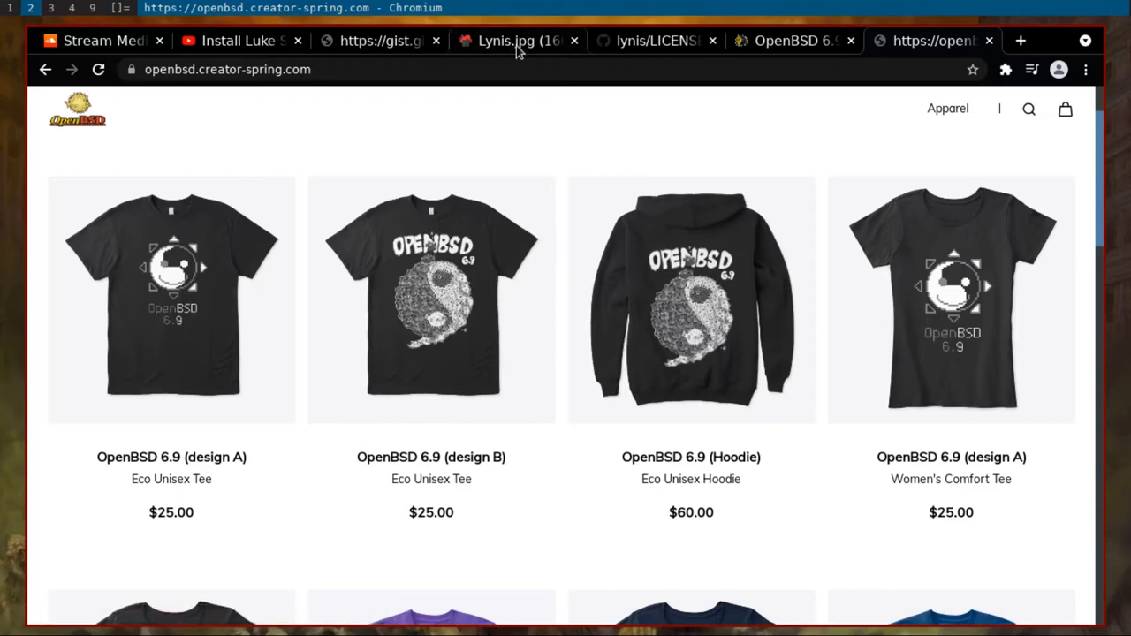
left_click(380, 41)
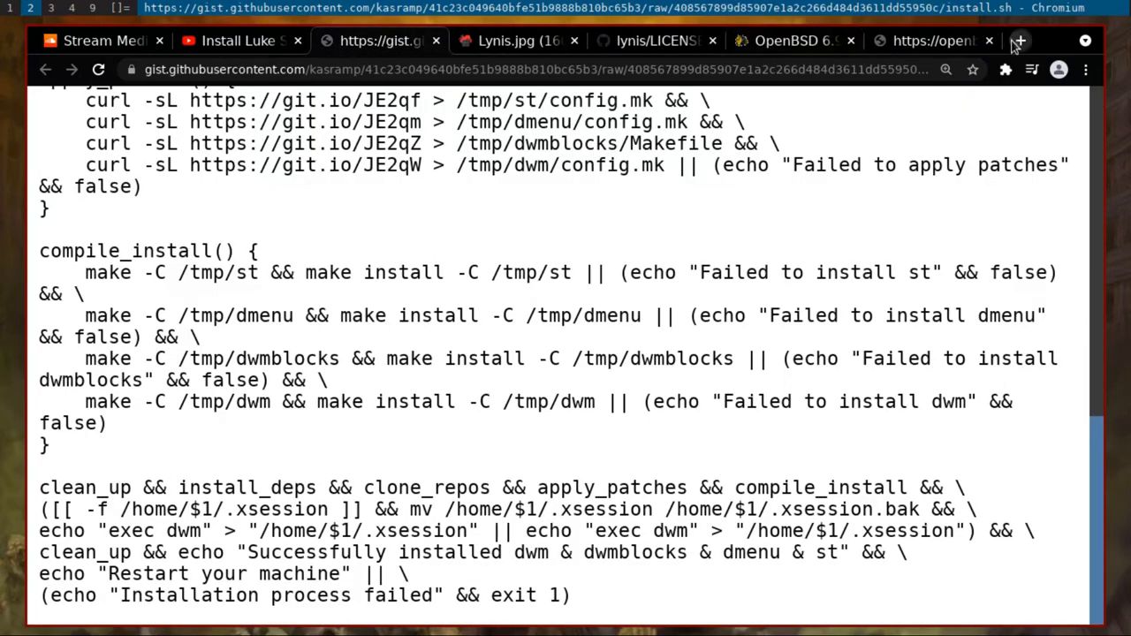
left_click(1018, 40)
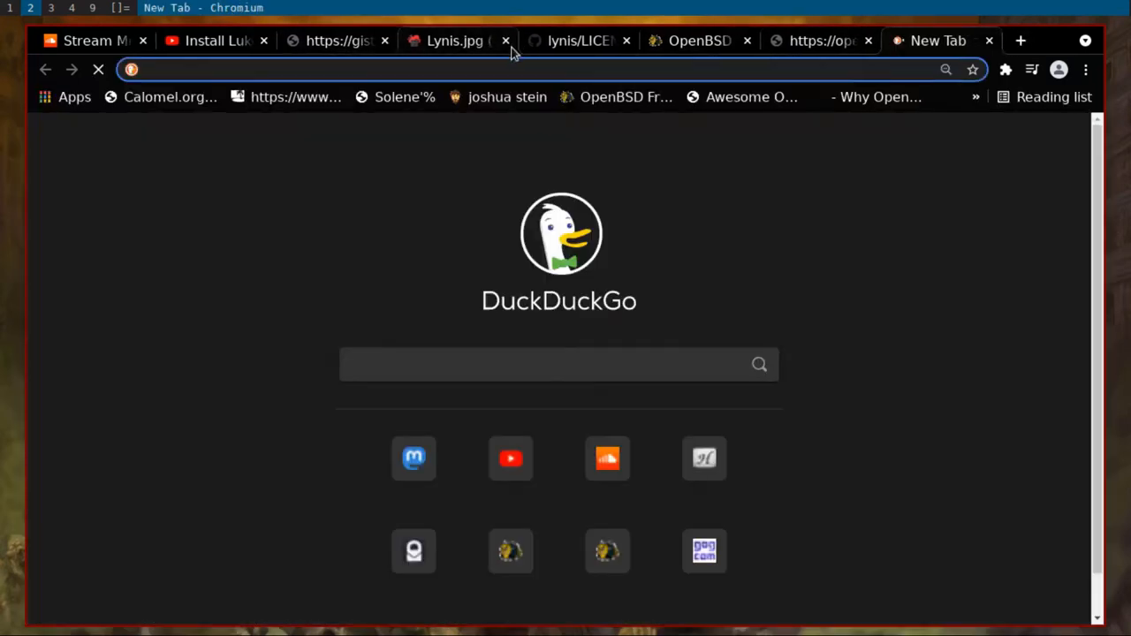
type("lynis su")
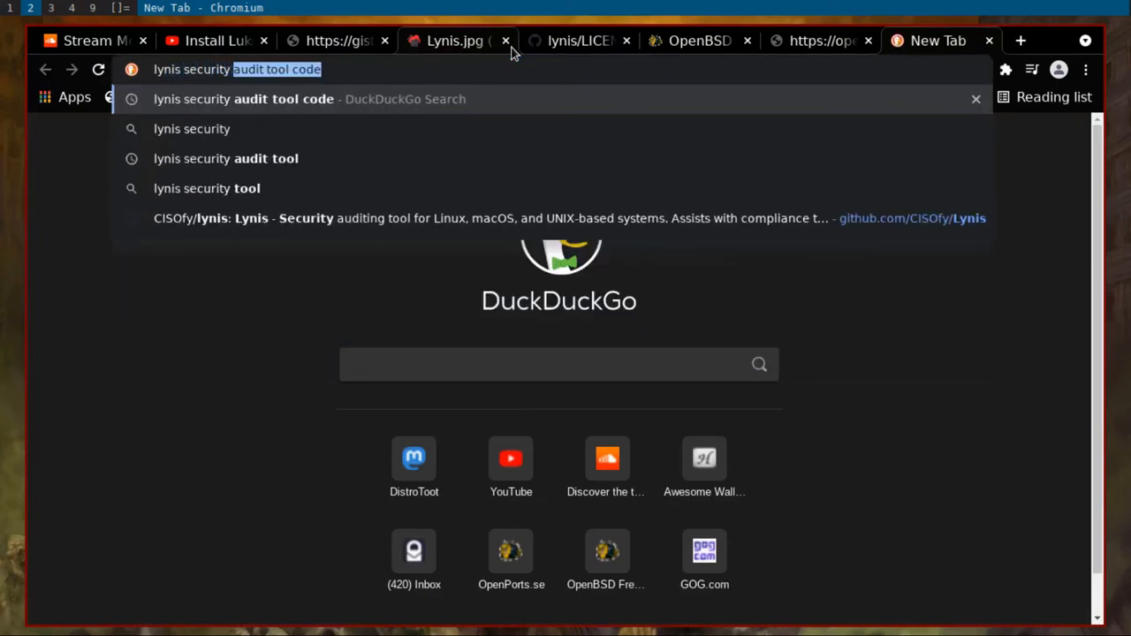
type("SSH-7408")
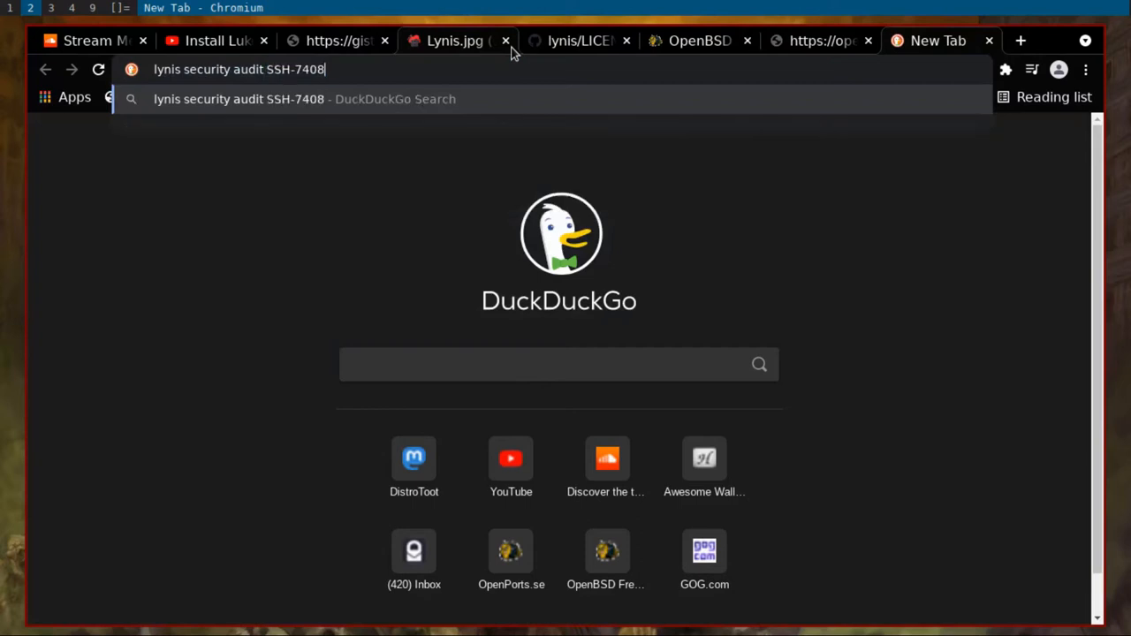
key("Return")
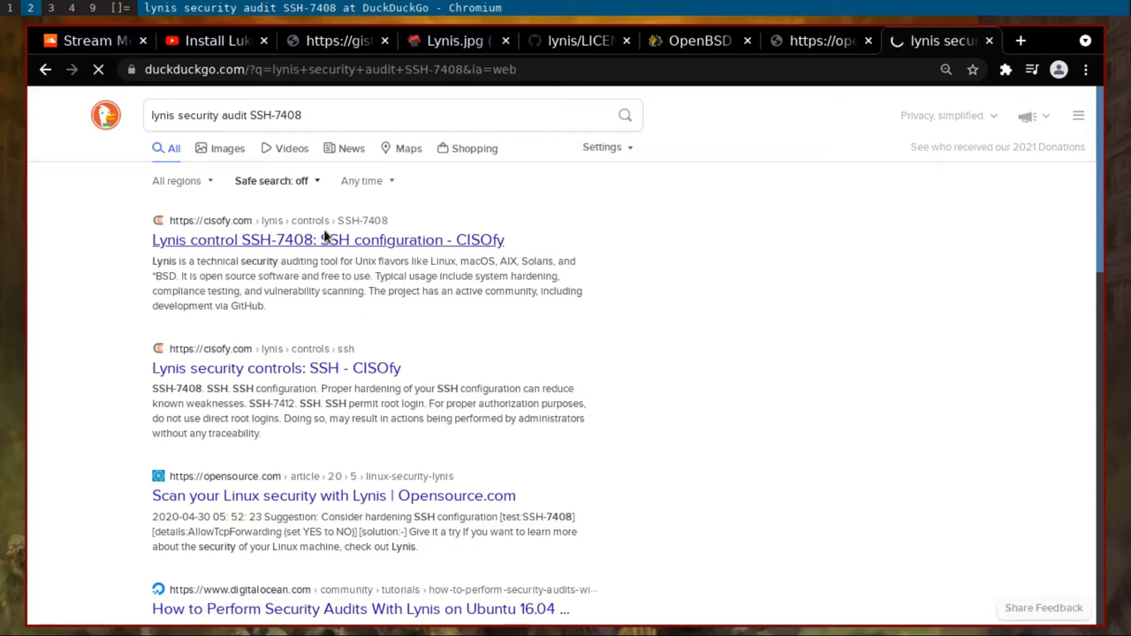
left_click(329, 240)
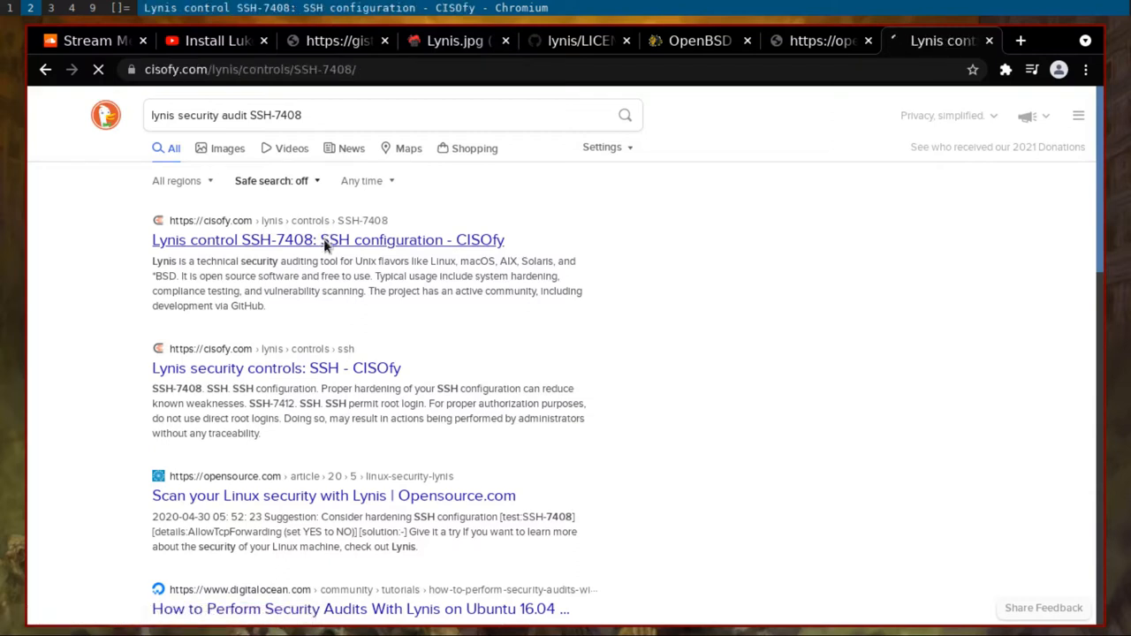
left_click(329, 241)
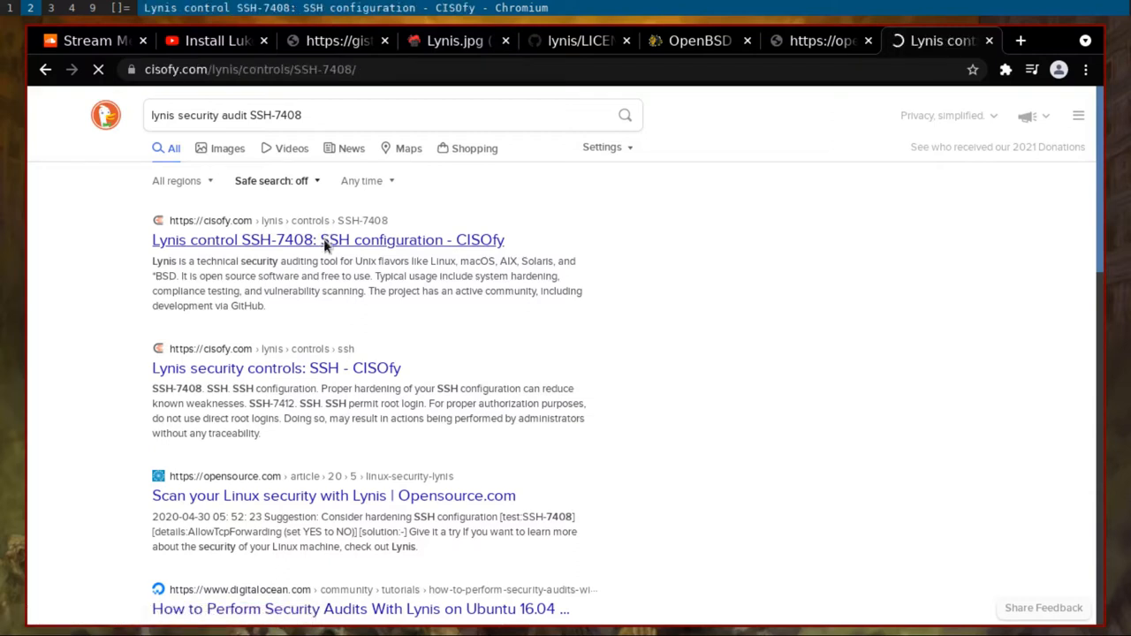
left_click(329, 240)
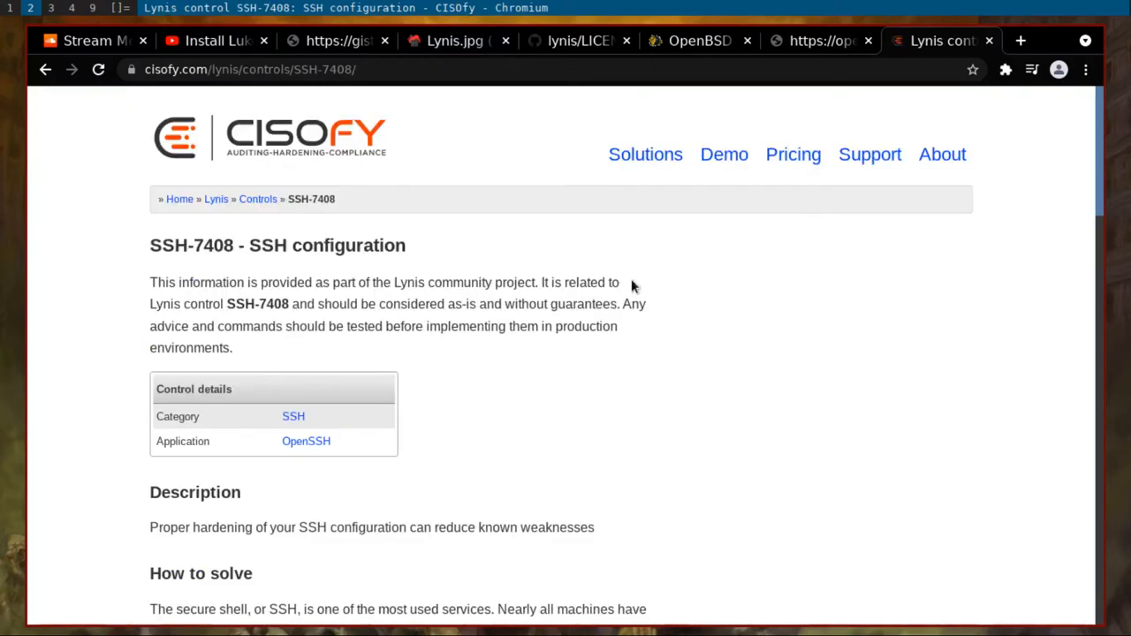
mouse_move(433, 486)
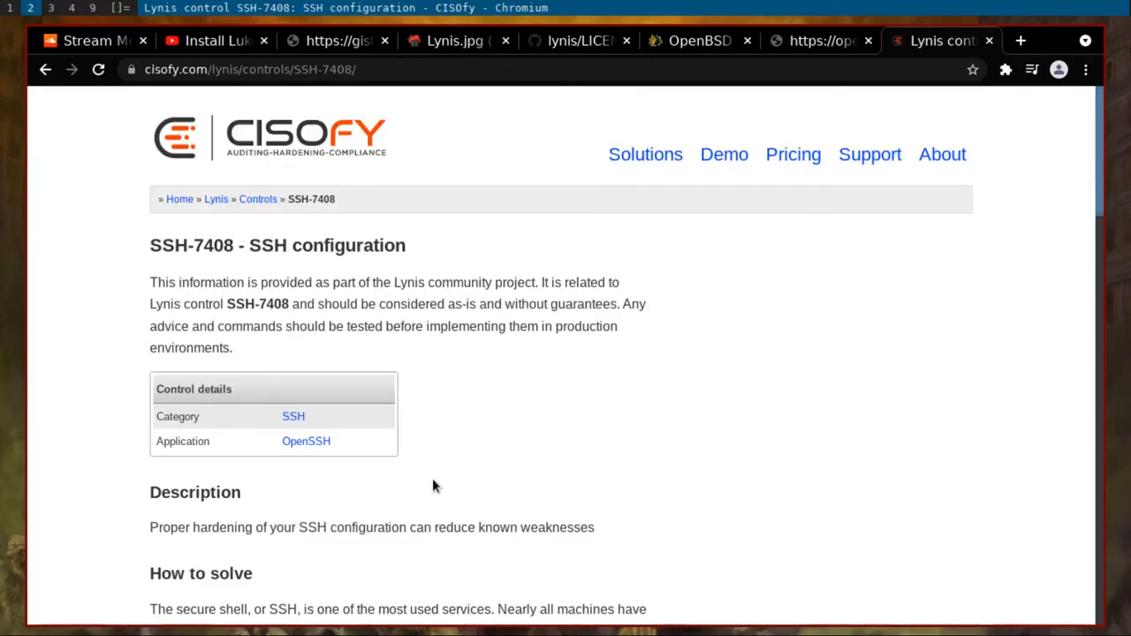
left_click_drag(308, 527, 471, 527)
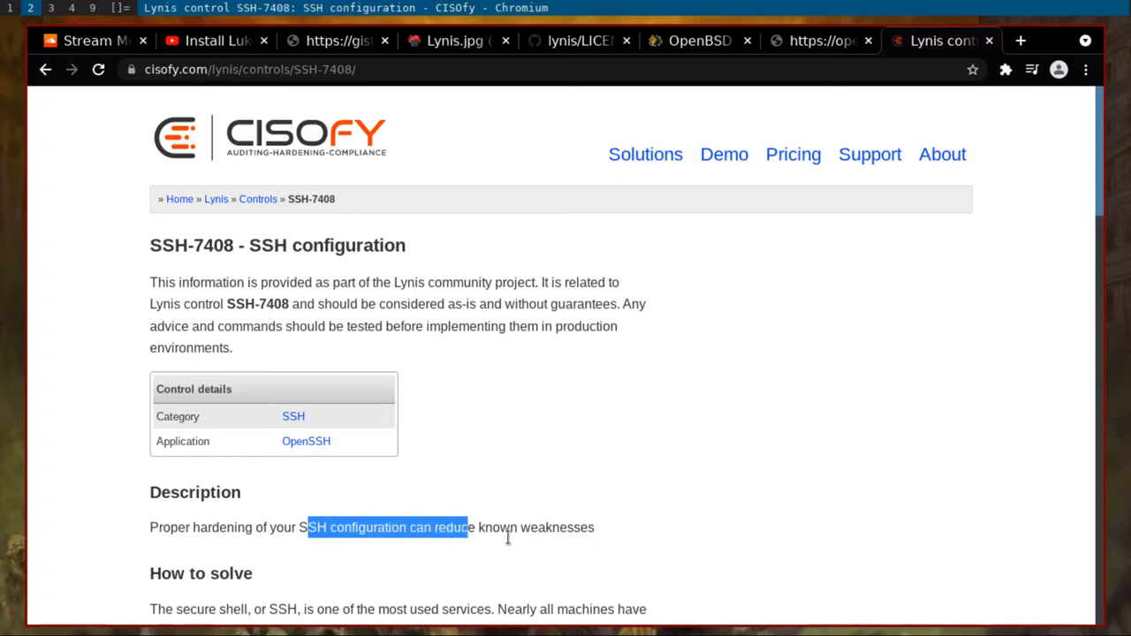
left_click_drag(456, 527, 594, 527)
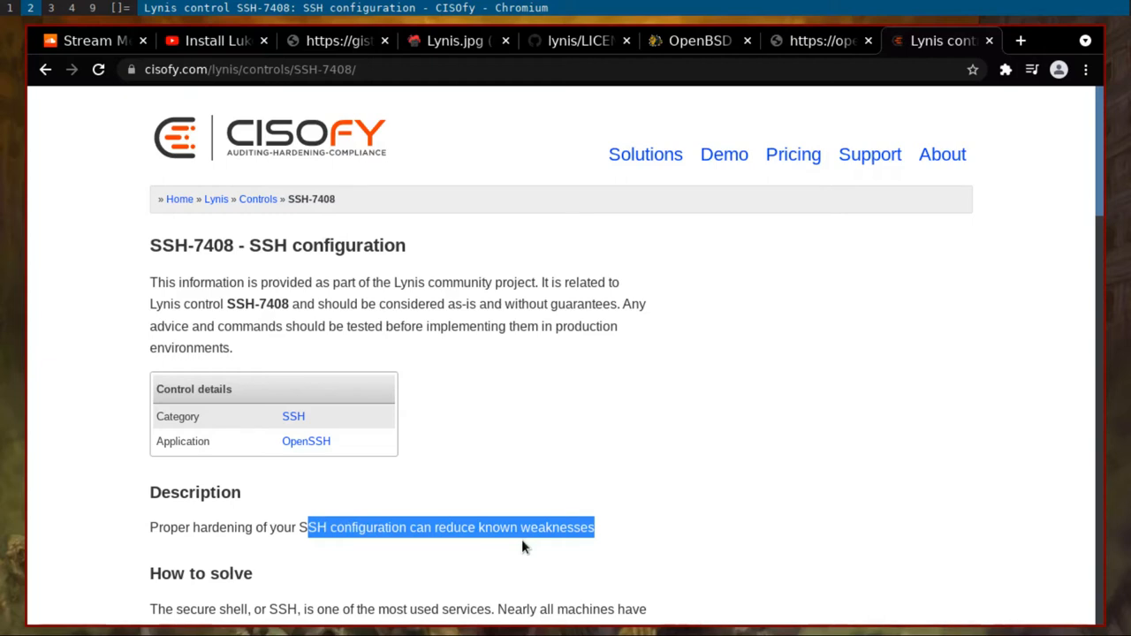
left_click(336, 559)
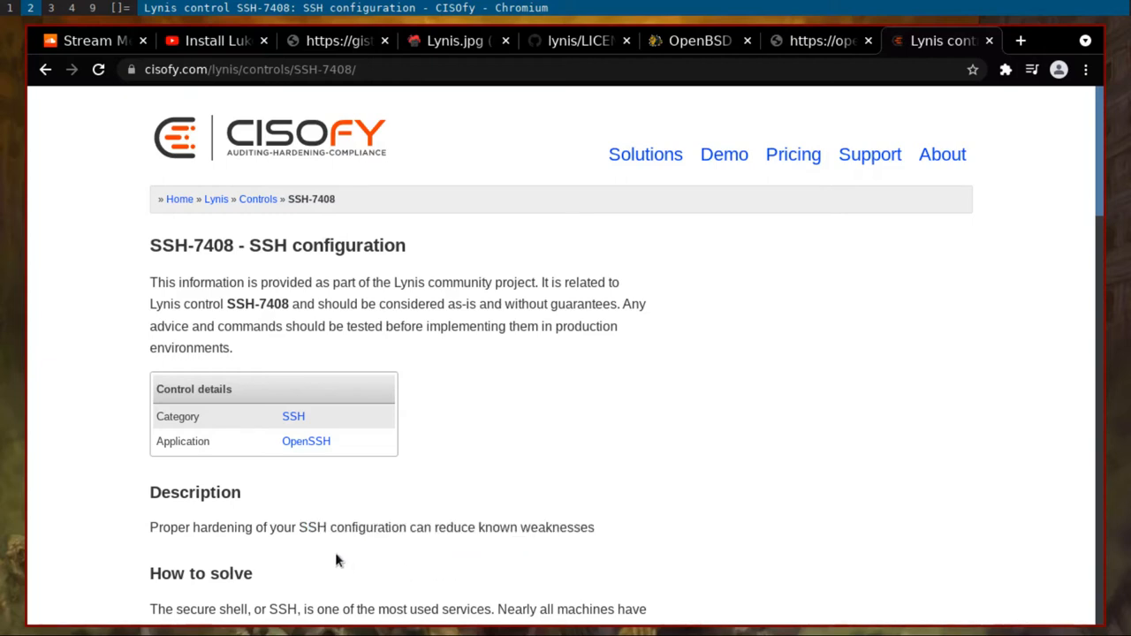
mouse_move(369, 276)
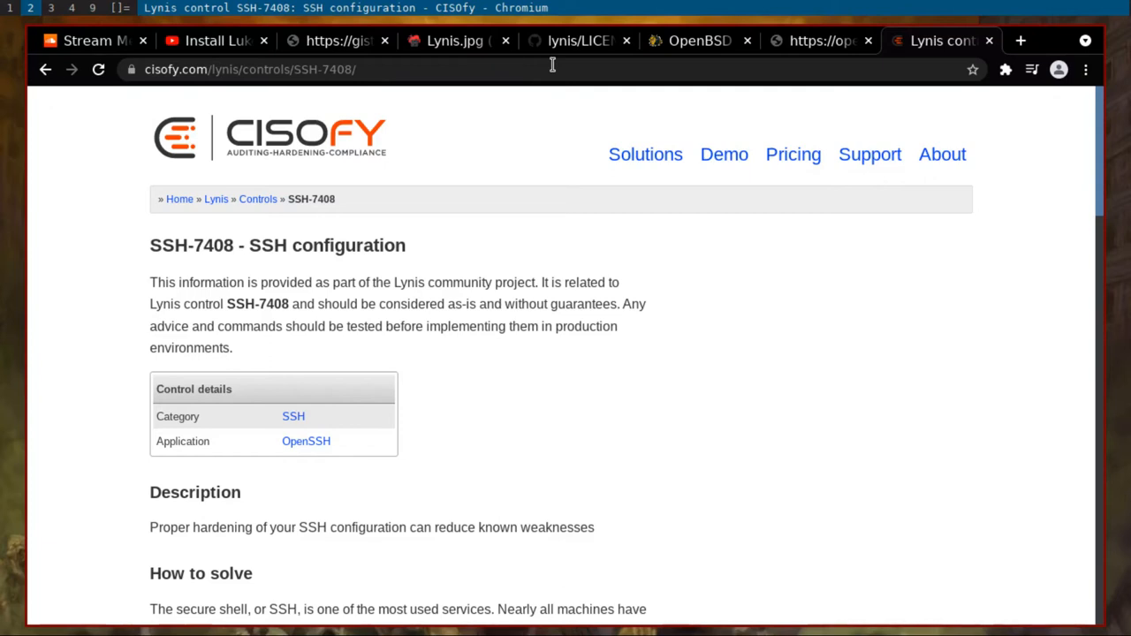
mouse_move(716, 7)
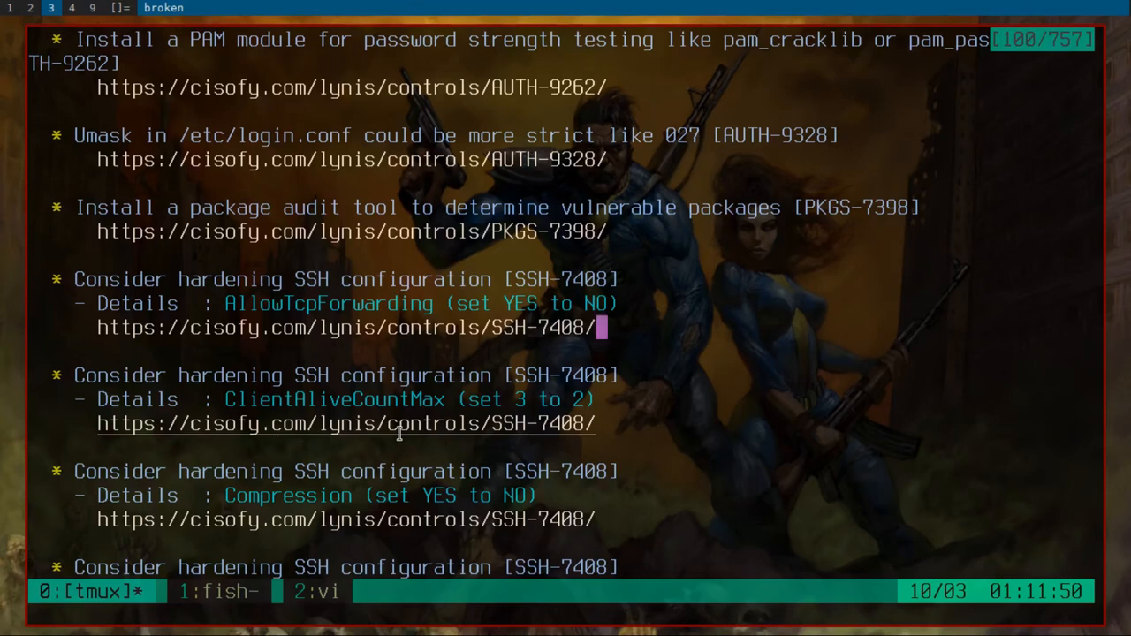
mouse_move(523, 303)
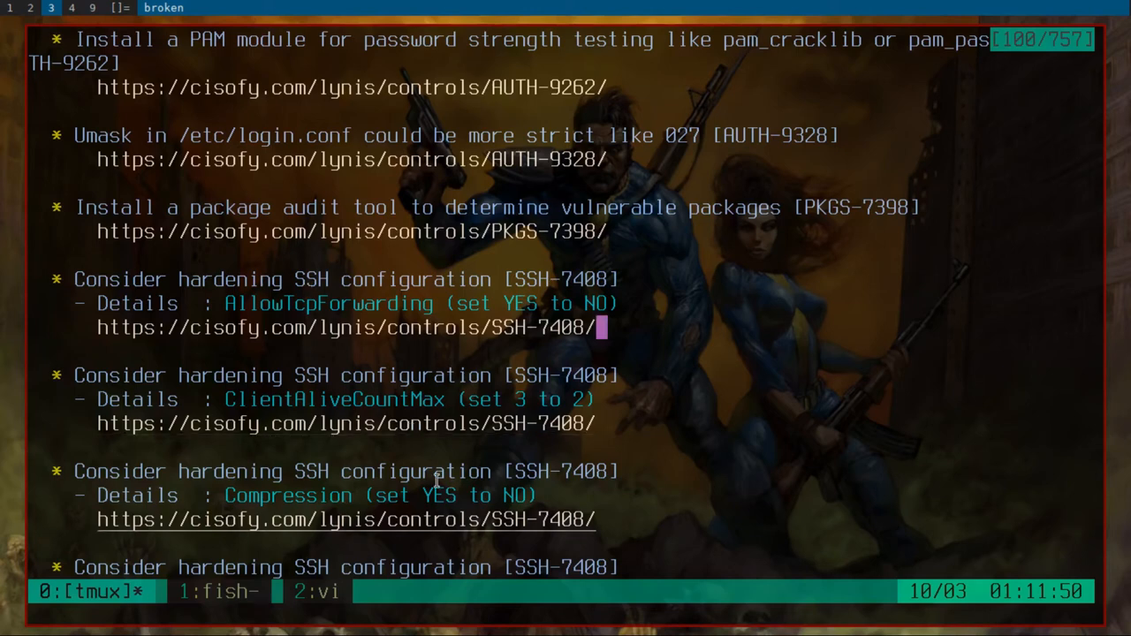
mouse_move(392, 379)
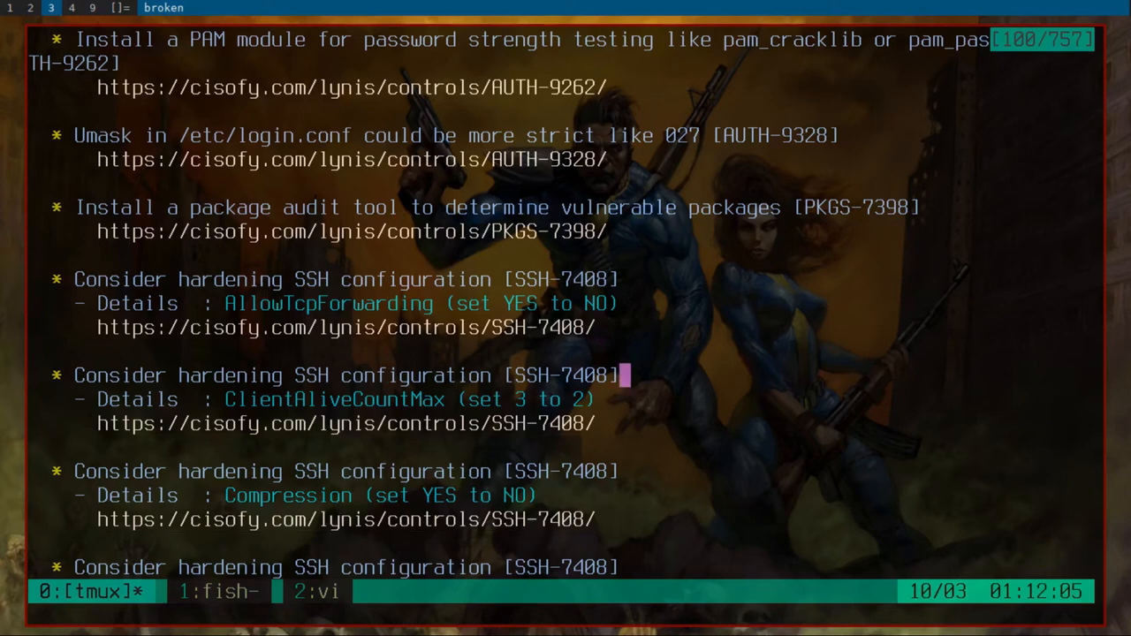
scroll("down", 3)
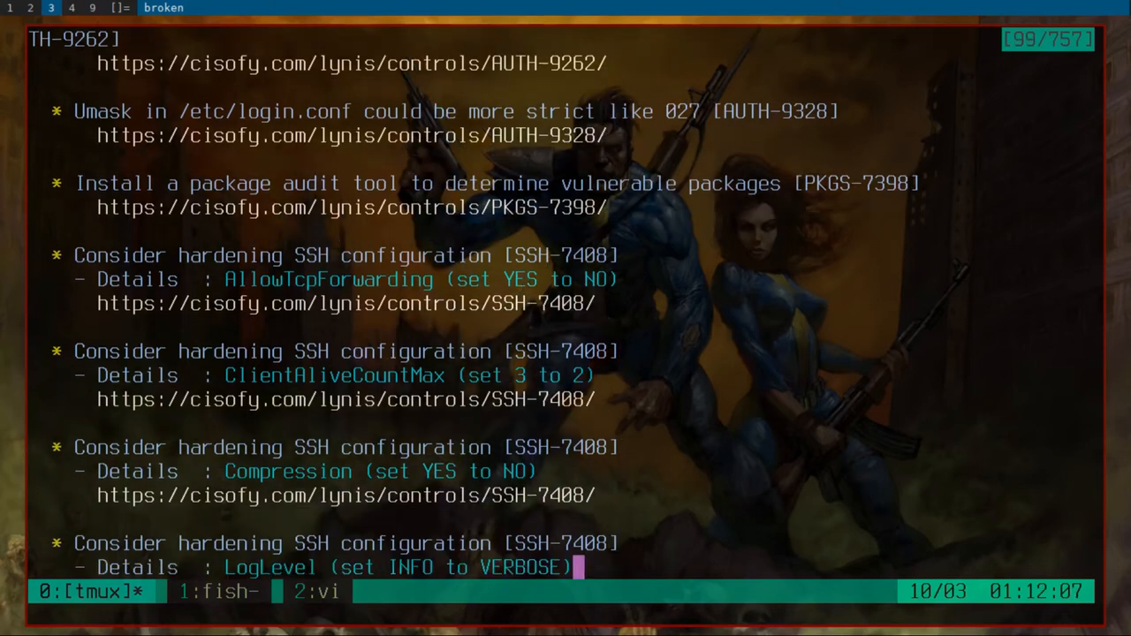
scroll("down", 3)
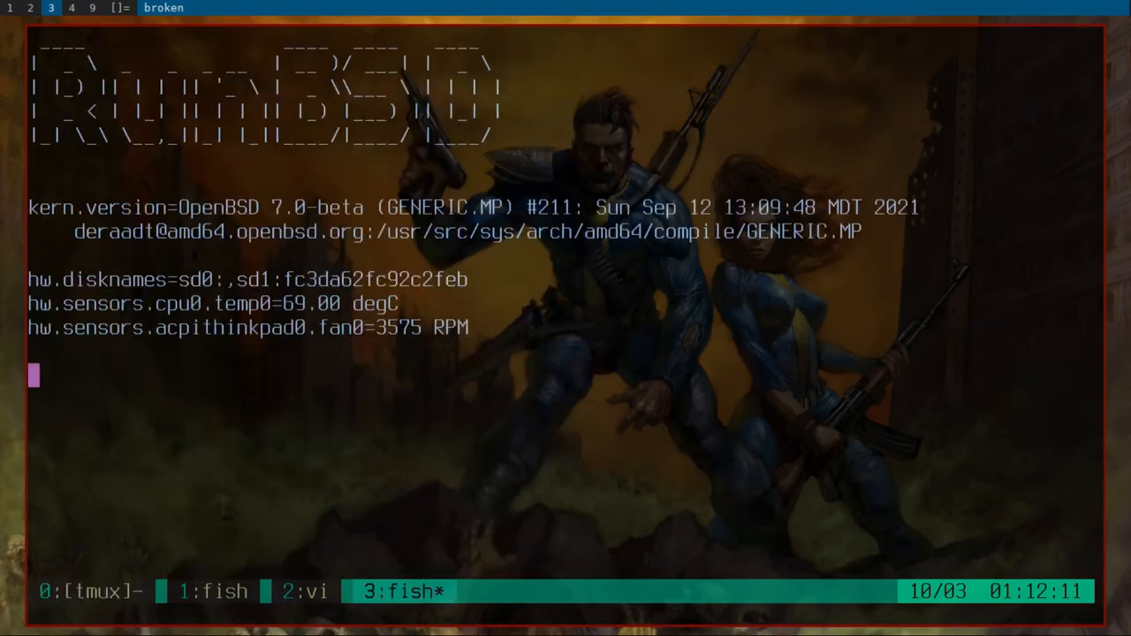
In a new tmux window, compose a vim command for /etc/ssh/ssh_config at the fish prompt
key("Return")
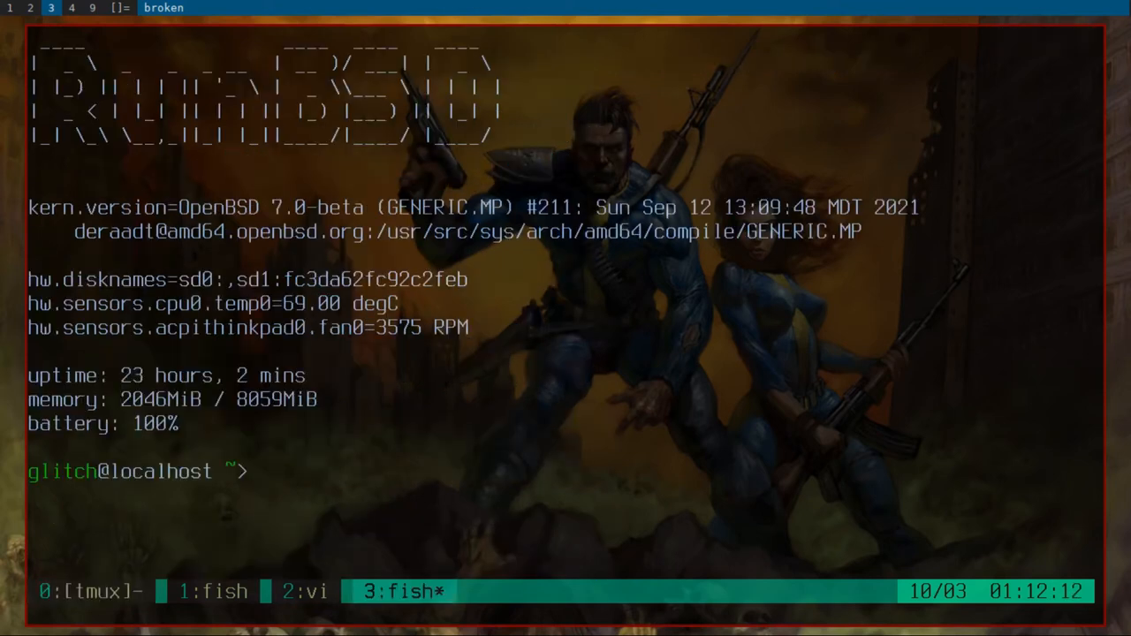
type("vim ~/.xsession")
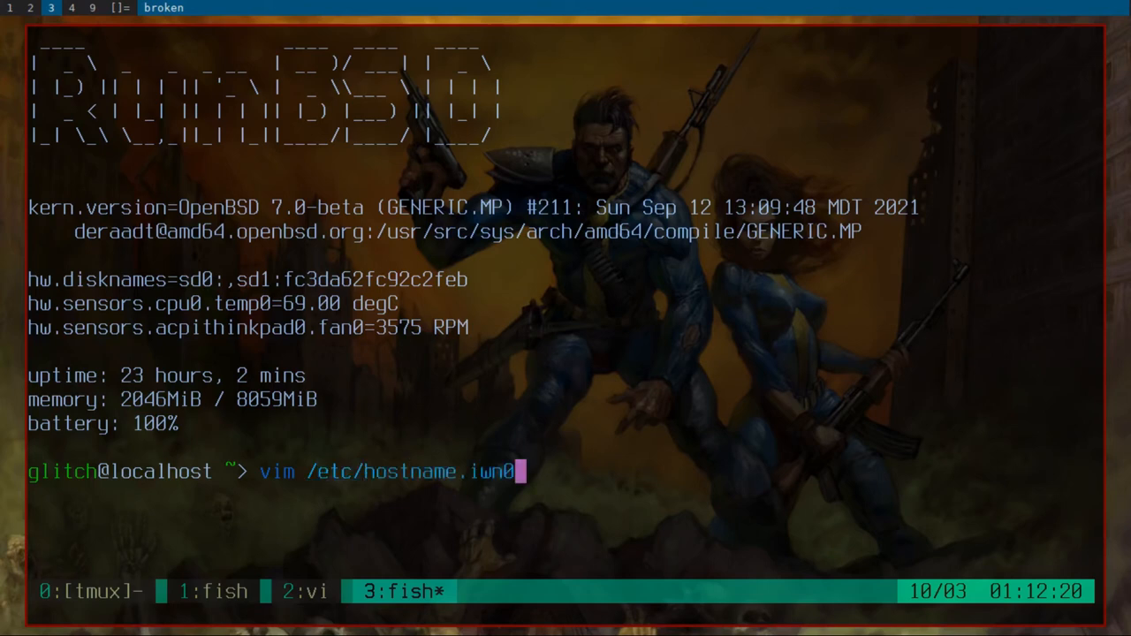
key("ctrl+w")
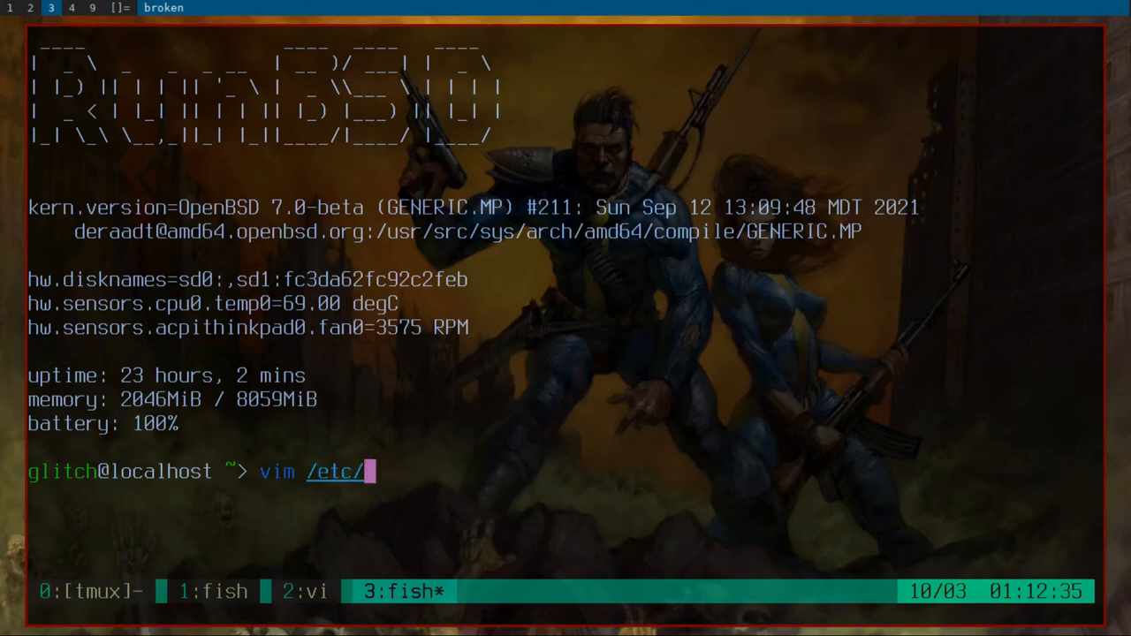
type("ssh/ssh_config")
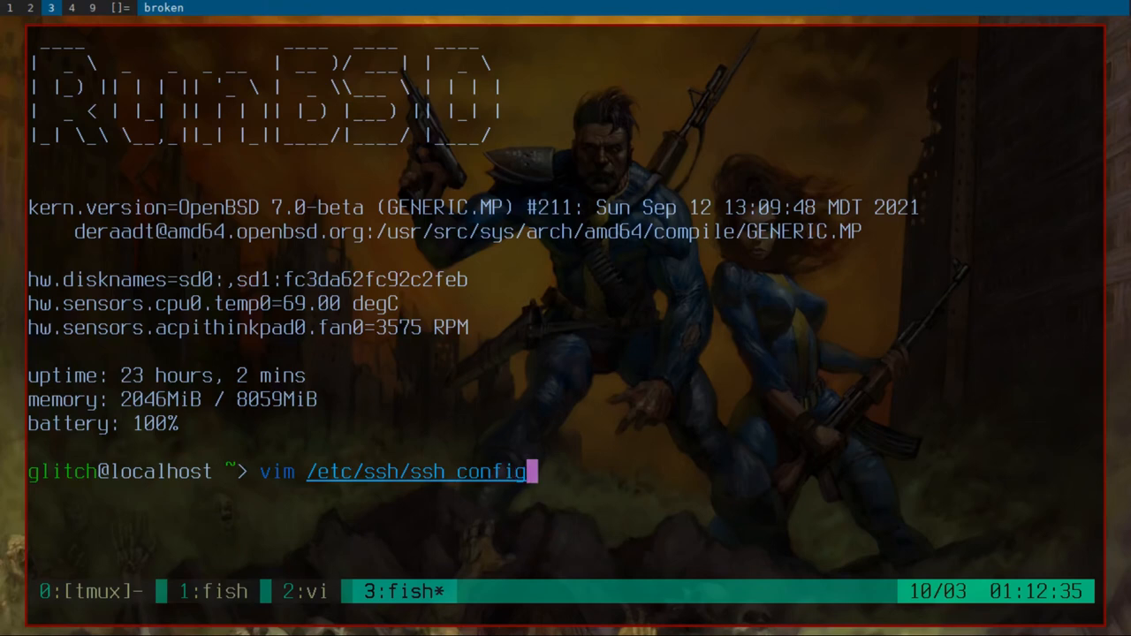
Open /etc/ssh/ssh_config in vim and read through its commented Host * defaults
key("Return")
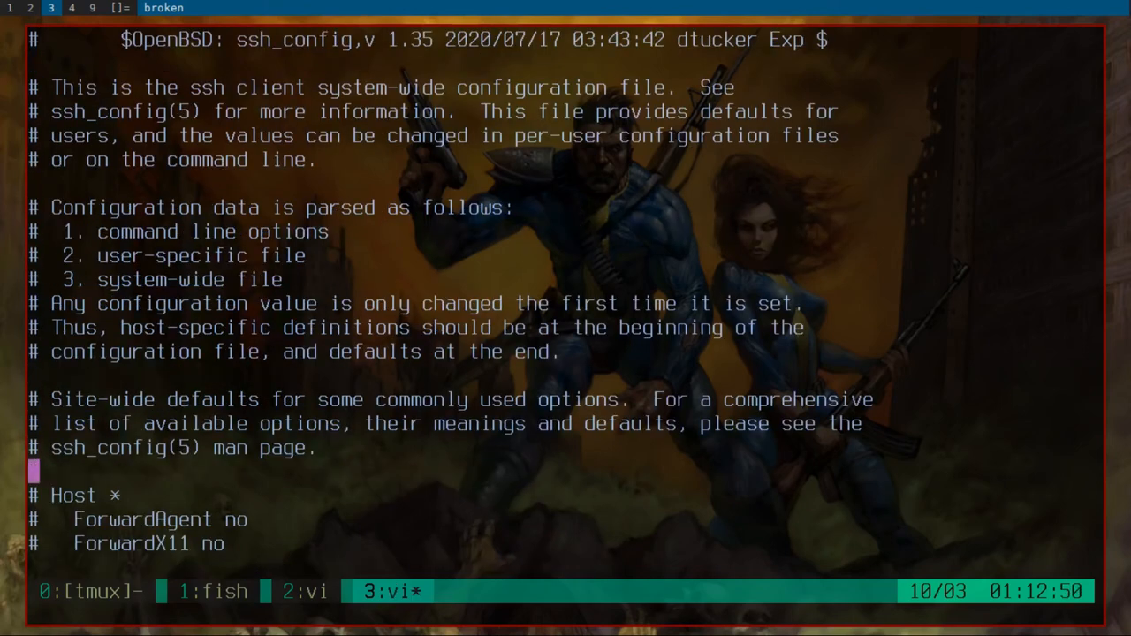
scroll("down", 3)
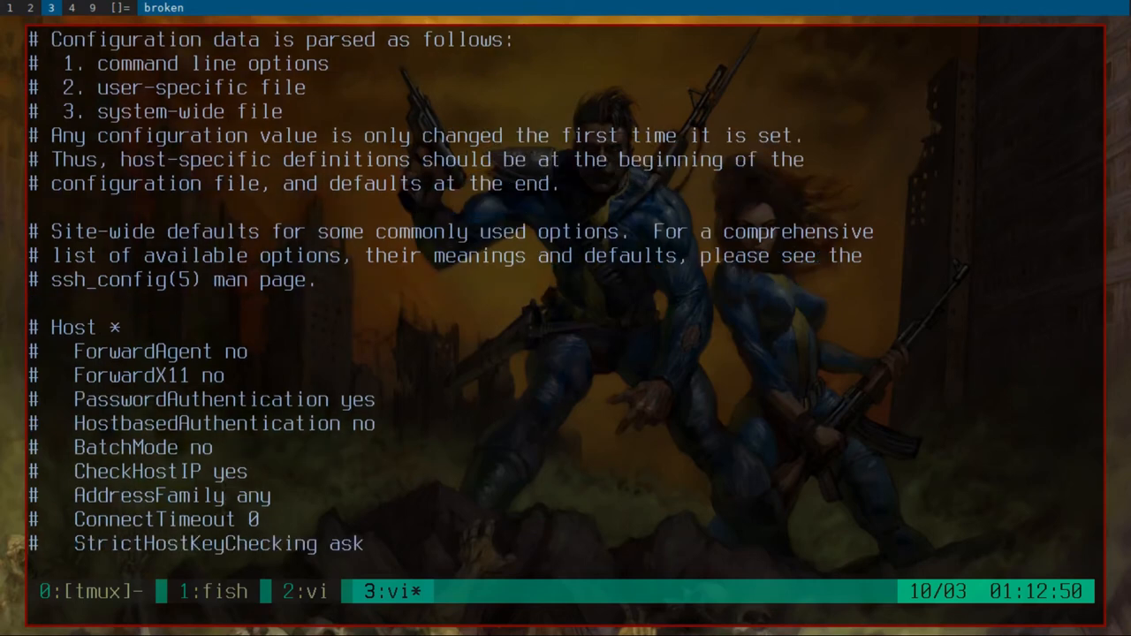
scroll("down", 3)
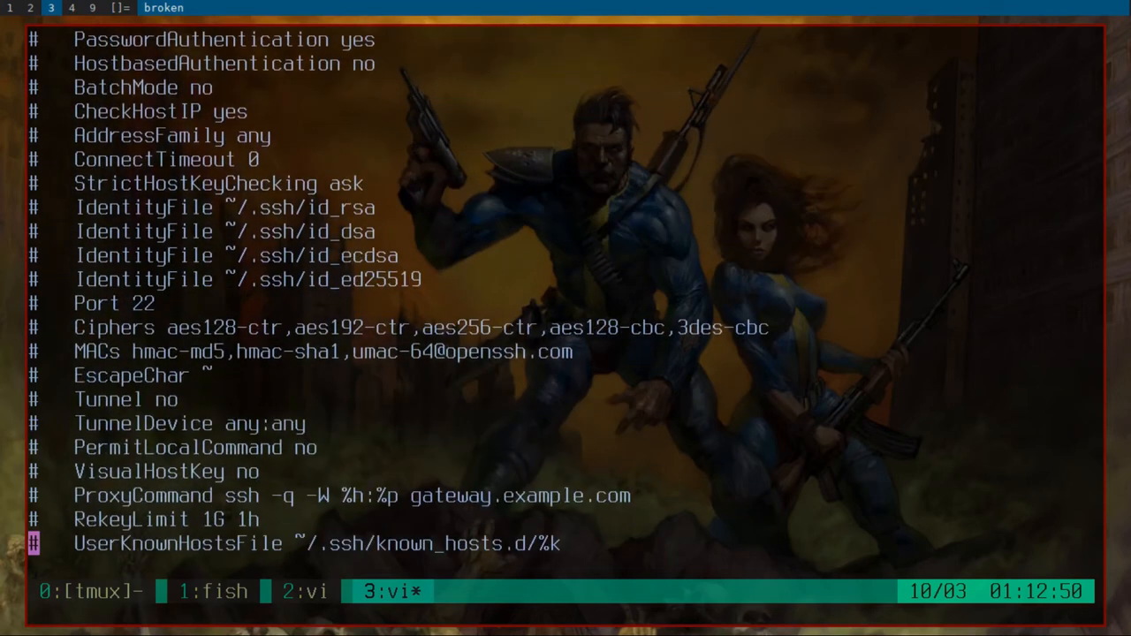
scroll("up", 3)
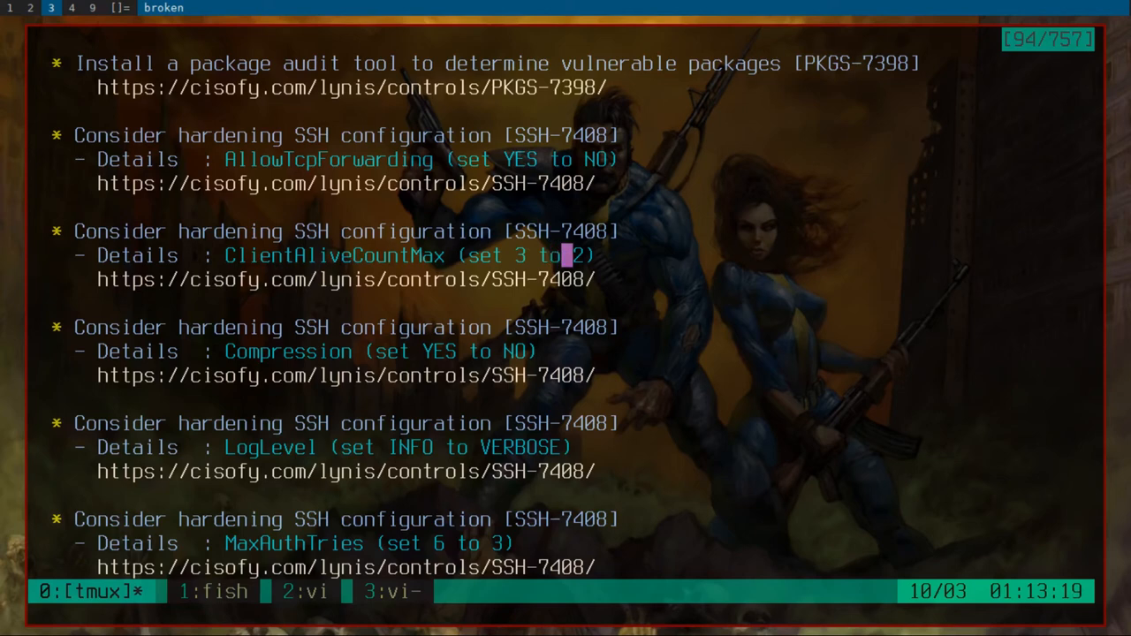
scroll("down", 3)
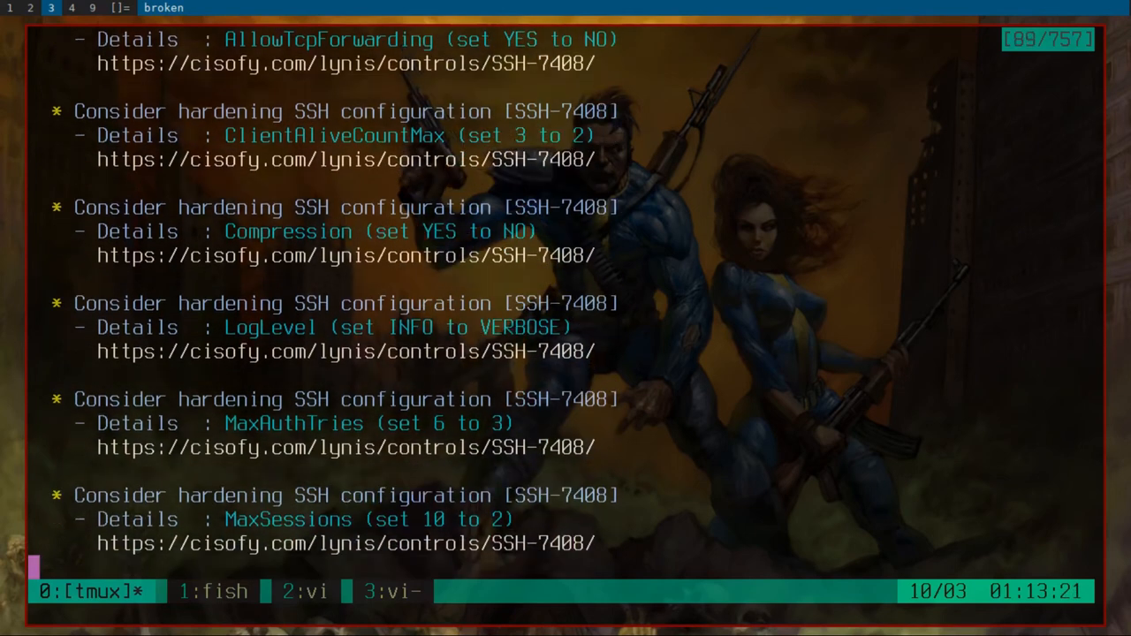
scroll("down", 3)
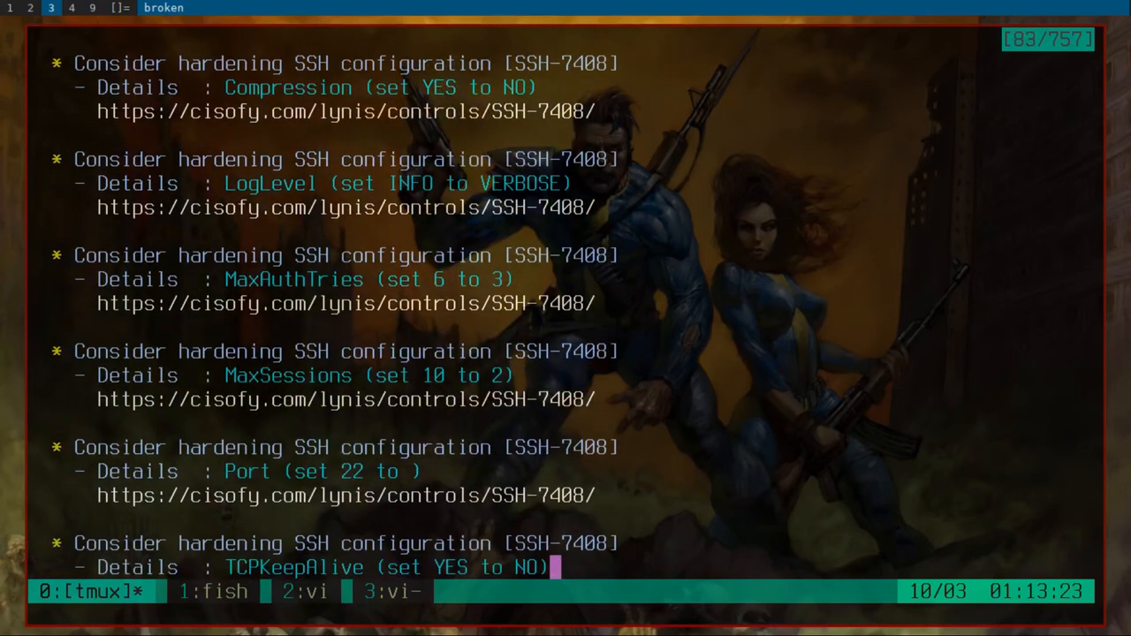
scroll("down", 3)
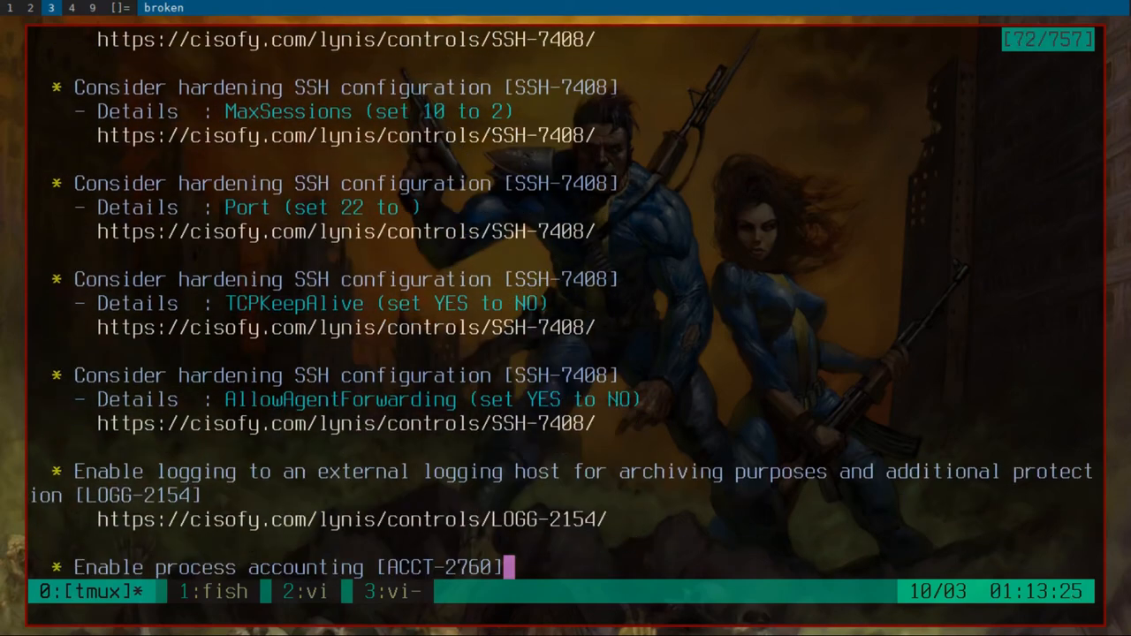
scroll("down", 3)
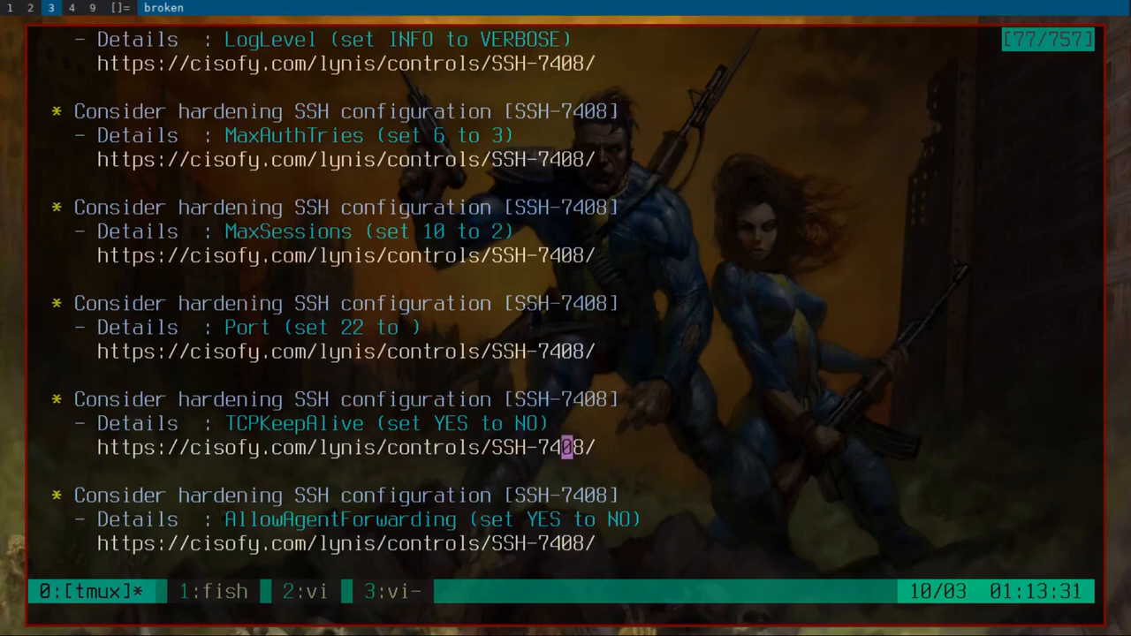
scroll("down", 3)
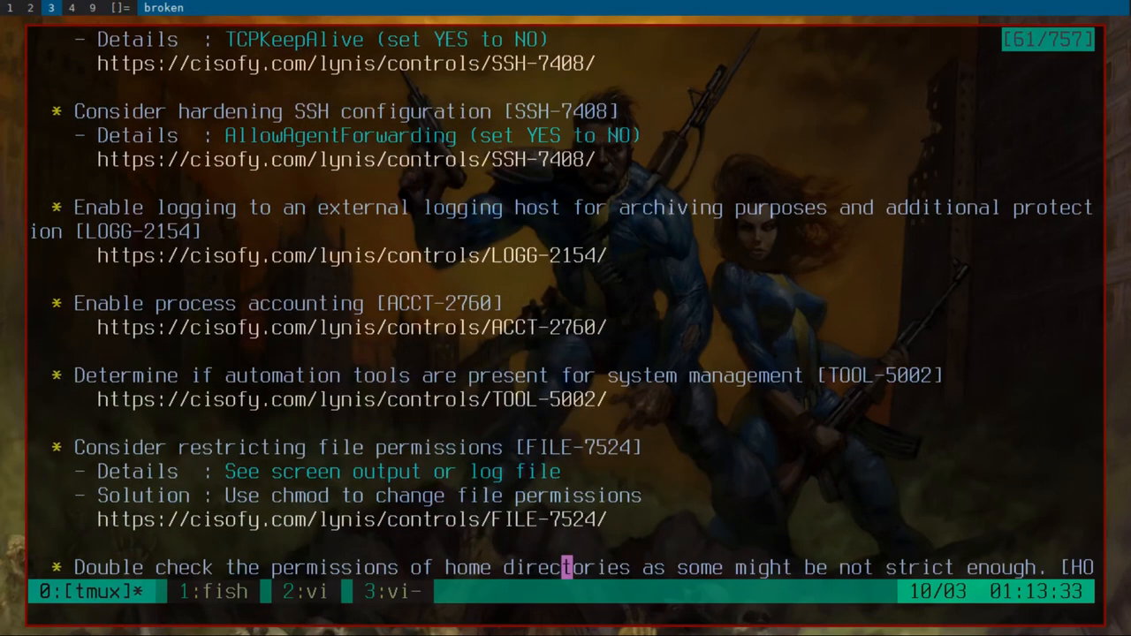
scroll("down", 3)
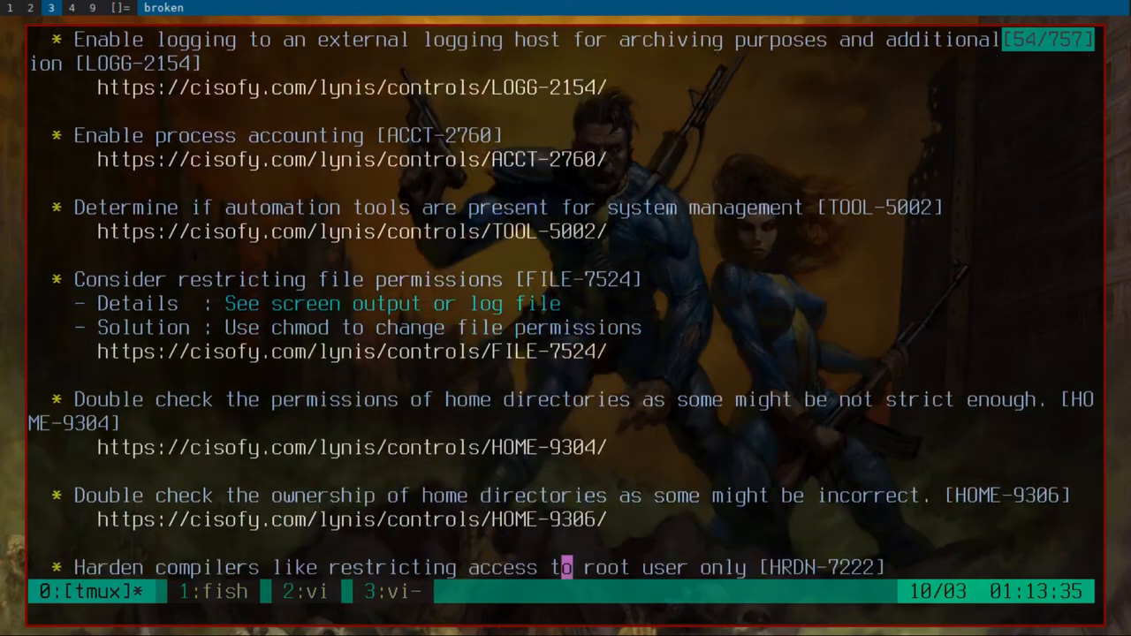
scroll("down", 3)
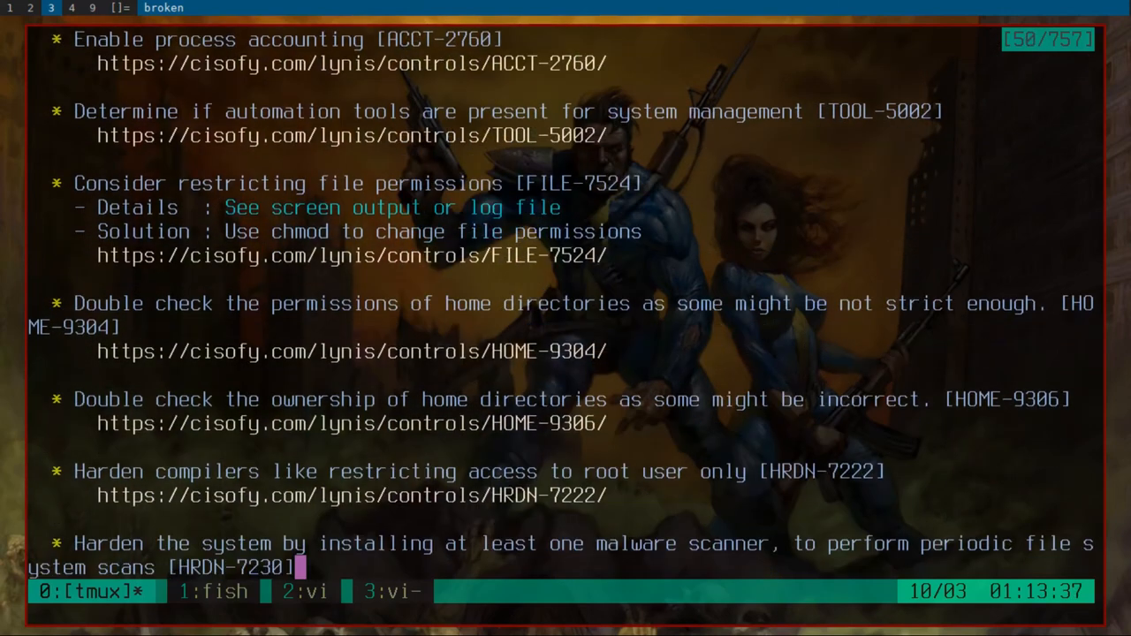
scroll("up", 3)
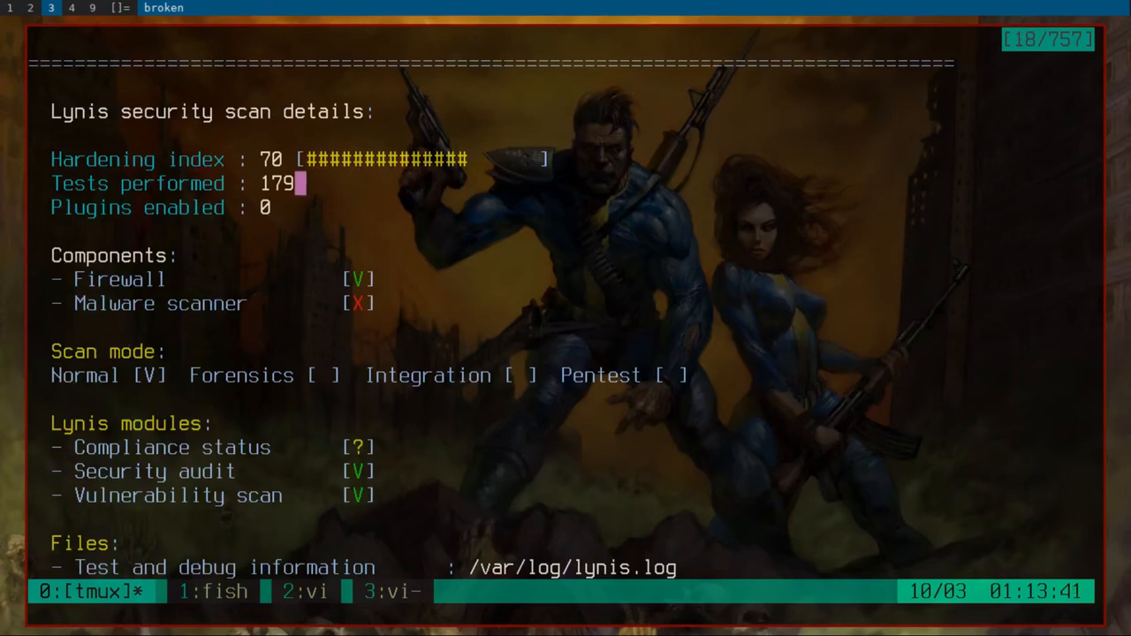
mouse_move(499, 155)
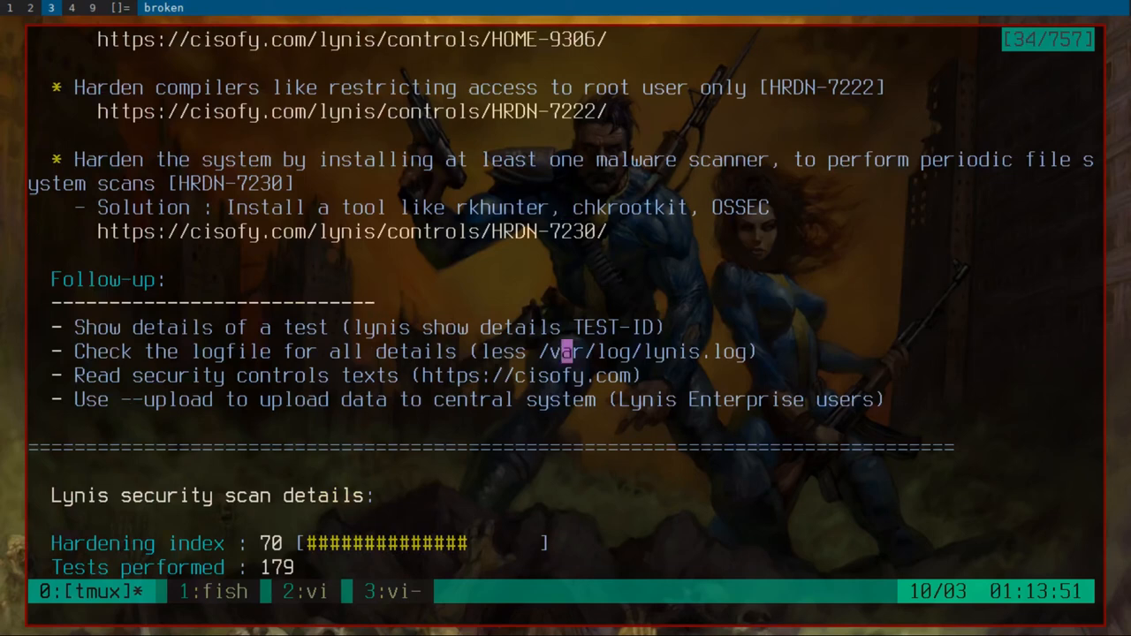
scroll("down", 3)
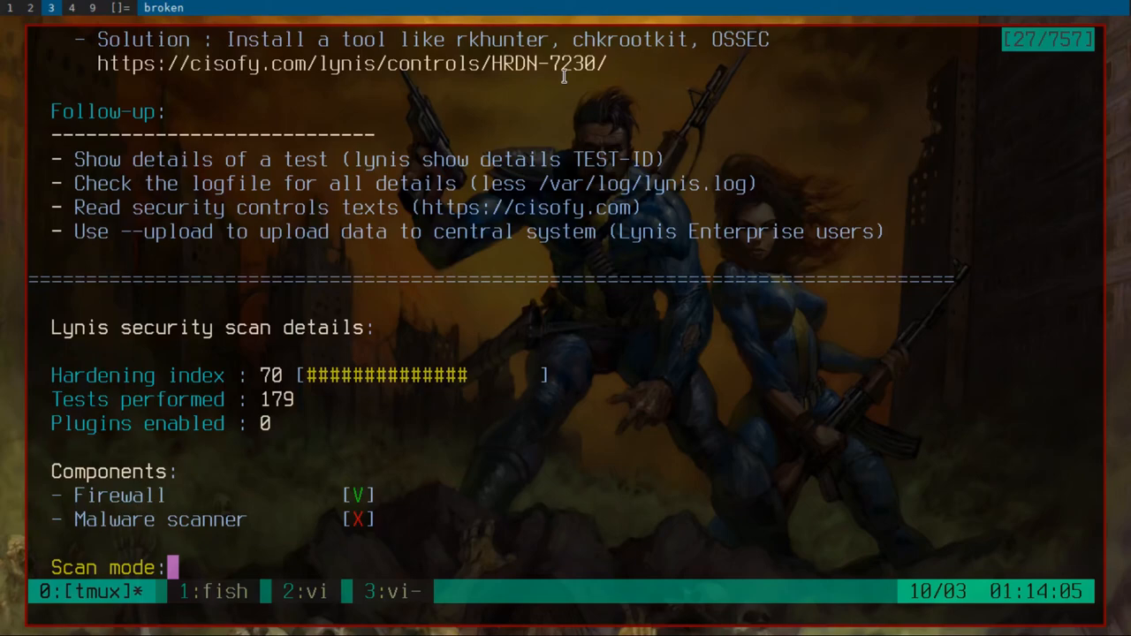
mouse_move(39, 17)
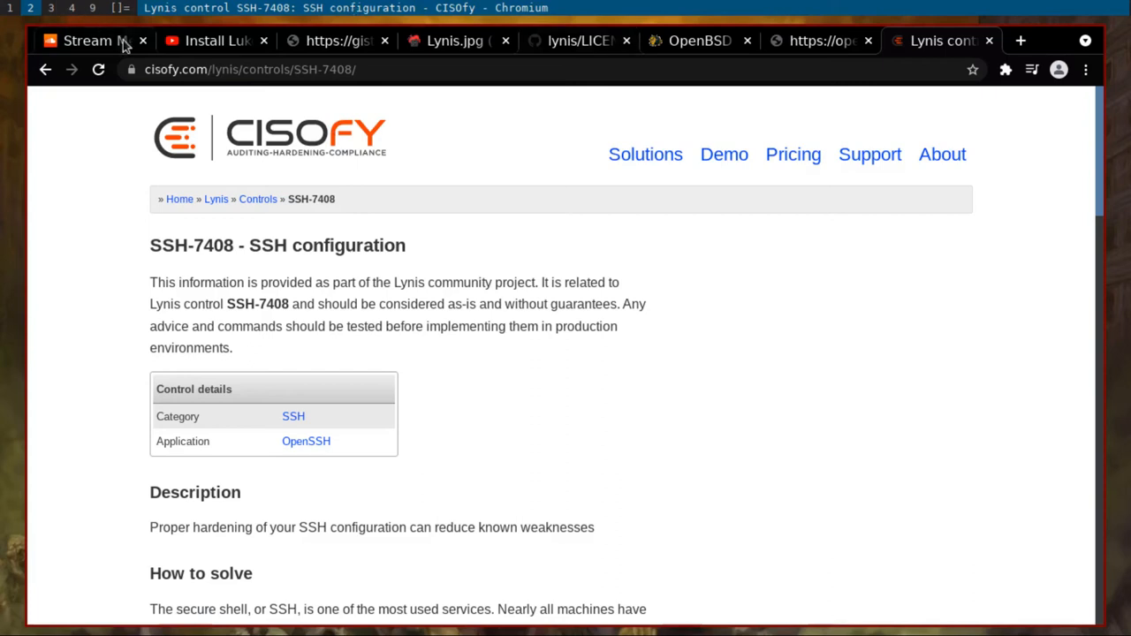
mouse_move(95, 41)
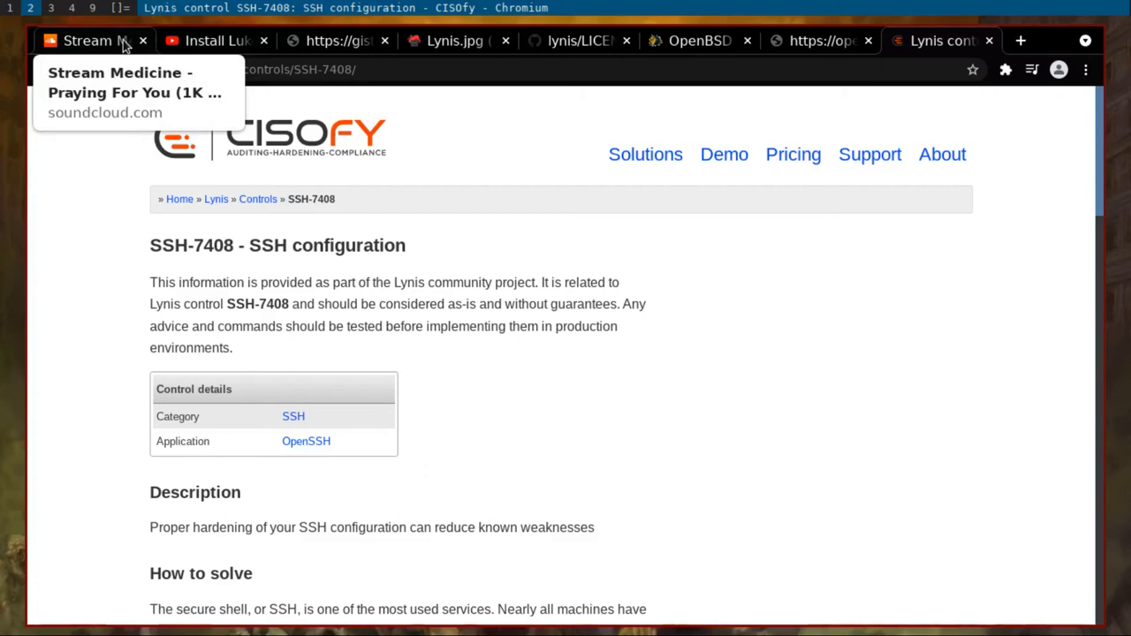
mouse_move(92, 7)
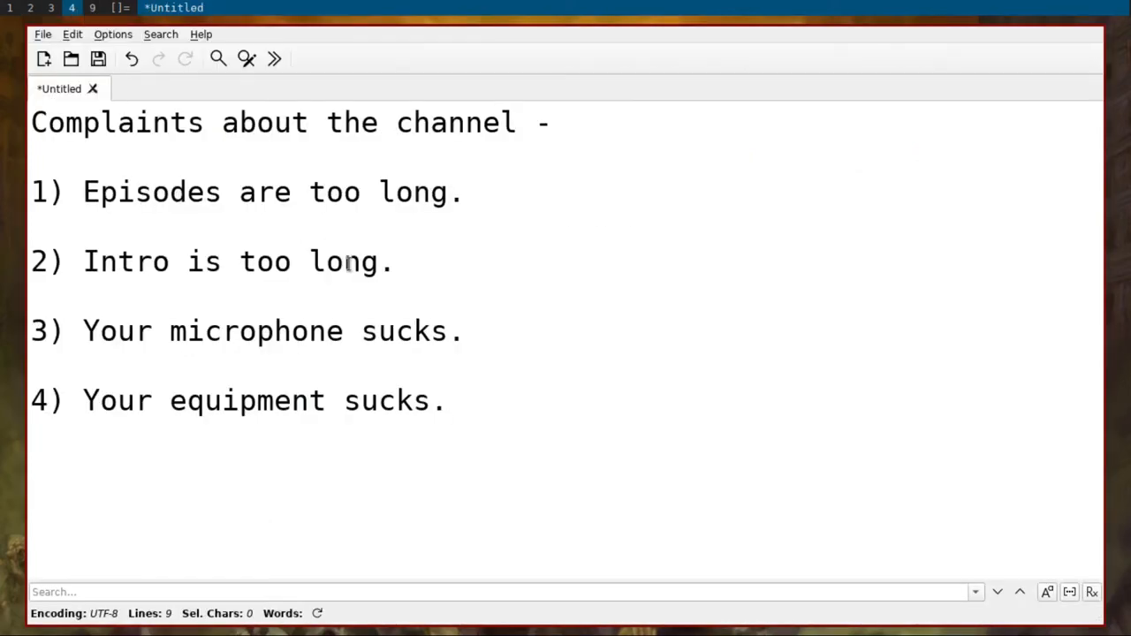
mouse_move(3, 177)
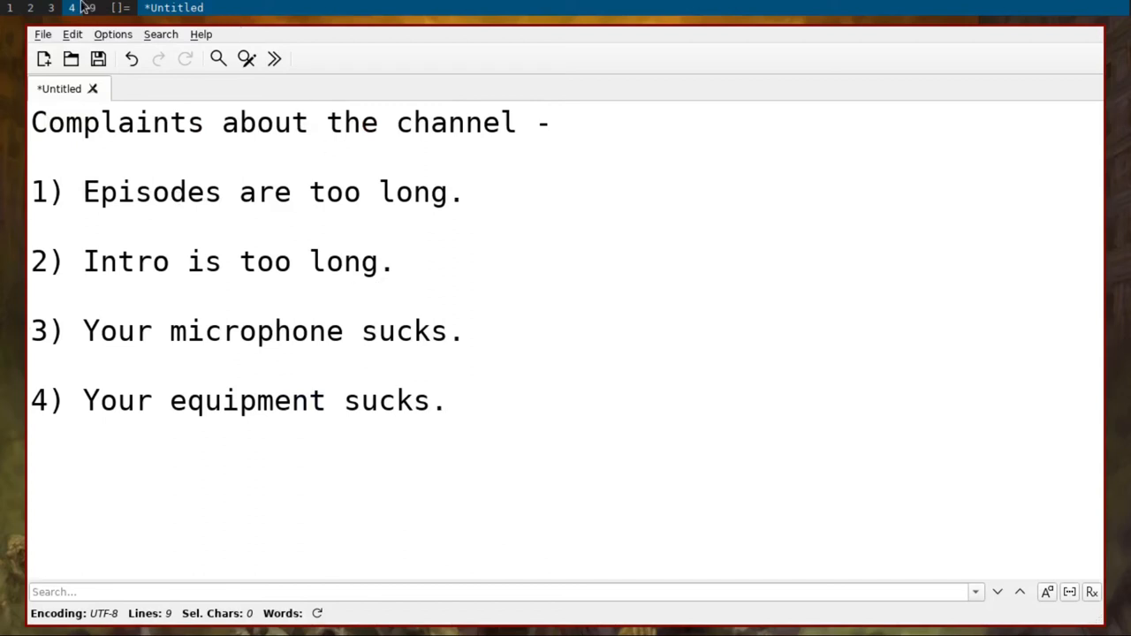
mouse_move(18, 312)
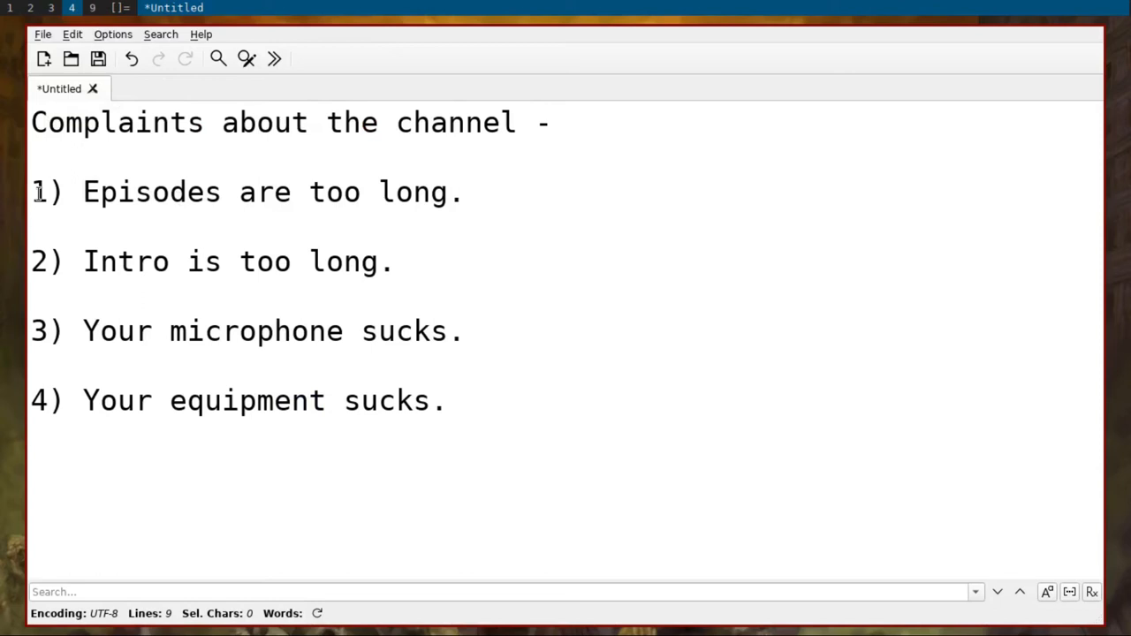
mouse_move(435, 190)
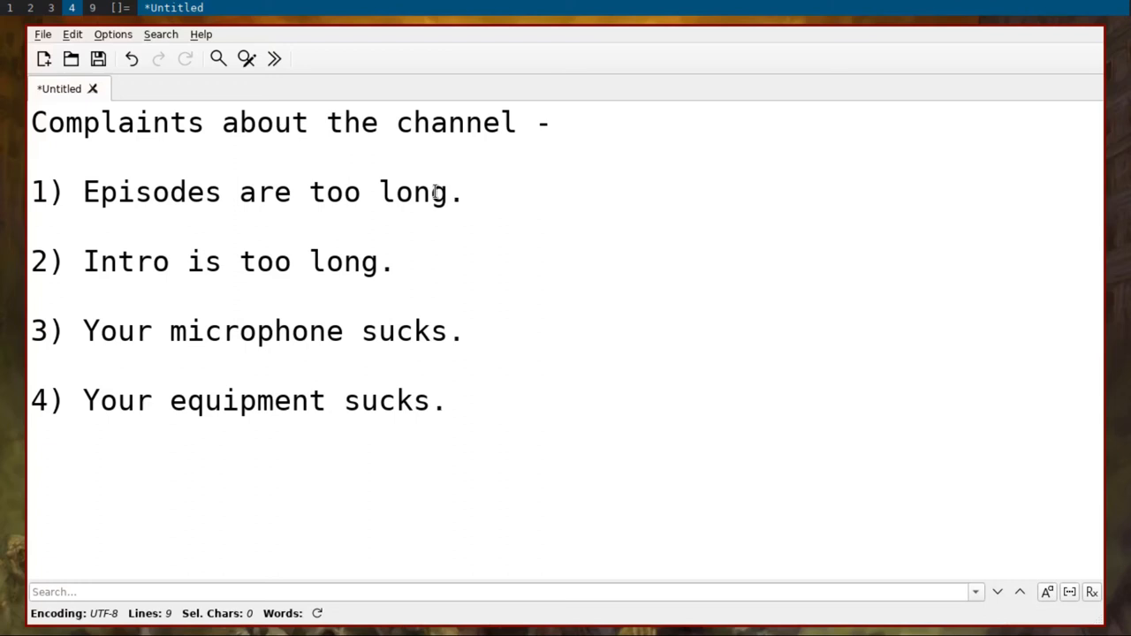
mouse_move(138, 110)
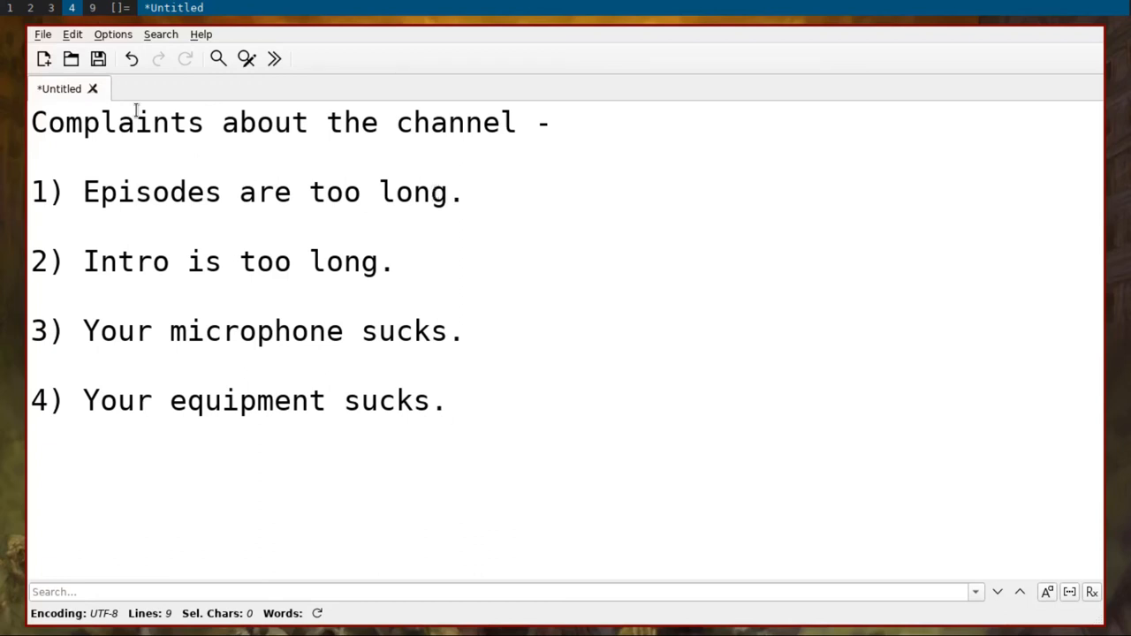
mouse_move(339, 233)
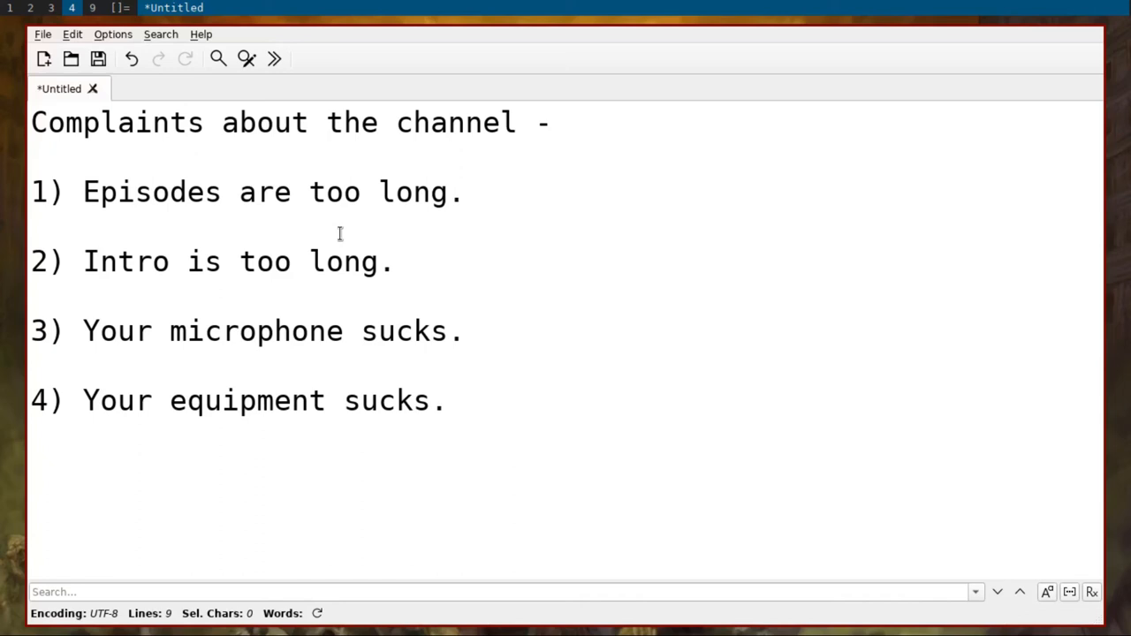
mouse_move(150, 332)
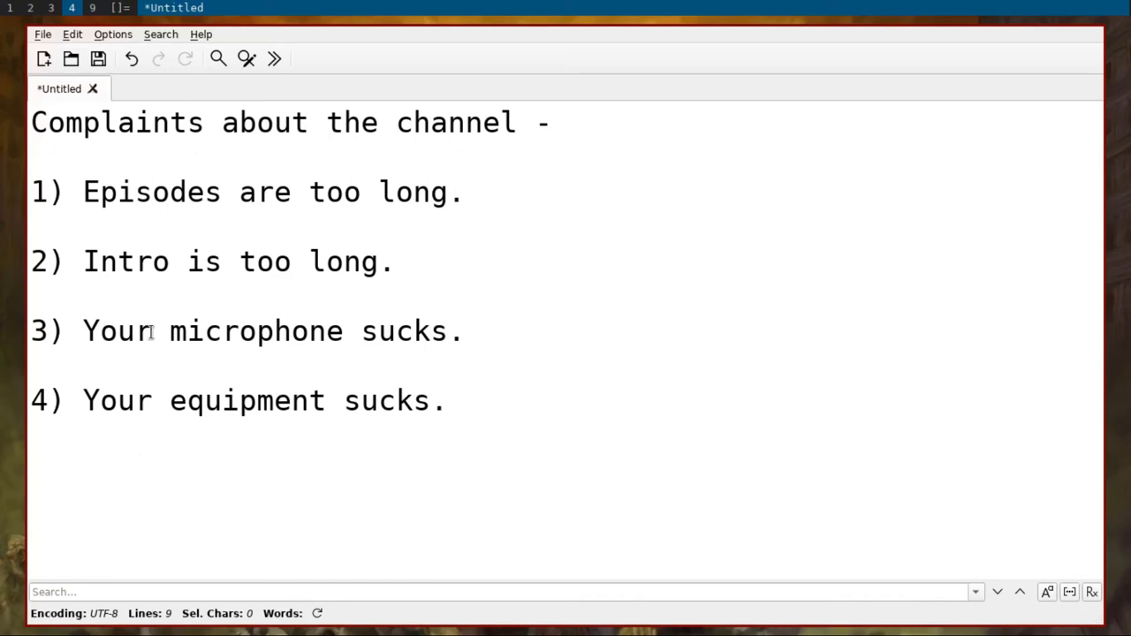
mouse_move(450, 343)
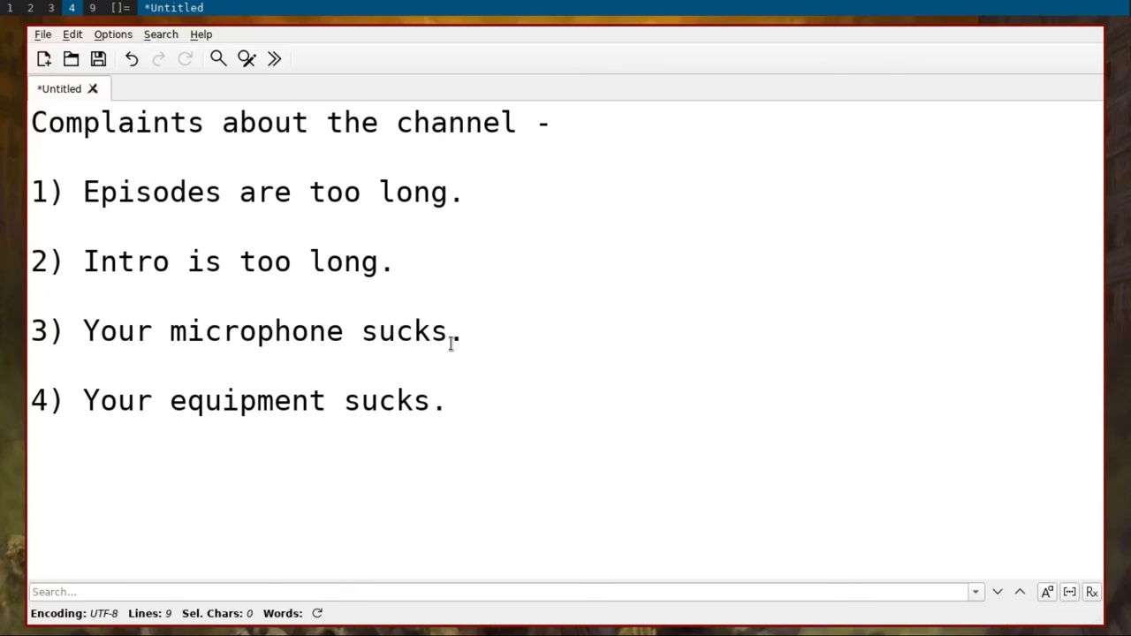
mouse_move(375, 315)
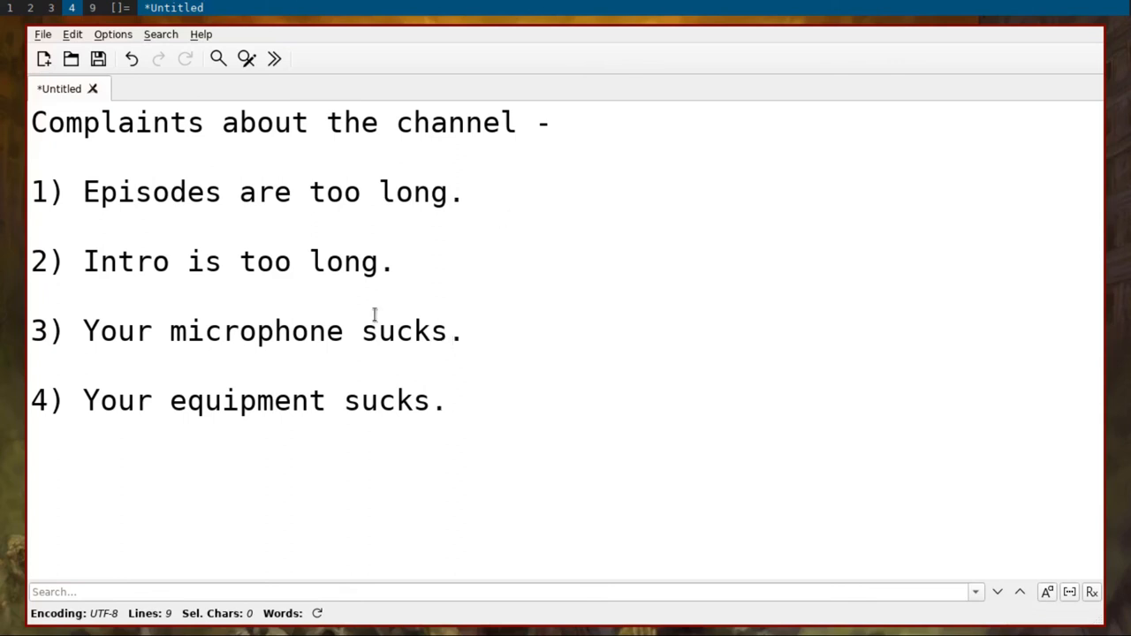
left_click(548, 124)
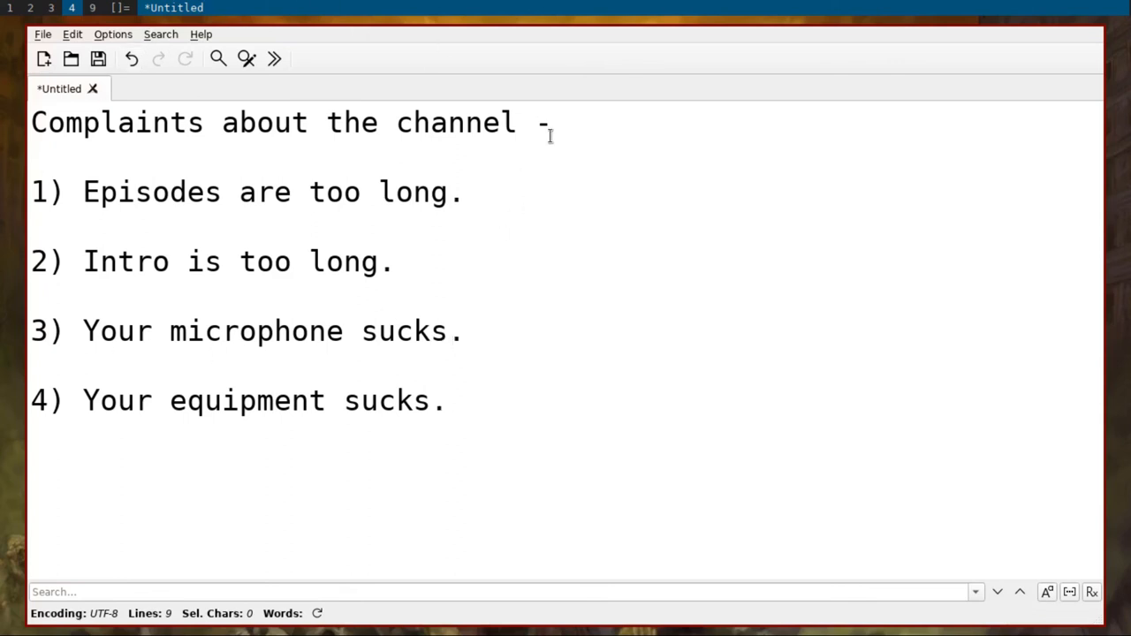
mouse_move(613, 403)
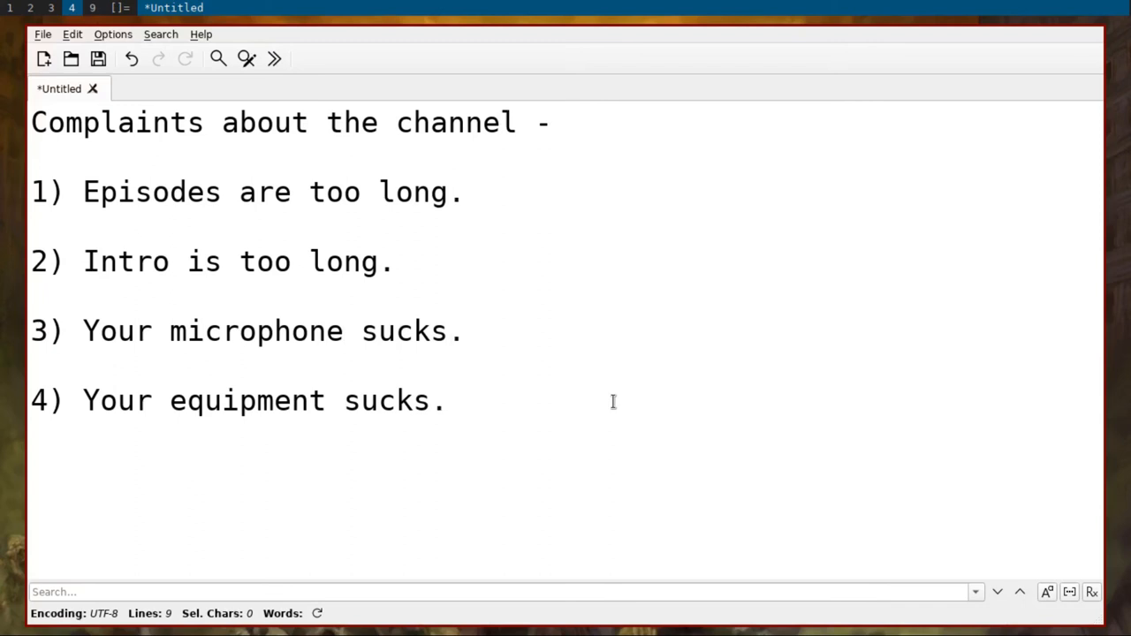
mouse_move(318, 291)
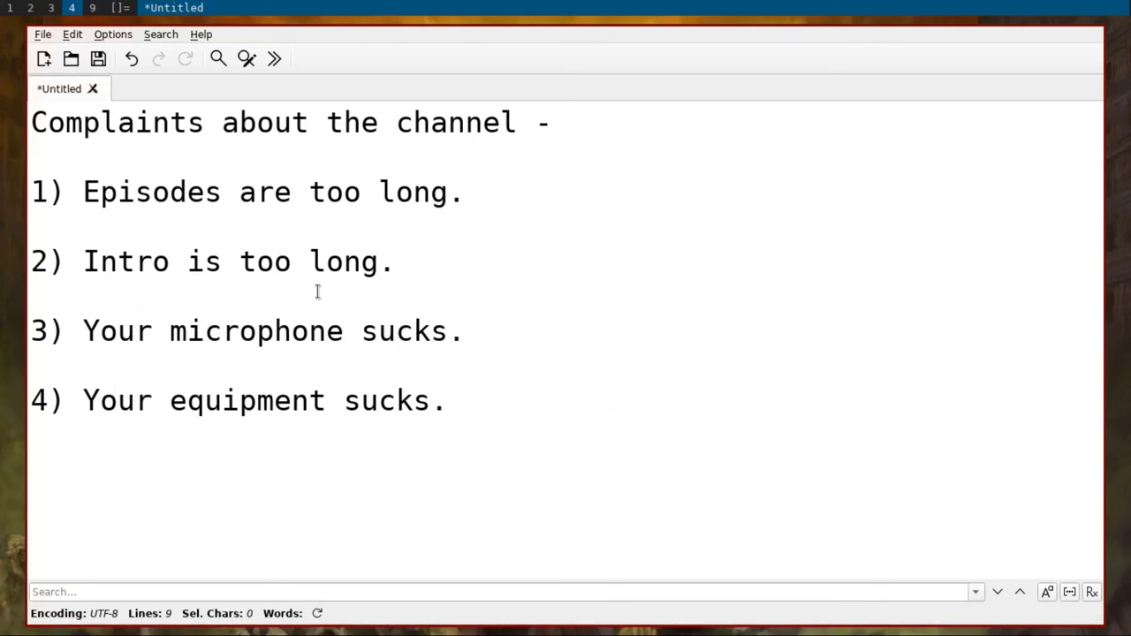
mouse_move(122, 239)
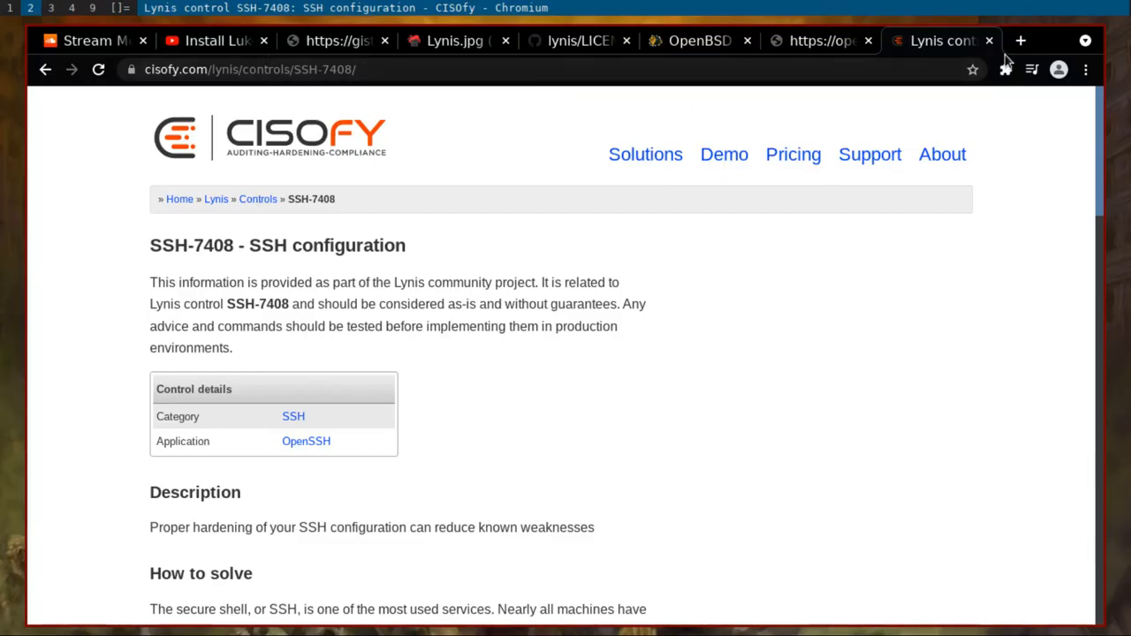
Open odysee.com in a new browser tab from the address bar suggestion
left_click(1020, 40)
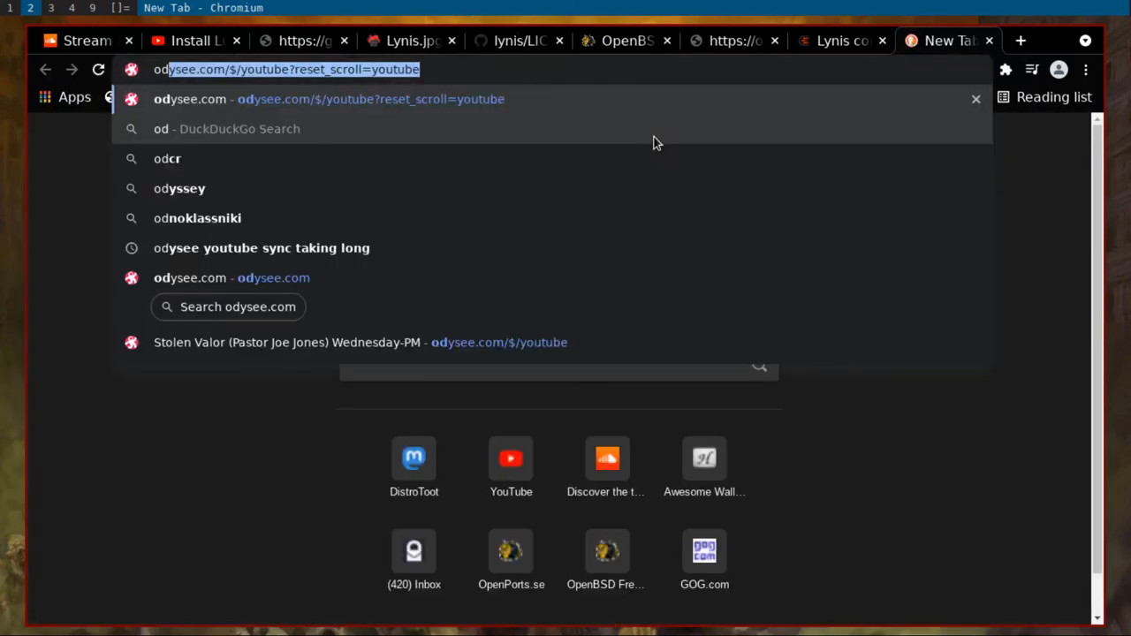
key("Backspace")
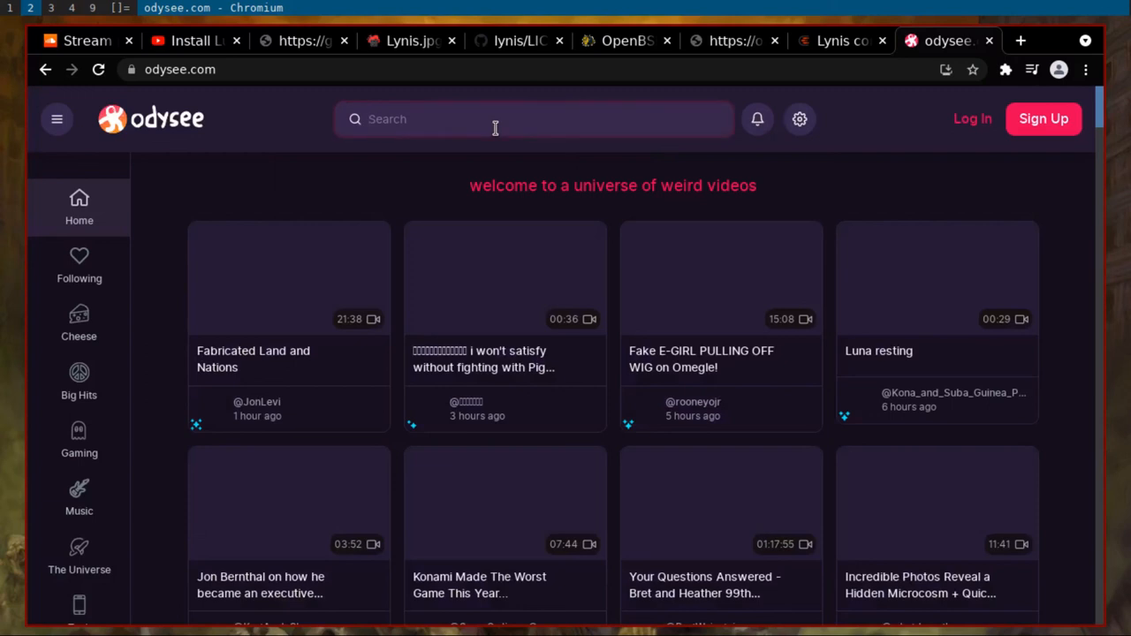
type("@")
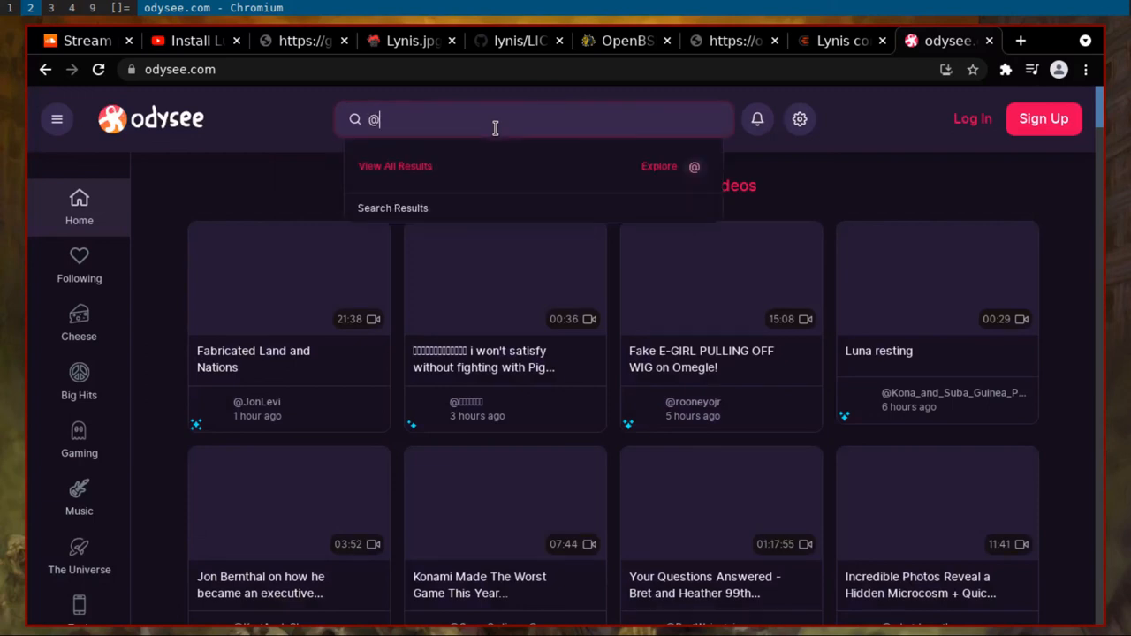
type("retro")
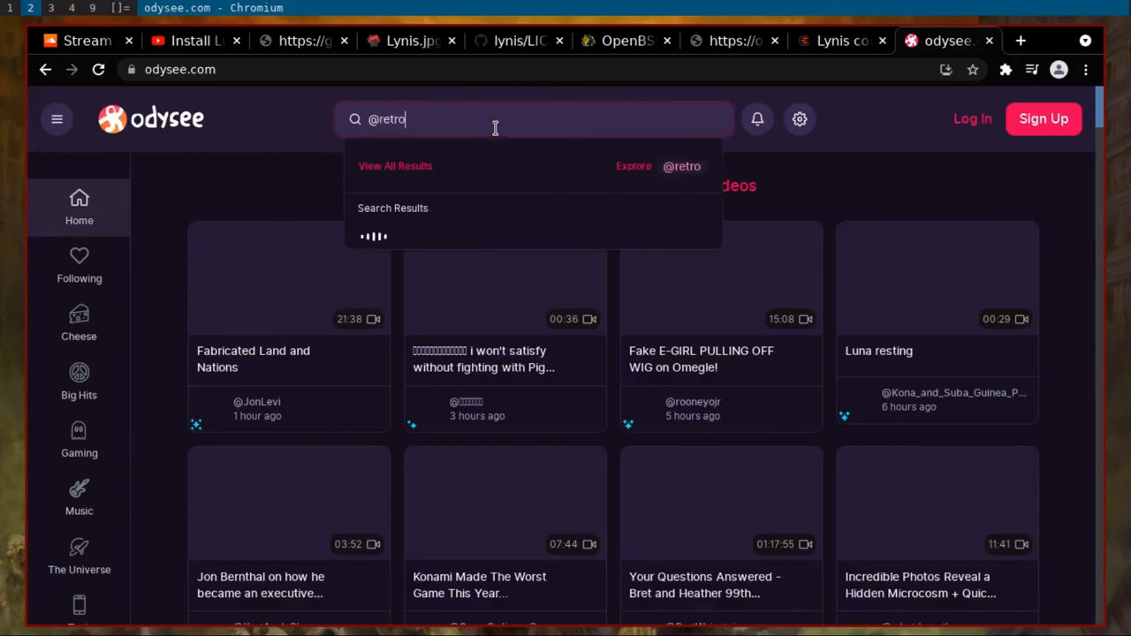
type("edge")
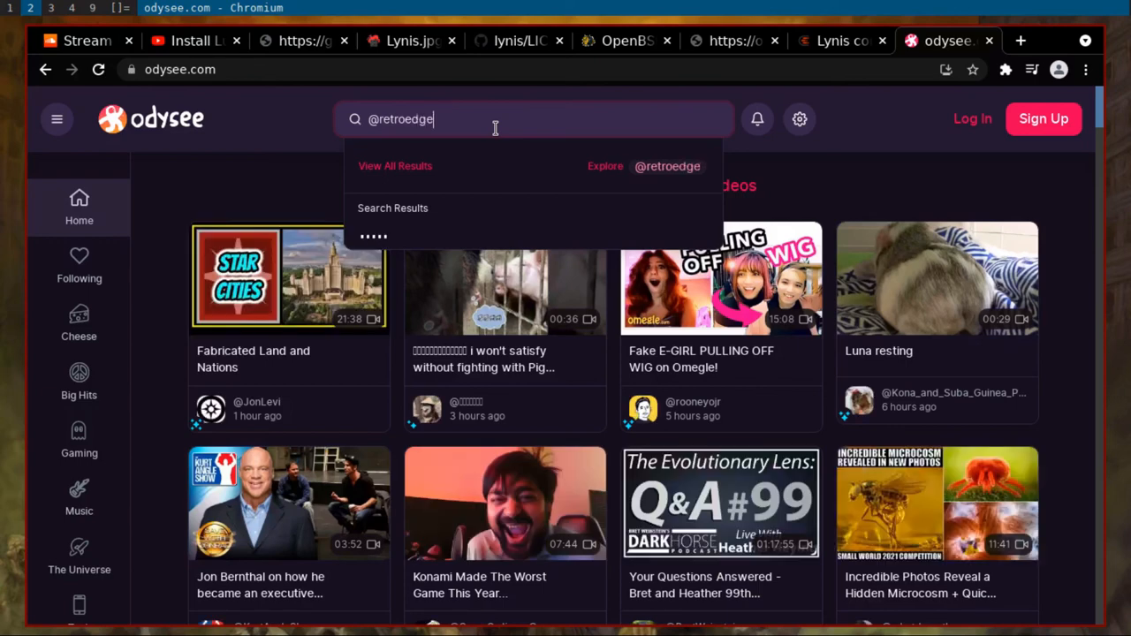
type("tech")
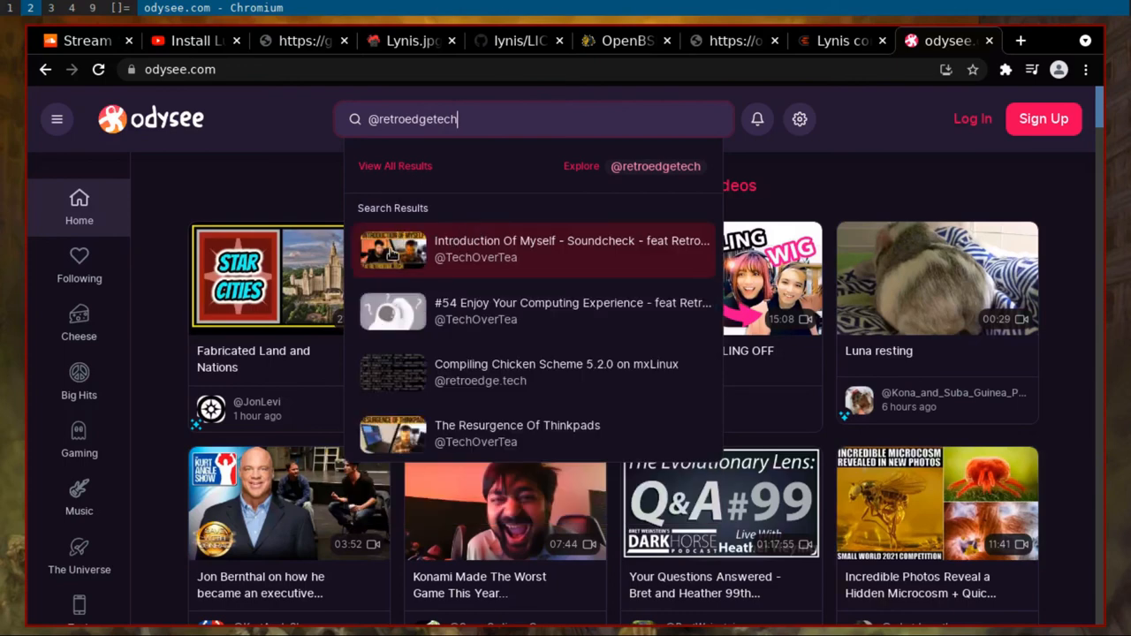
mouse_move(509, 371)
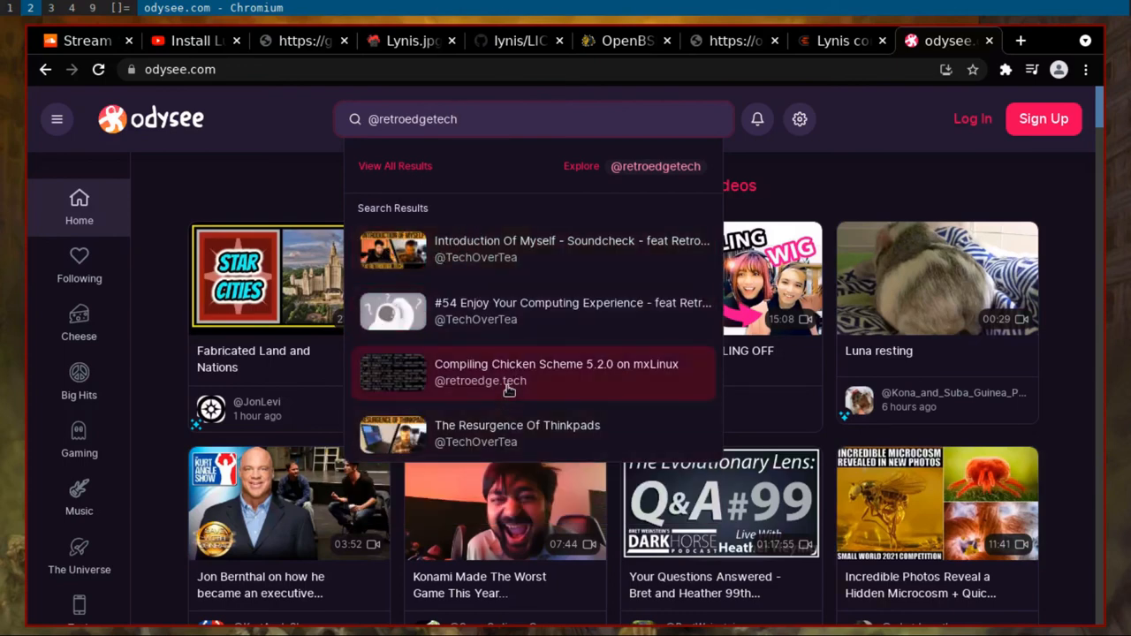
left_click(555, 371)
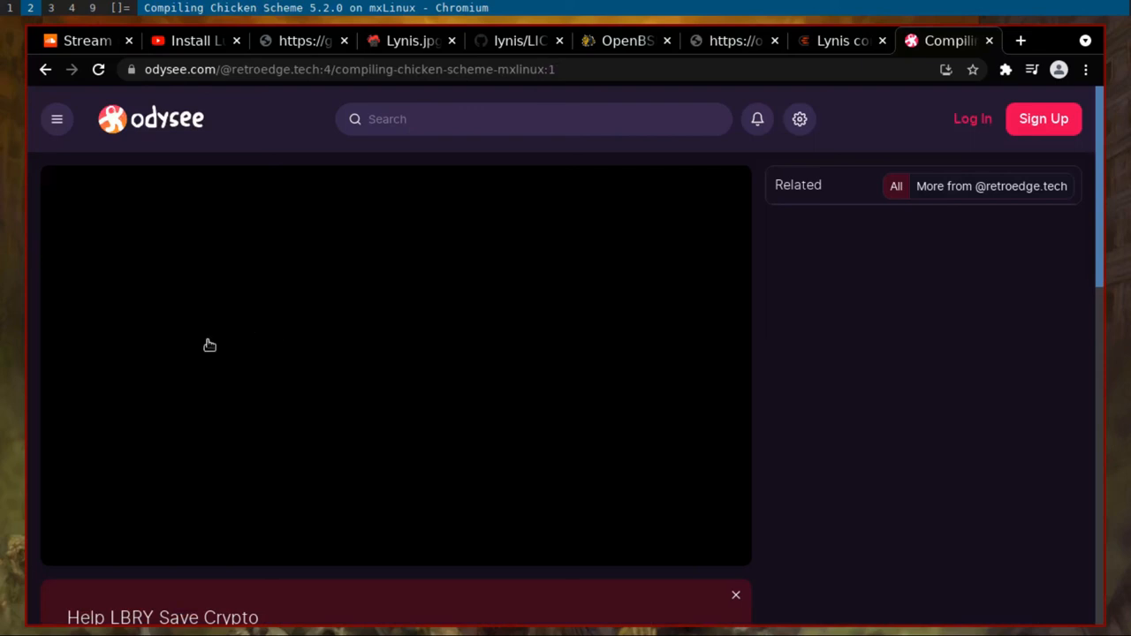
Start playback of the Chicken Scheme on mxLinux video on Odysee
left_click(396, 366)
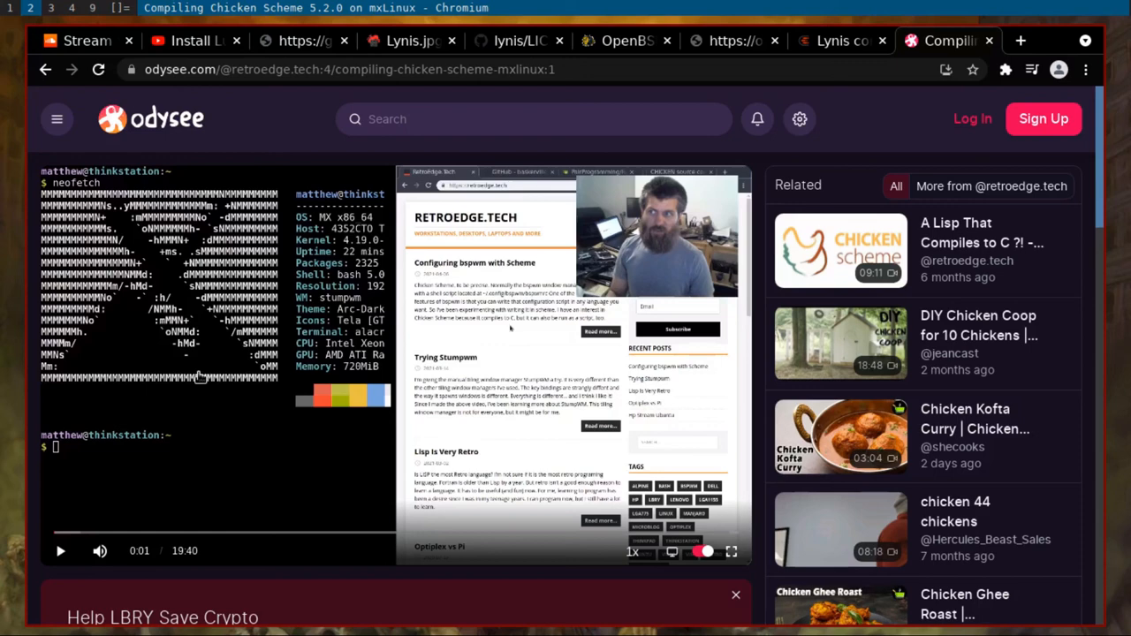
mouse_move(205, 7)
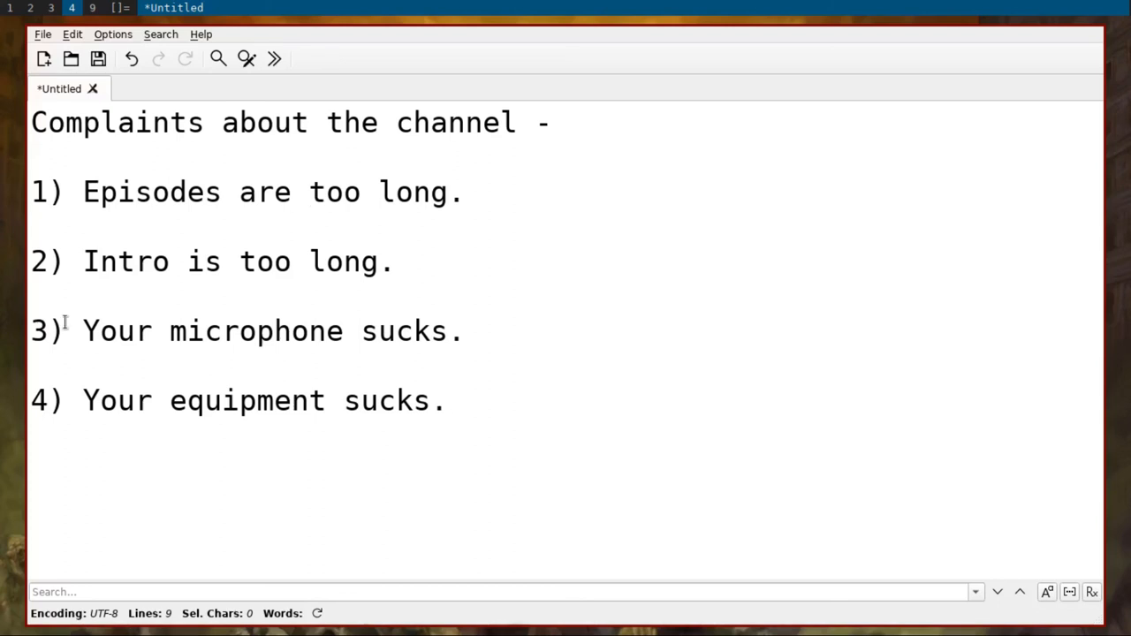
mouse_move(42, 33)
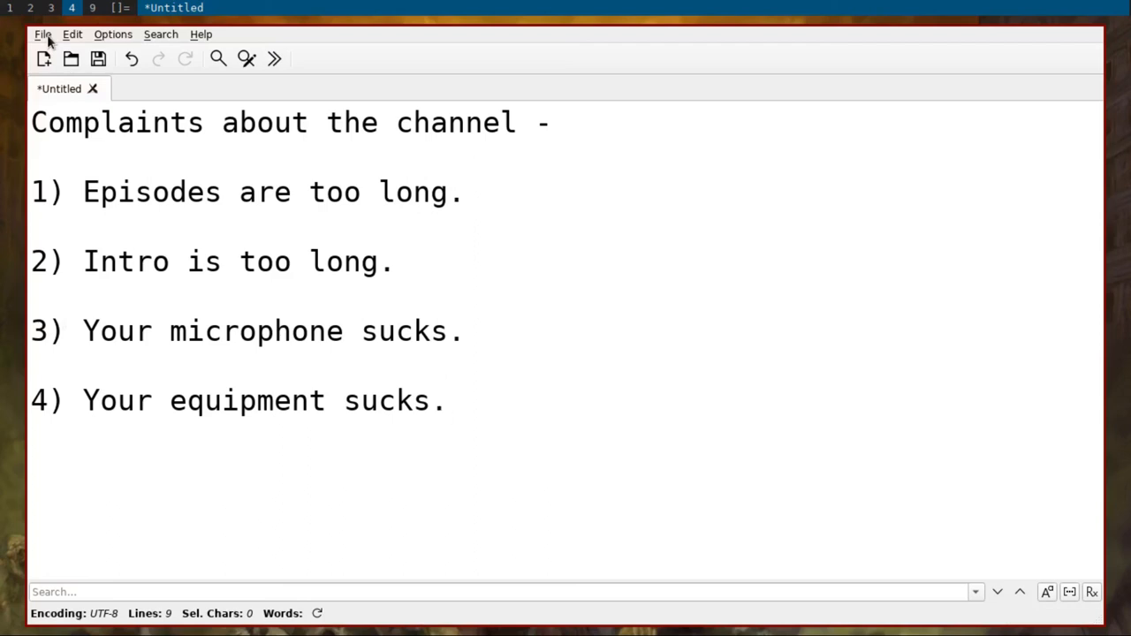
Bring up FeatherPad's File menu, ready to quit the unsaved complaints note
left_click(42, 33)
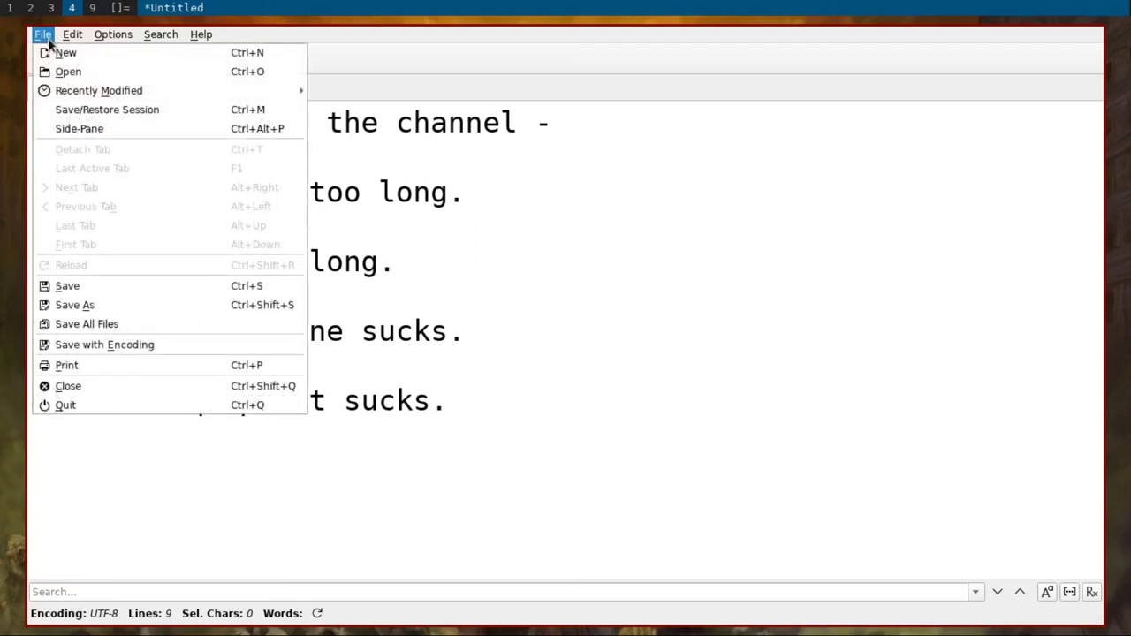
mouse_move(151, 405)
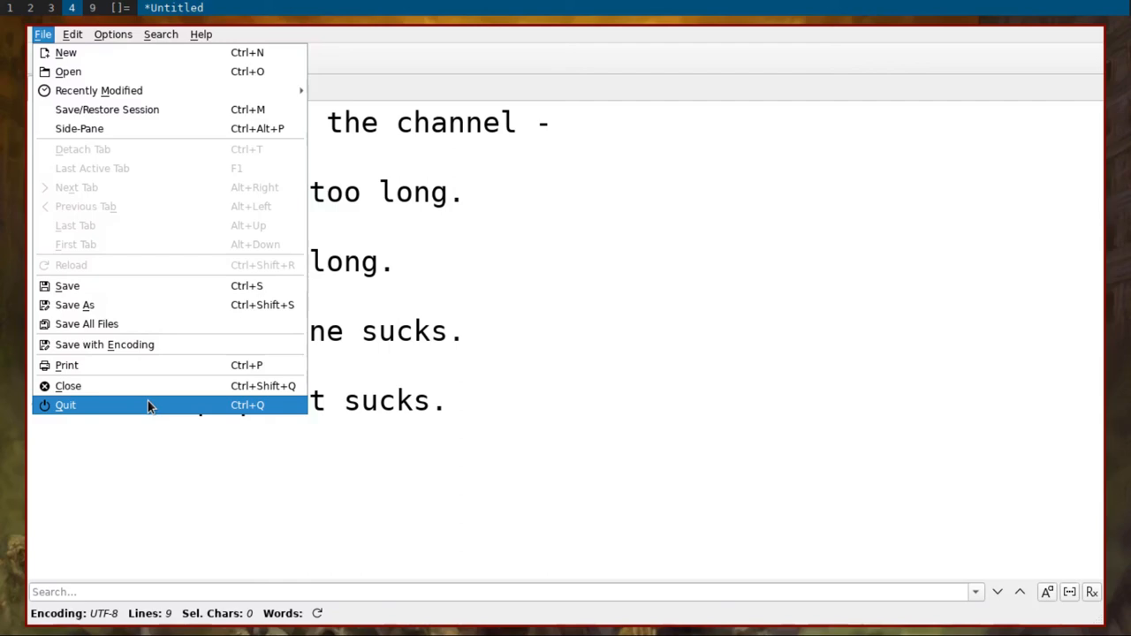